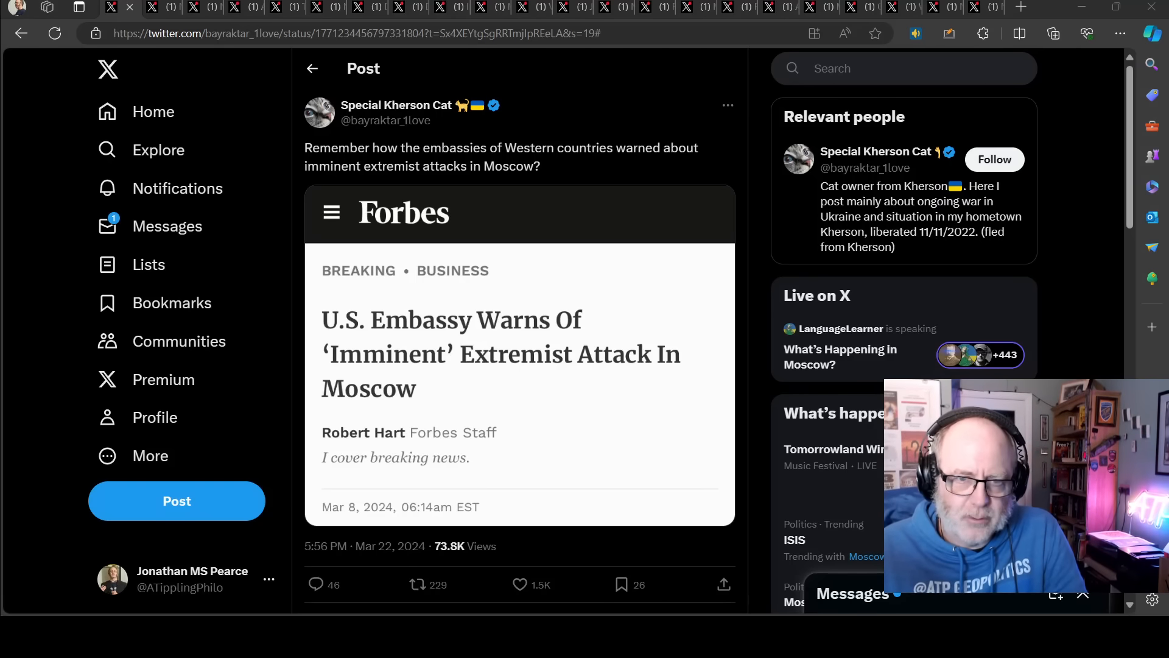
pyautogui.moveTo(319, 112)
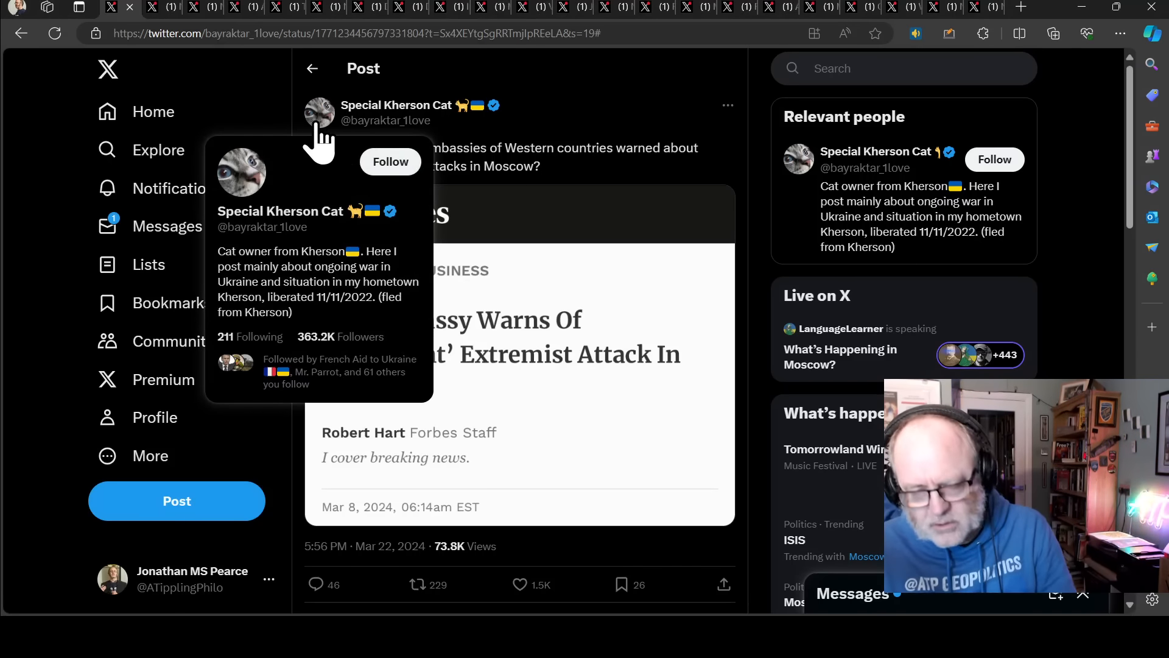
pyautogui.moveTo(11, 201)
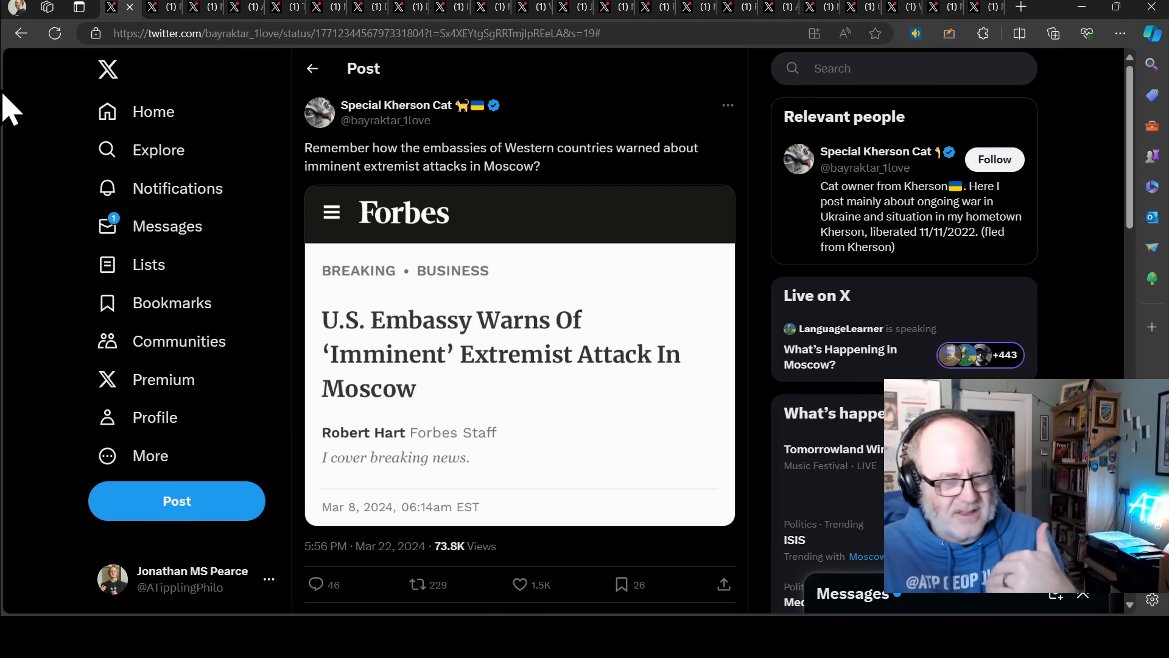
pyautogui.moveTo(52, 89)
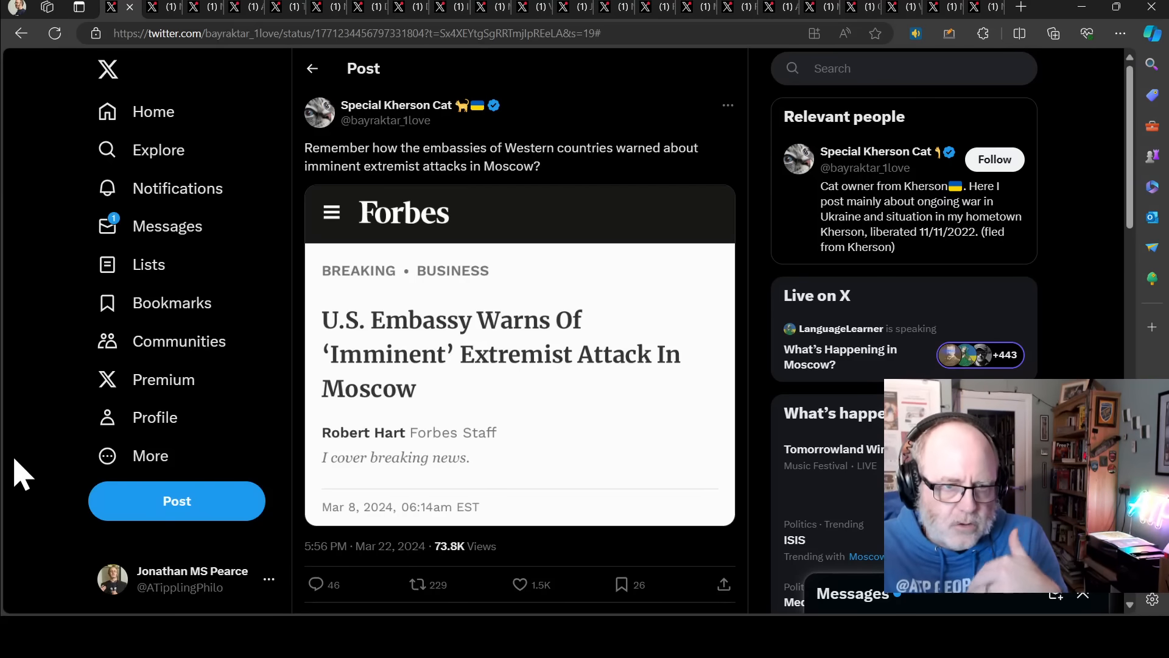
pyautogui.moveTo(81, 478)
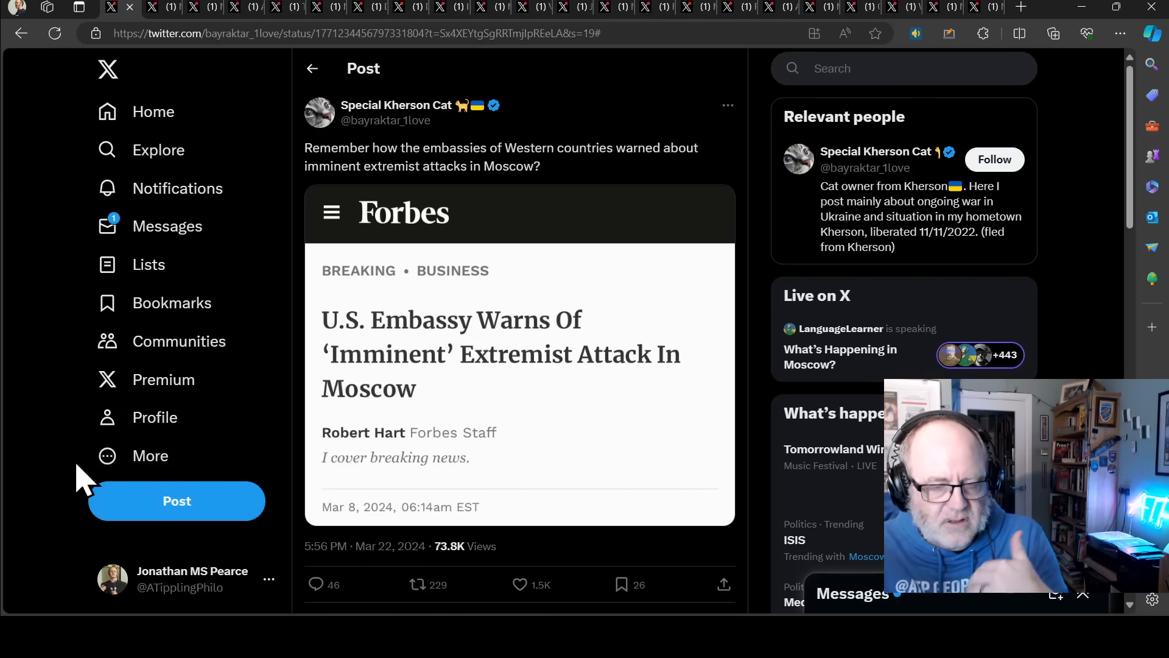
pyautogui.moveTo(288, 447)
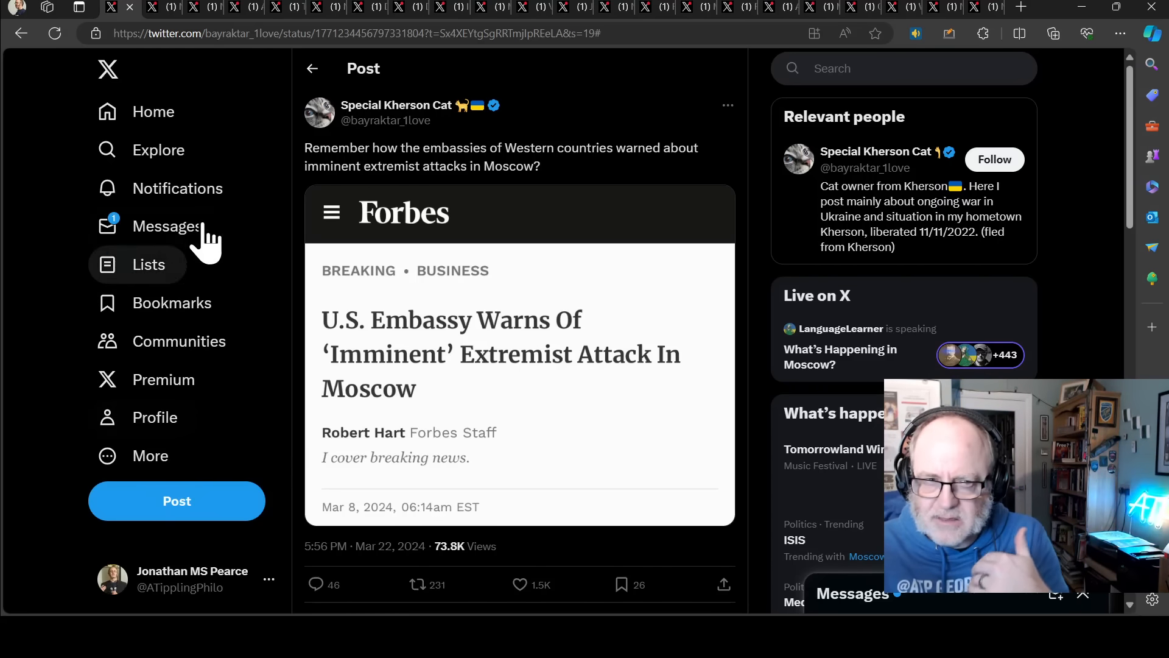
pyautogui.moveTo(281, 298)
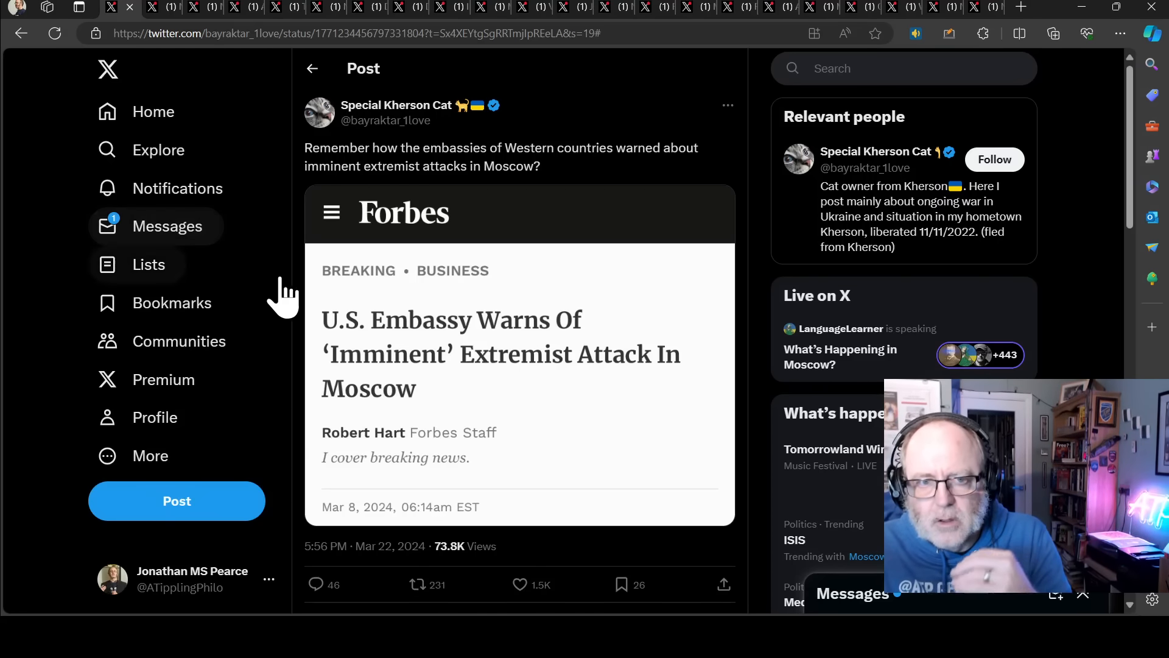
pyautogui.moveTo(361, 283)
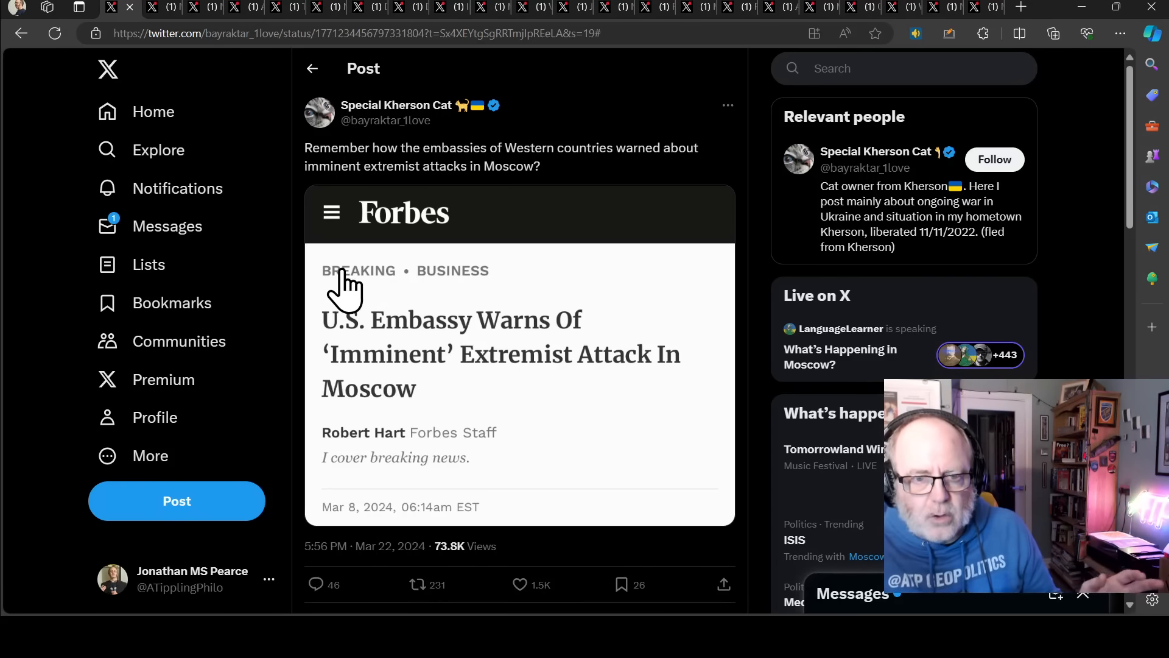
pyautogui.moveTo(289, 258)
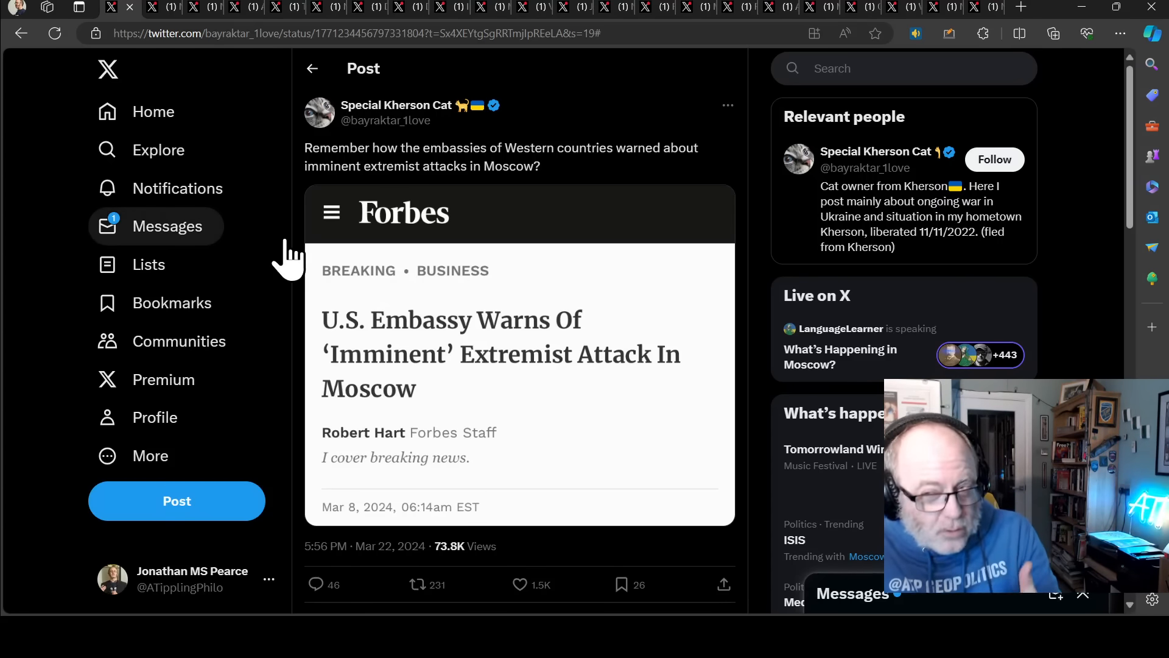
pyautogui.moveTo(365, 257)
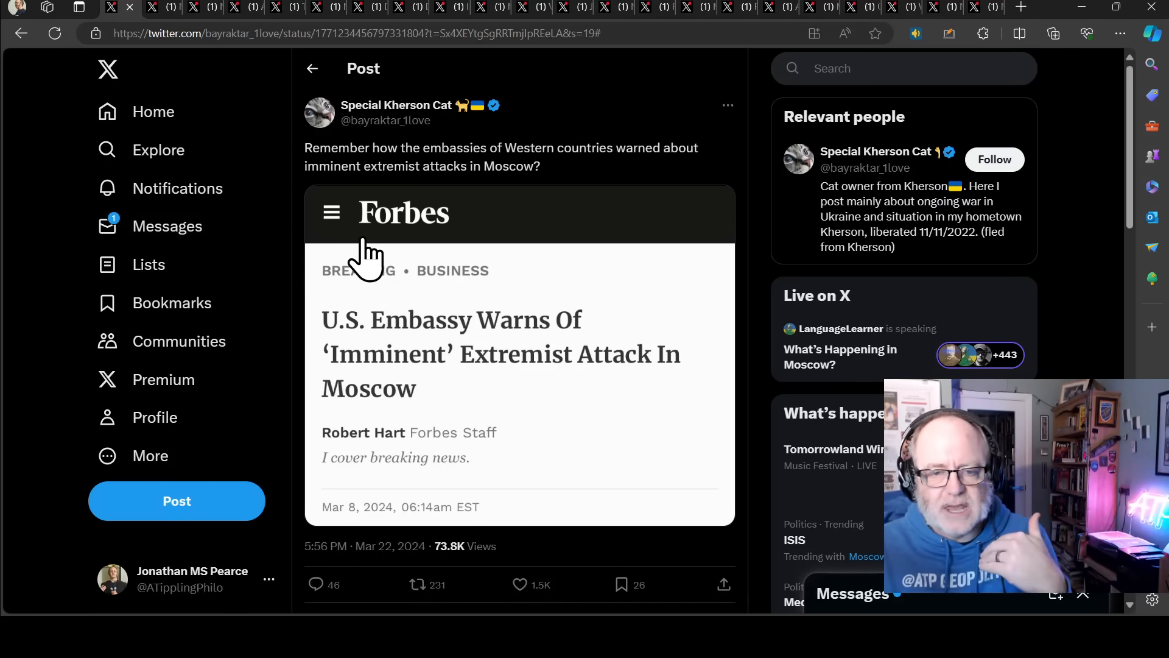
pyautogui.moveTo(365, 328)
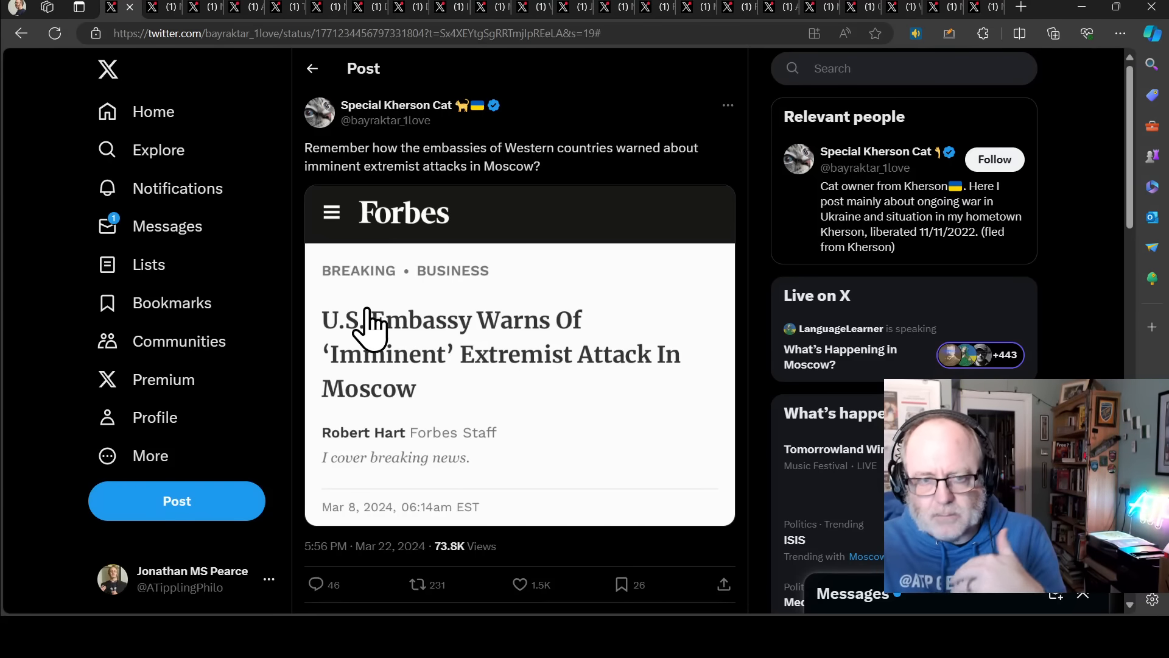
pyautogui.moveTo(421, 317)
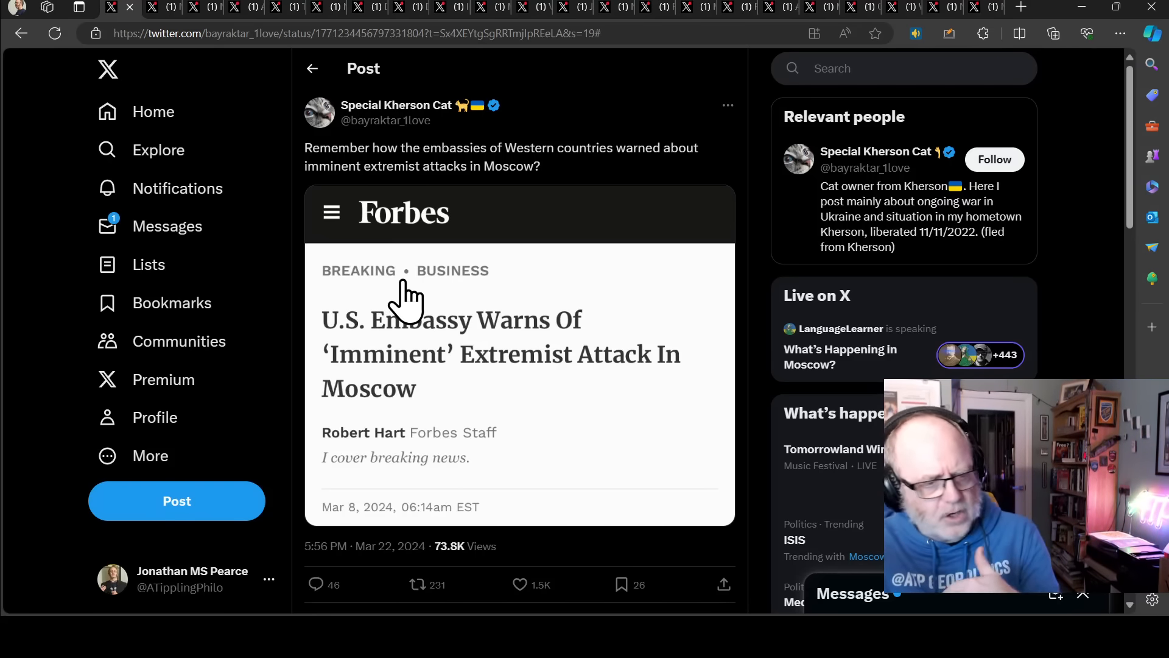
pyautogui.moveTo(362, 328)
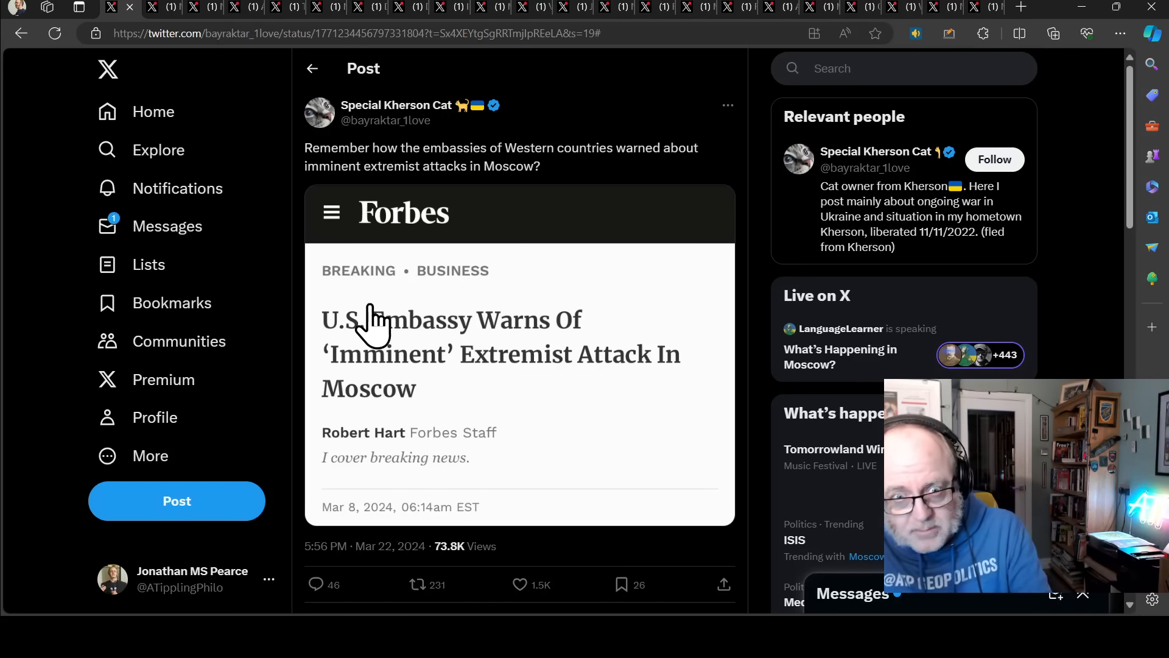
pyautogui.moveTo(414, 302)
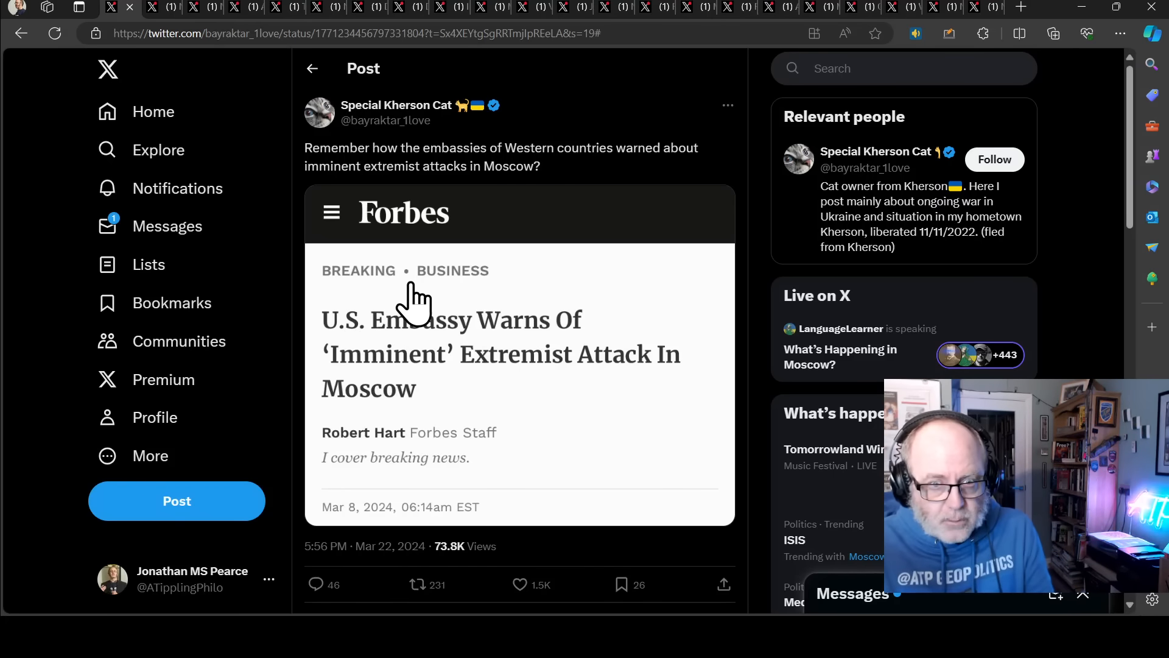
pyautogui.moveTo(410, 311)
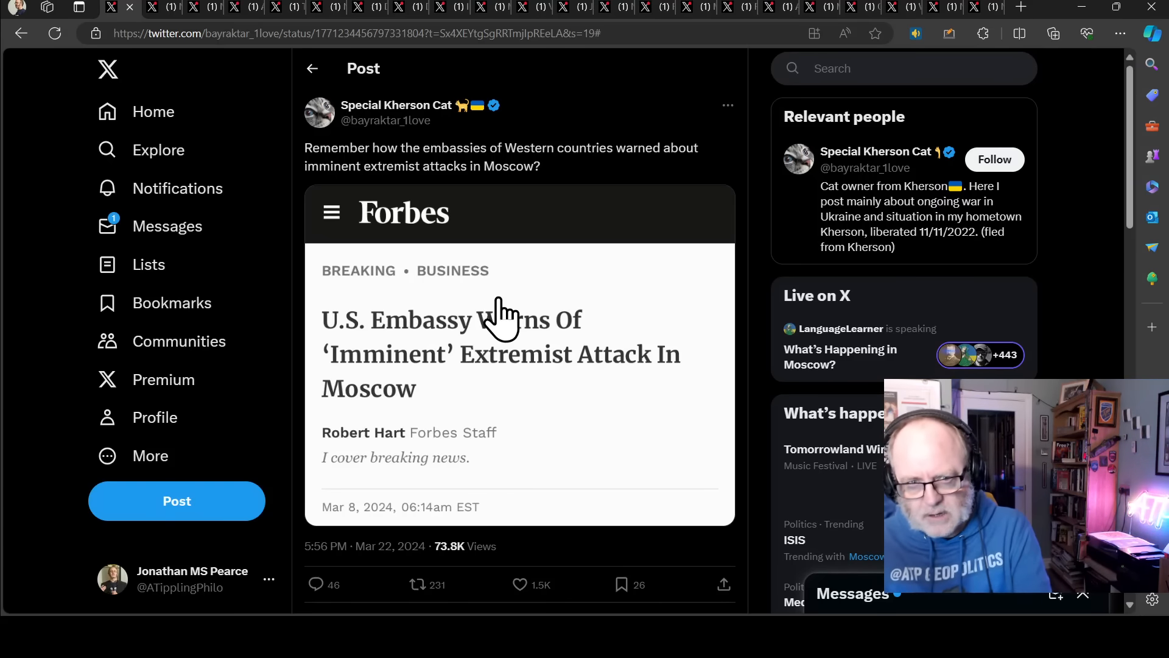
pyautogui.moveTo(253, 161)
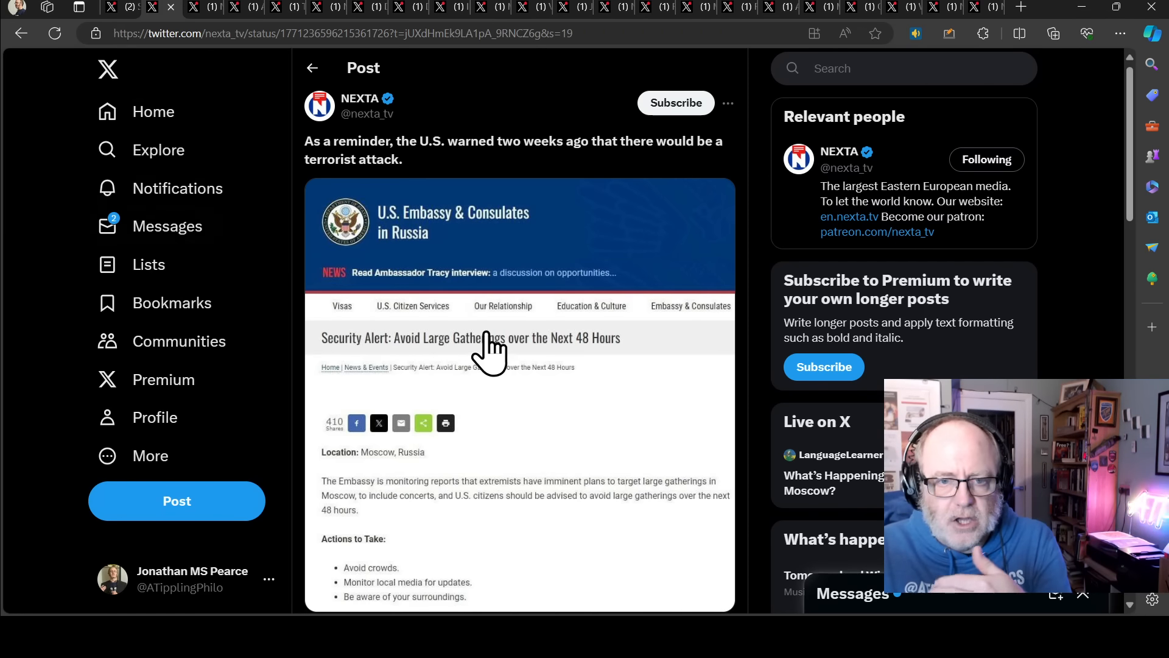
pyautogui.moveTo(365, 391)
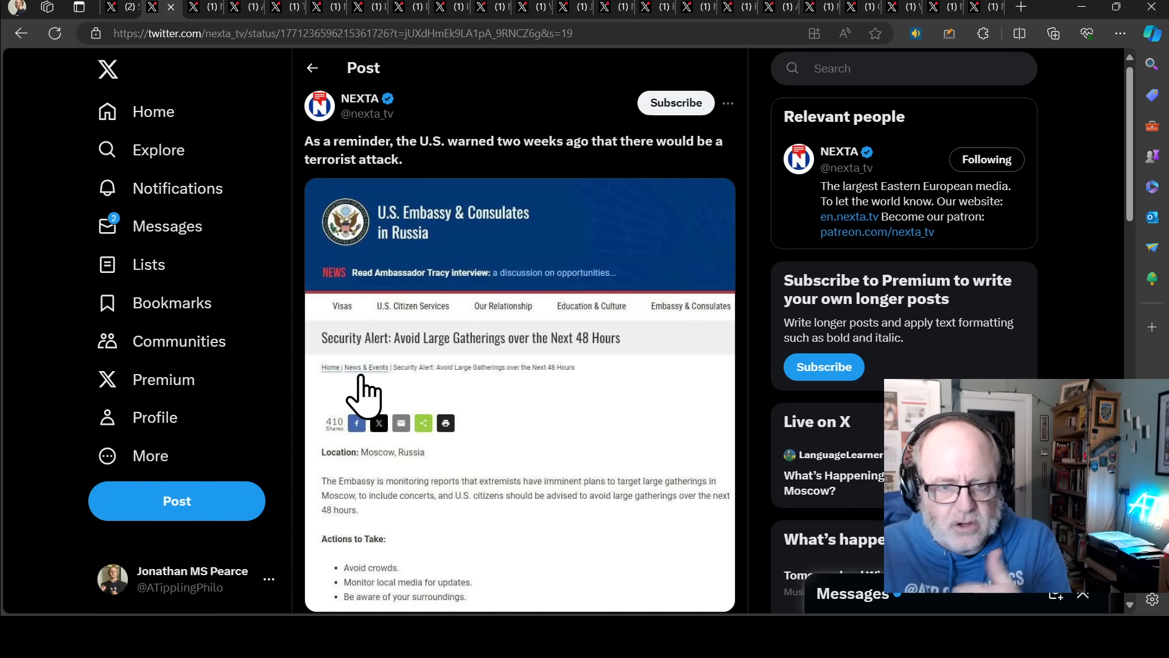
pyautogui.moveTo(492, 370)
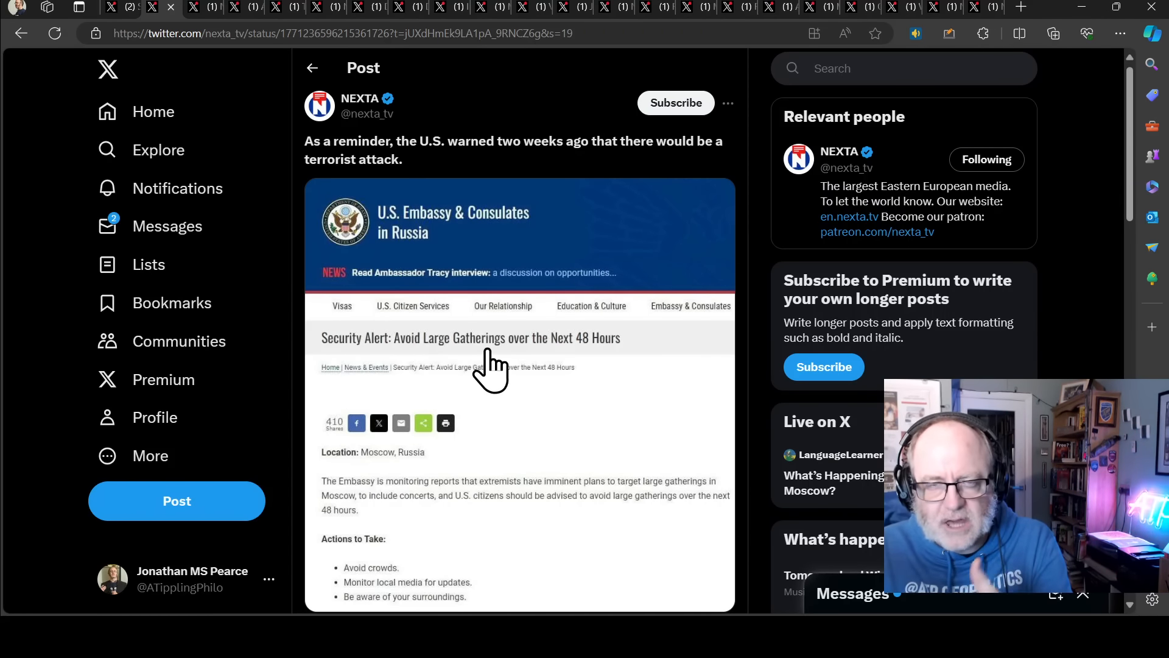
pyautogui.moveTo(527, 368)
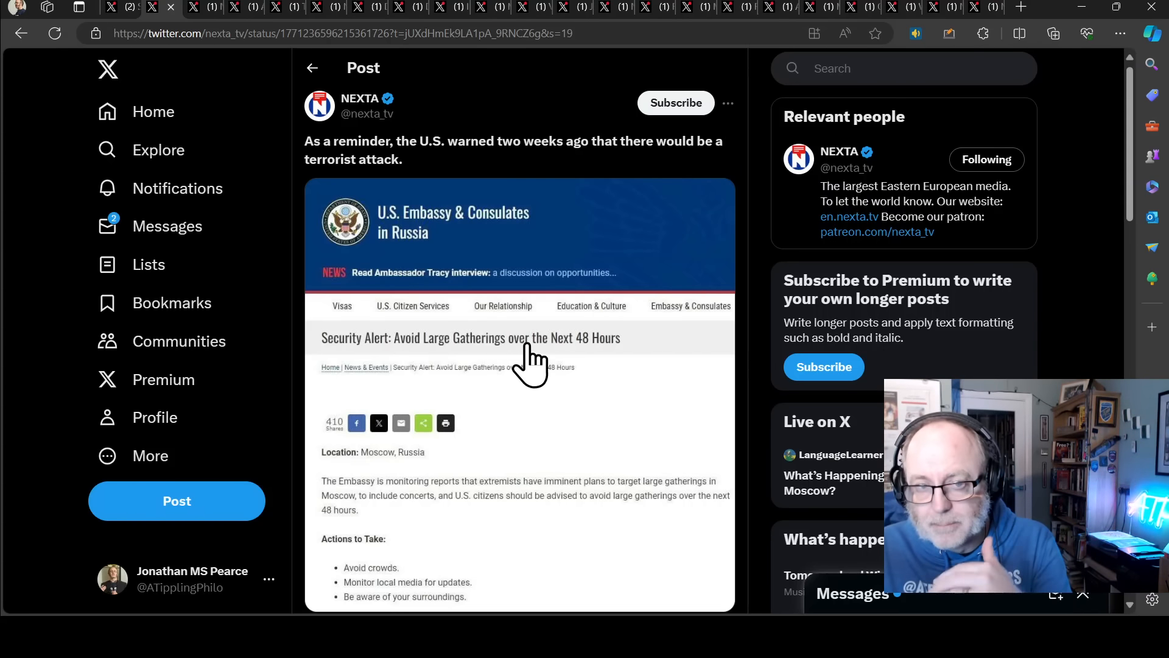
pyautogui.moveTo(520, 377)
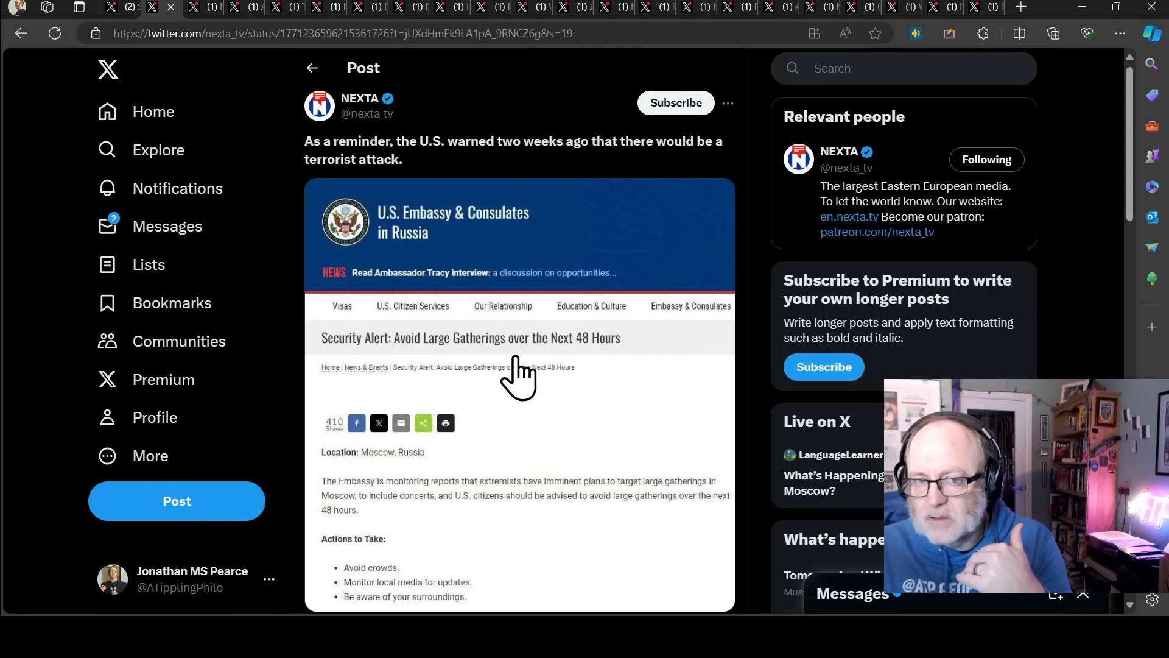
pyautogui.moveTo(520, 351)
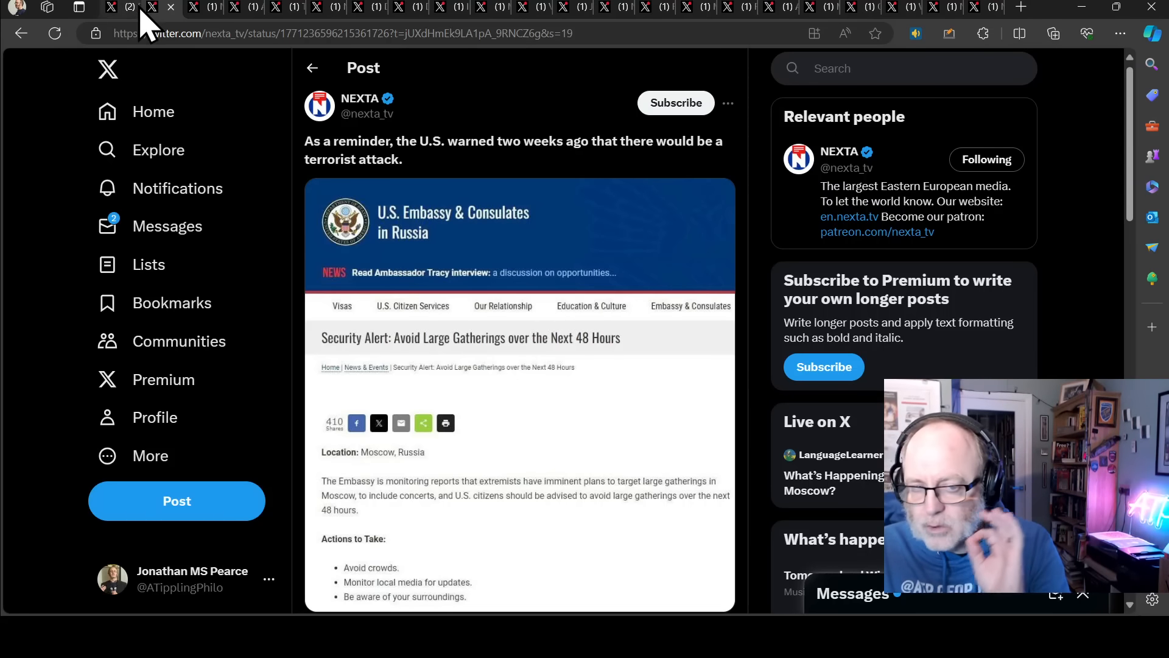
pyautogui.moveTo(466, 404)
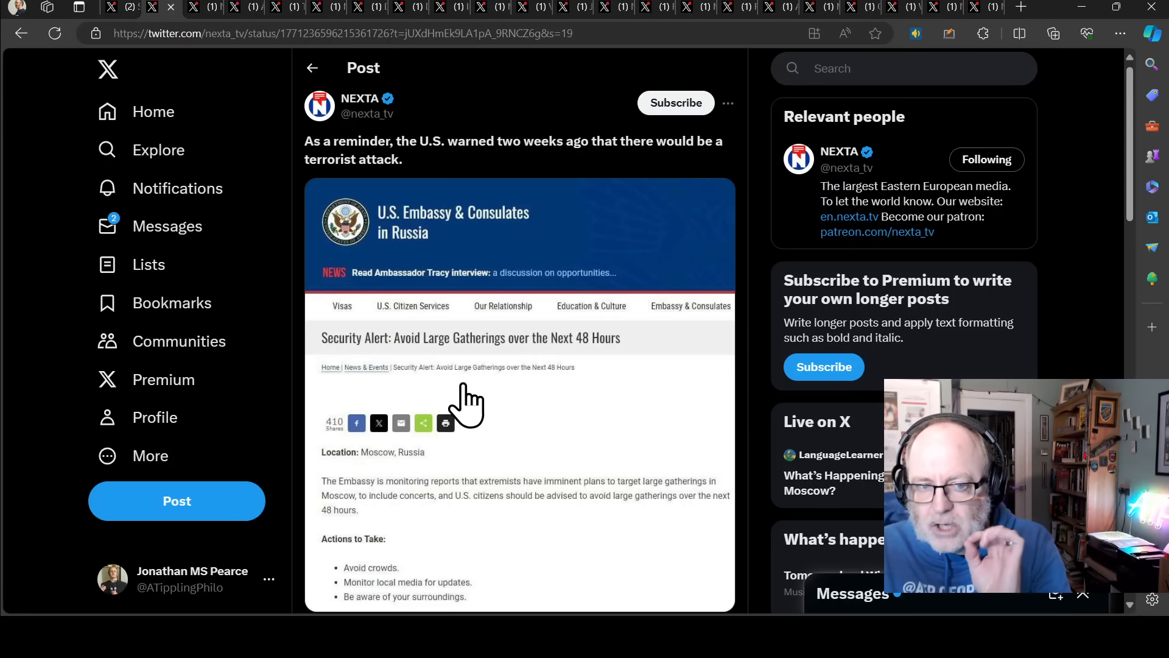
pyautogui.moveTo(438, 324)
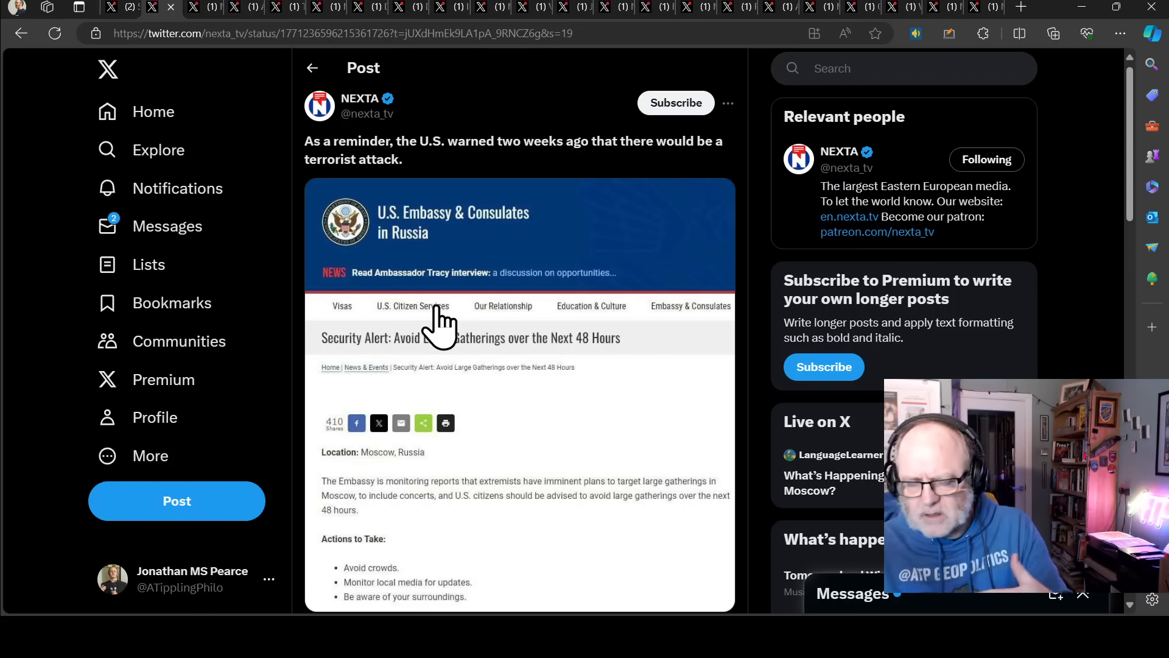
pyautogui.moveTo(336, 205)
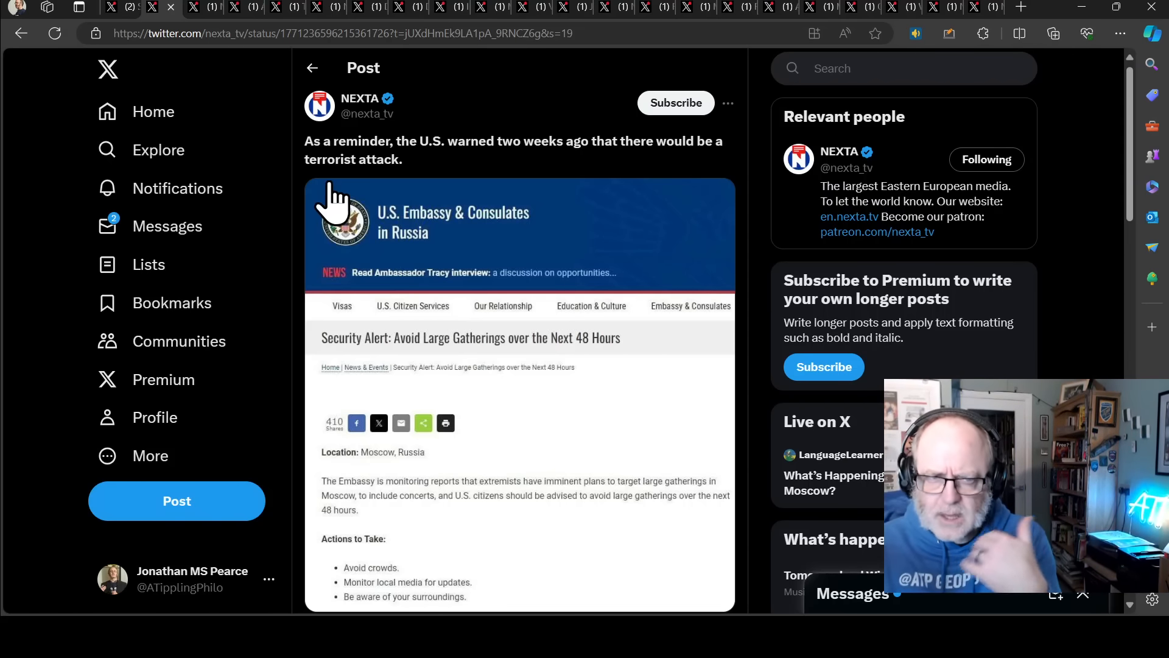
pyautogui.moveTo(112, 15)
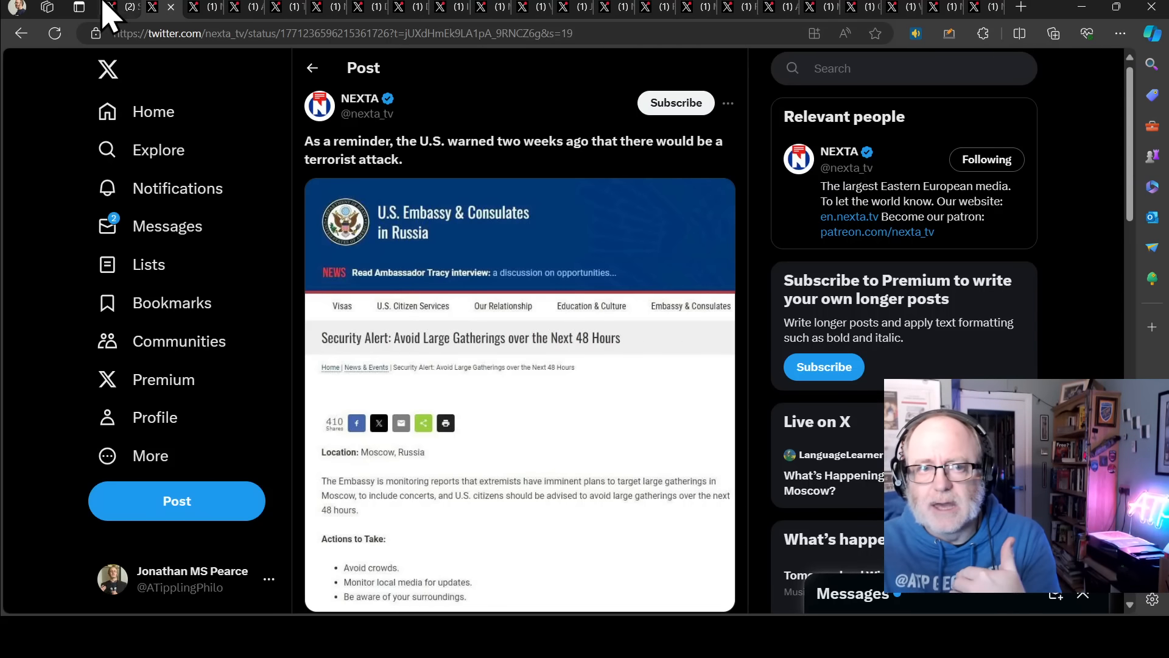
pyautogui.moveTo(201, 13)
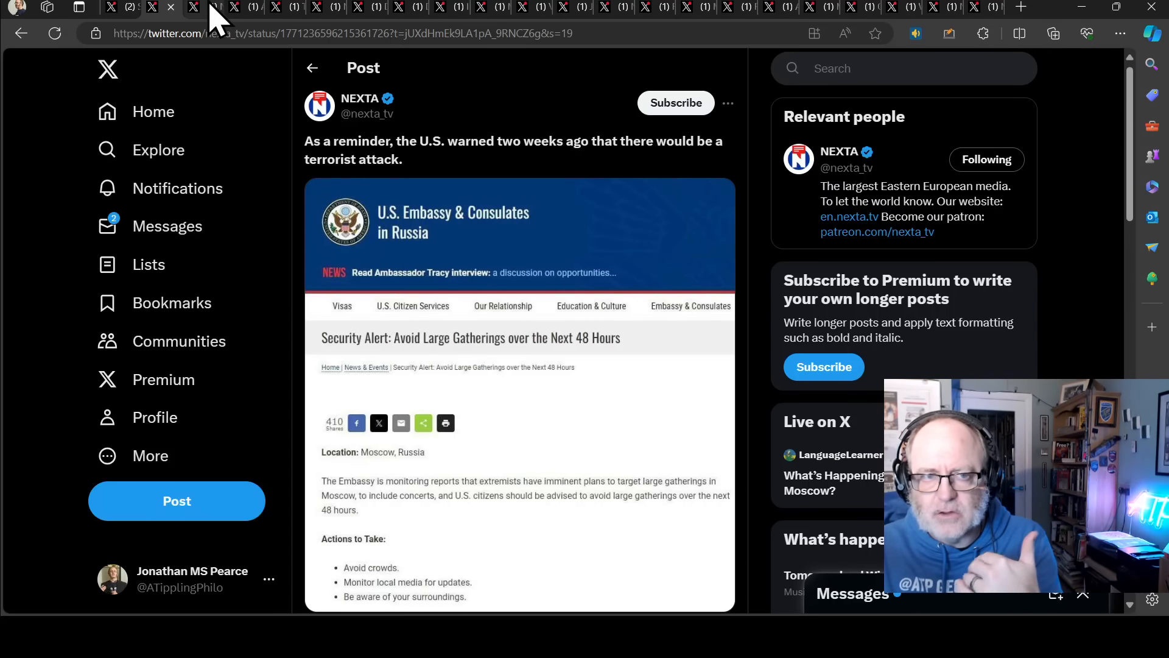
# Bring up NEXTA's post reporting five terrorists with video of the burning Crocus City Hall.
pyautogui.click(201, 7)
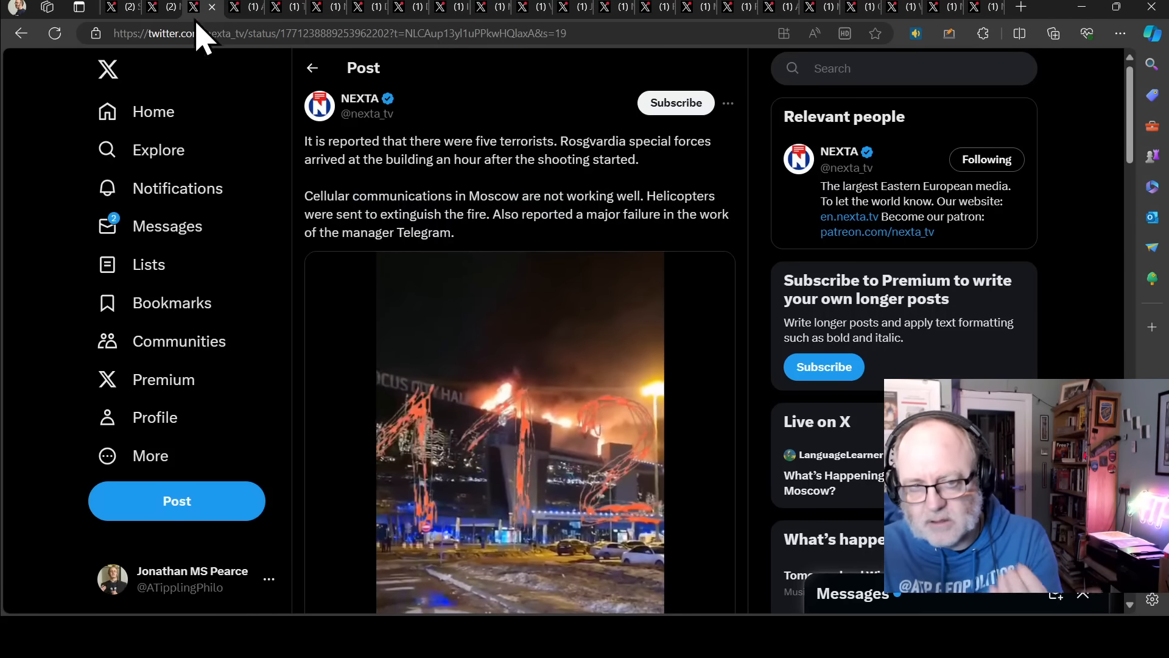
pyautogui.moveTo(440, 201)
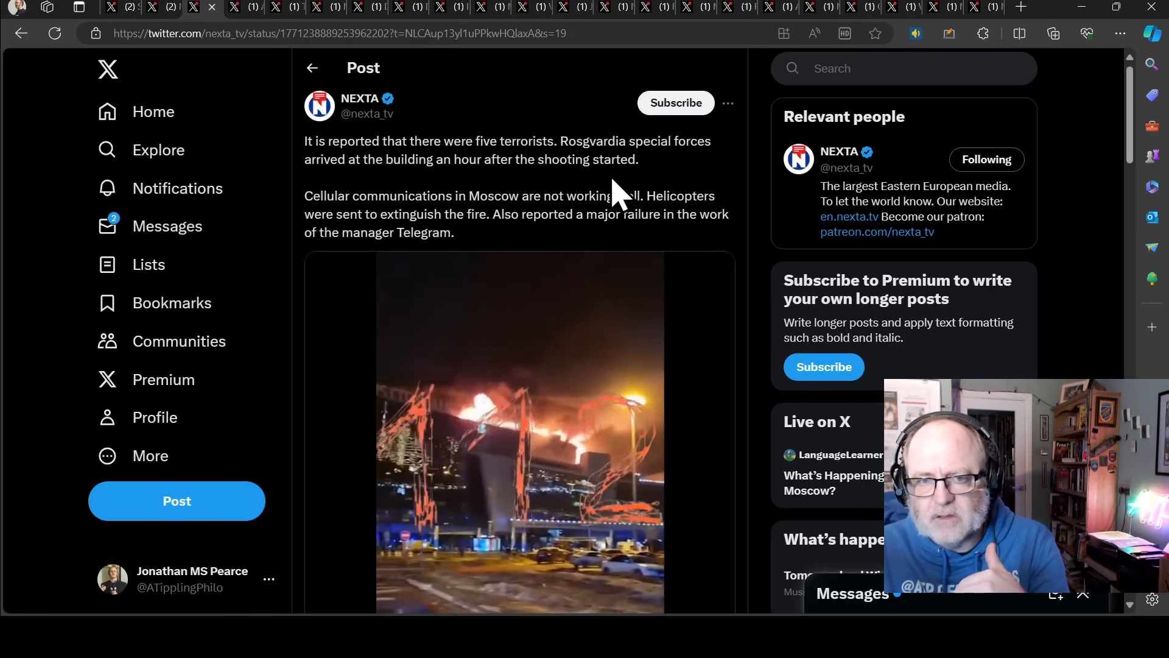
pyautogui.moveTo(574, 172)
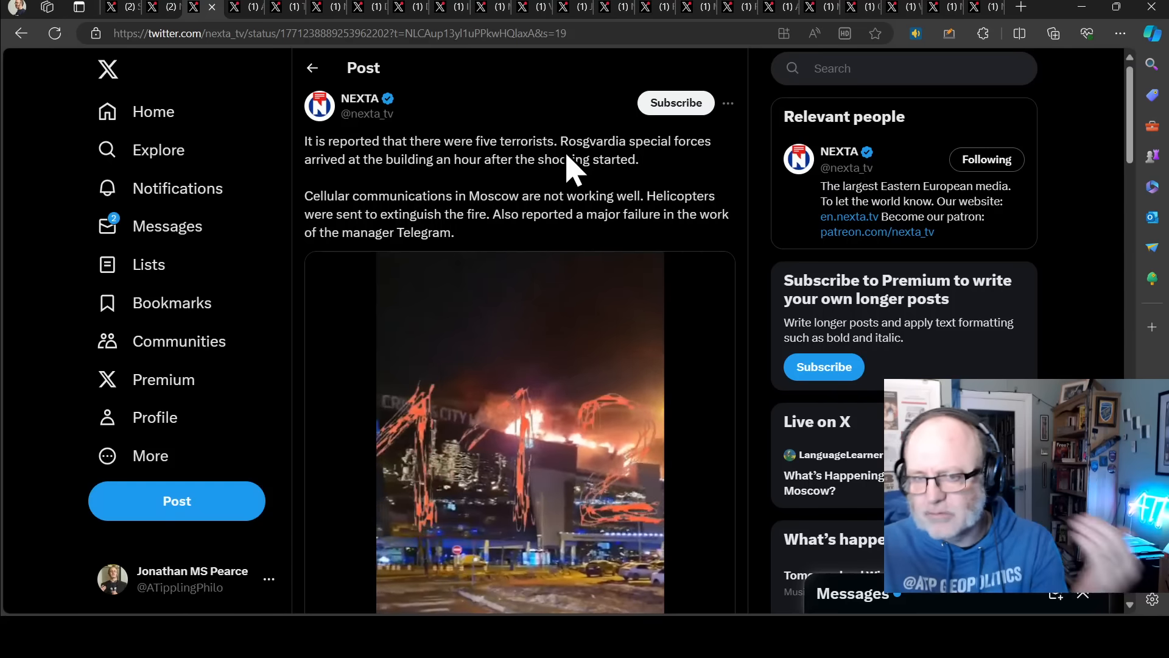
pyautogui.moveTo(559, 183)
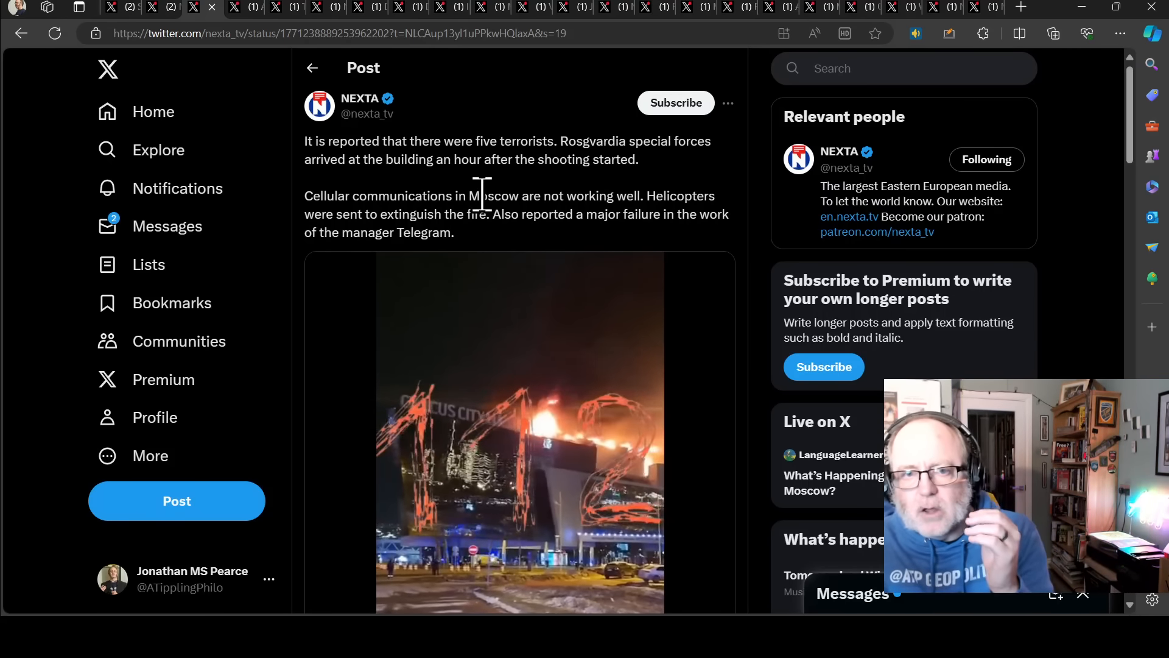
pyautogui.moveTo(489, 205)
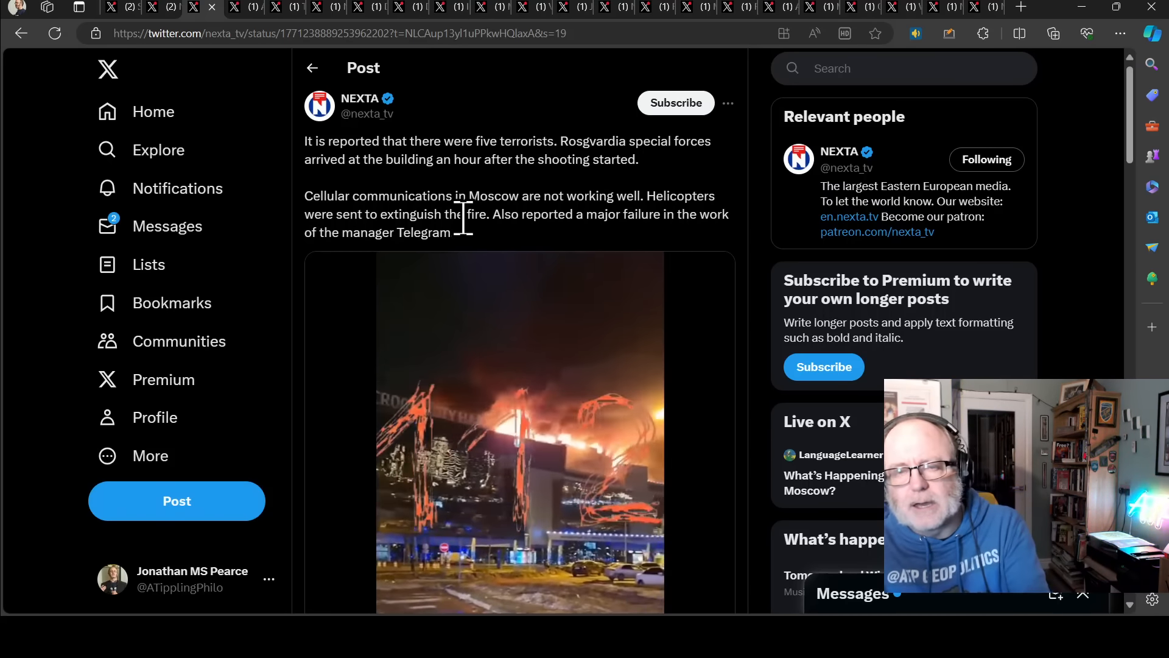
pyautogui.moveTo(463, 246)
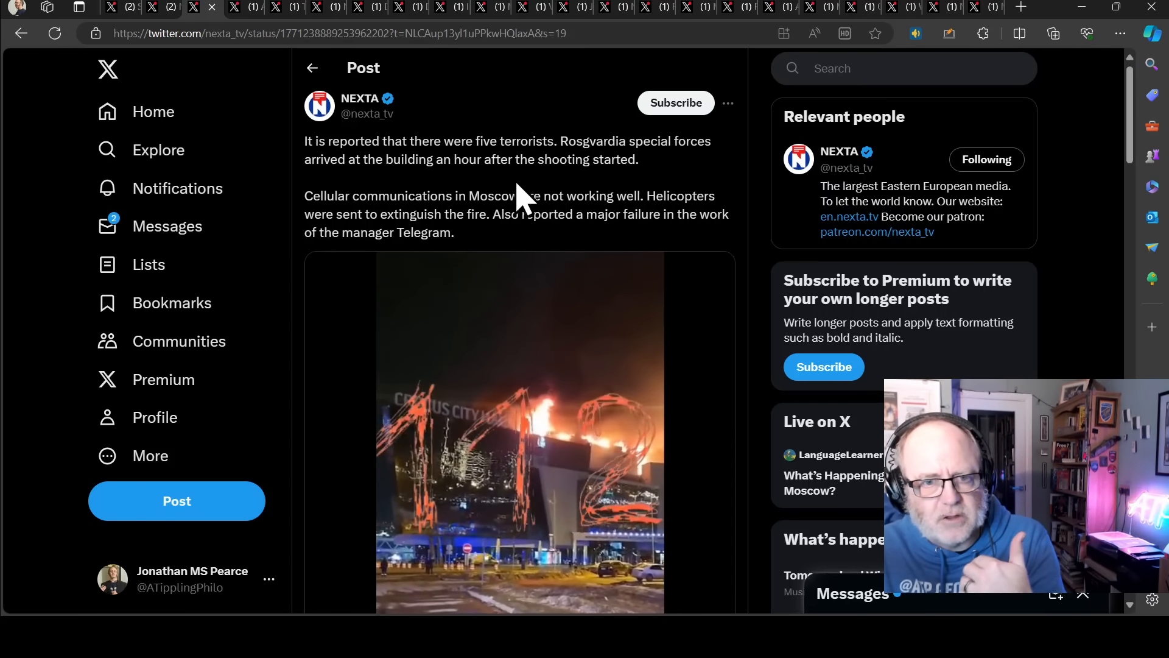
pyautogui.moveTo(414, 197)
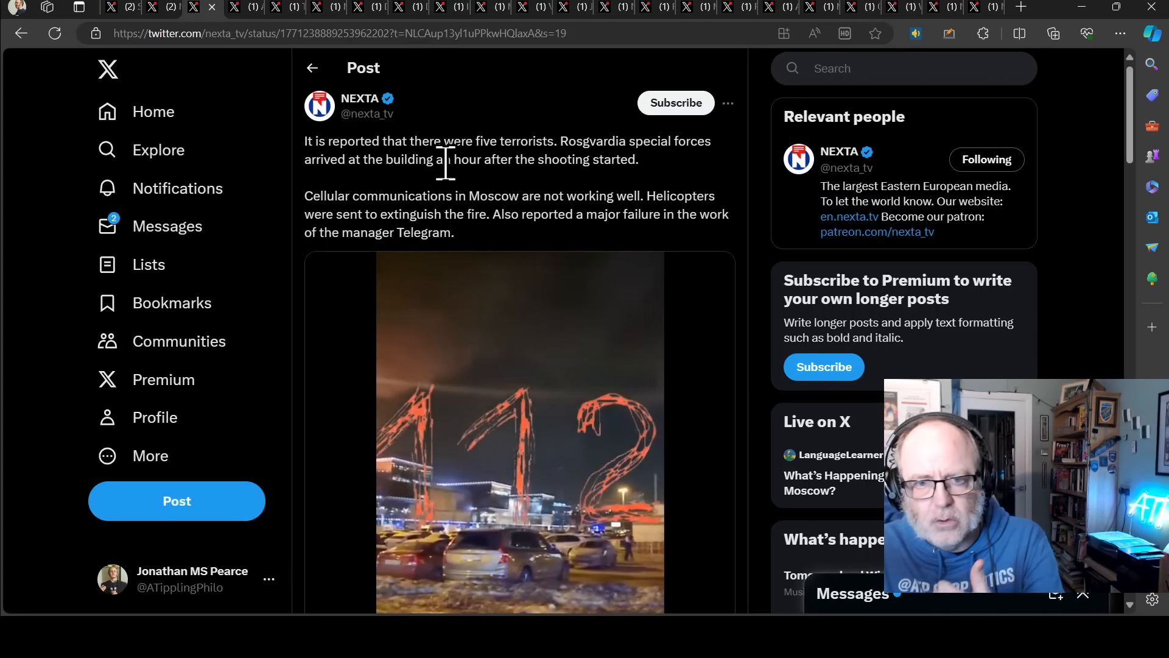
pyautogui.moveTo(433, 179)
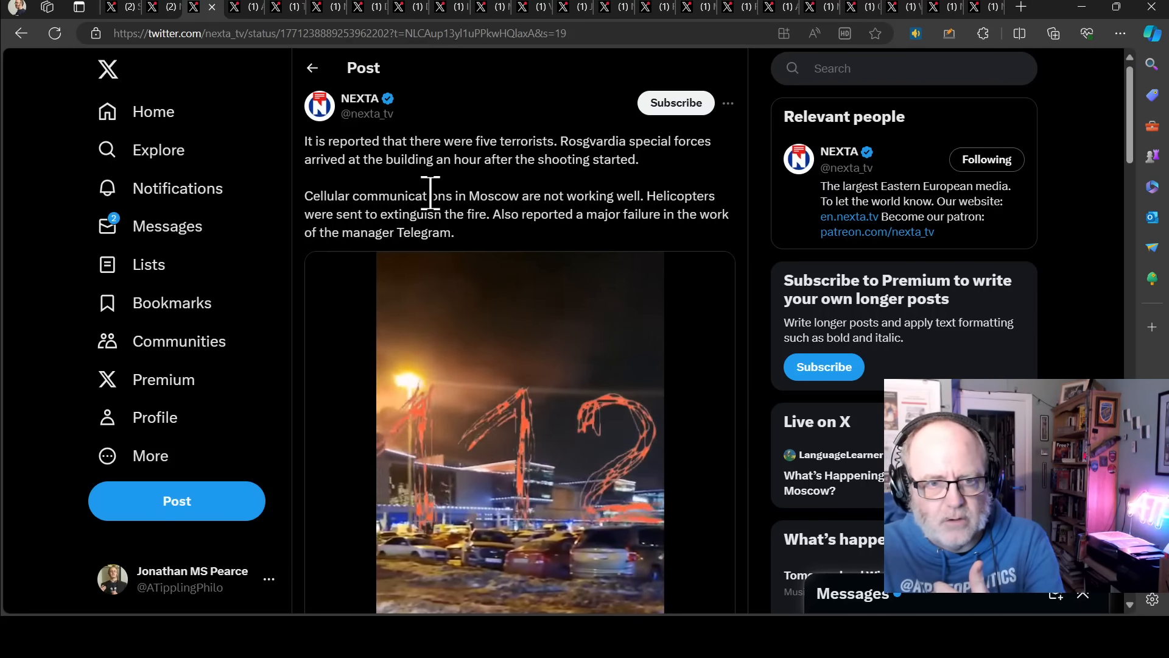
# Switch from the NEXTA post to Aric Toler's post about the attack on a Moscow club.
pyautogui.scroll(-3)
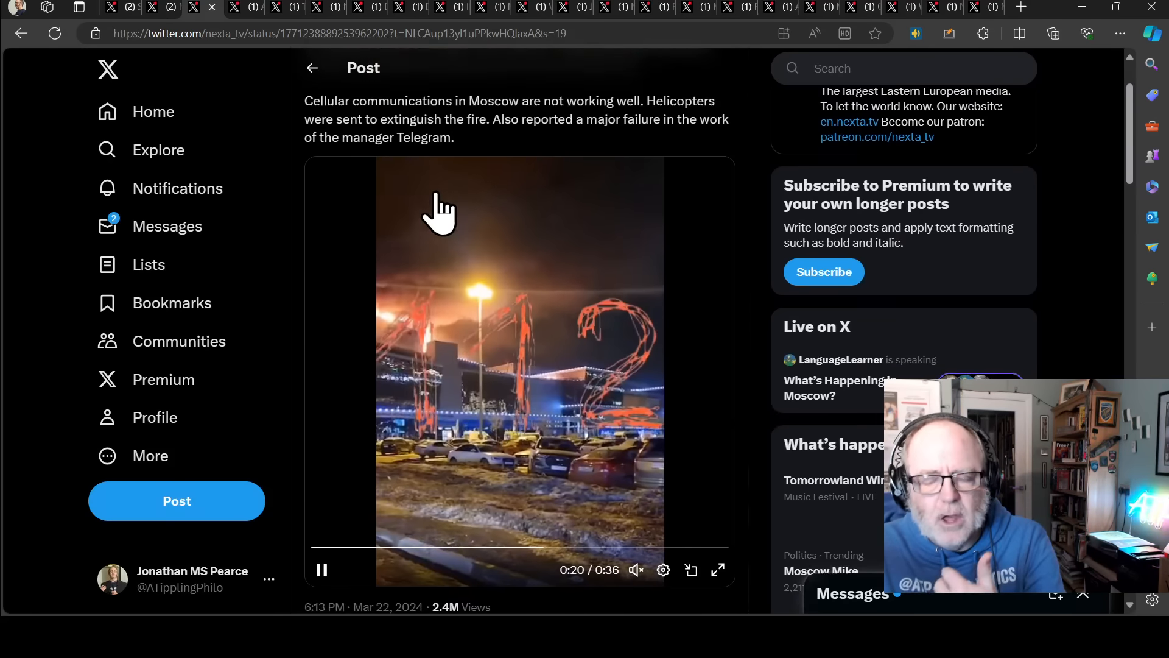
pyautogui.scroll(3)
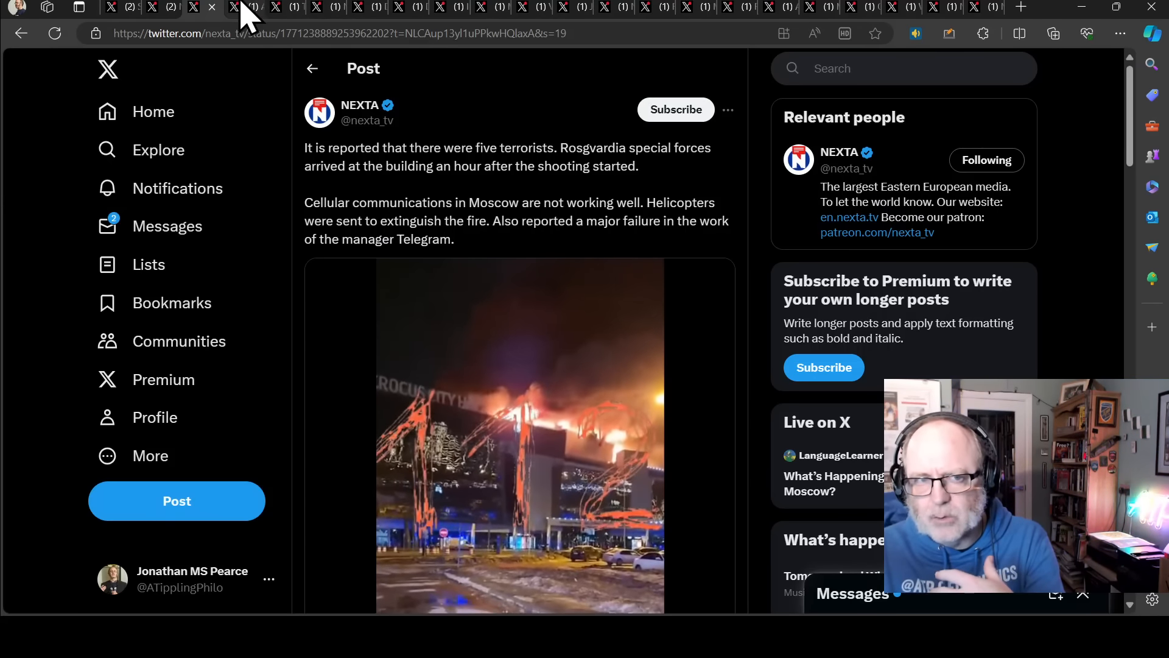
pyautogui.click(235, 8)
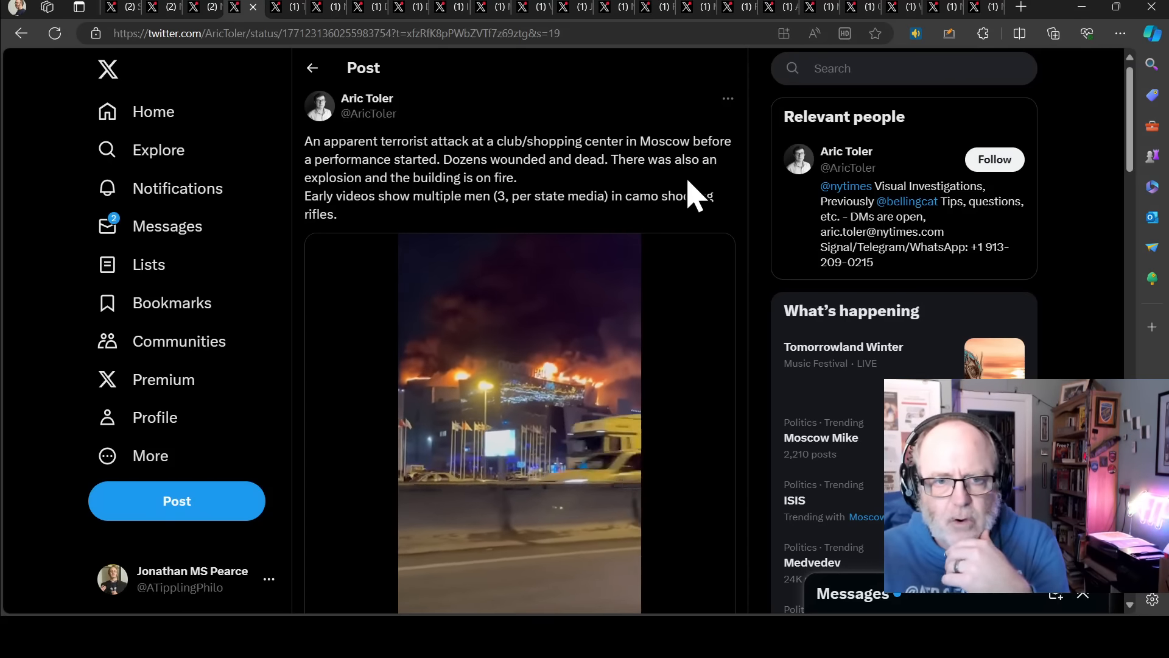
pyautogui.moveTo(611, 198)
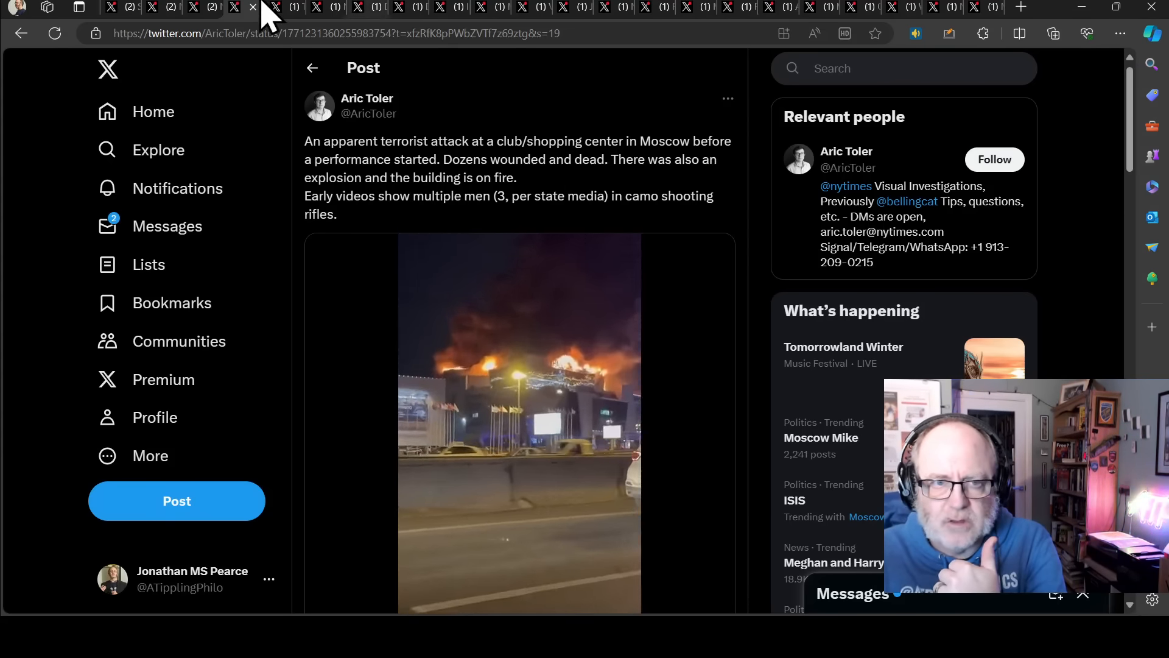
pyautogui.click(274, 7)
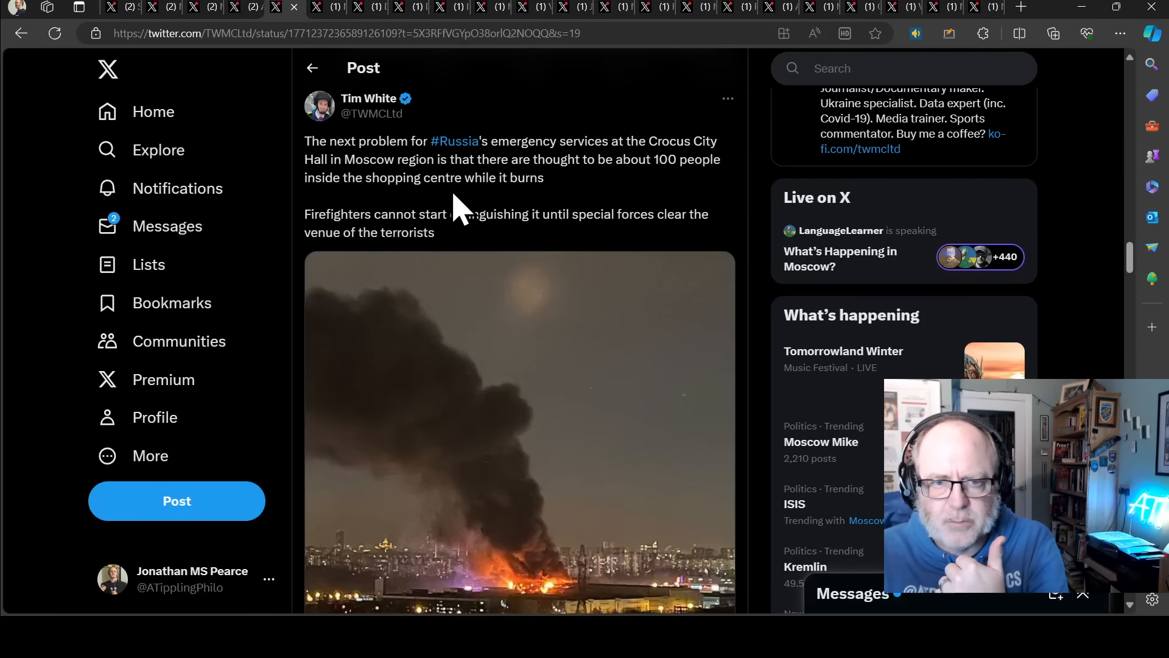
pyautogui.moveTo(693, 201)
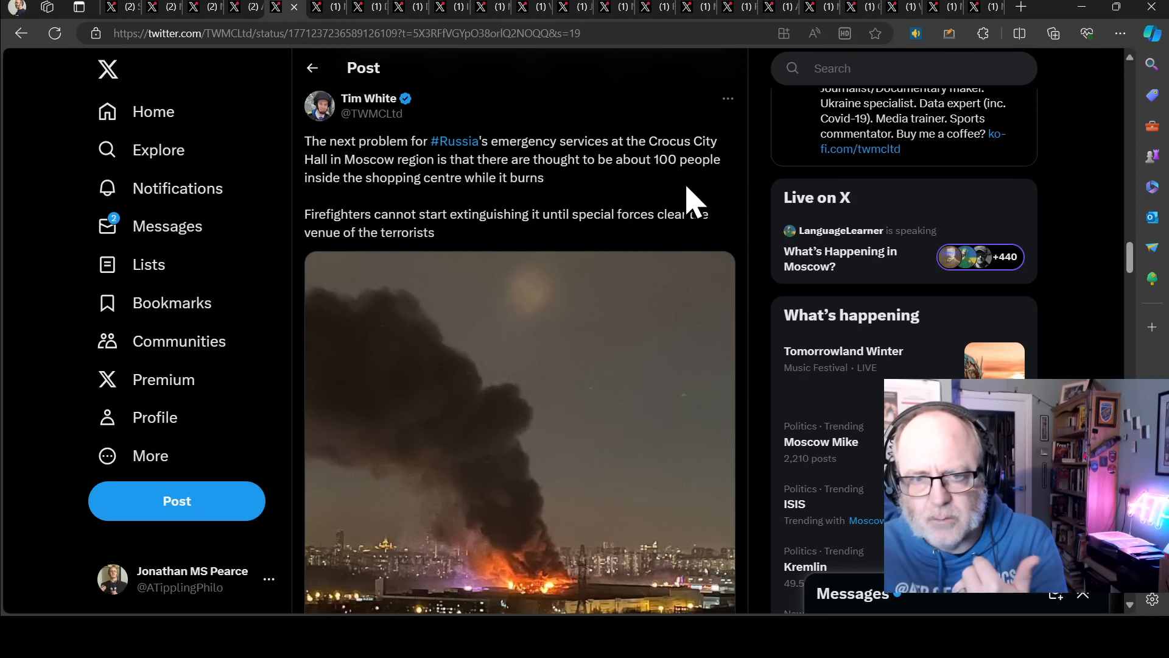
pyautogui.moveTo(674, 153)
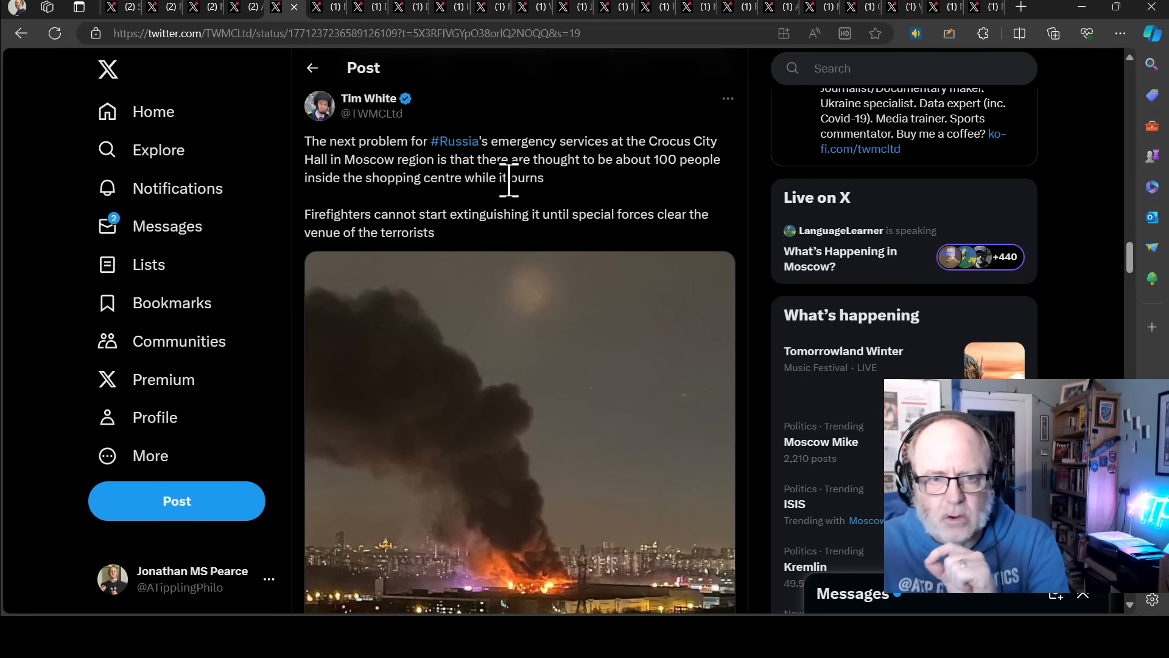
pyautogui.moveTo(633, 204)
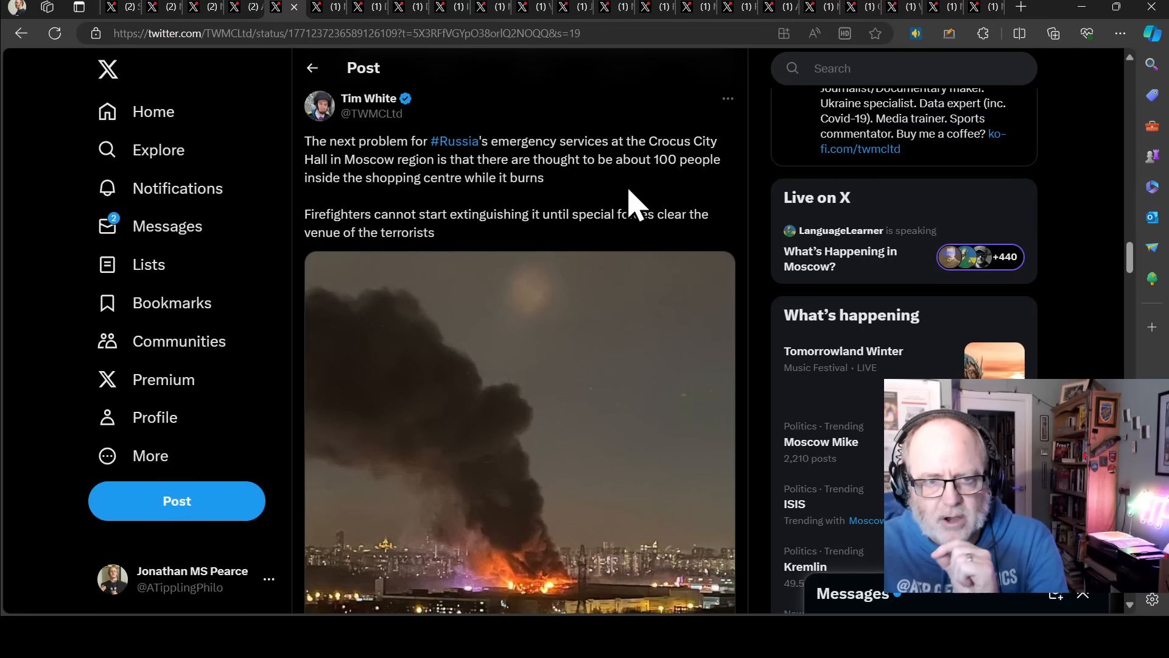
pyautogui.moveTo(629, 200)
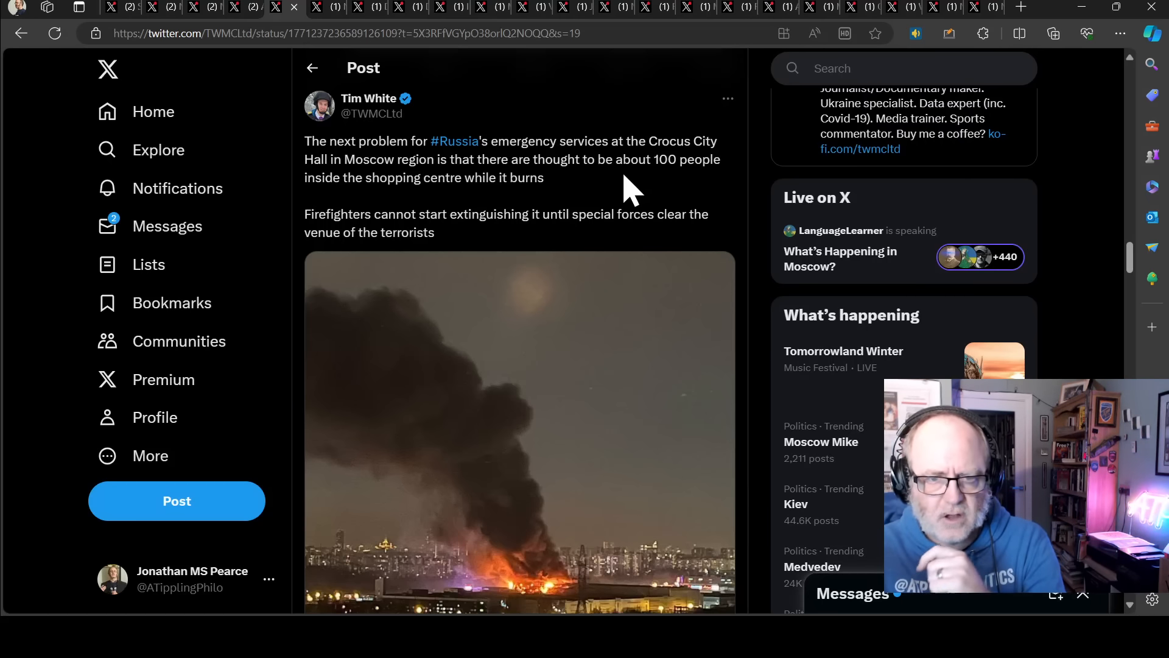
pyautogui.scroll(-3)
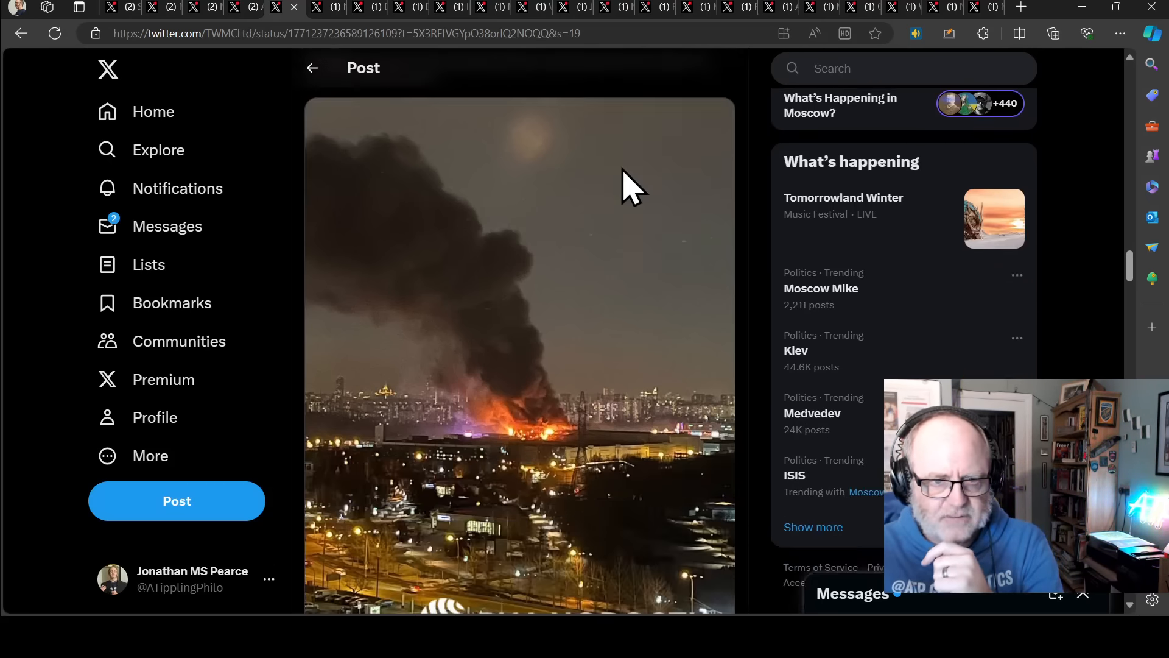
pyautogui.scroll(-3)
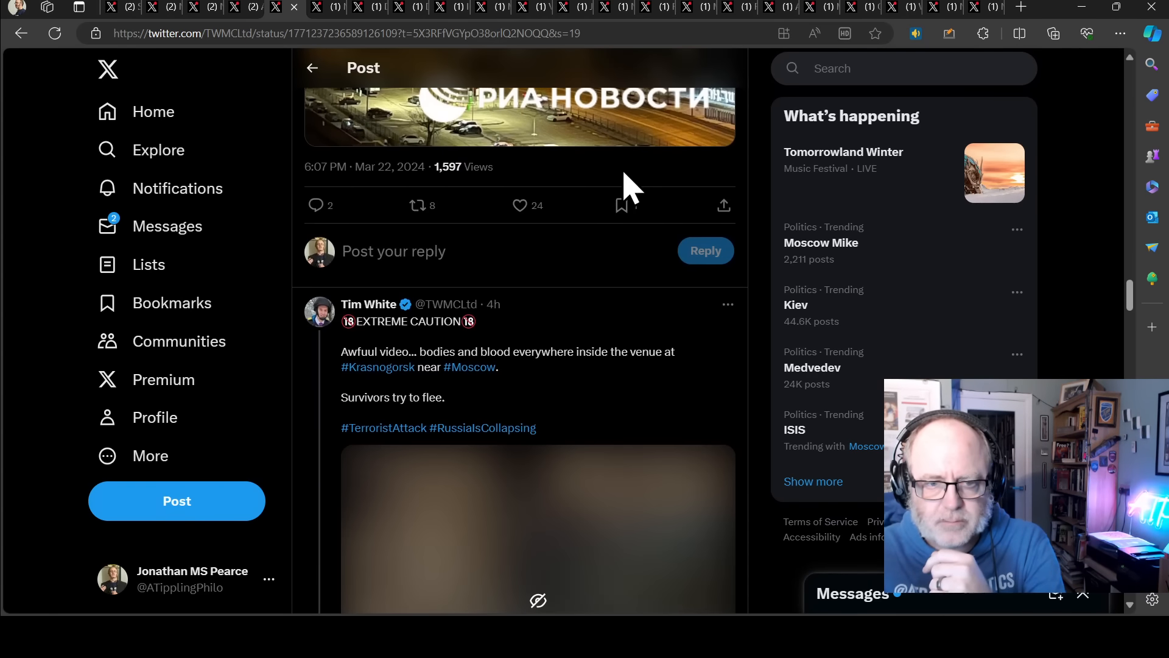
pyautogui.scroll(-3)
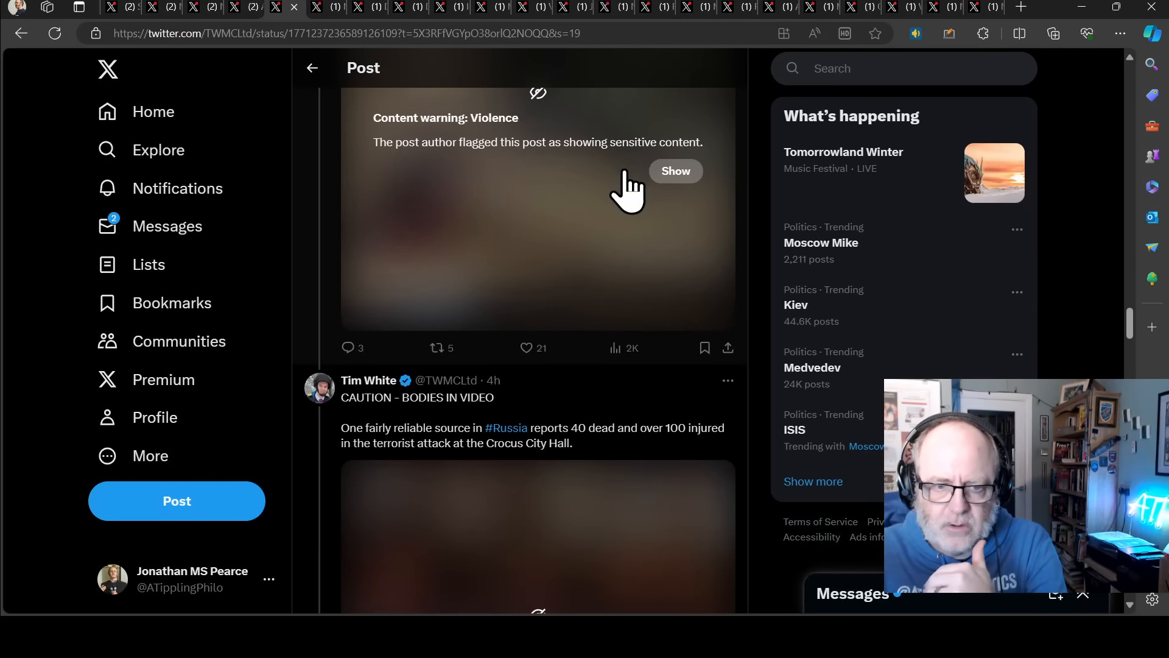
pyautogui.scroll(-3)
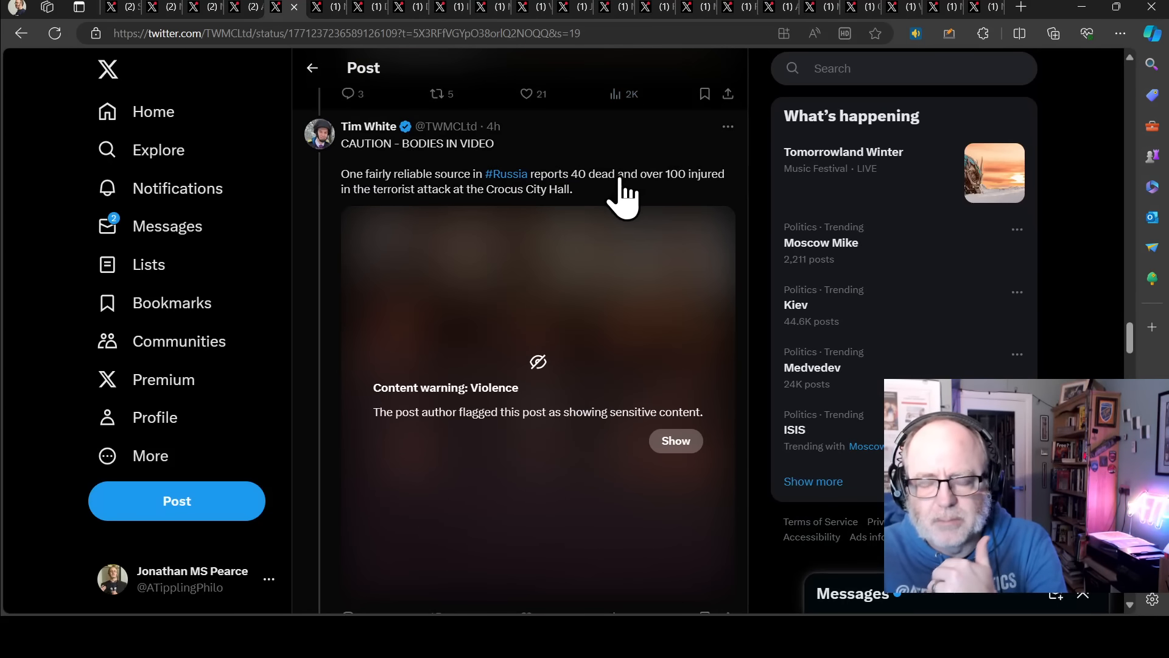
pyautogui.moveTo(600, 201)
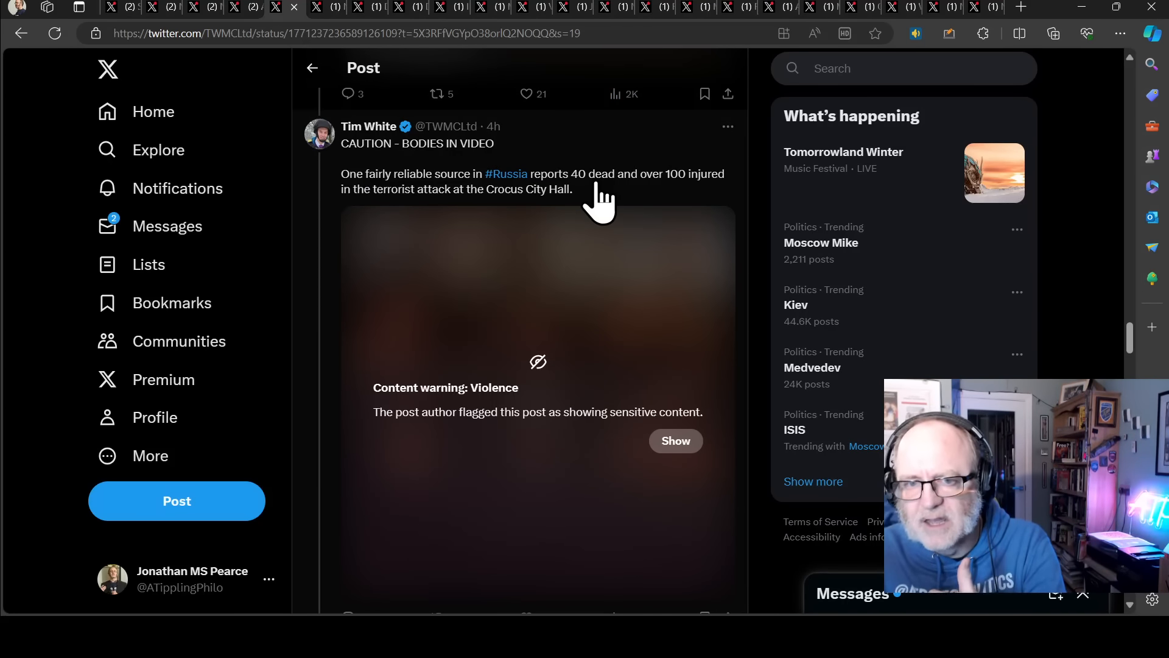
pyautogui.scroll(-3)
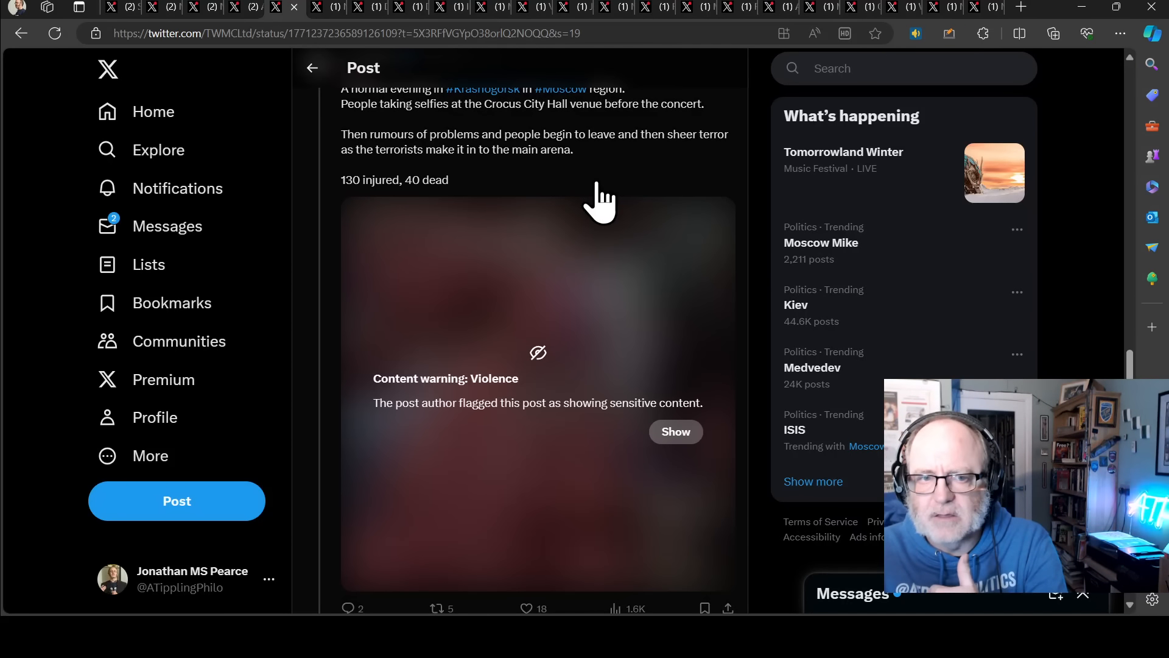
pyautogui.moveTo(429, 198)
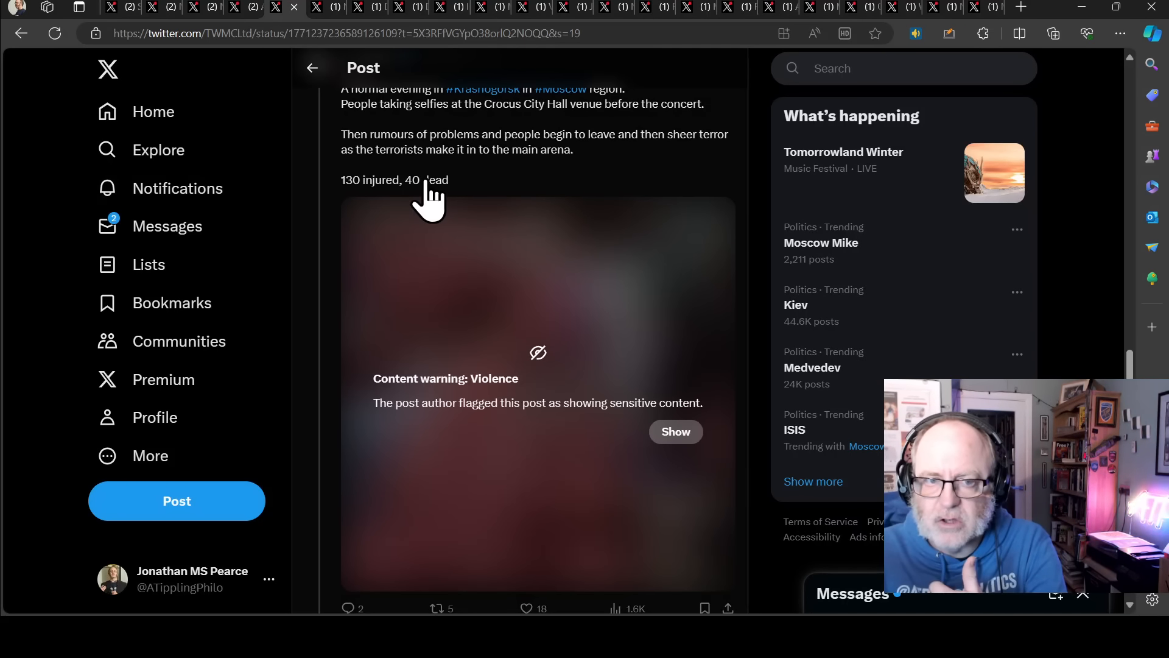
pyautogui.moveTo(546, 187)
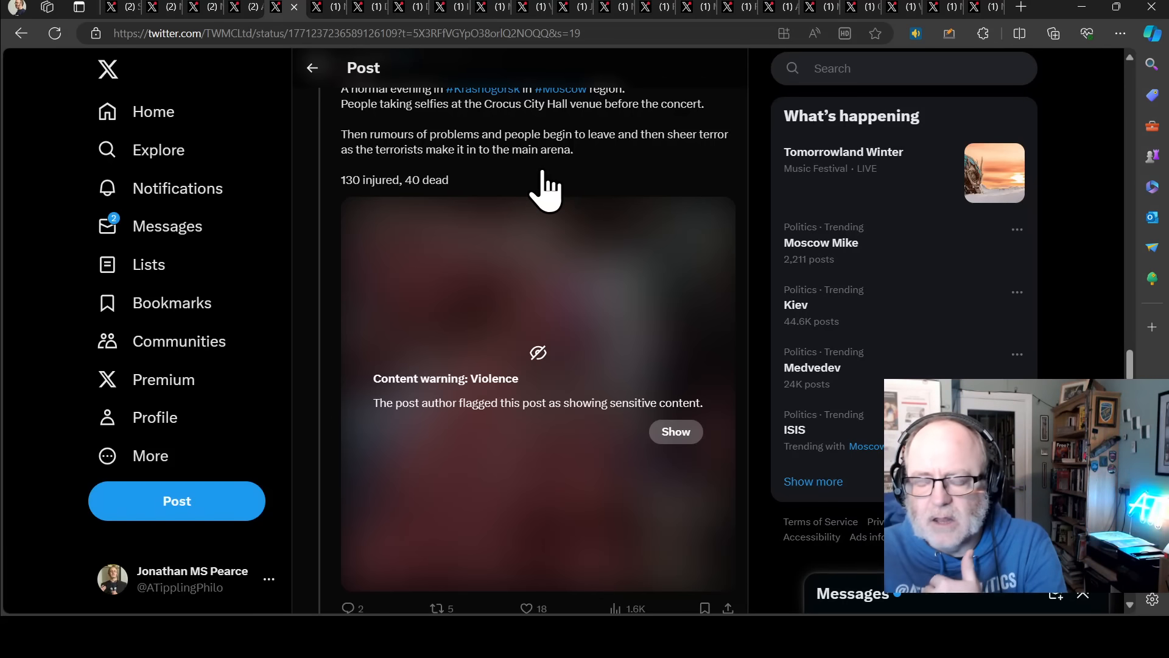
pyautogui.scroll(-3)
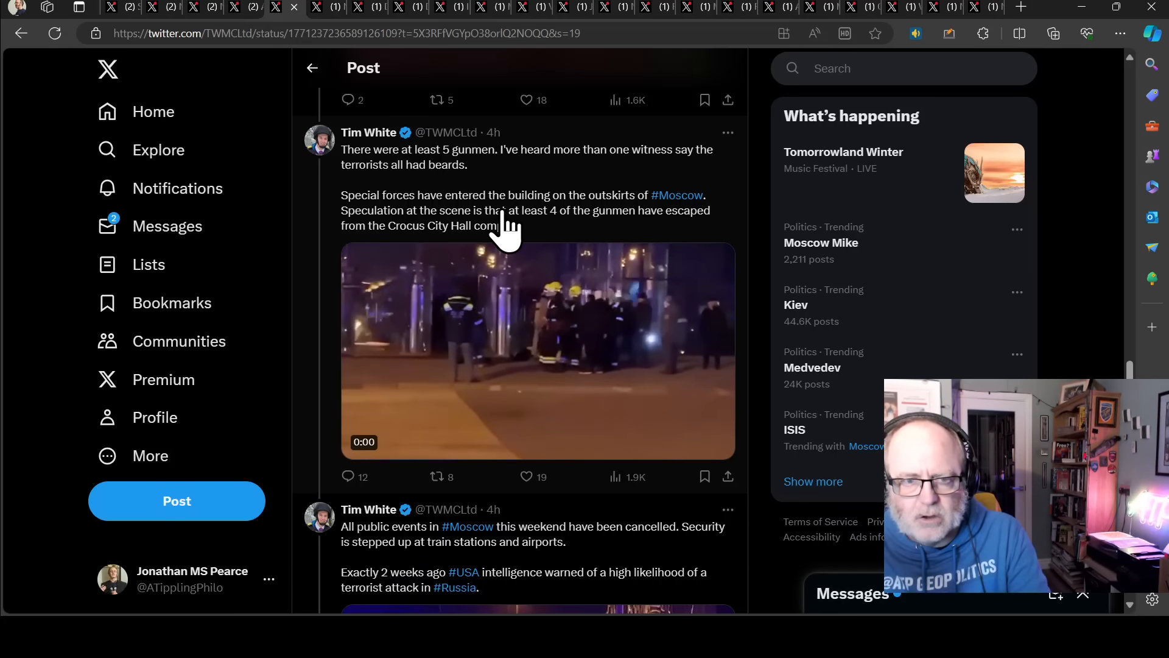
# Read past the cancelled-events and Ukraine posts to the collapsed roof and 40+ dead report.
pyautogui.click(537, 351)
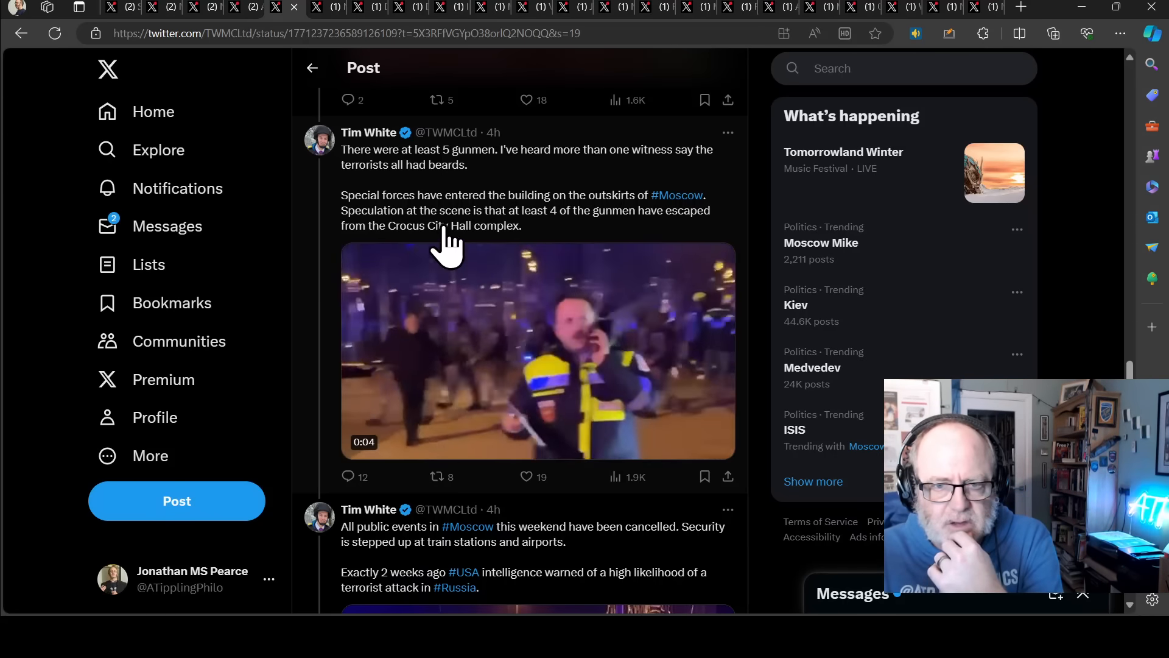
pyautogui.scroll(-3)
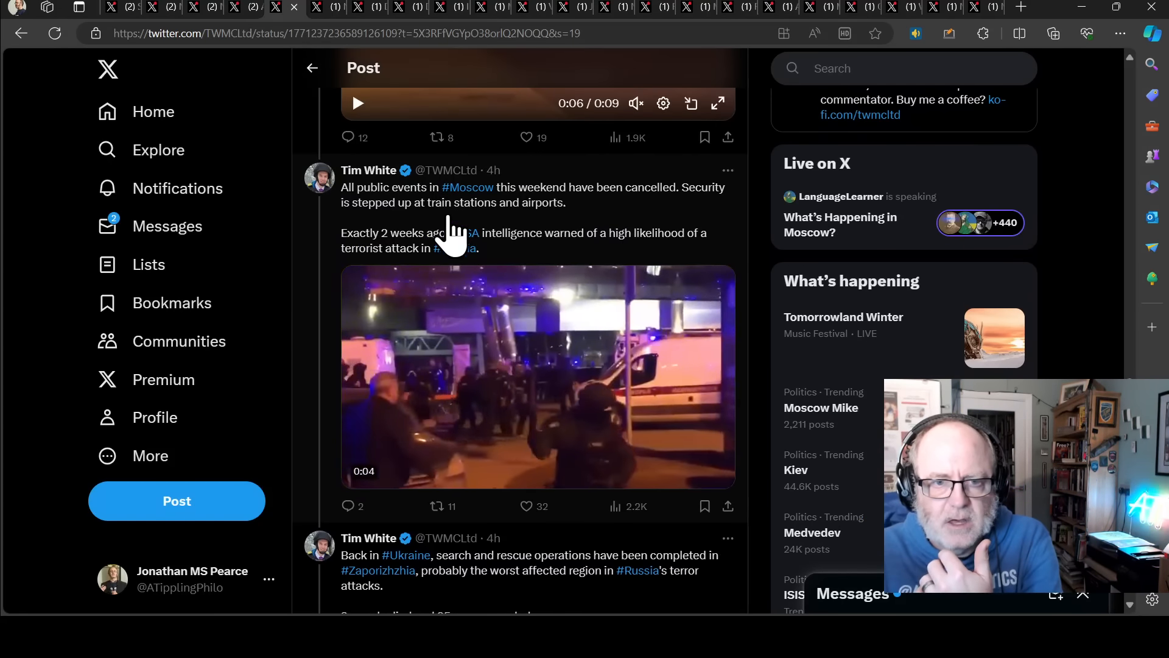
pyautogui.scroll(-3)
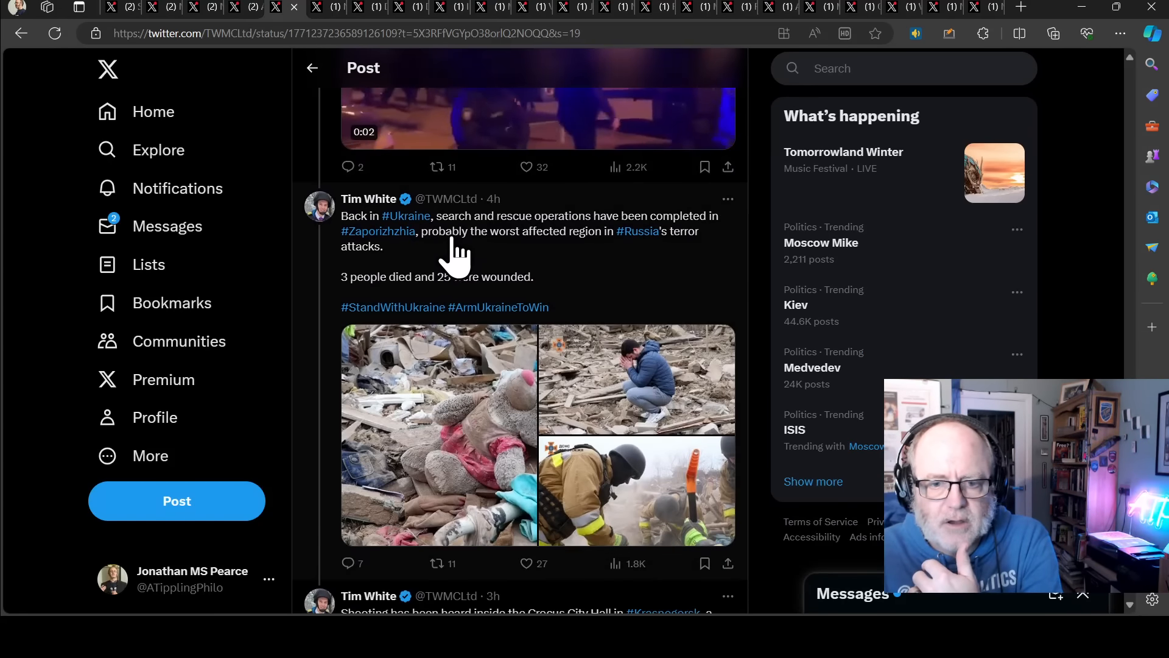
pyautogui.scroll(-3)
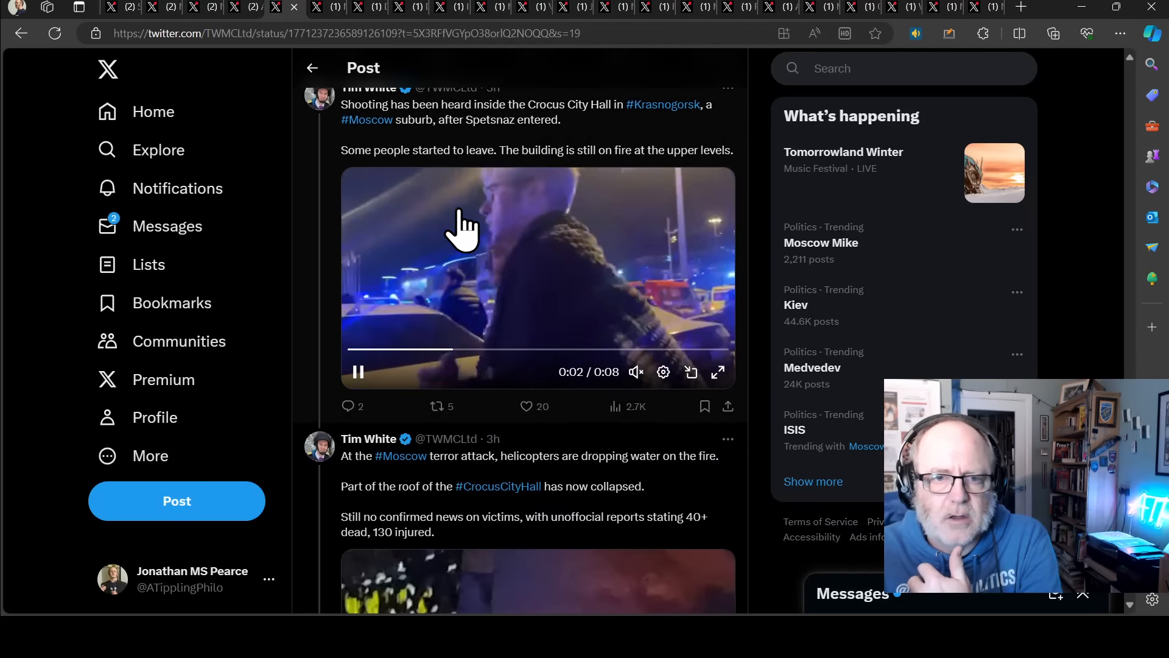
pyautogui.scroll(-3)
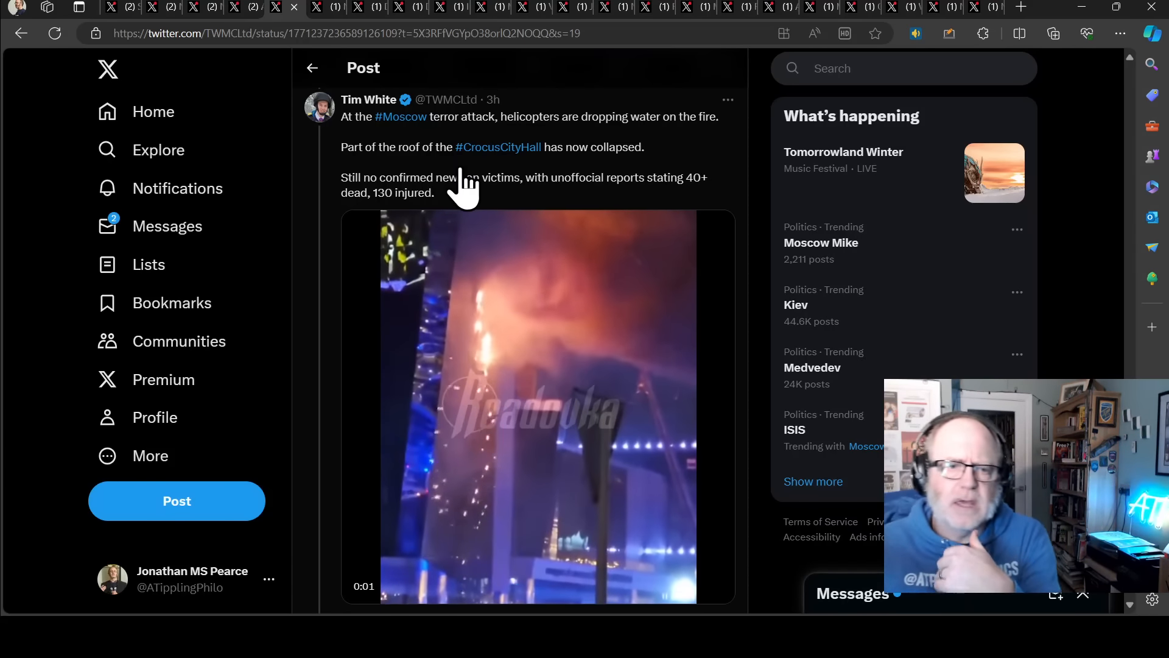
# Play the burning-roof video and read down to the arrest at Crocus City Hall and Ukraine's false-flag claim.
pyautogui.click(537, 407)
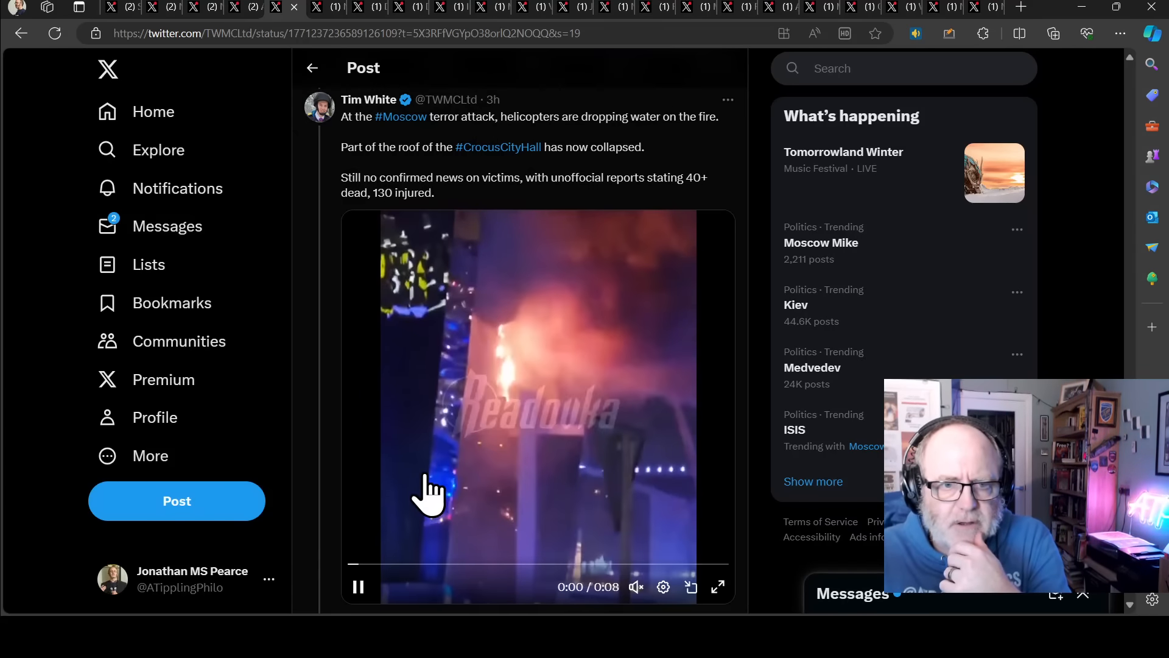
pyautogui.scroll(-3)
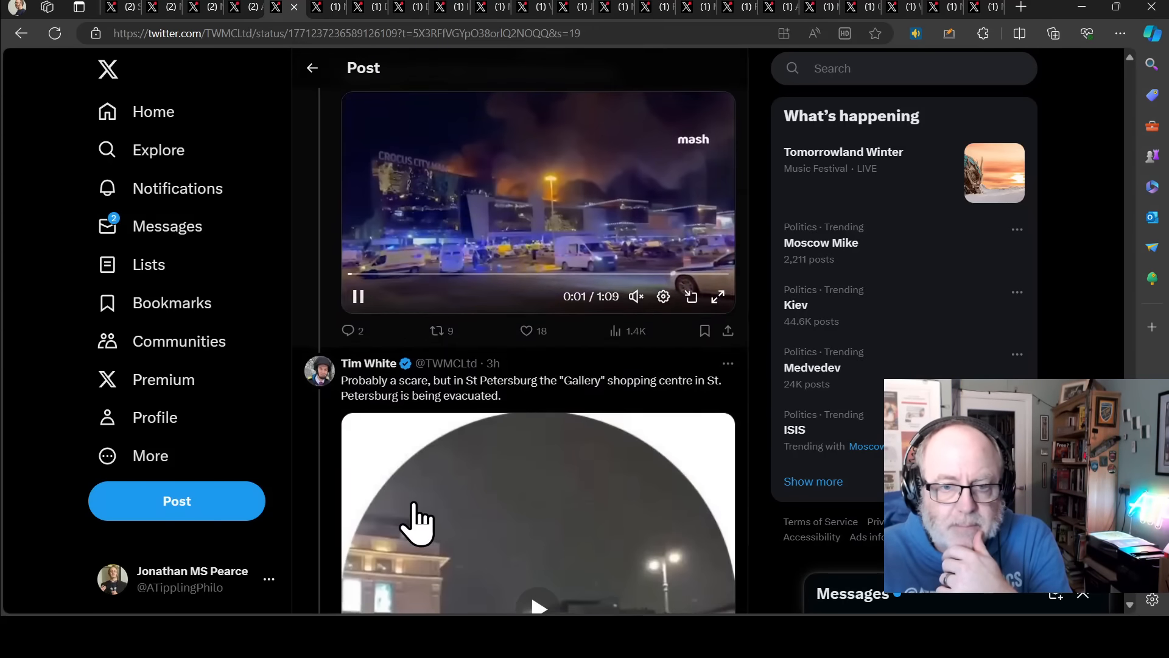
pyautogui.scroll(-3)
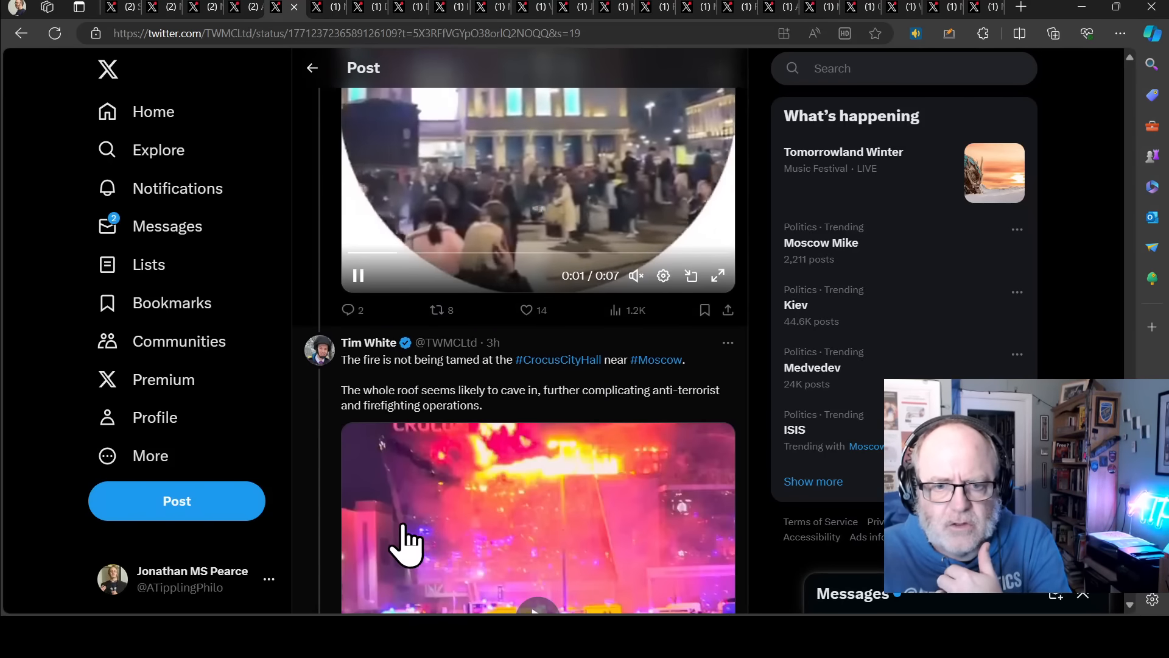
pyautogui.scroll(-3)
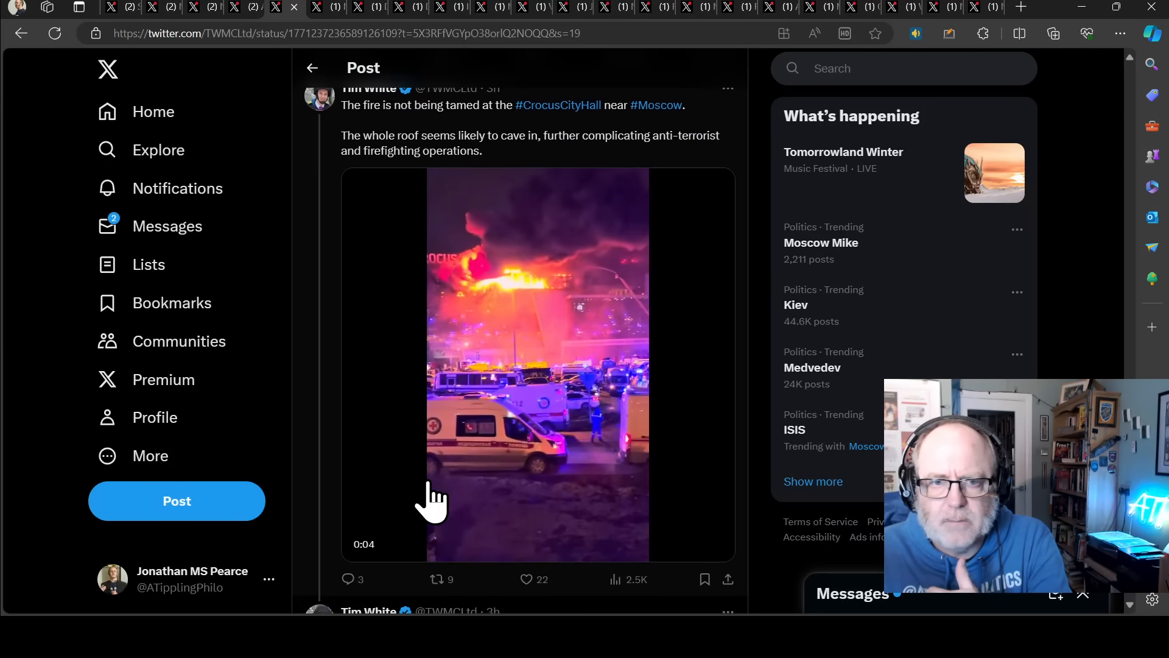
pyautogui.scroll(-3)
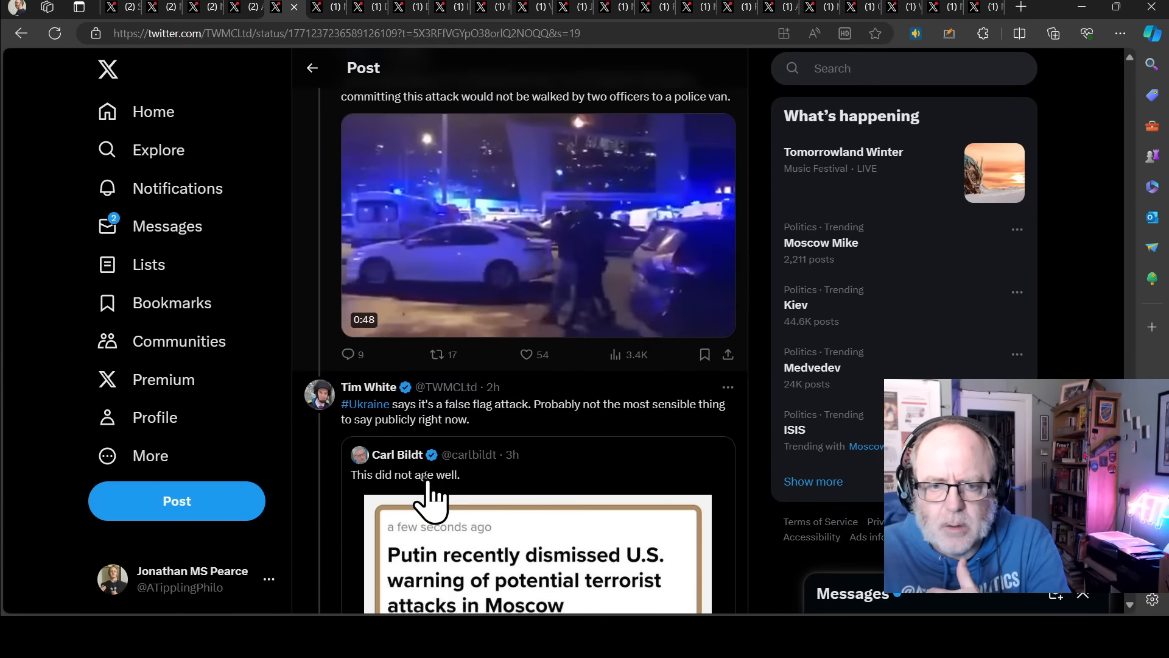
pyautogui.scroll(3)
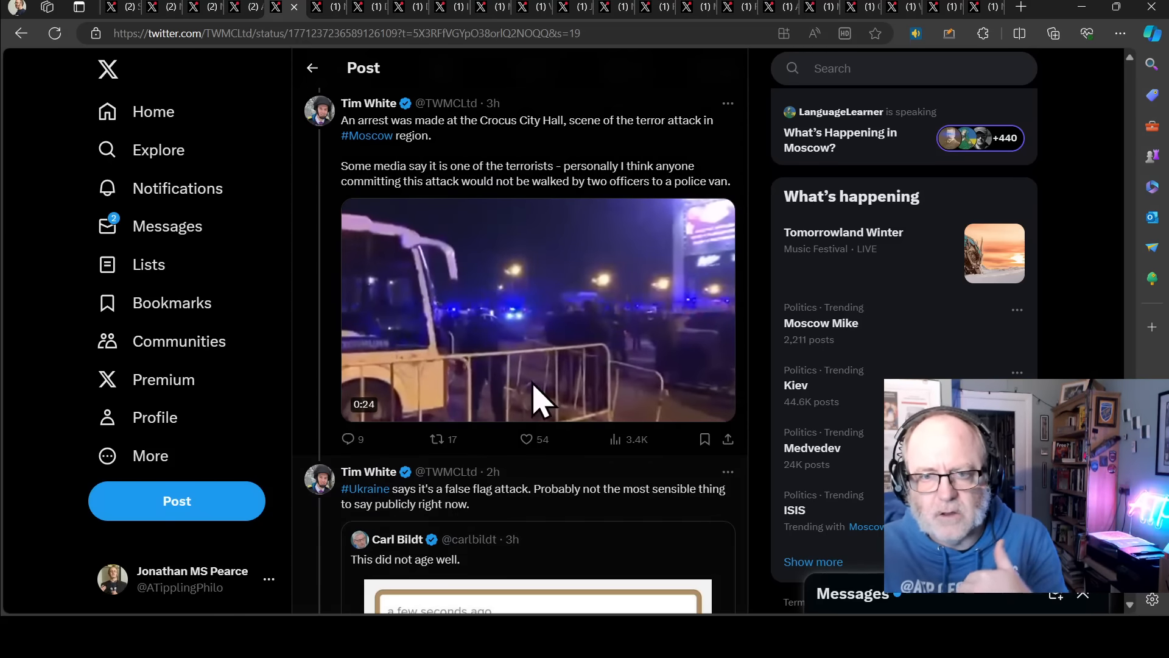
# Play the arrest video, restart it from the beginning, and reach Carl Bildt's quoted post on Putin dismissing U.S. warnings.
pyautogui.click(537, 309)
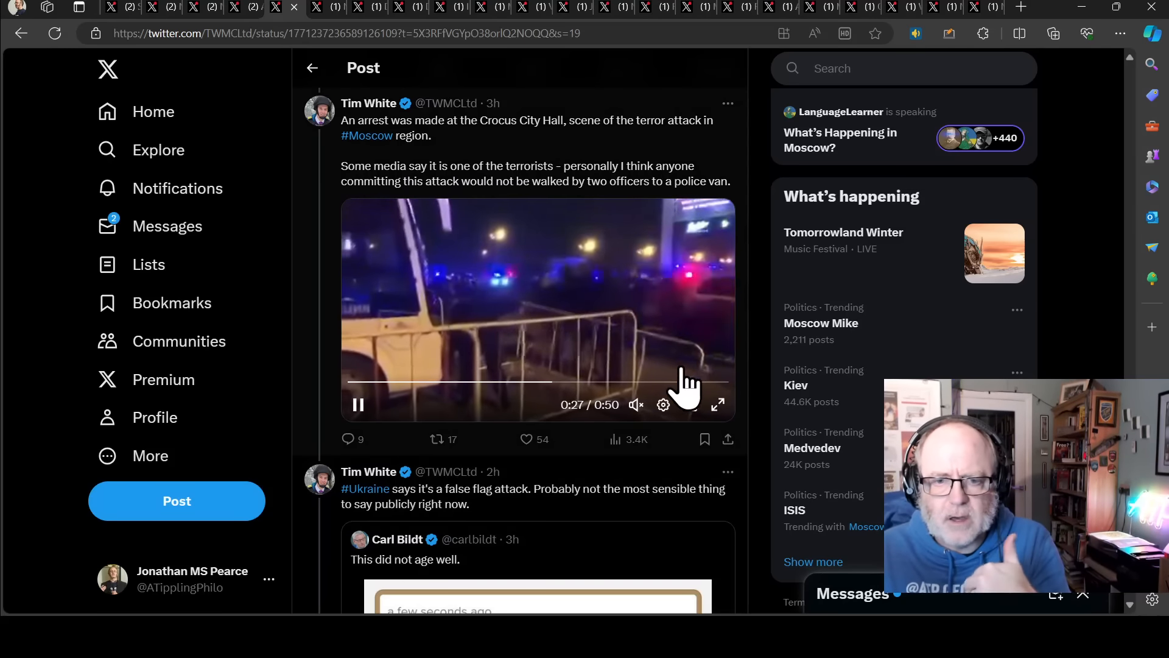
pyautogui.scroll(-3)
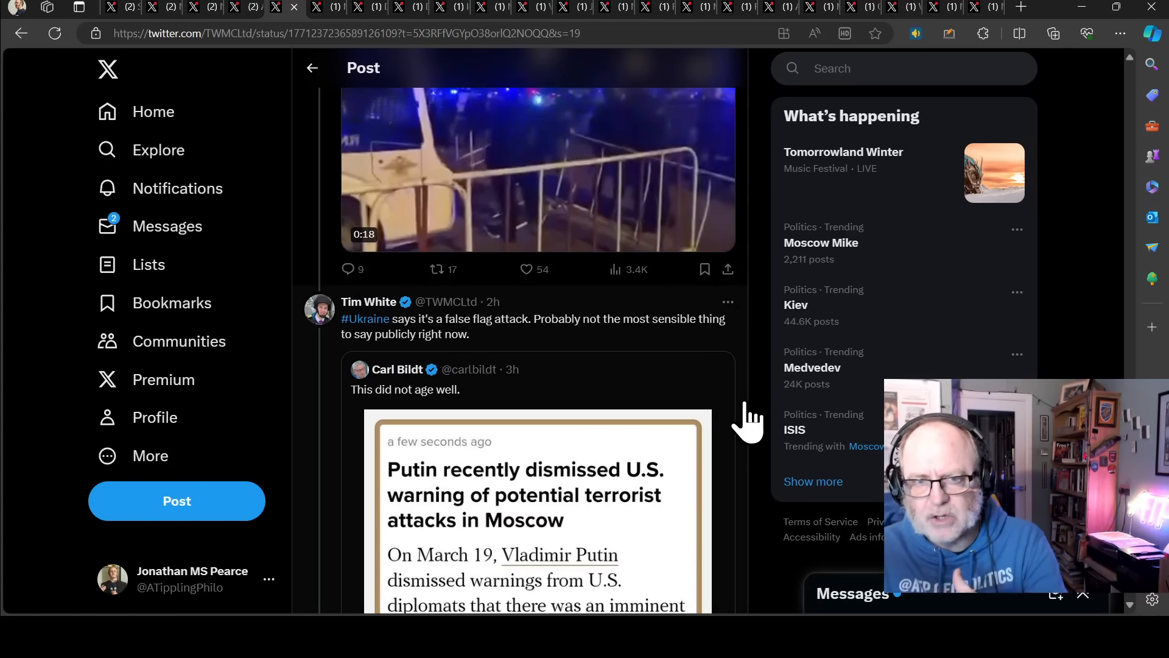
pyautogui.scroll(3)
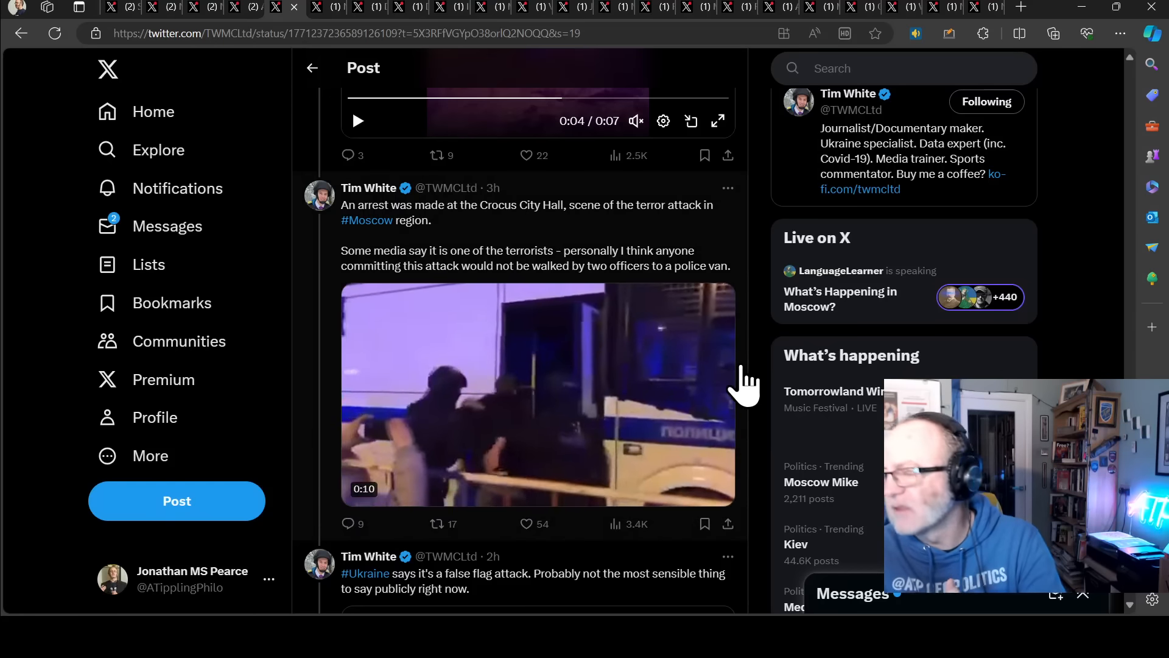
pyautogui.click(537, 393)
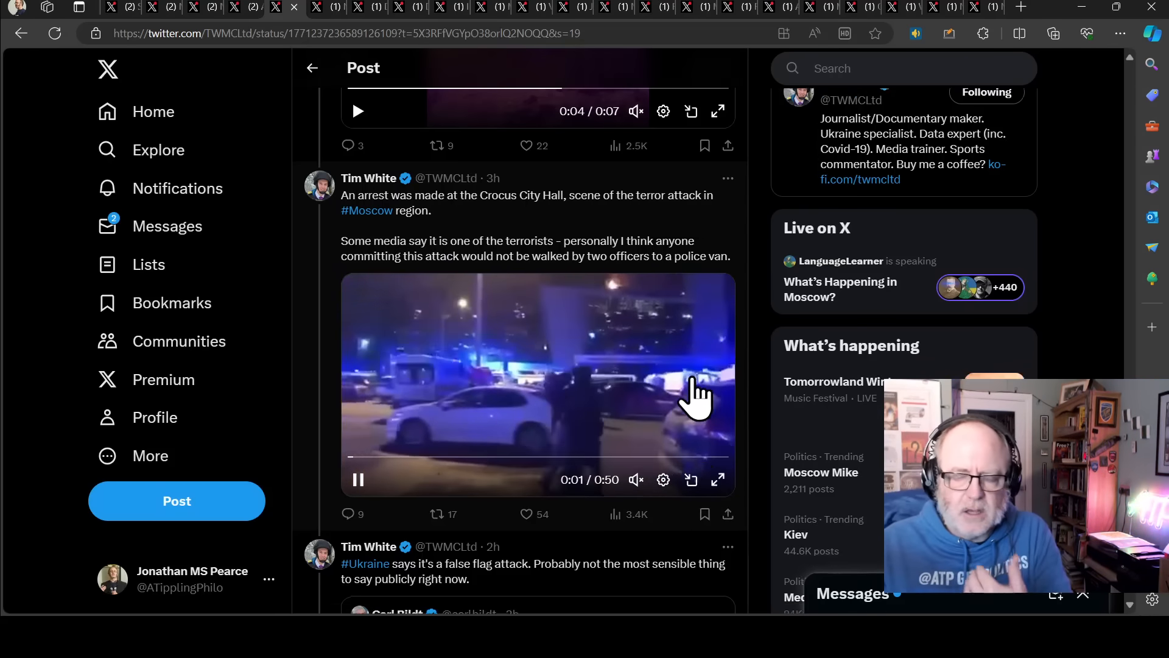
pyautogui.scroll(-3)
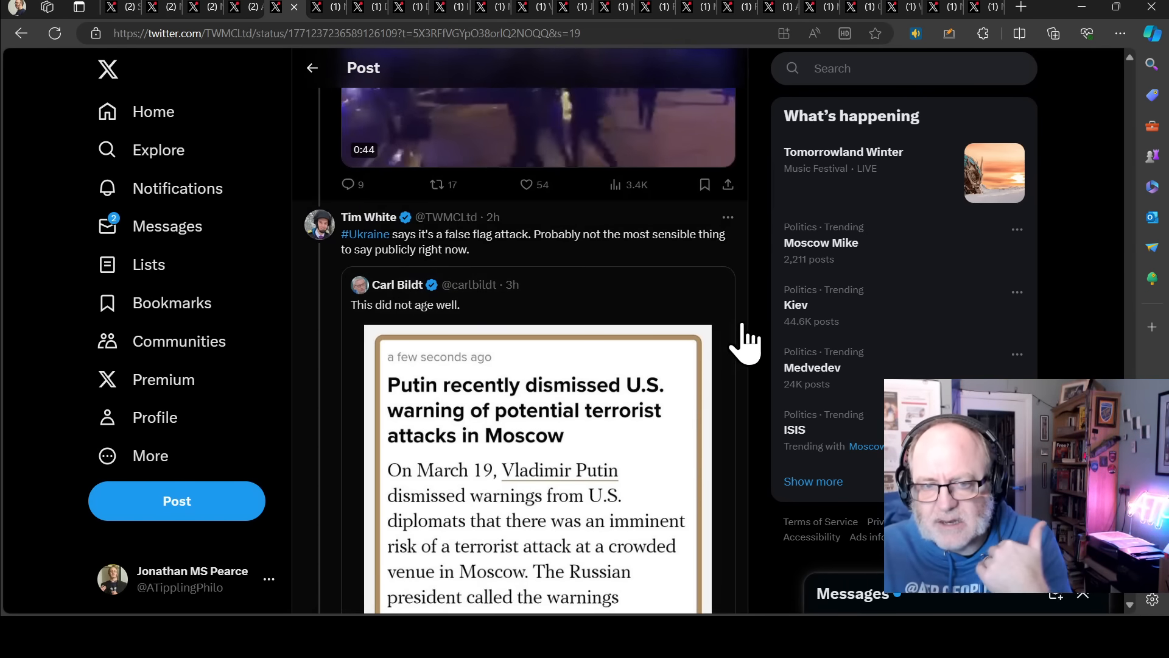
# Read down past the false-flag posts to the Islamic State claim with 145 injured, nine critically ill.
pyautogui.scroll(-3)
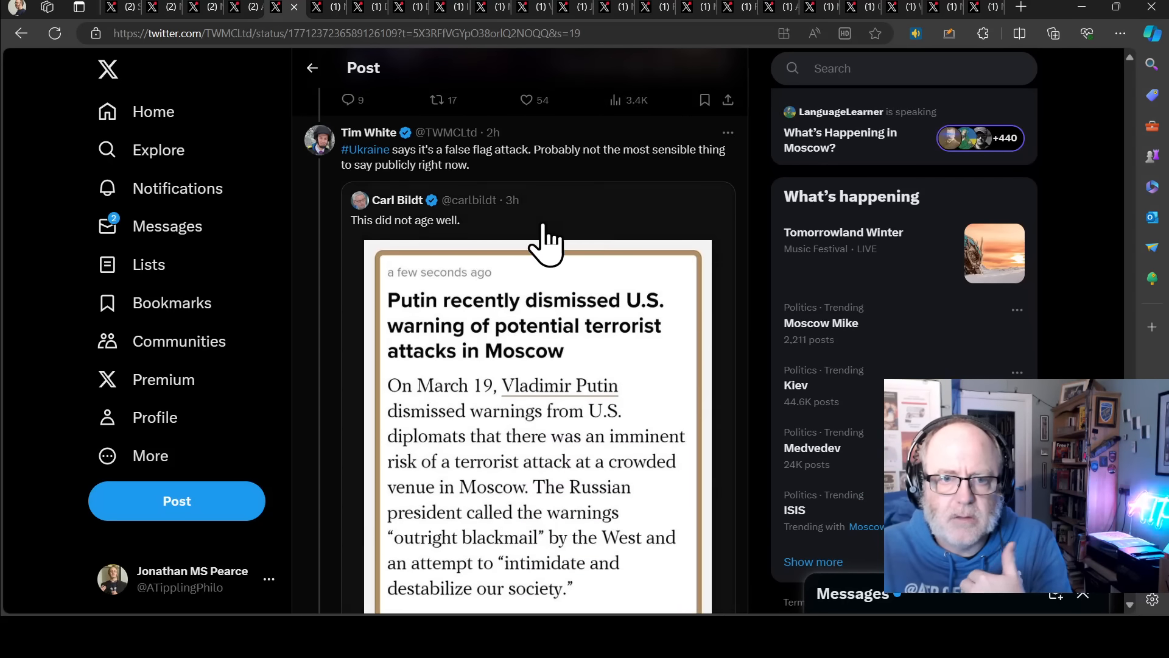
pyautogui.moveTo(490, 182)
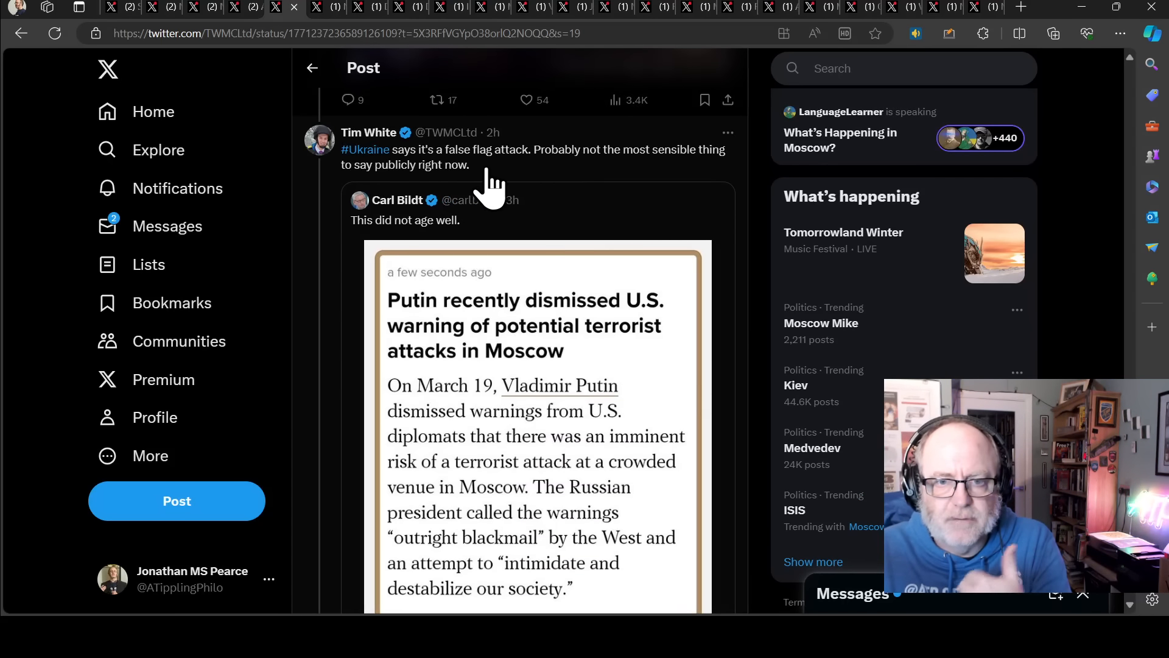
pyautogui.moveTo(362, 194)
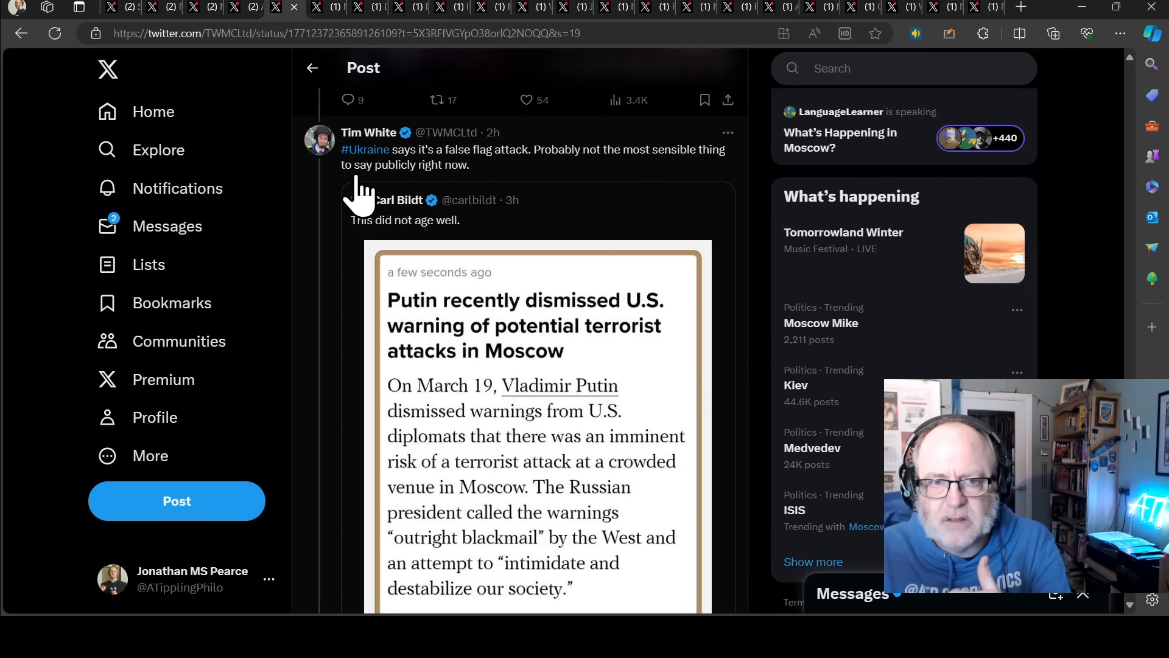
pyautogui.scroll(-3)
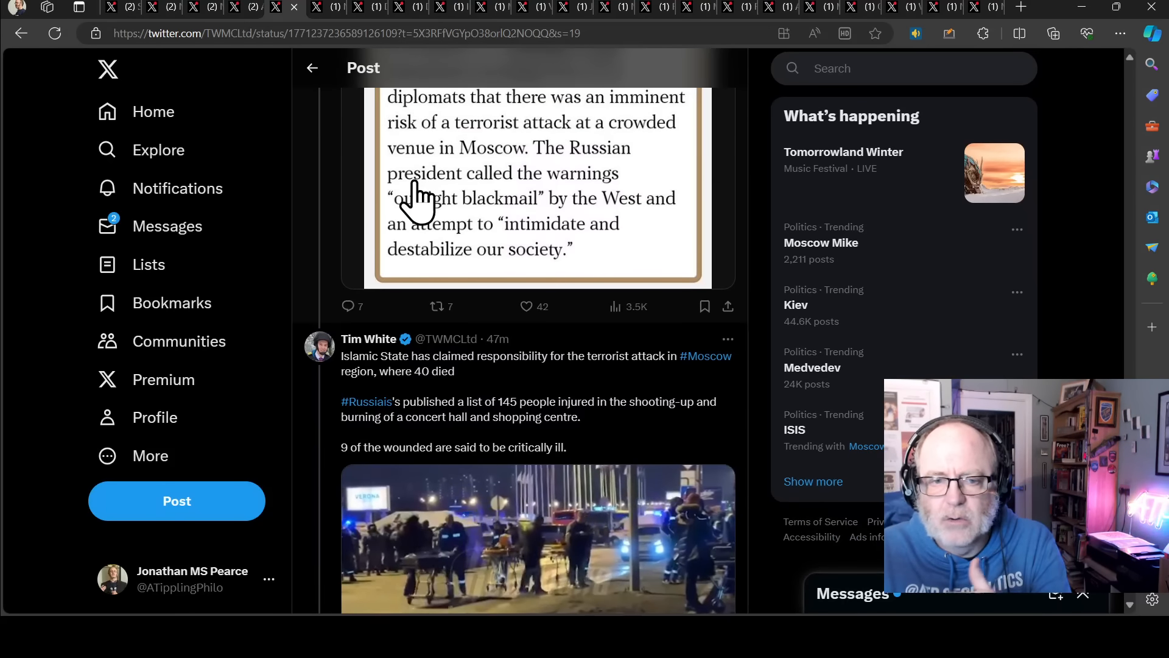
pyautogui.scroll(-3)
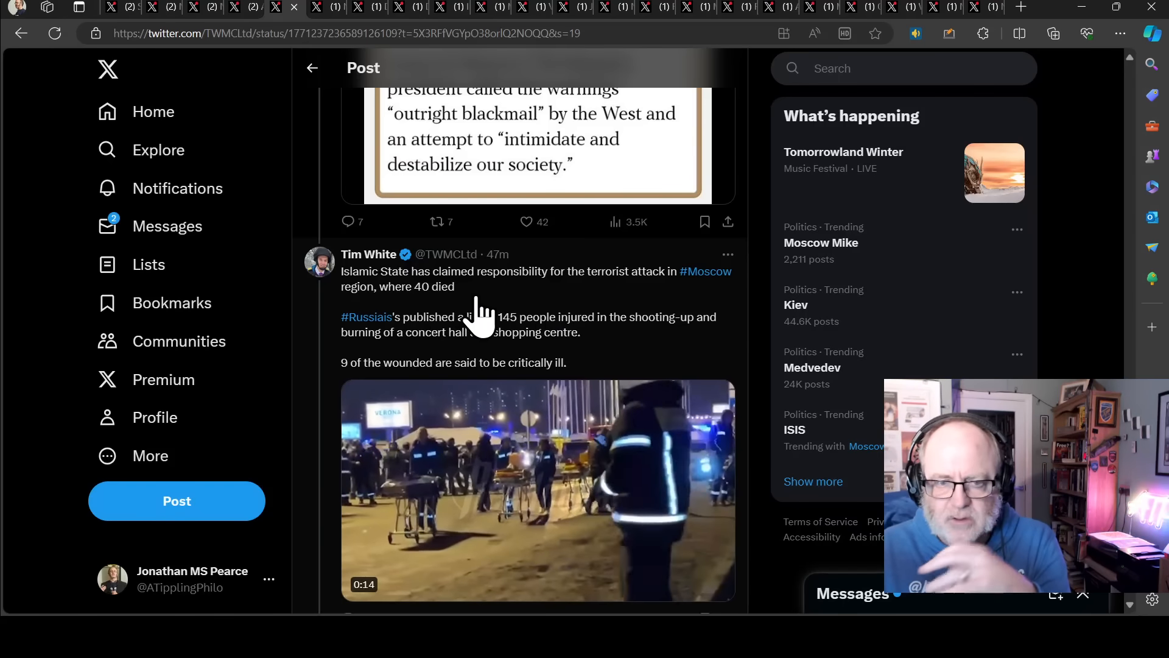
pyautogui.moveTo(478, 347)
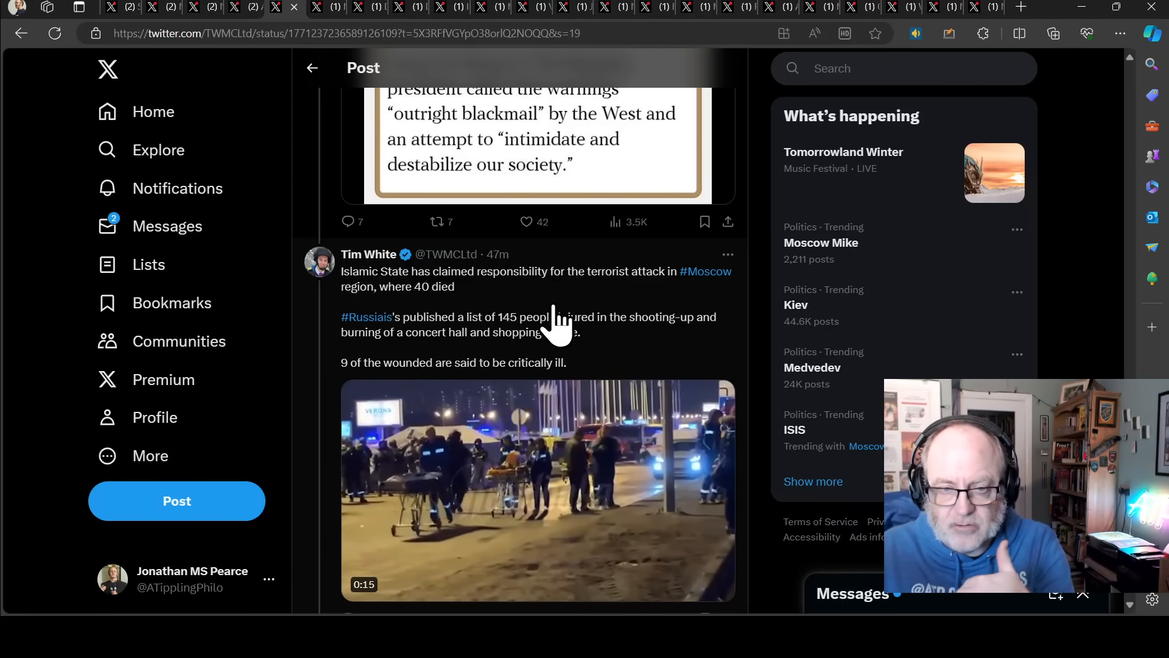
pyautogui.moveTo(454, 320)
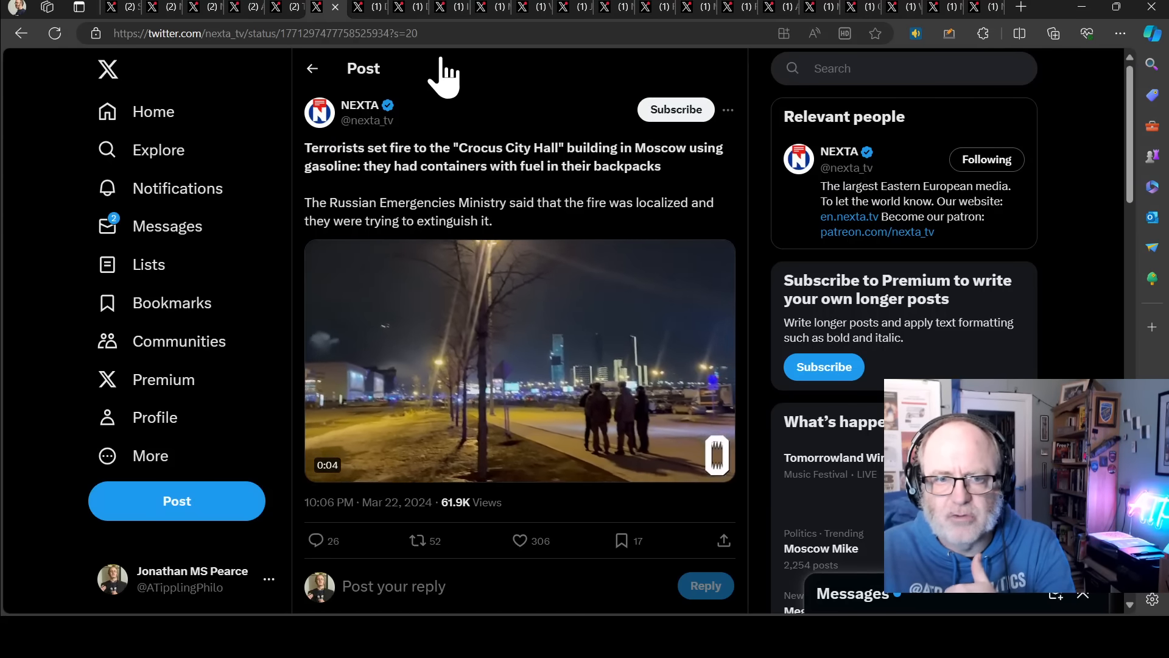
# Bring up Devana's post claiming the FSB drove a minibus with old Ukrainian plates to the mall.
pyautogui.click(358, 7)
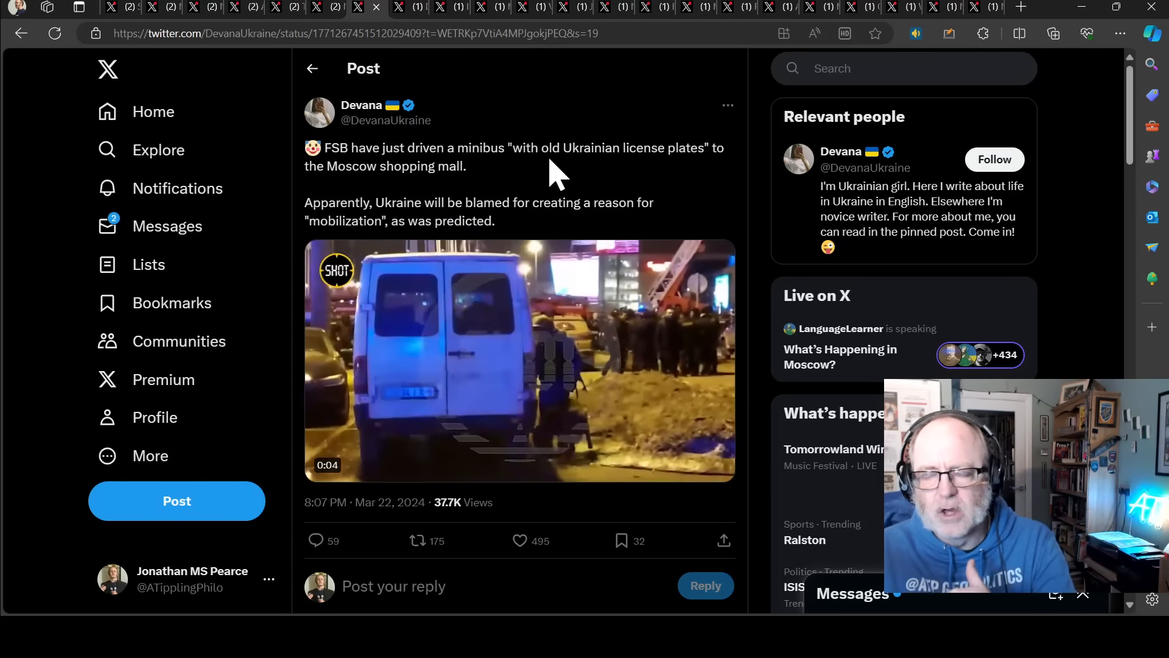
pyautogui.click(519, 361)
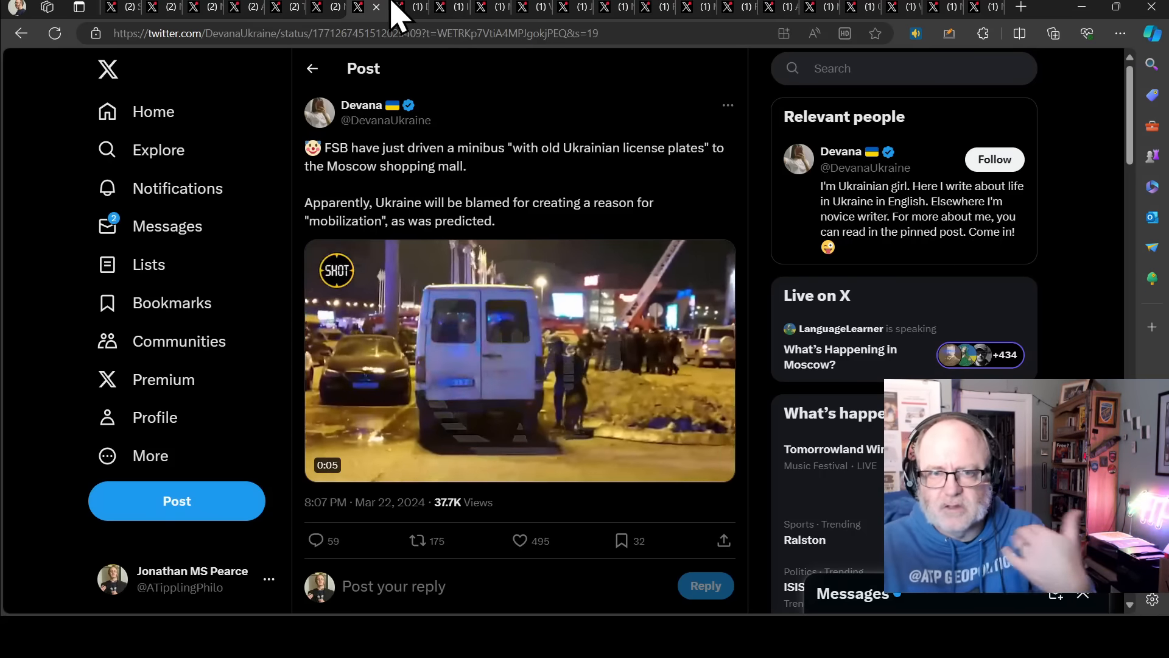
# Bring up Mira of Kyiv's post calling the minibus plates Belarusian and read down its replies.
pyautogui.click(403, 7)
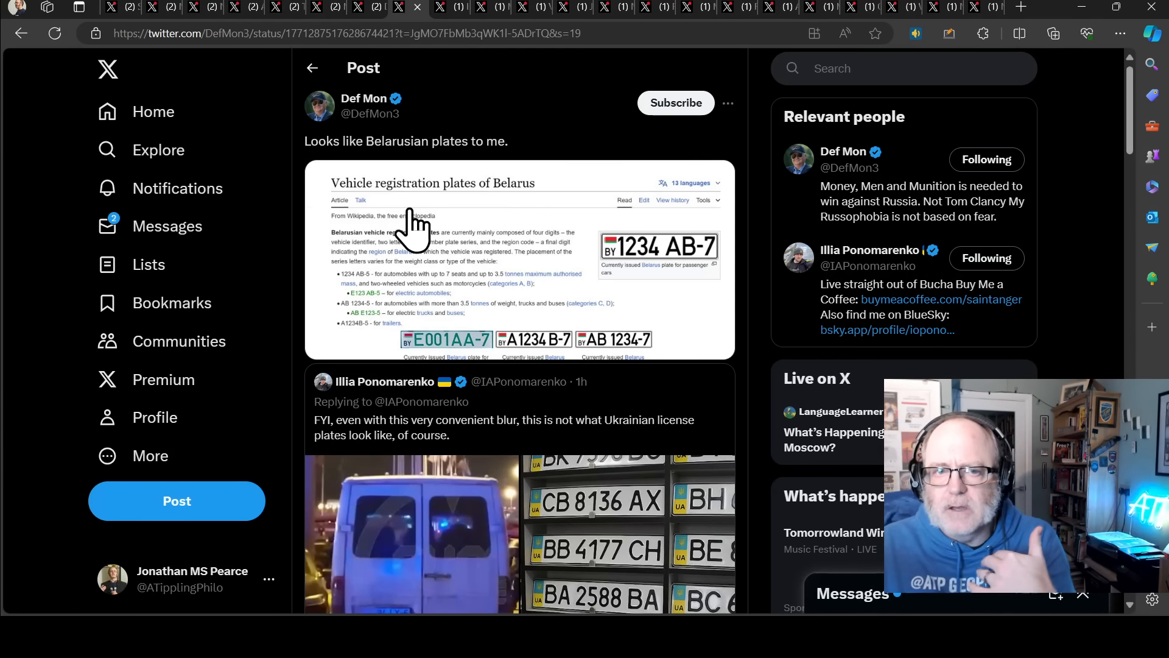
pyautogui.moveTo(409, 289)
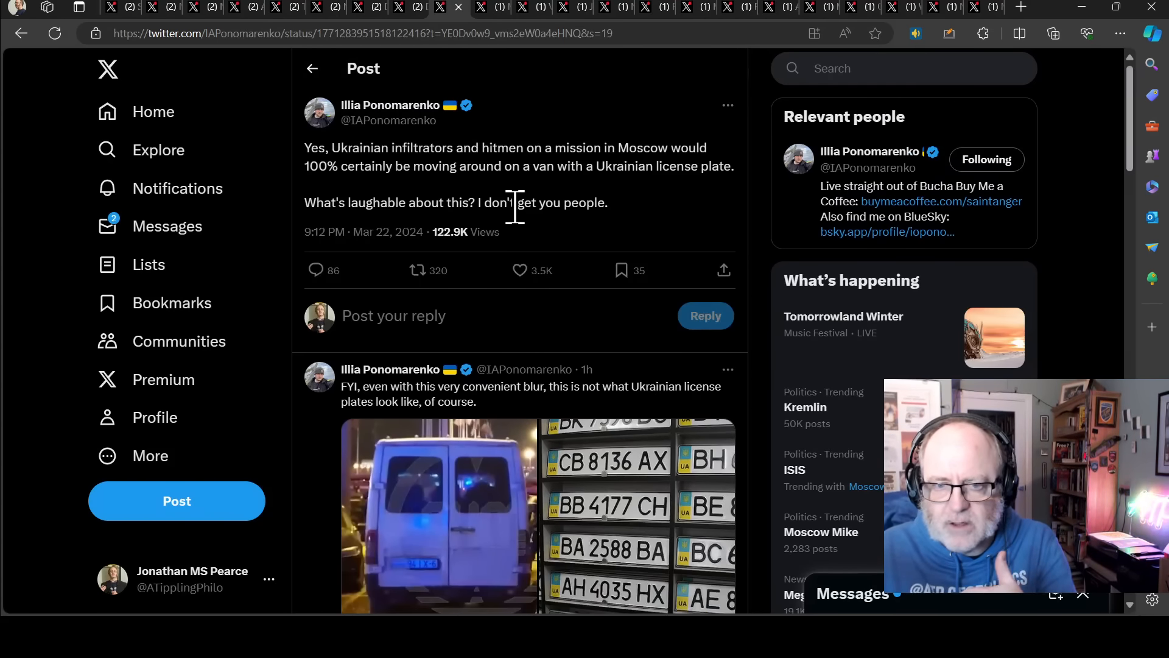
pyautogui.moveTo(524, 239)
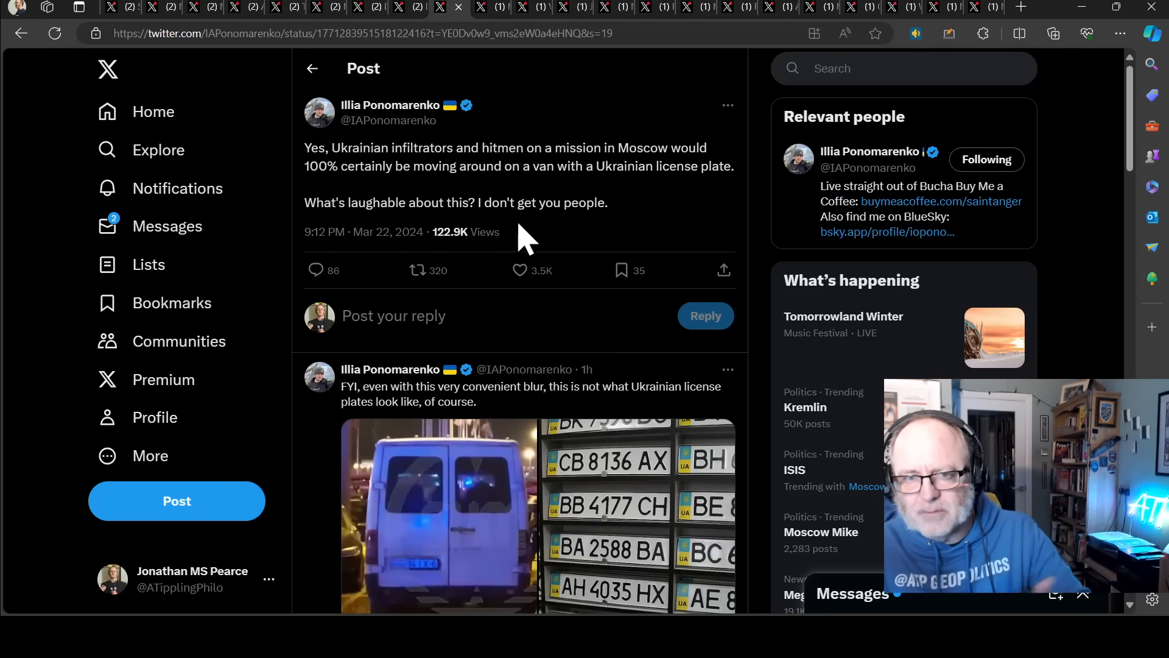
pyautogui.moveTo(519, 239)
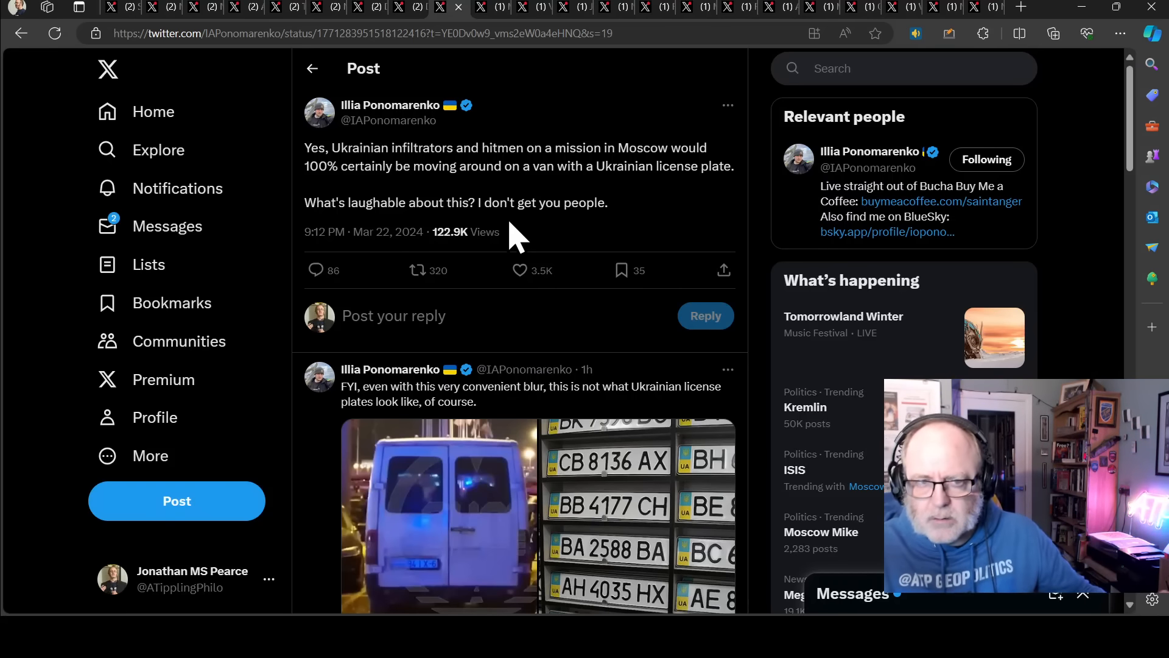
pyautogui.moveTo(410, 208)
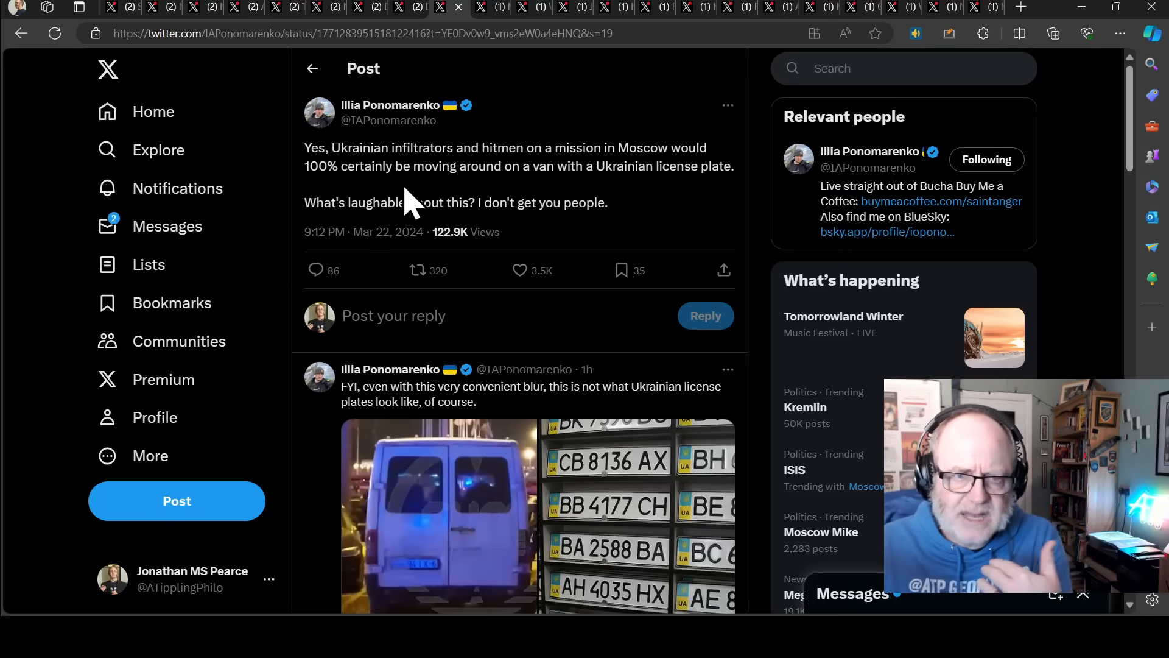
pyautogui.moveTo(367, 203)
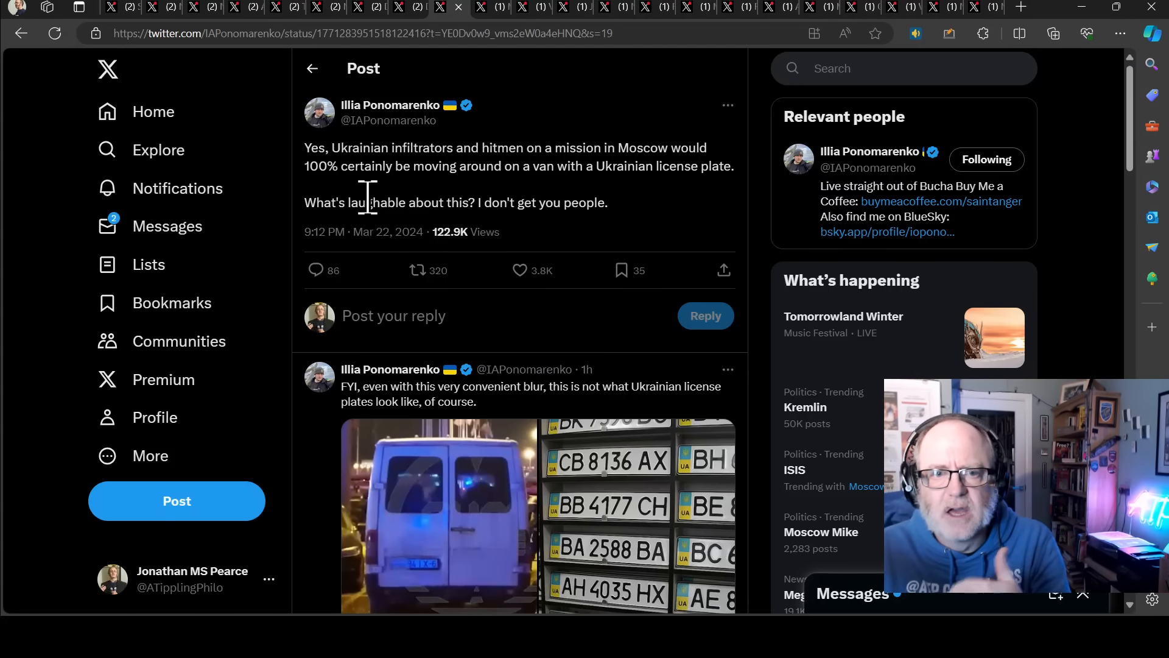
pyautogui.moveTo(495, 208)
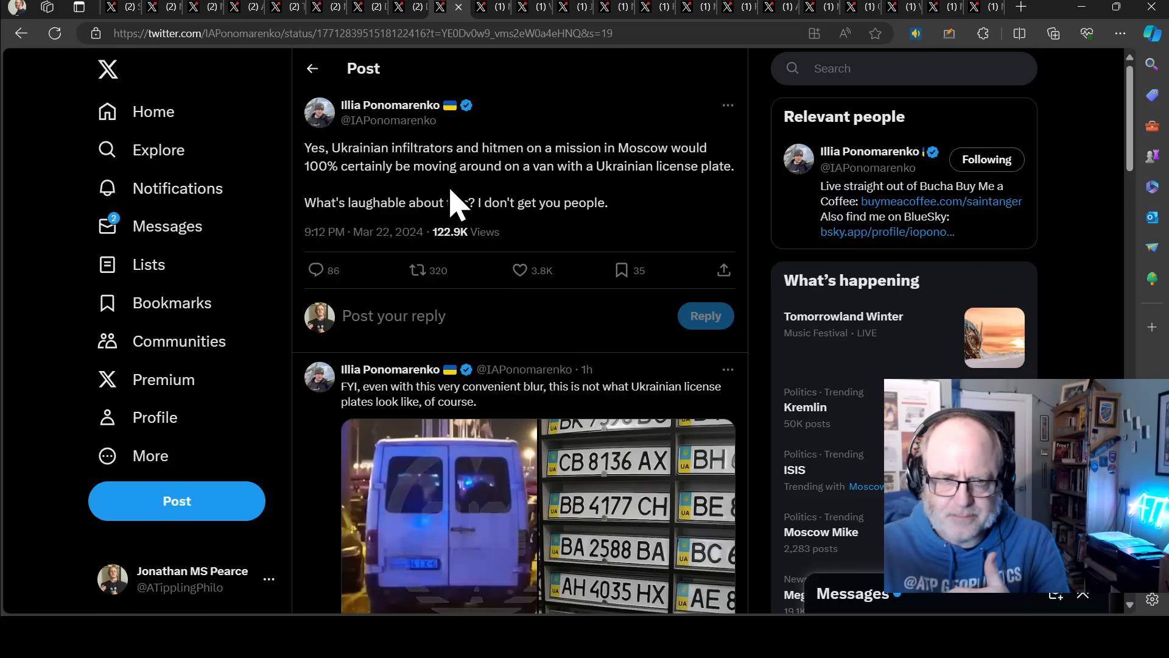
pyautogui.moveTo(481, 172)
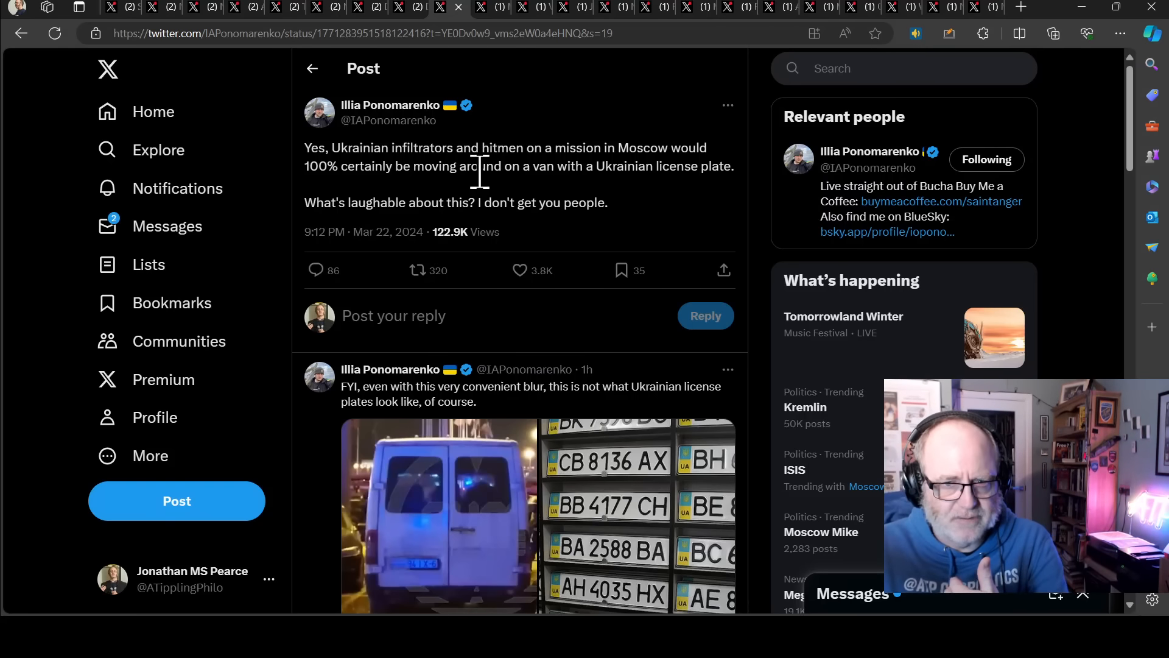
pyautogui.moveTo(488, 193)
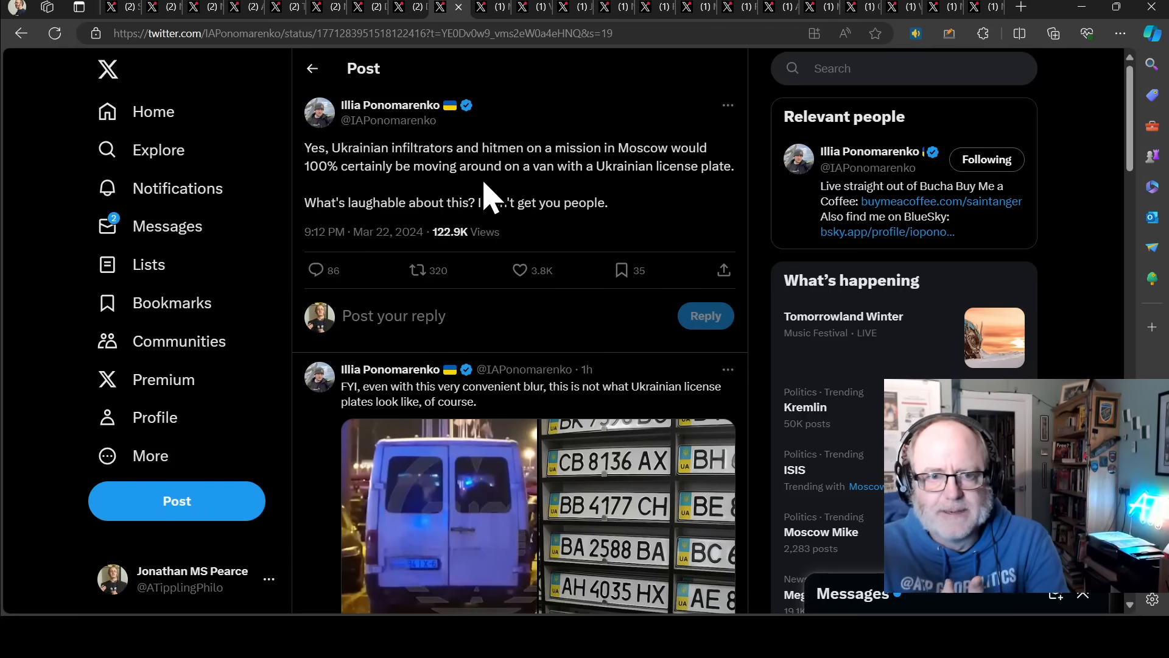
pyautogui.moveTo(661, 263)
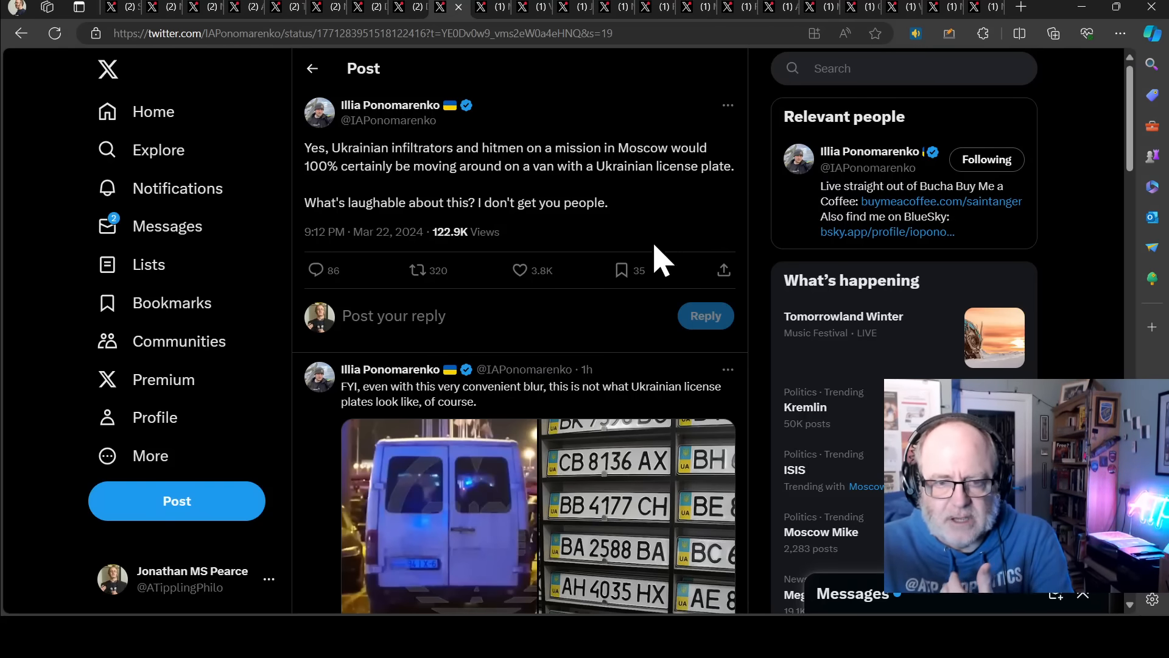
pyautogui.scroll(-3)
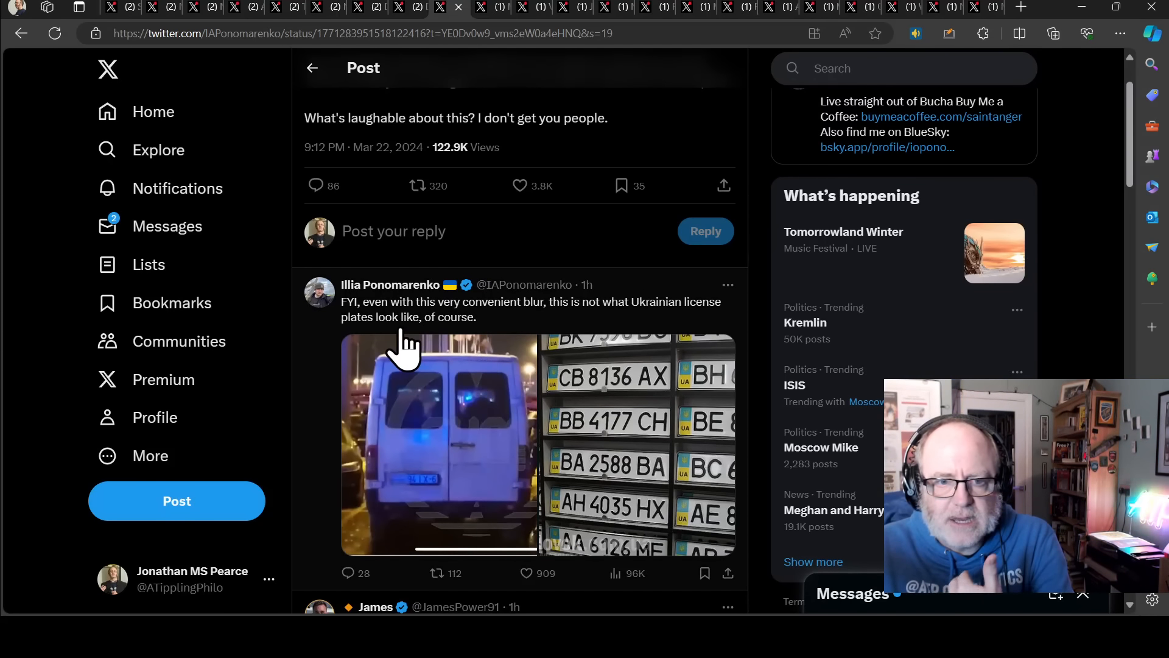
pyautogui.moveTo(405, 532)
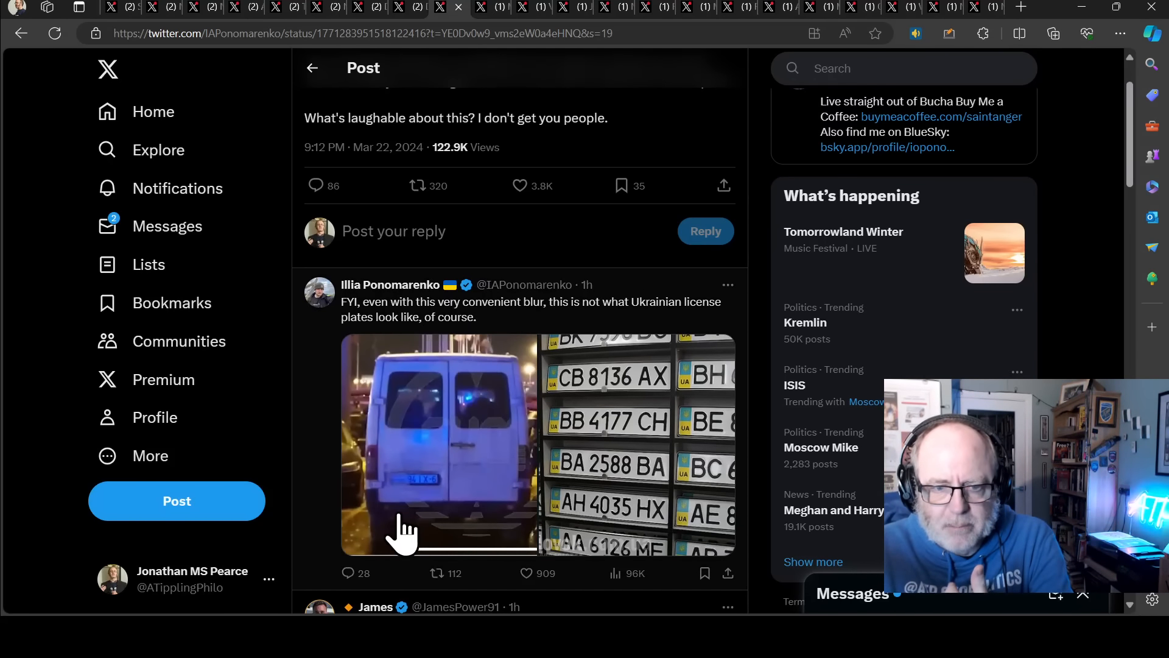
pyautogui.moveTo(403, 485)
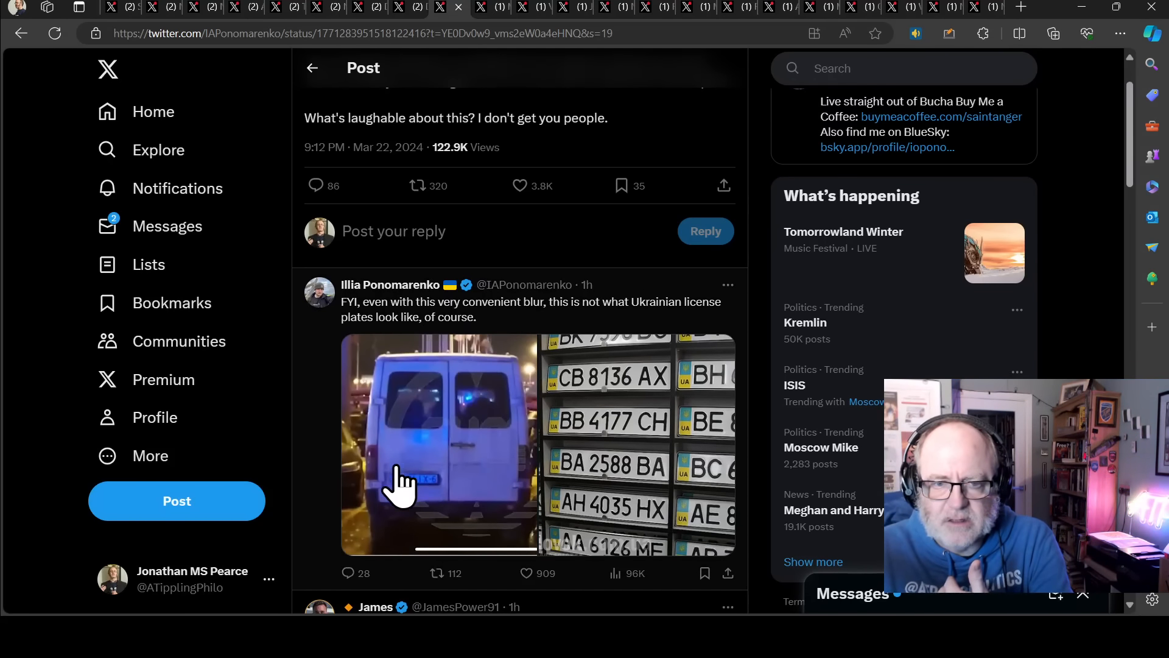
pyautogui.moveTo(511, 344)
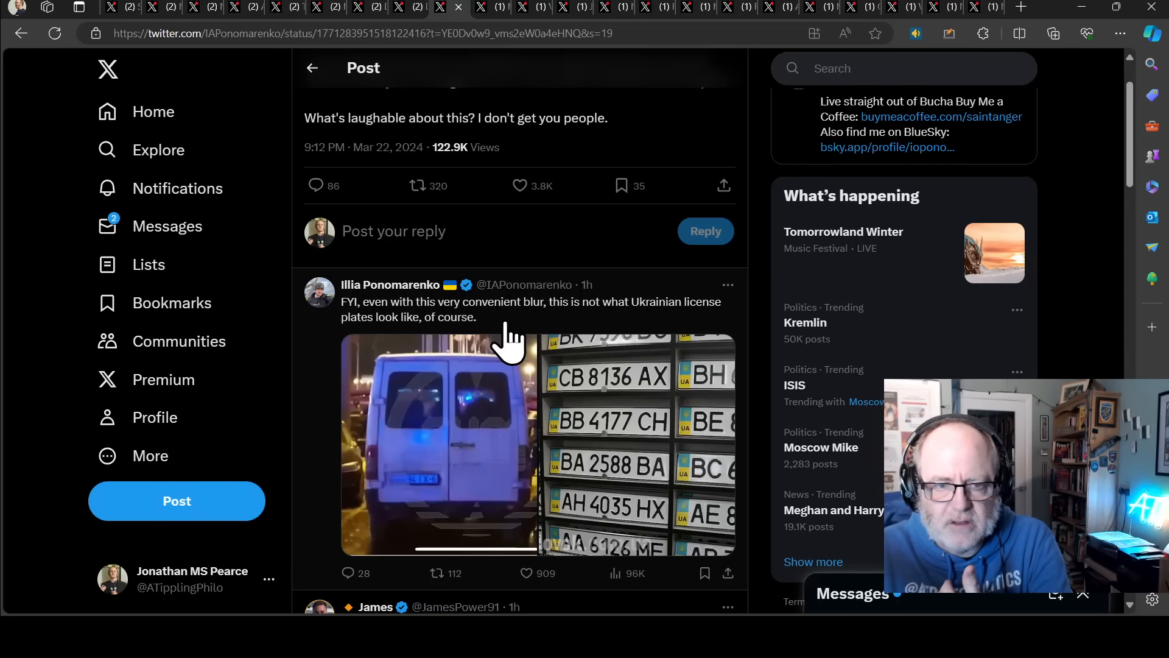
pyautogui.scroll(-3)
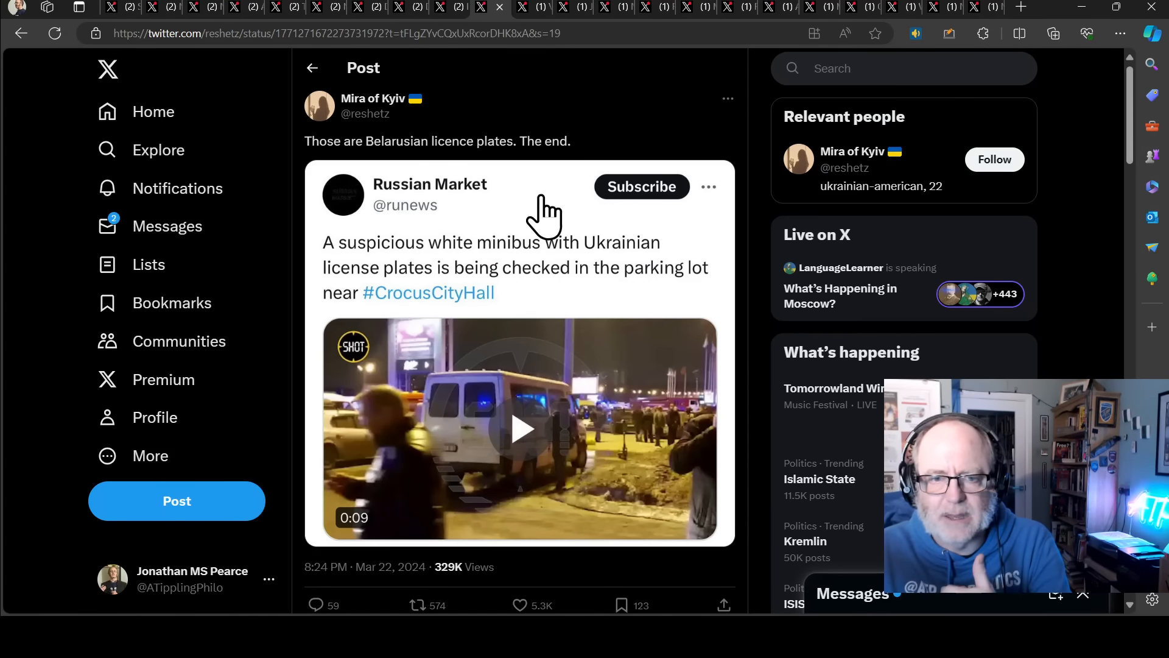
pyautogui.moveTo(411, 158)
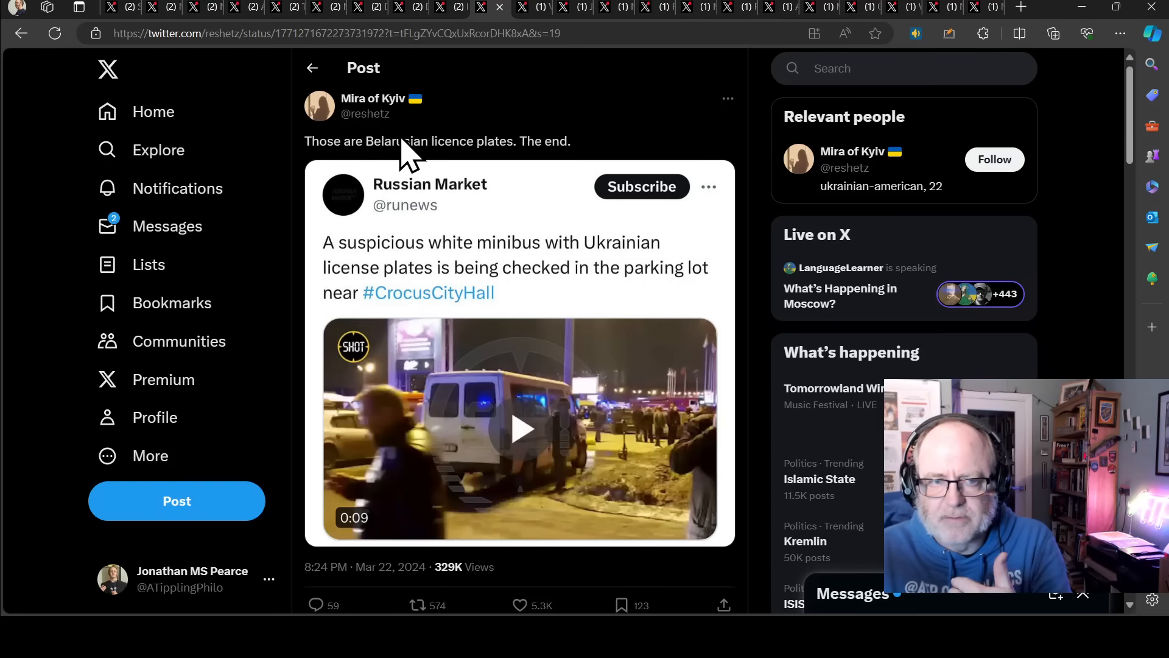
pyautogui.moveTo(555, 145)
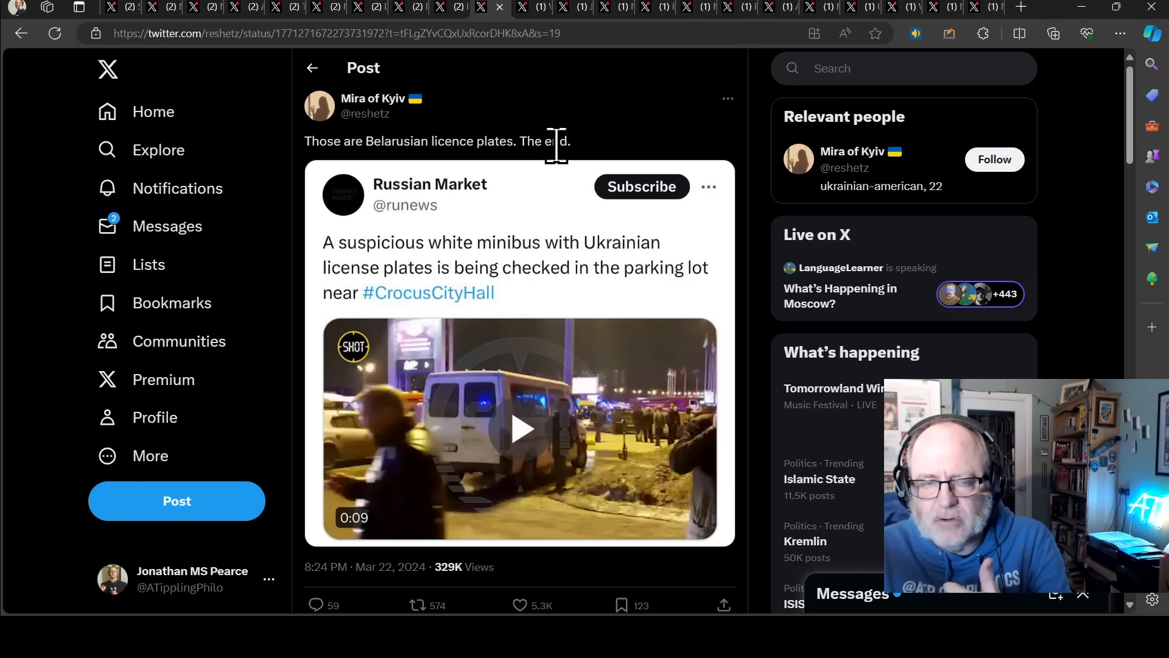
pyautogui.moveTo(593, 168)
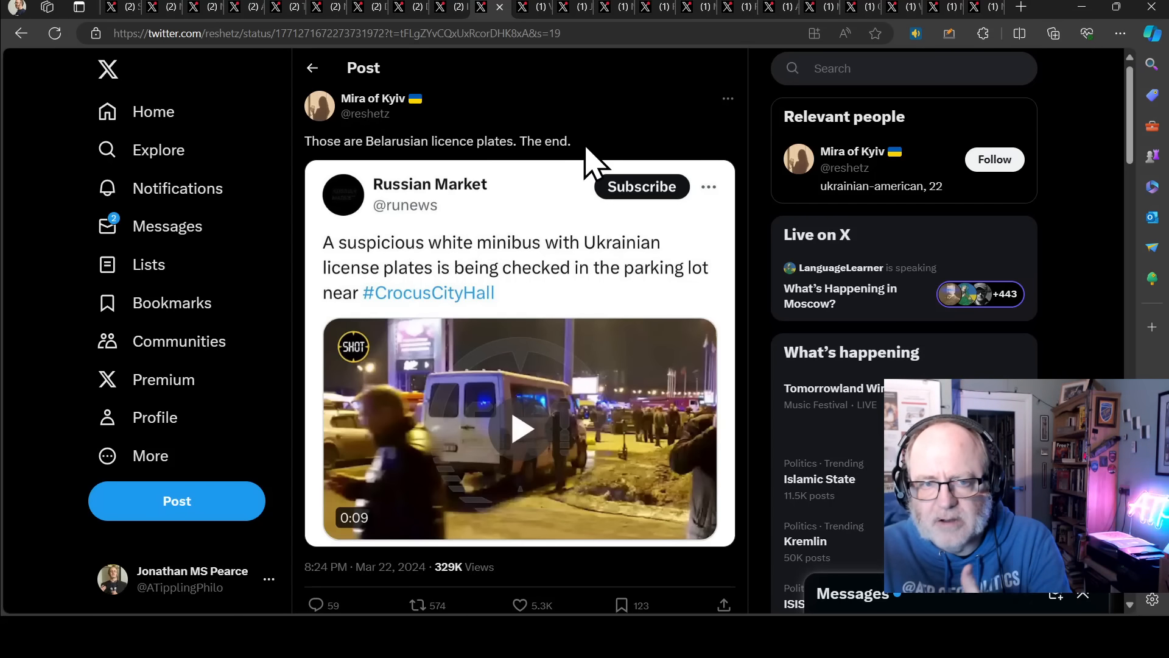
pyautogui.moveTo(570, 153)
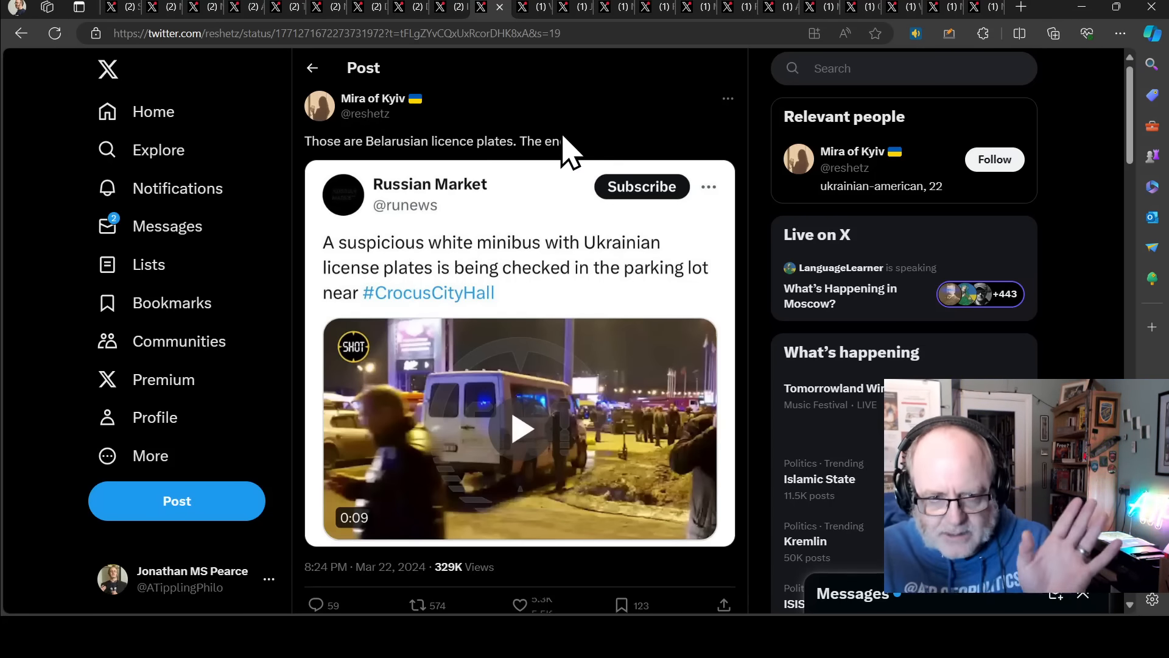
pyautogui.moveTo(432, 81)
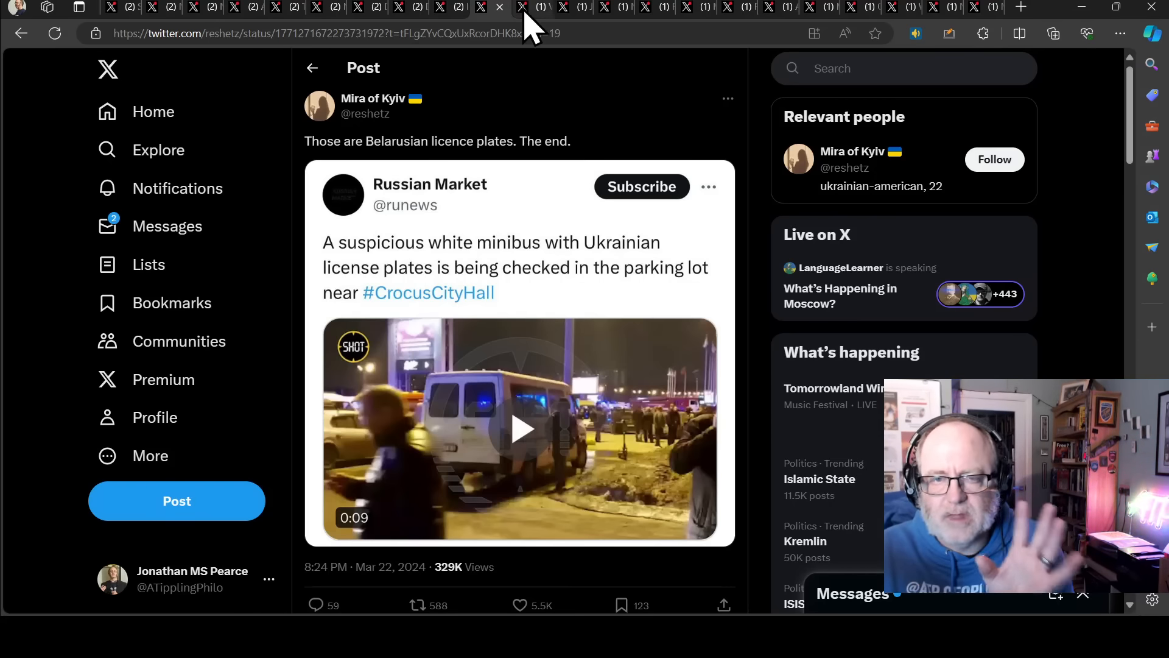
# Bring up Visegrád 24's breaking post on ISIS claiming responsibility for the Moscow attack.
pyautogui.click(536, 7)
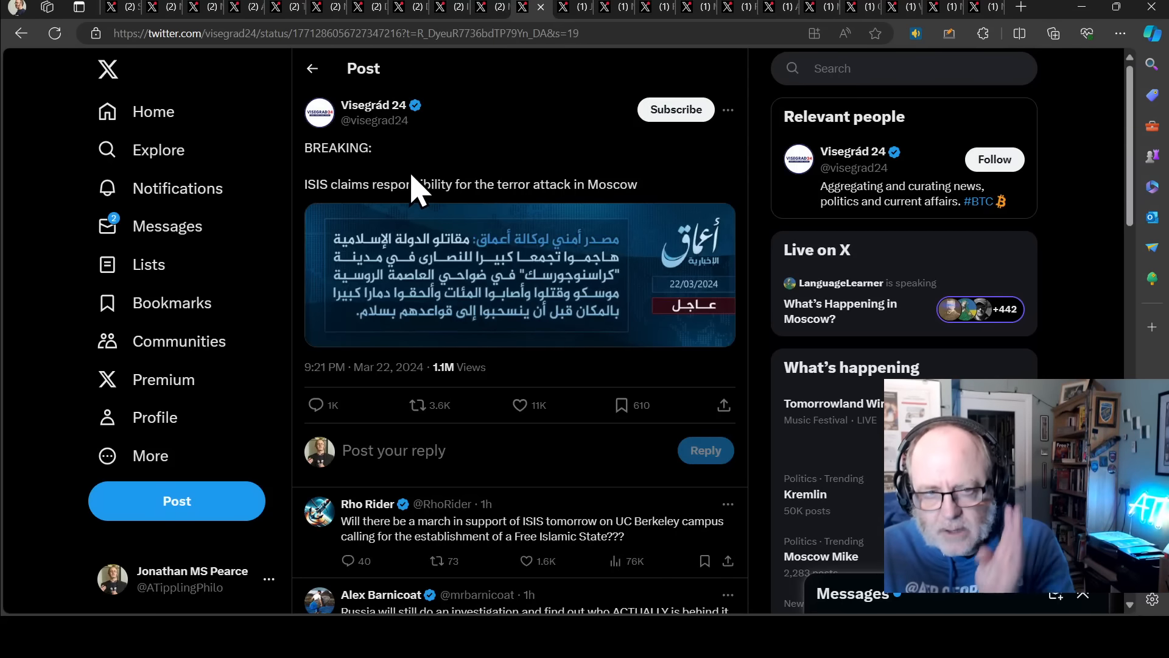
pyautogui.moveTo(527, 165)
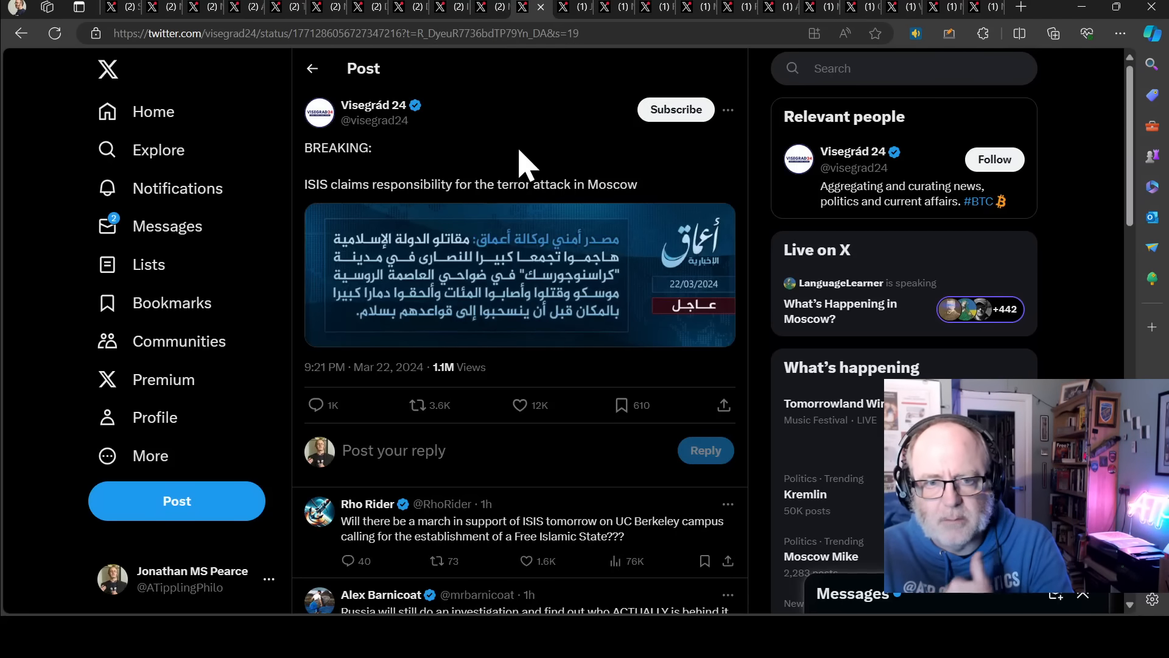
pyautogui.moveTo(511, 157)
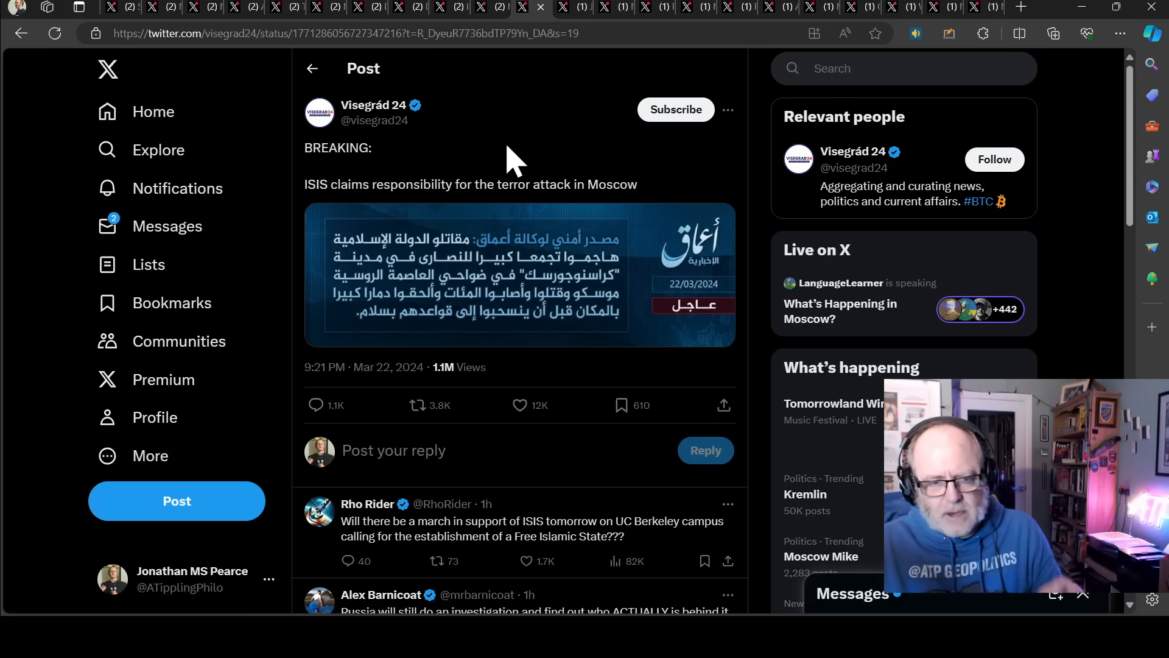
pyautogui.moveTo(477, 438)
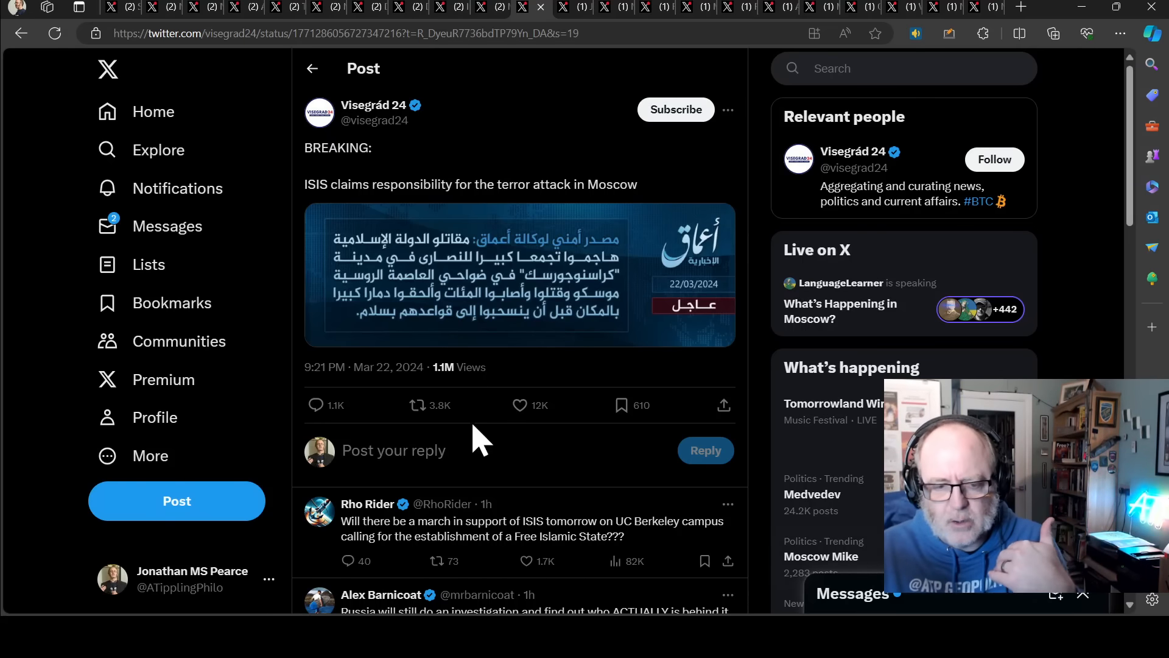
pyautogui.moveTo(420, 404)
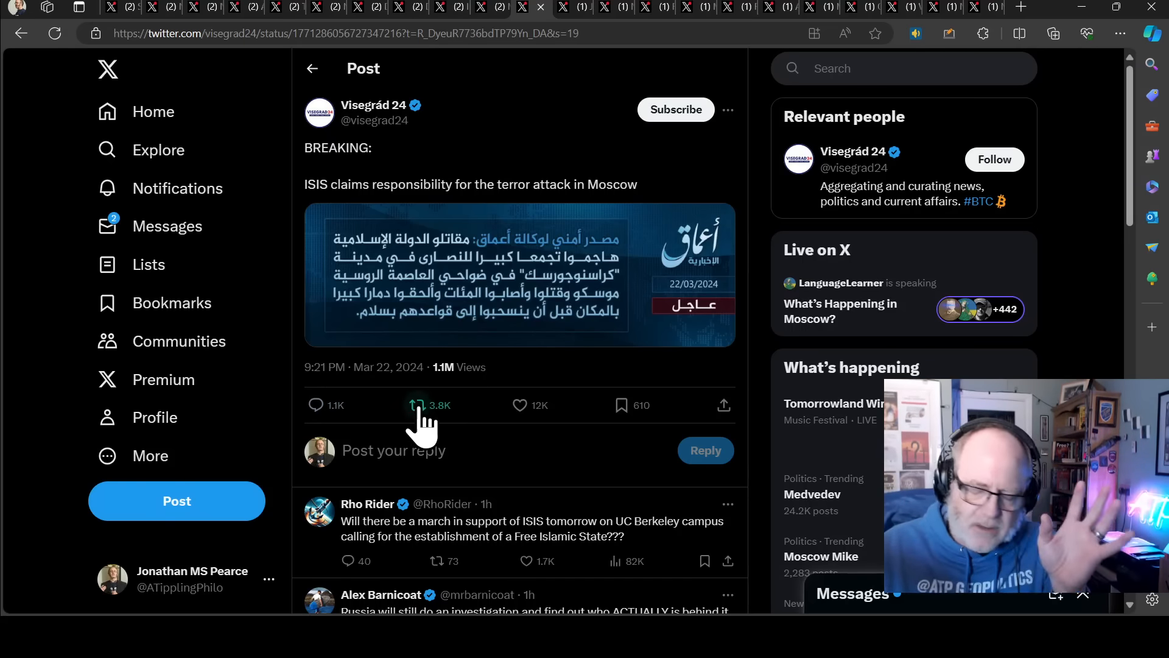
pyautogui.moveTo(387, 432)
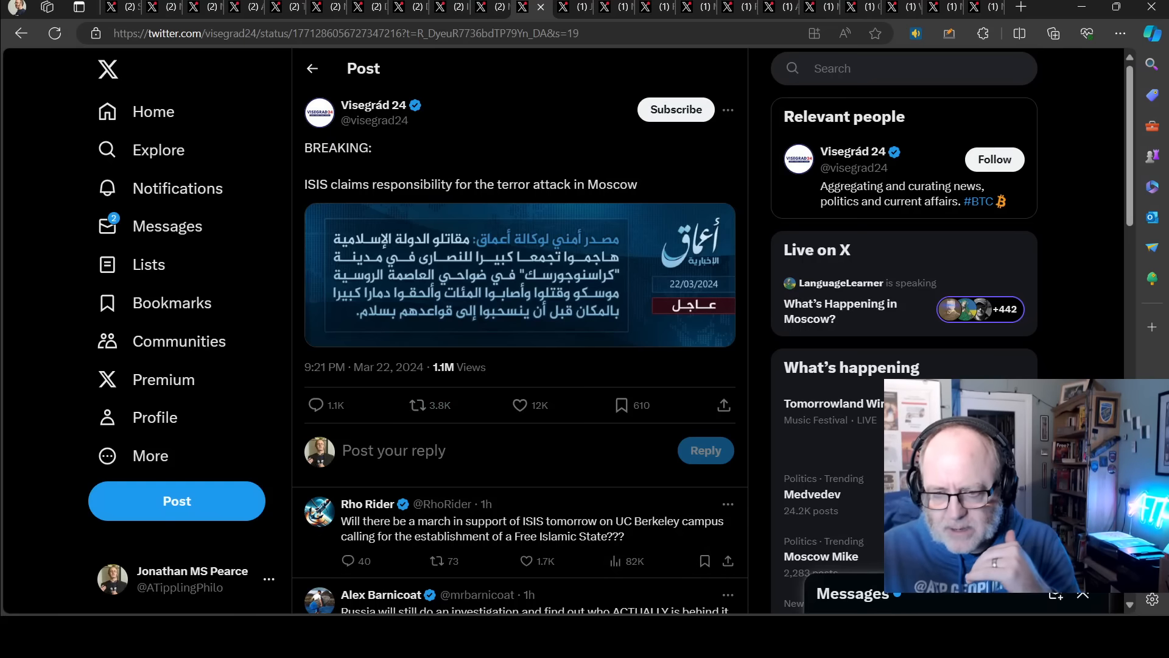
pyautogui.moveTo(586, 288)
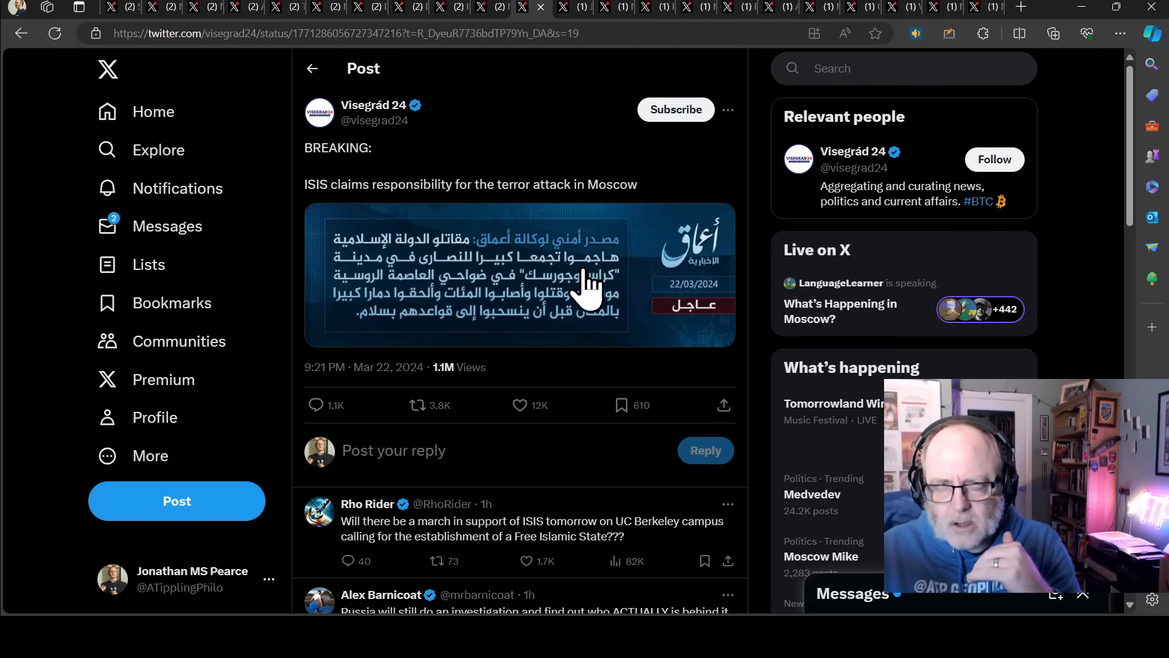
pyautogui.moveTo(674, 355)
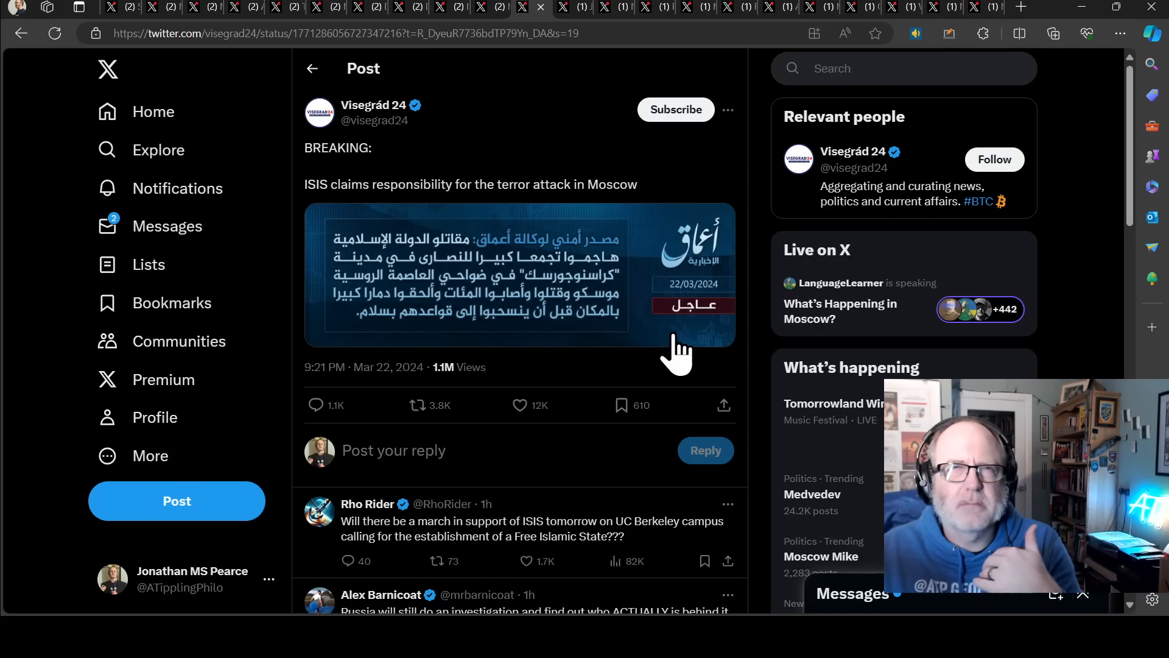
pyautogui.moveTo(658, 391)
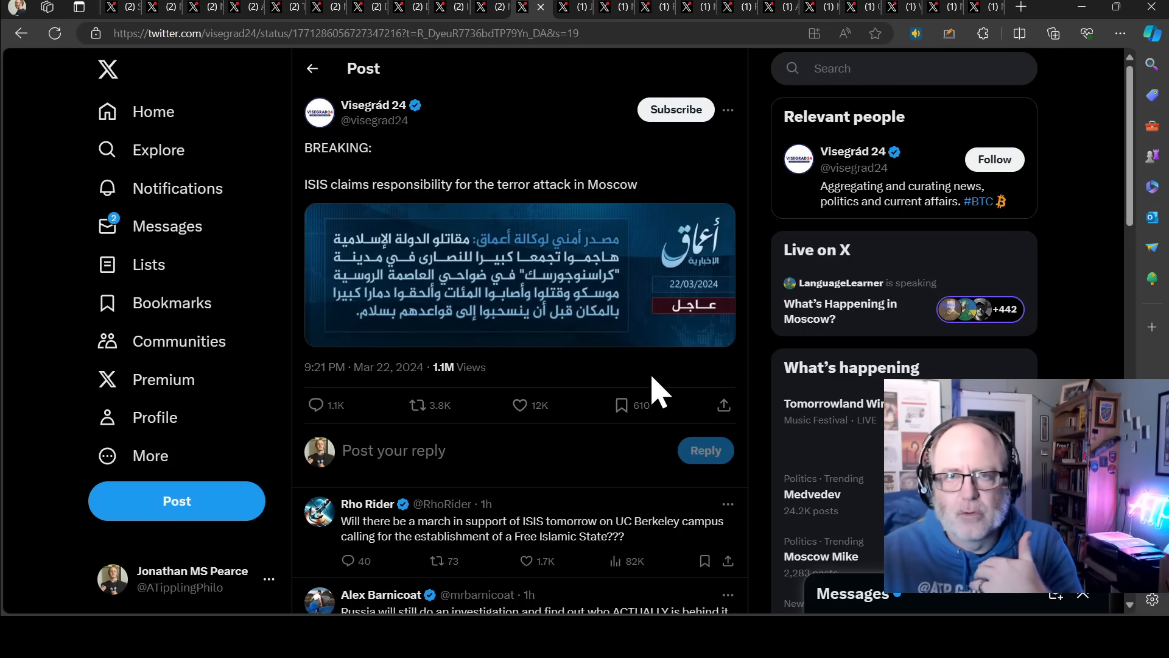
pyautogui.moveTo(684, 367)
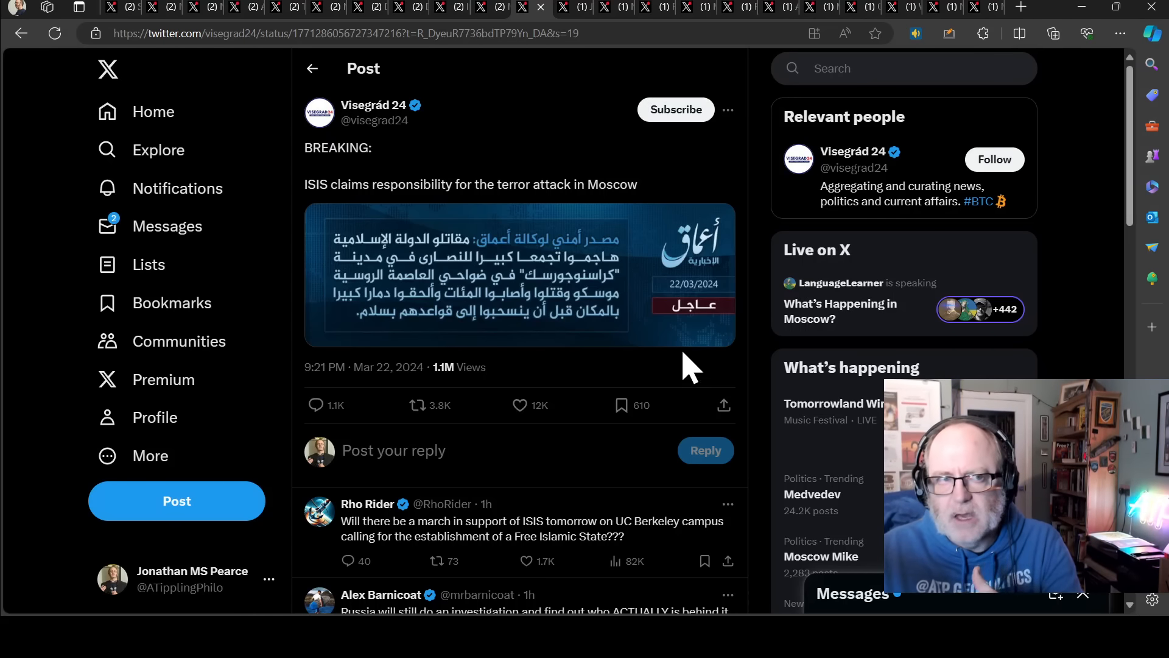
pyautogui.moveTo(607, 419)
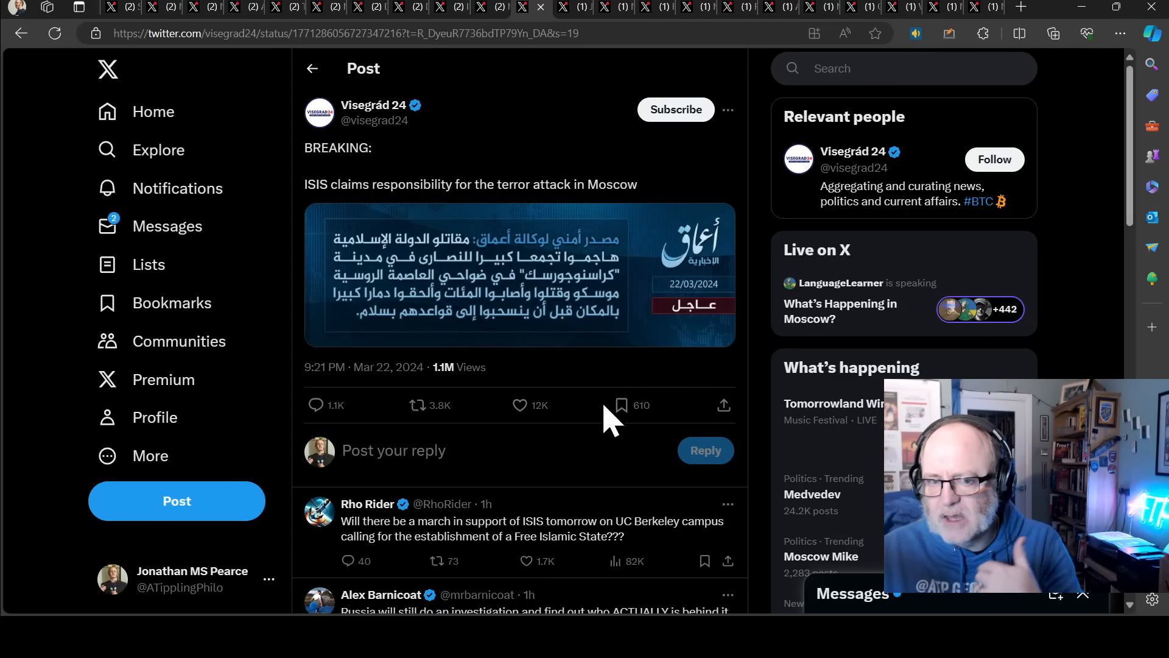
pyautogui.moveTo(716, 387)
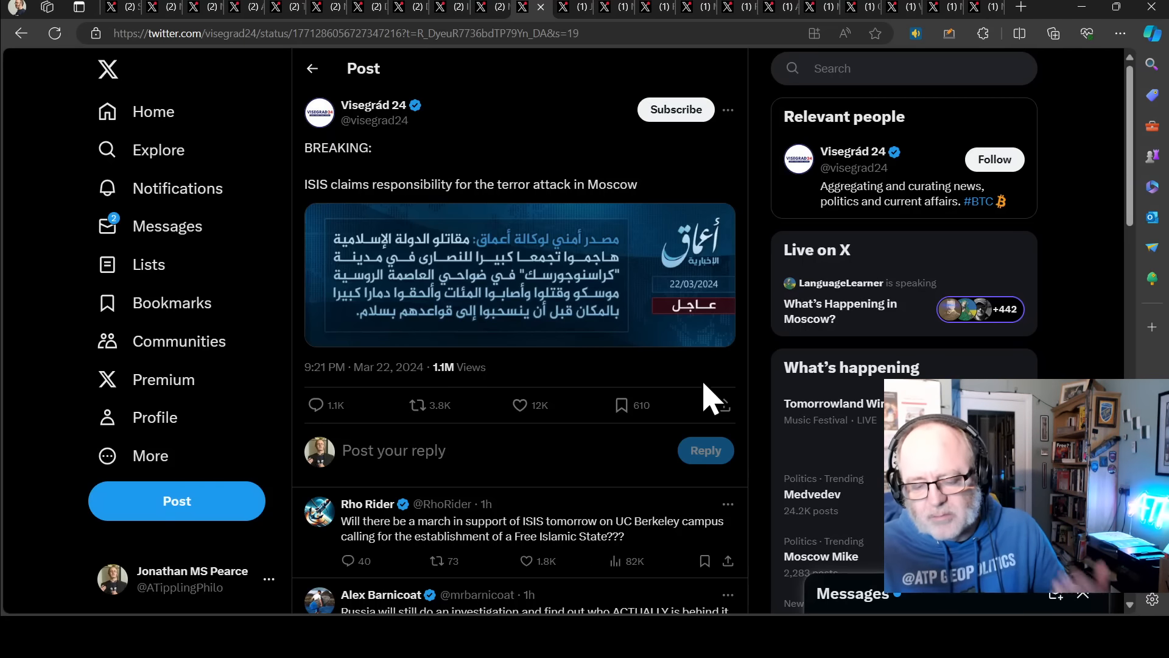
pyautogui.moveTo(1018, 71)
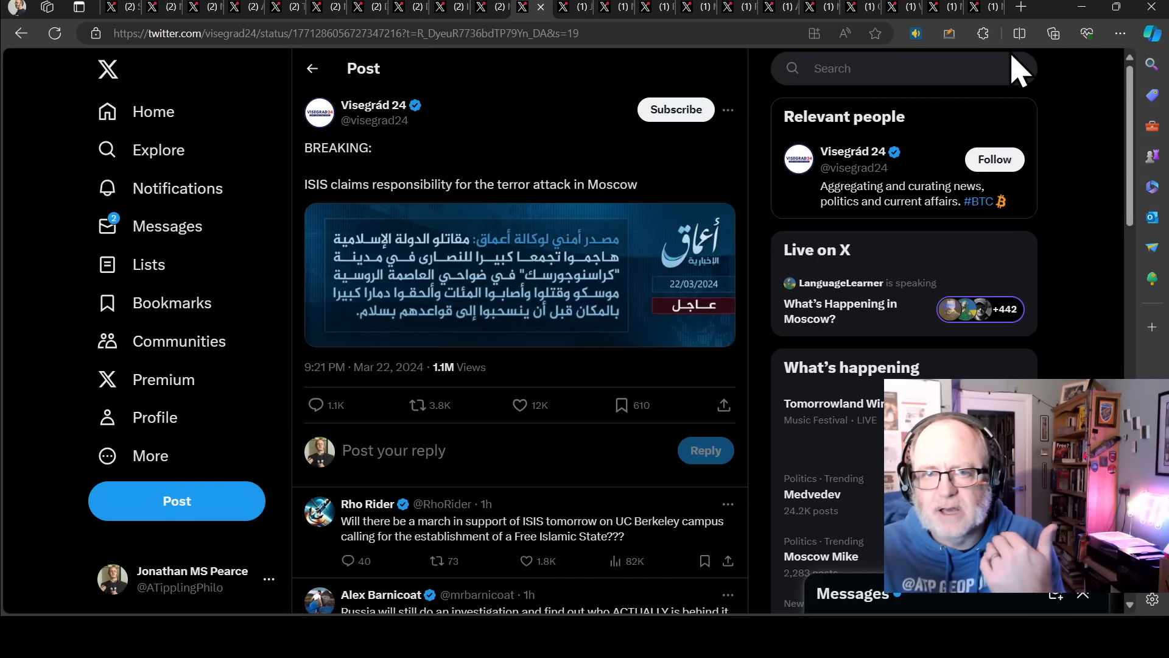
pyautogui.moveTo(438, 184)
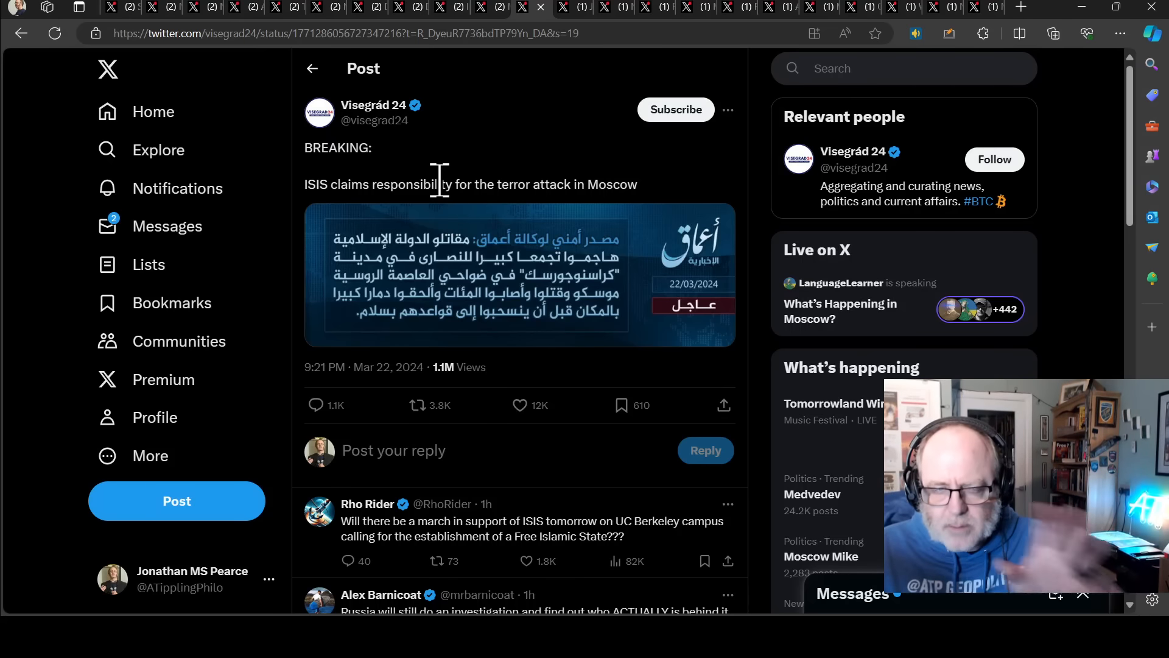
pyautogui.moveTo(443, 195)
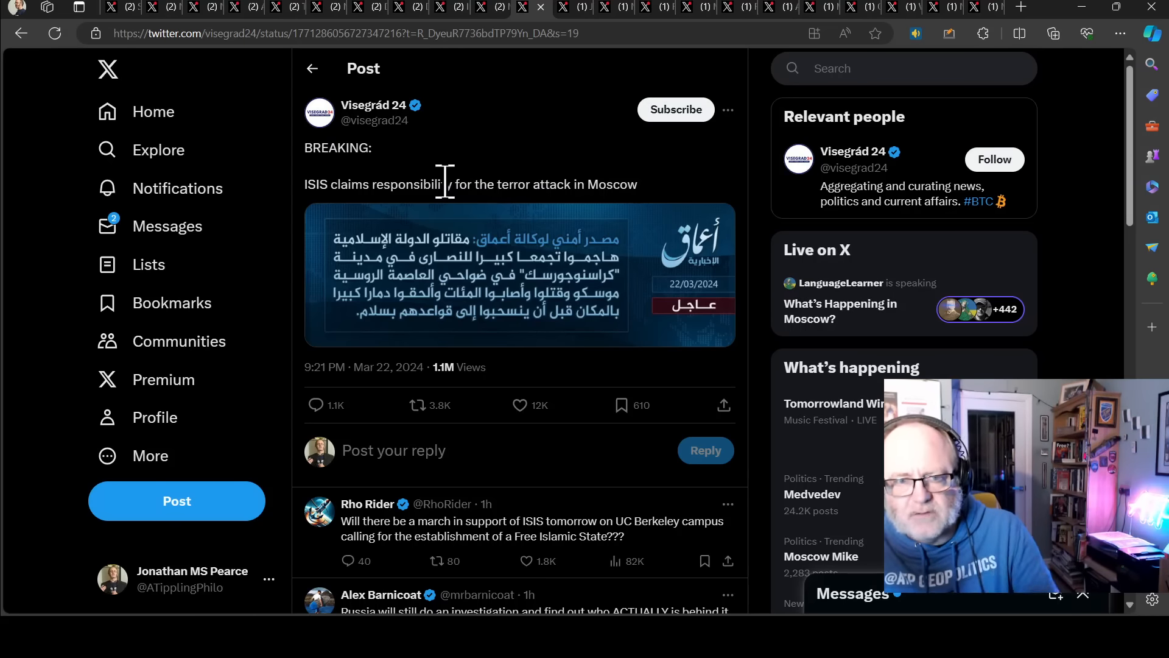
pyautogui.moveTo(449, 218)
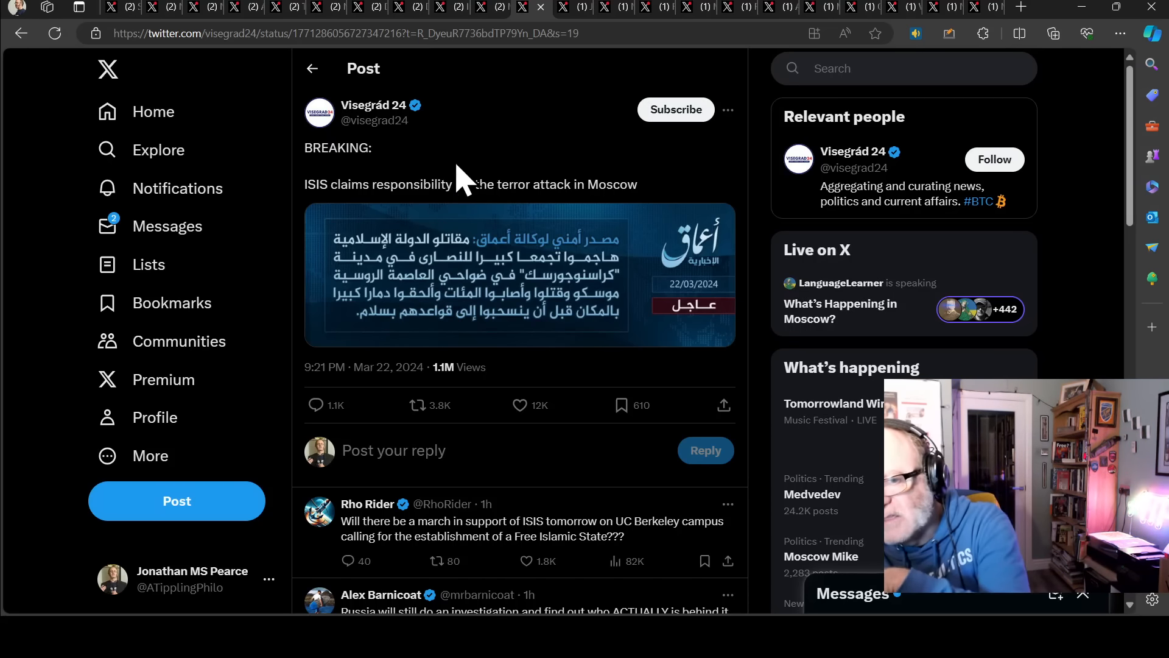
pyautogui.moveTo(450, 183)
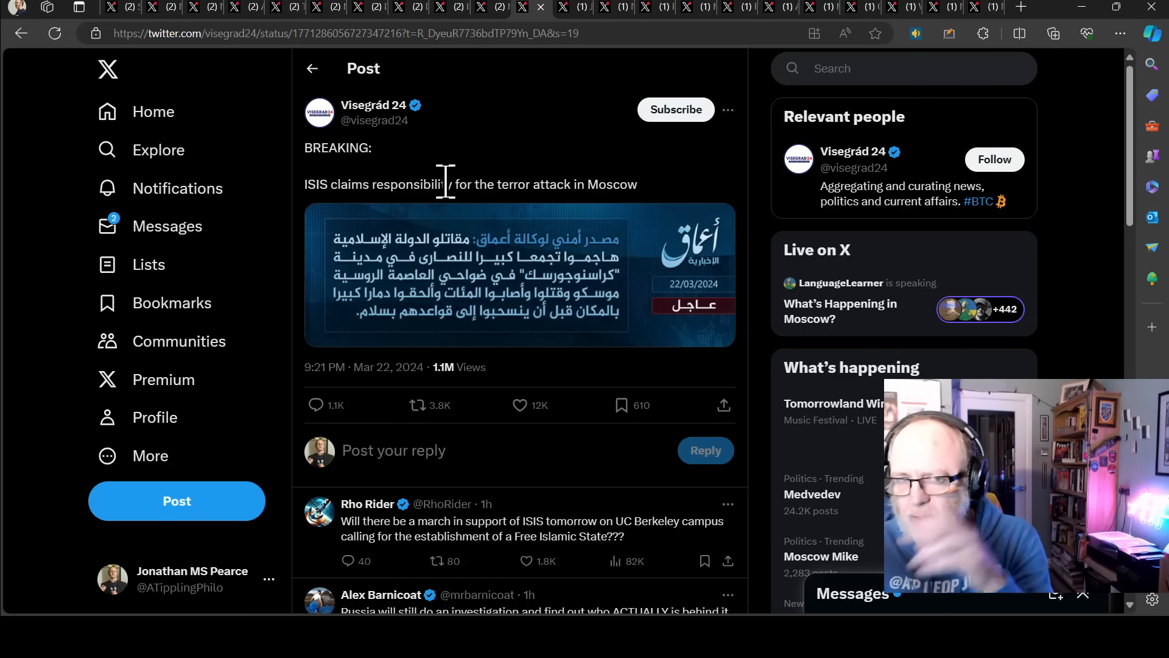
pyautogui.moveTo(552, 119)
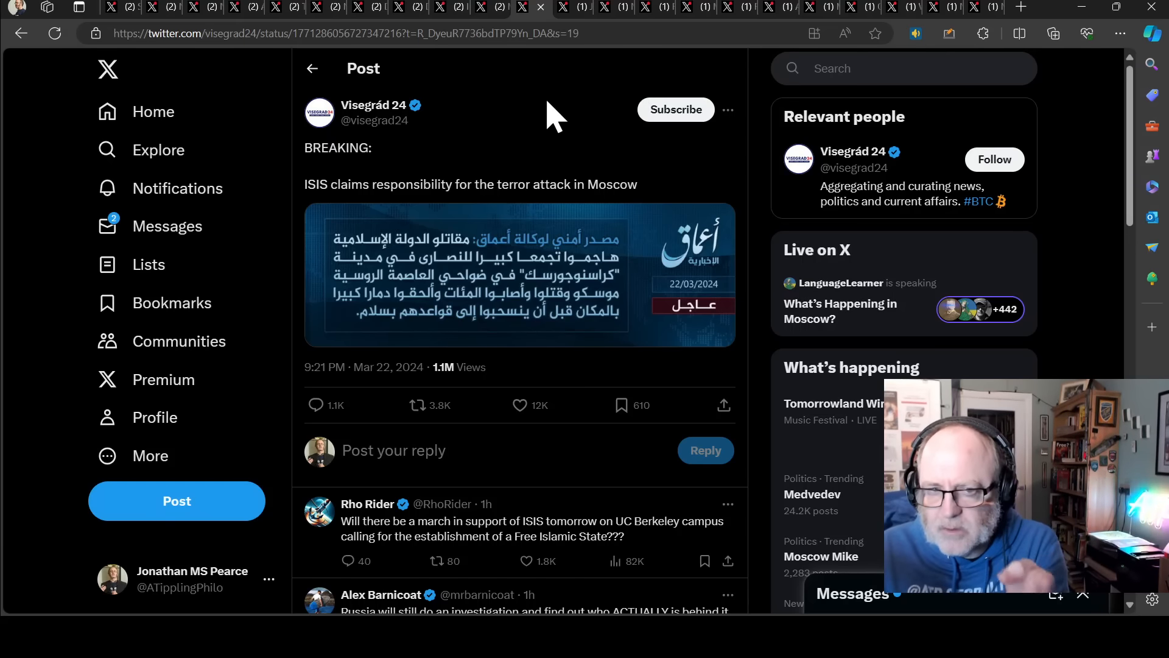
pyautogui.moveTo(573, 18)
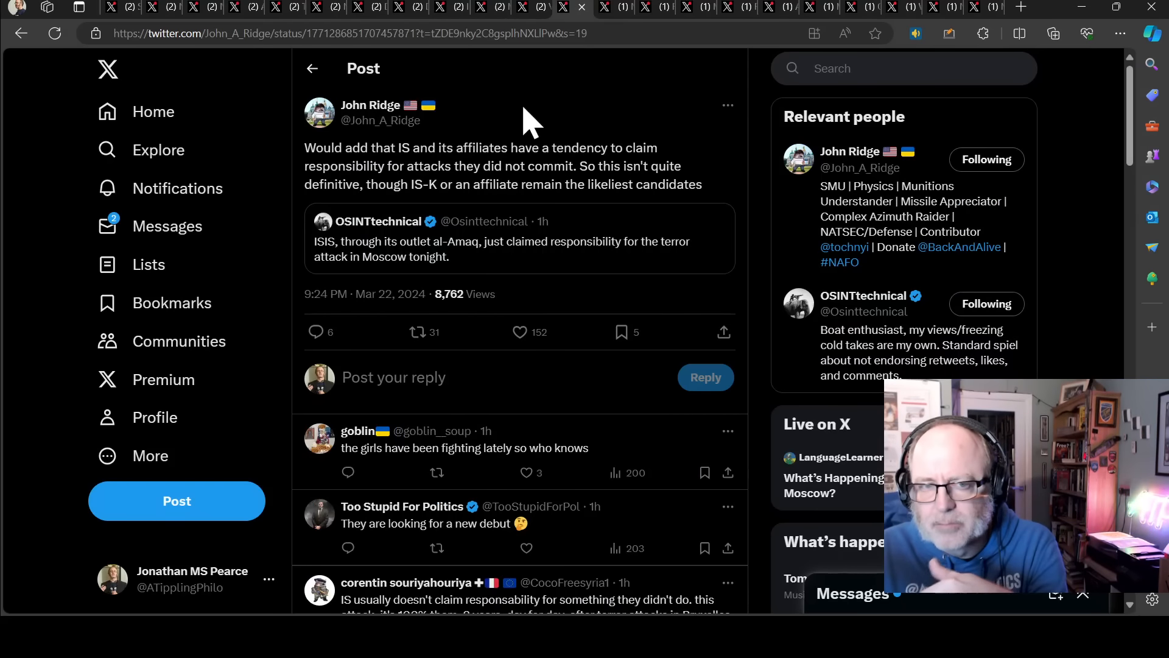
pyautogui.moveTo(805, 201)
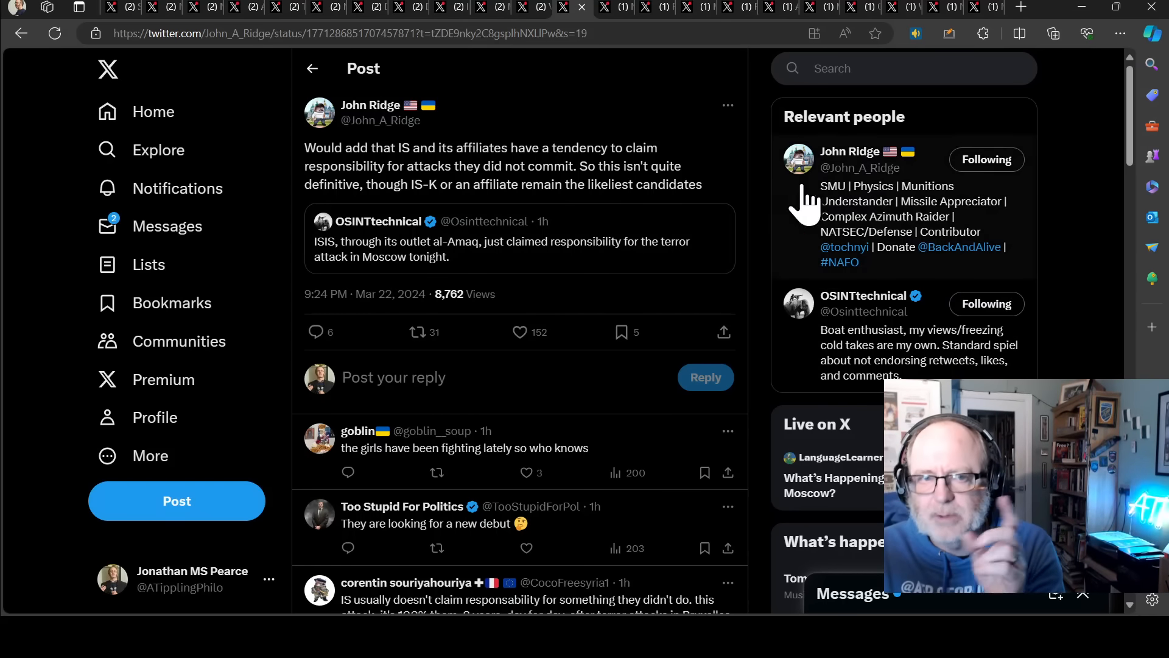
pyautogui.moveTo(619, 242)
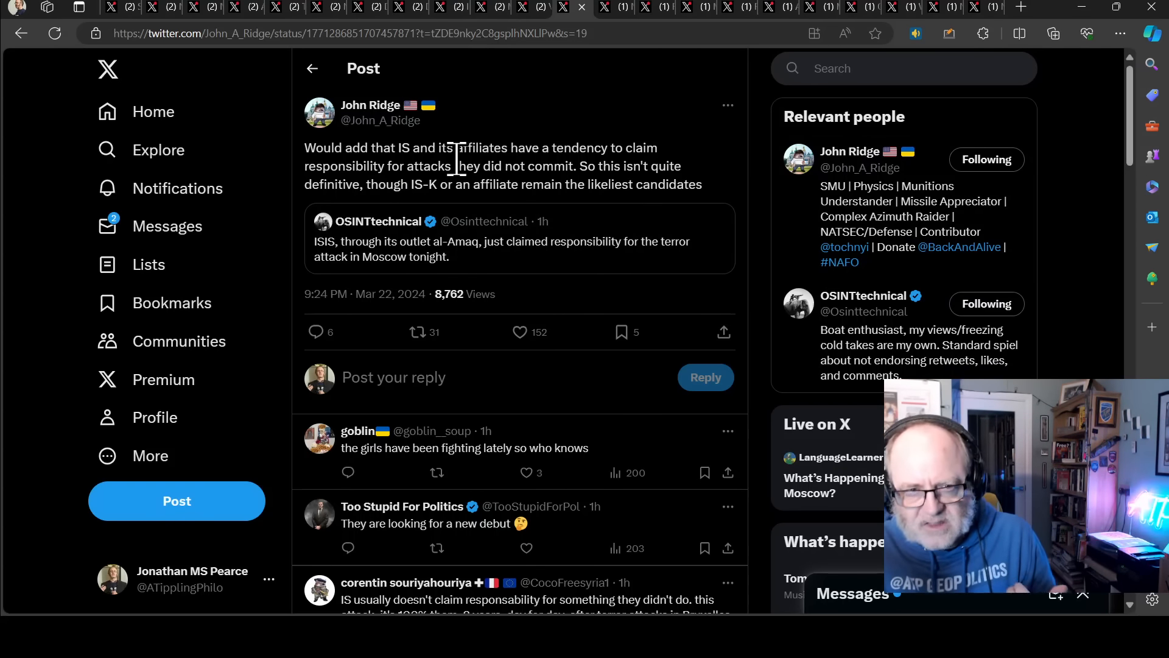
pyautogui.moveTo(440, 198)
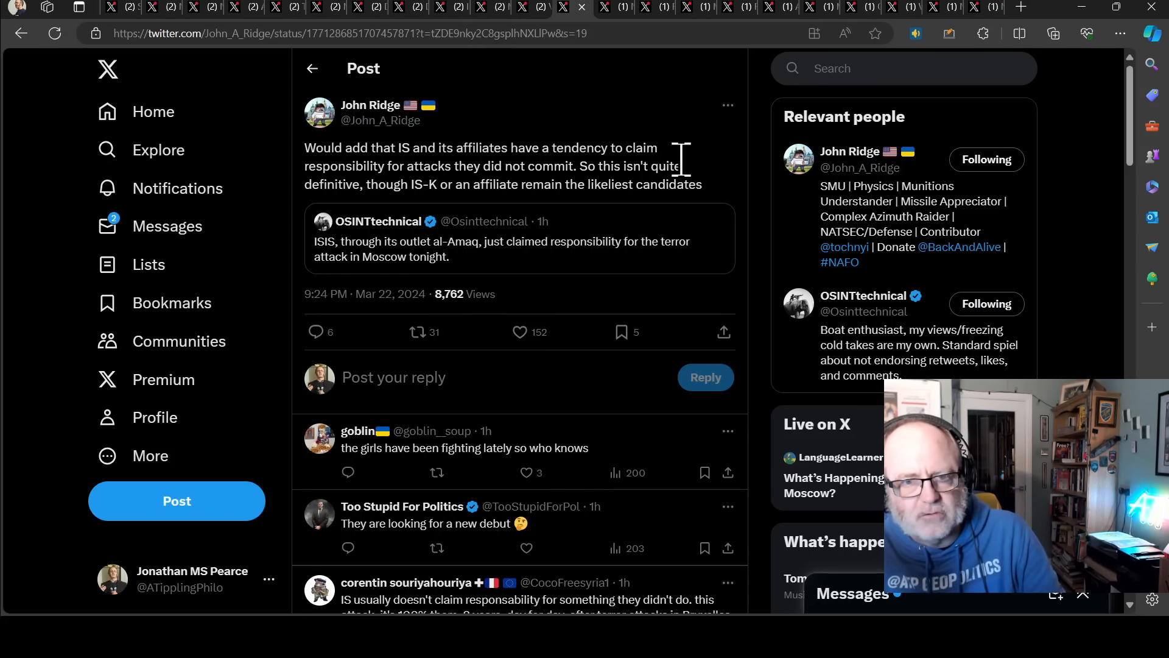
pyautogui.moveTo(705, 198)
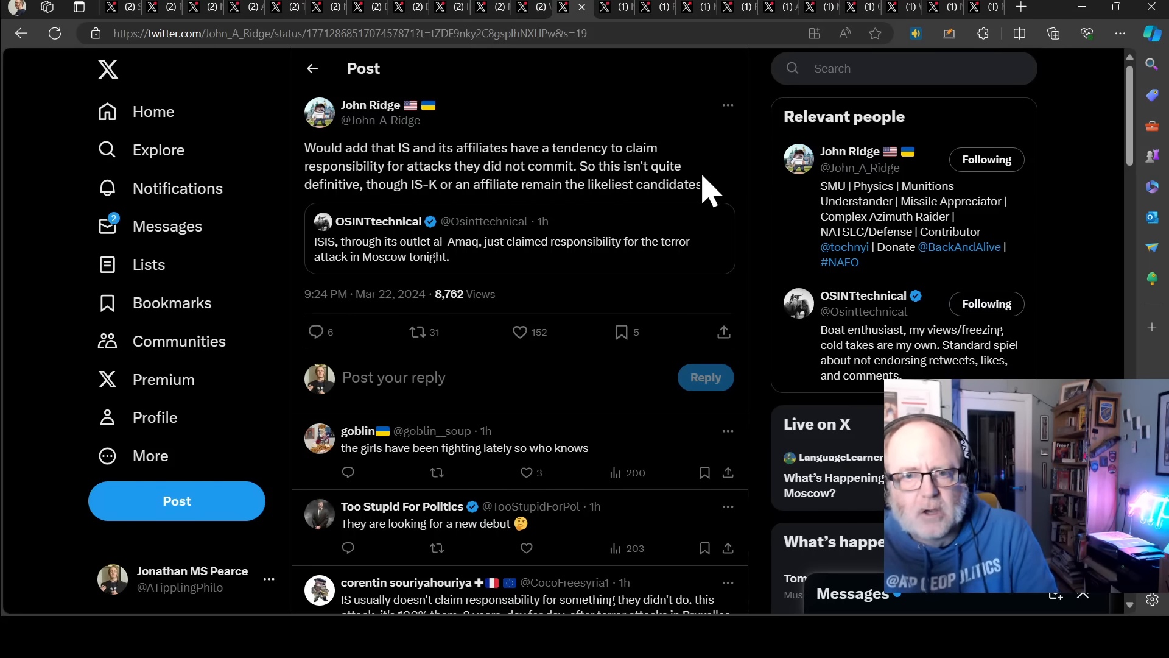
pyautogui.moveTo(699, 176)
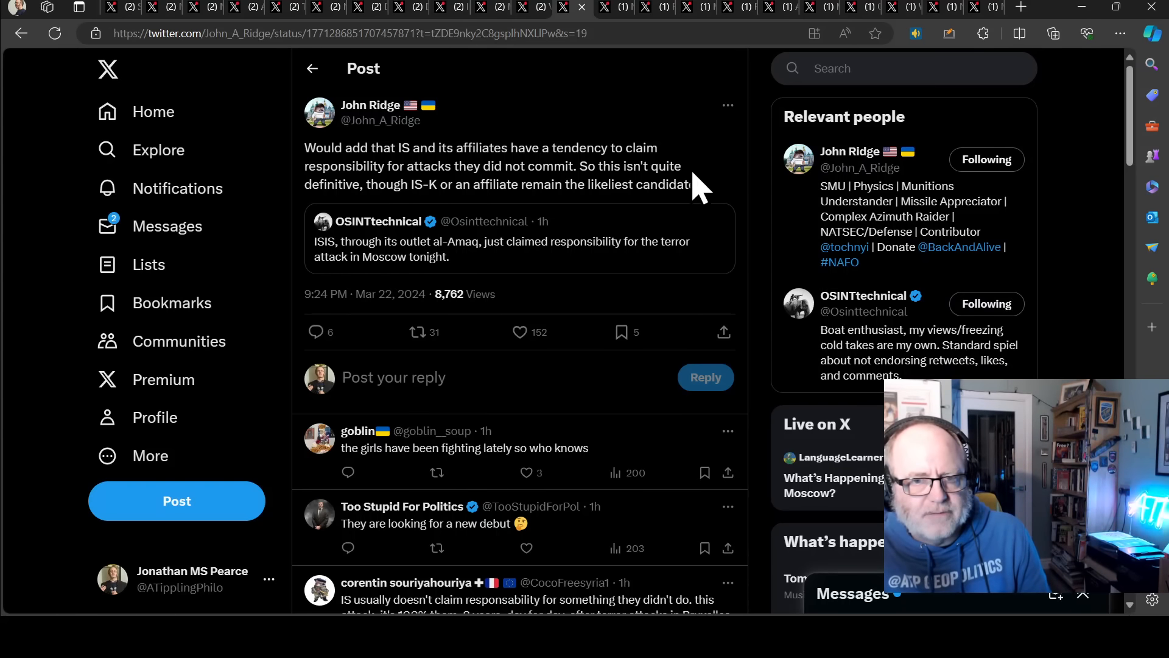
pyautogui.moveTo(706, 193)
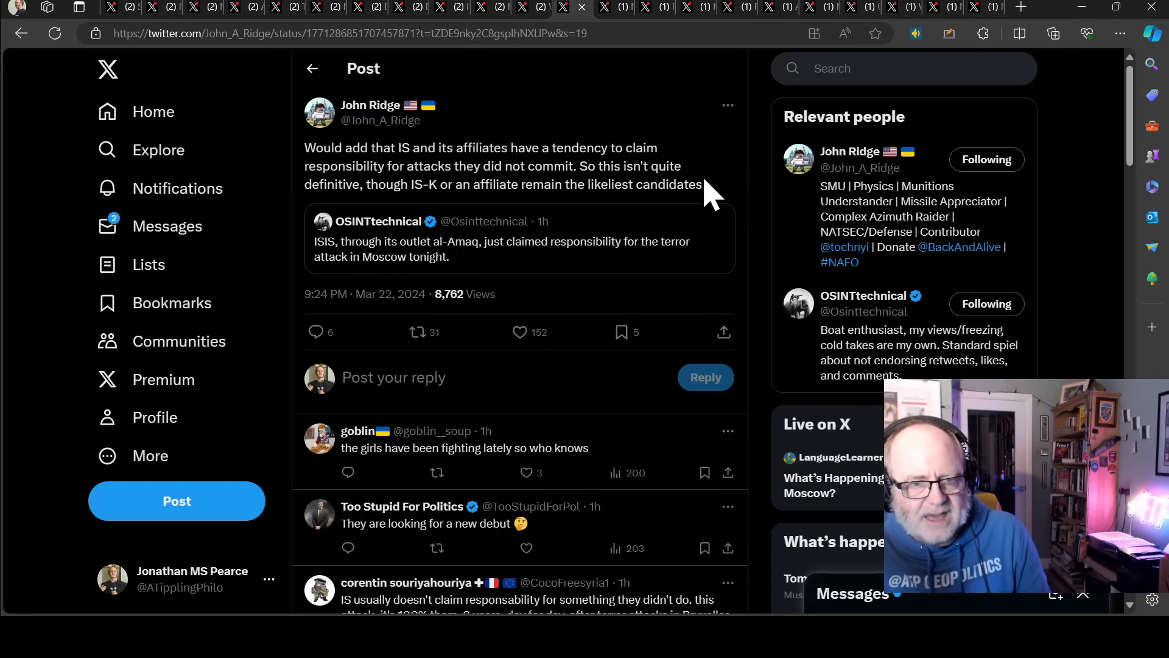
pyautogui.moveTo(633, 162)
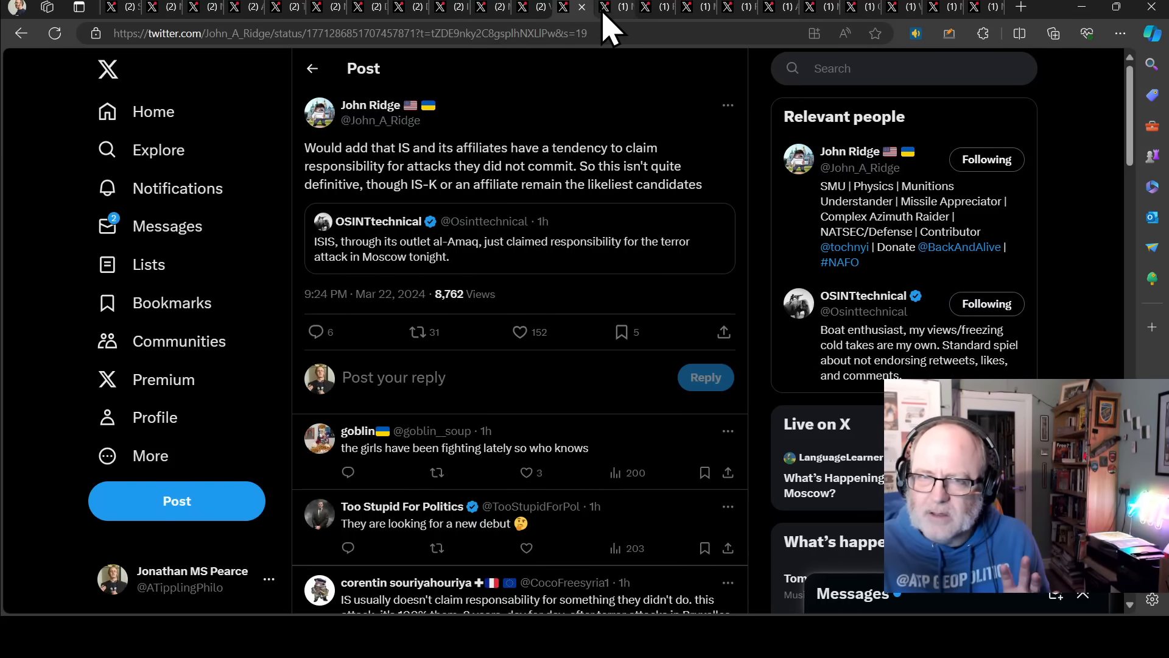
# Switch to the NEXTA post reporting ISIS claimed the Moscow attack, later flagged as possibly fake.
pyautogui.click(604, 8)
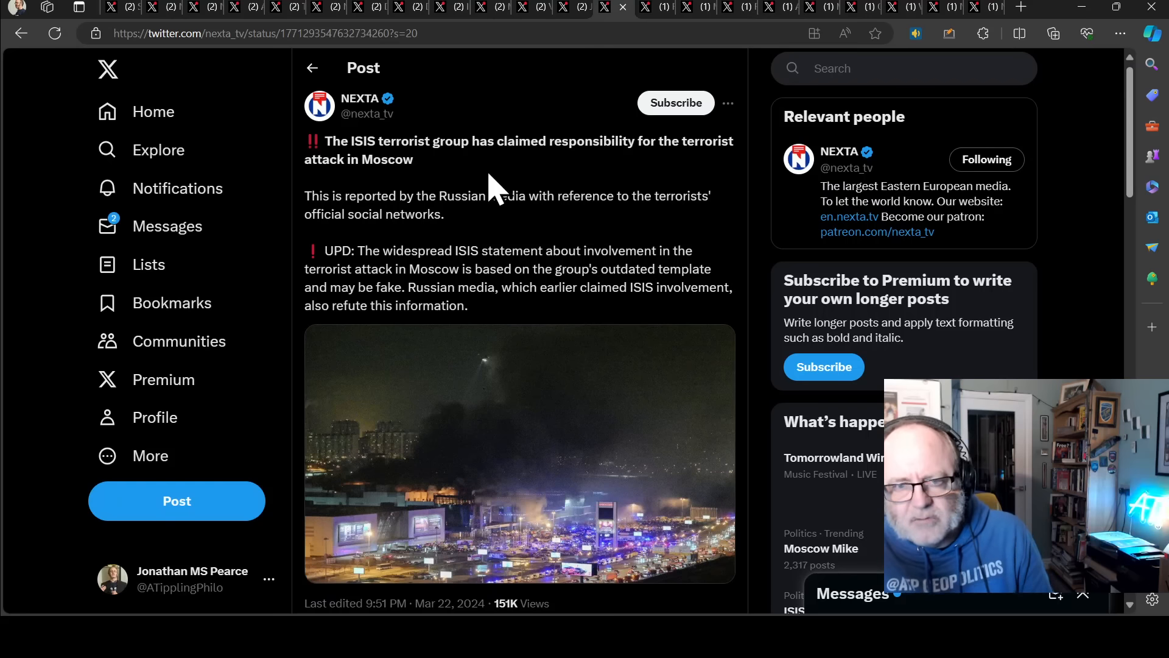
pyautogui.moveTo(510, 199)
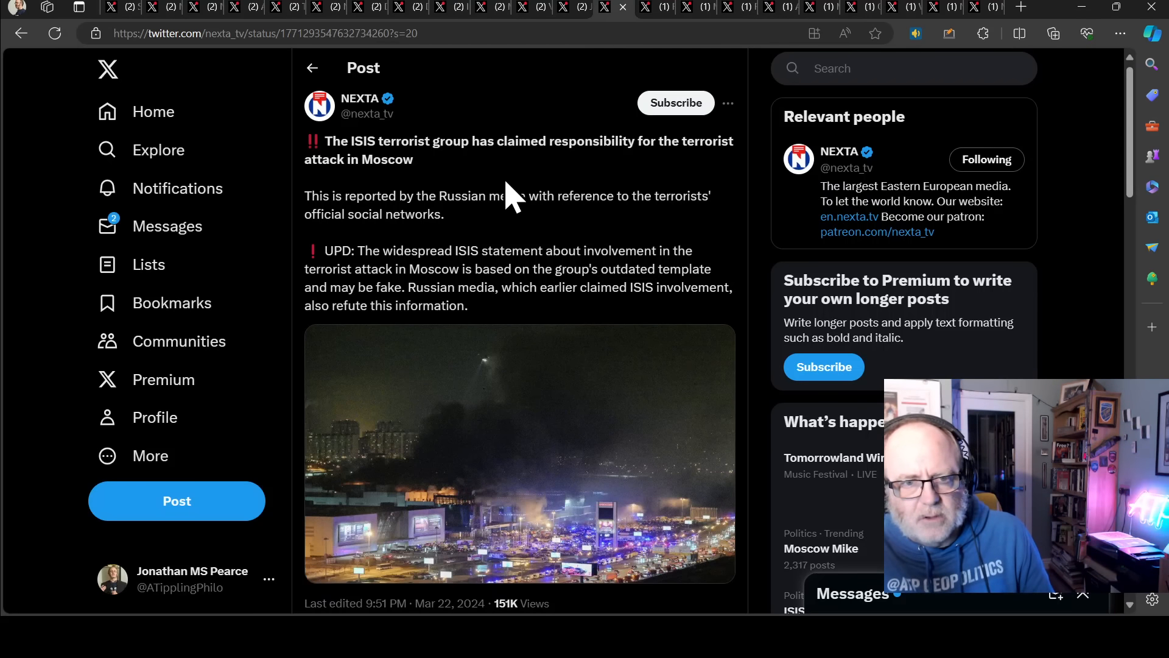
pyautogui.moveTo(523, 246)
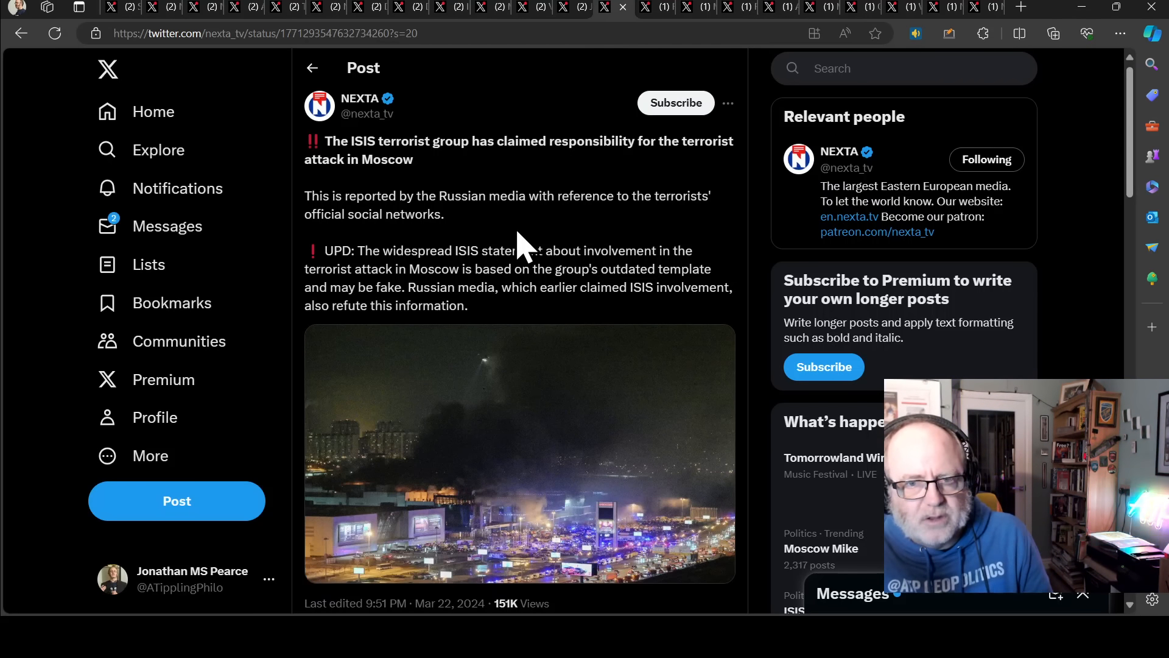
pyautogui.moveTo(493, 253)
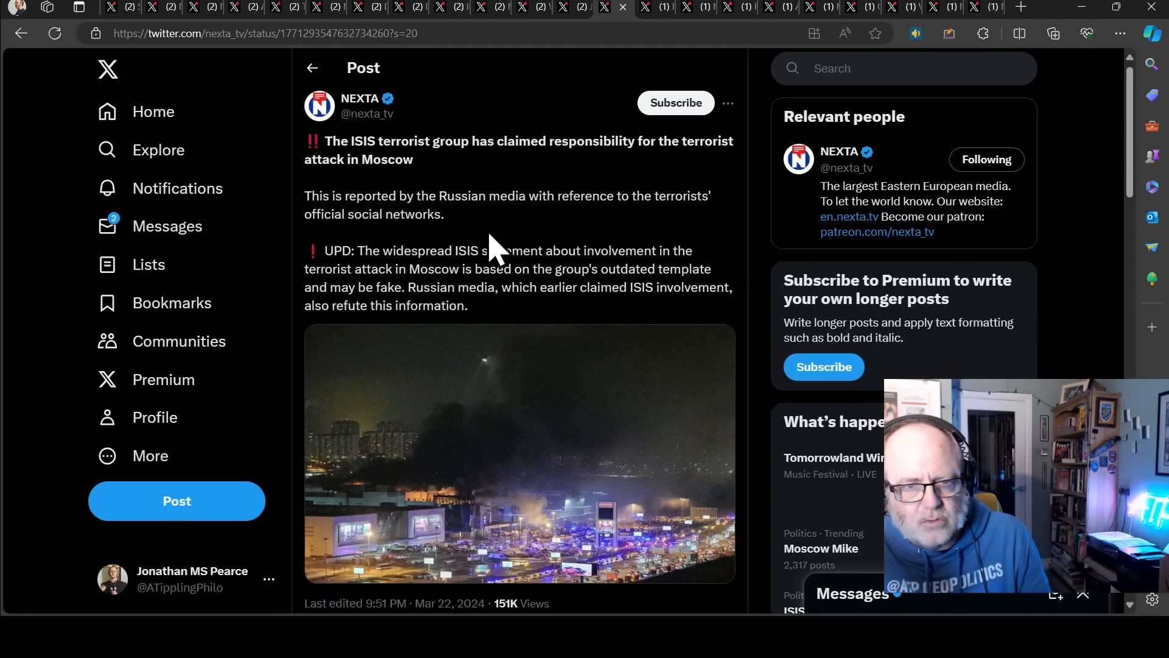
pyautogui.moveTo(383, 254)
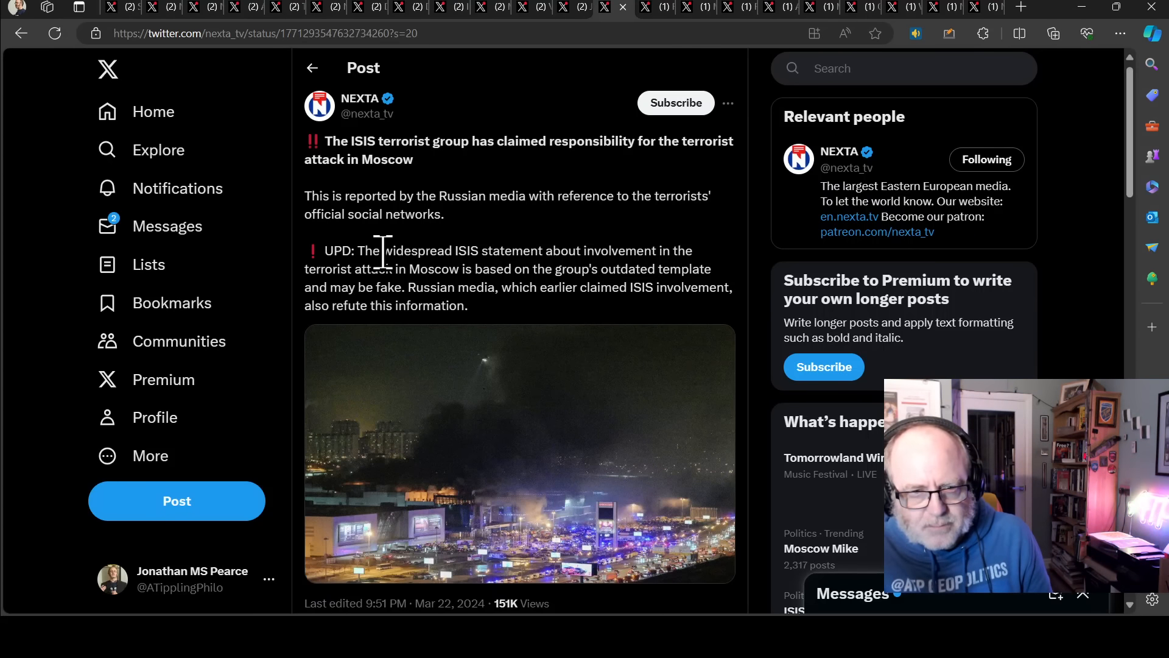
pyautogui.moveTo(490, 331)
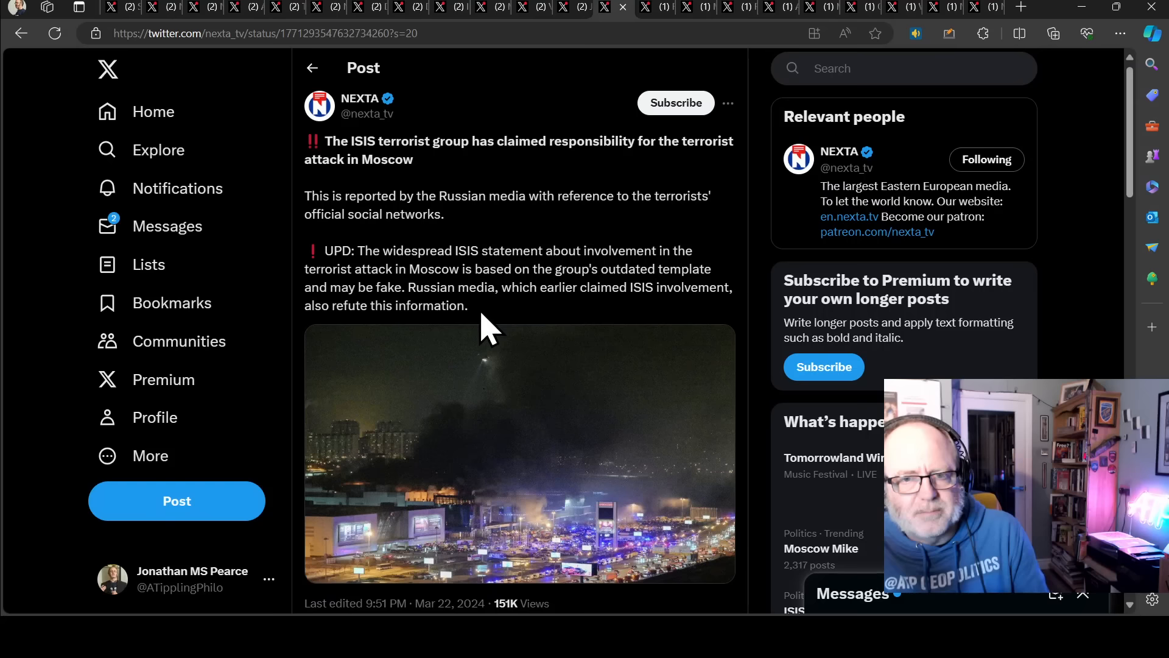
pyautogui.moveTo(436, 78)
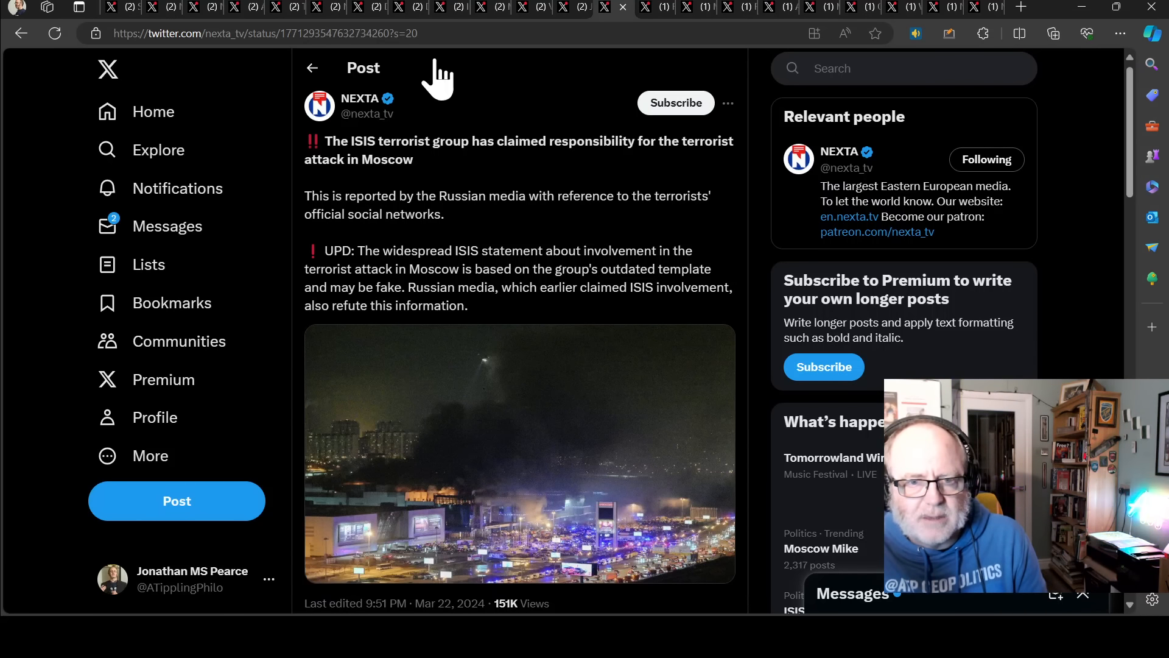
pyautogui.click(523, 7)
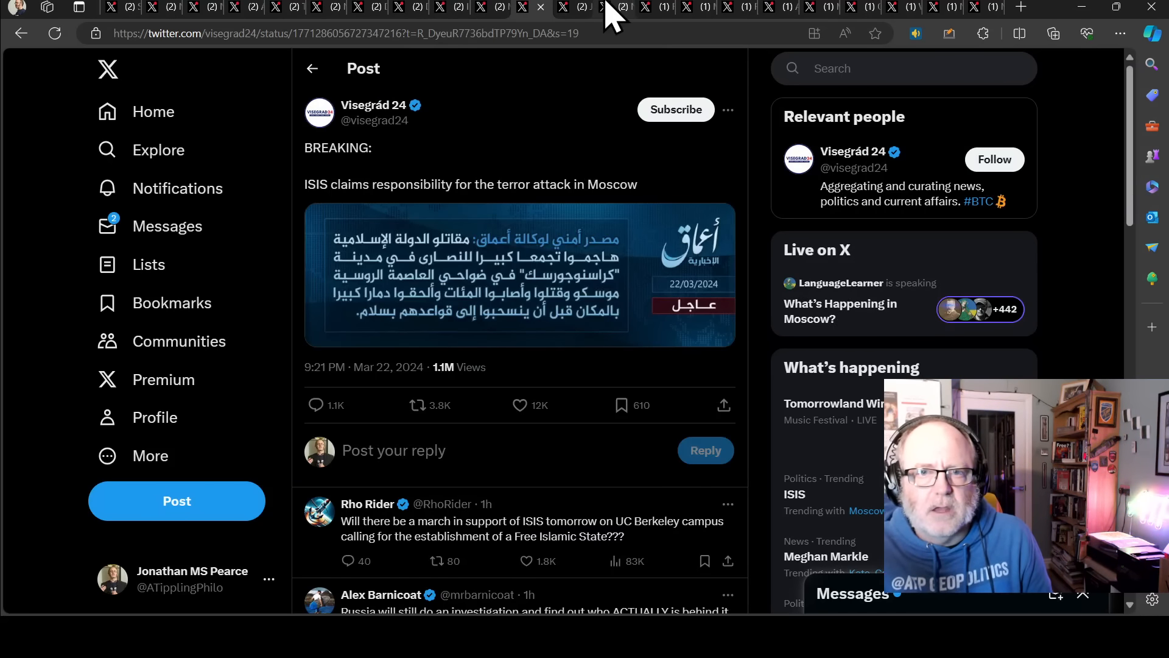
pyautogui.click(604, 7)
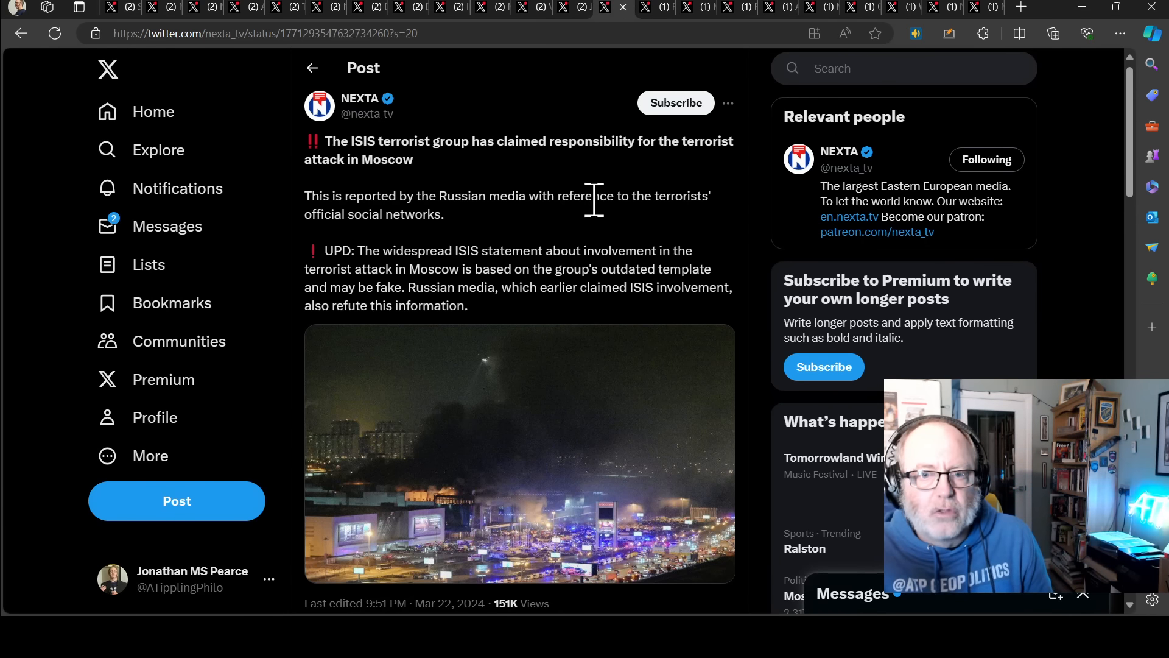
pyautogui.moveTo(659, 341)
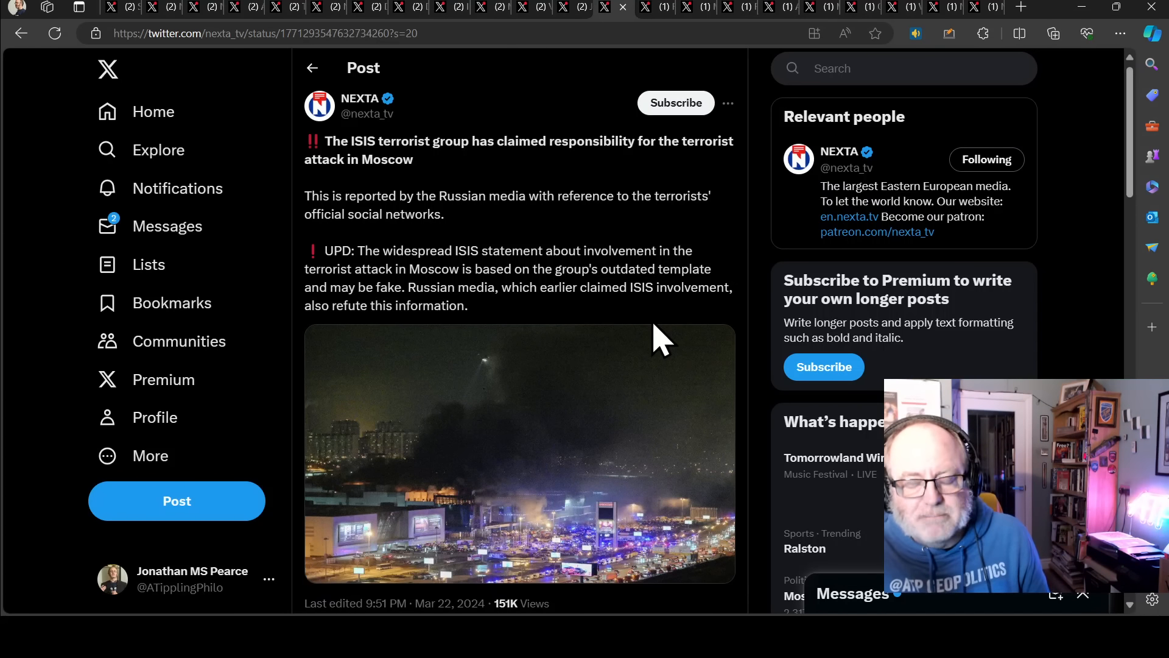
pyautogui.moveTo(597, 324)
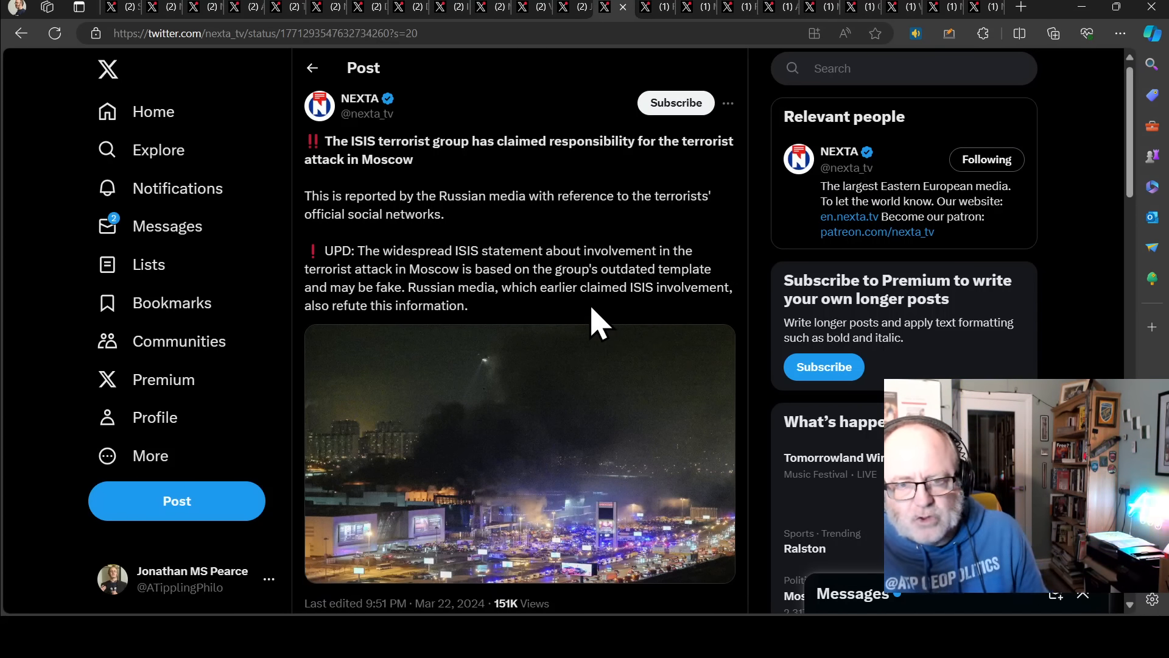
pyautogui.moveTo(596, 291)
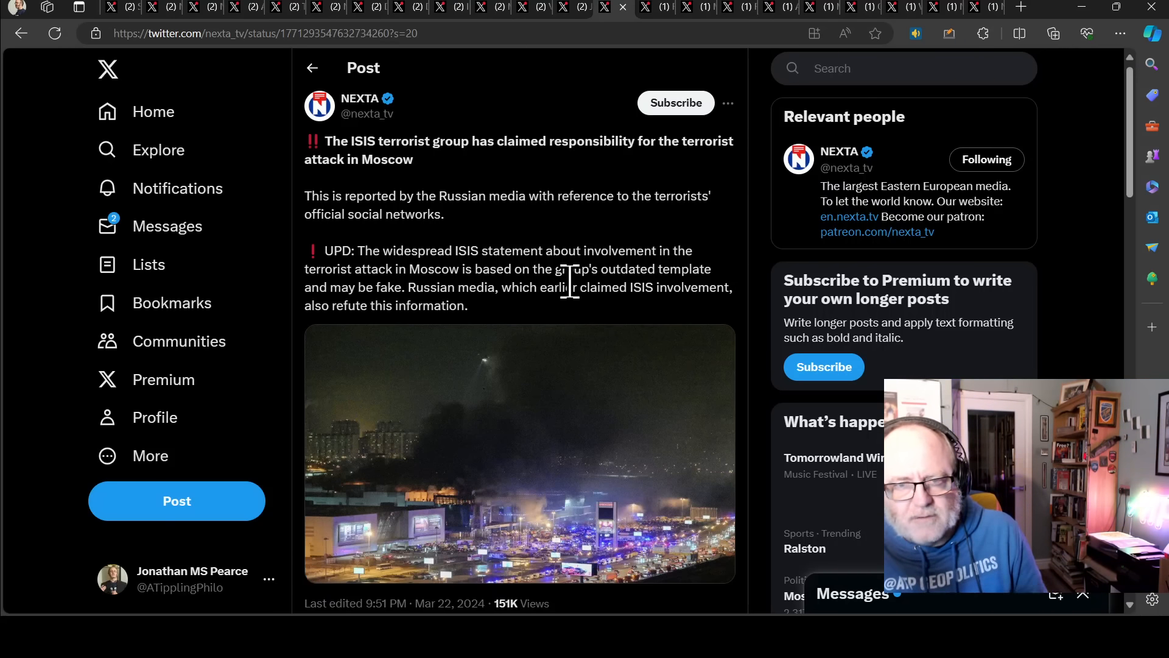
pyautogui.moveTo(661, 30)
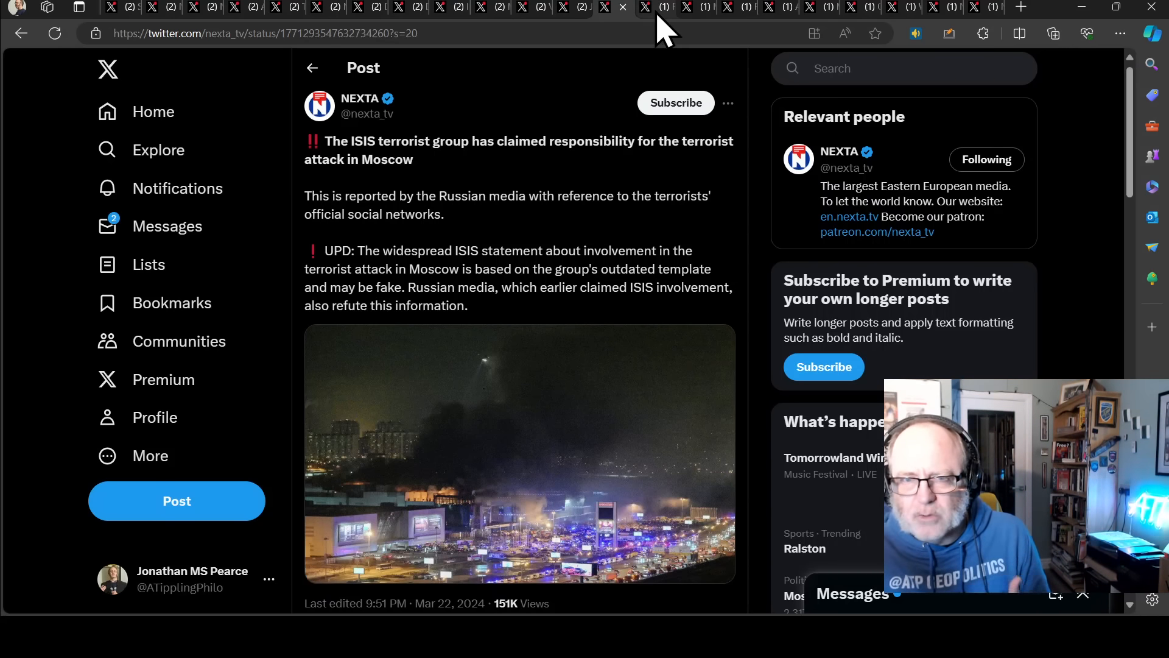
# Bring up Rob Lee's post on a U.S. official confirming Islamic State responsibility and read into the thread.
pyautogui.click(643, 8)
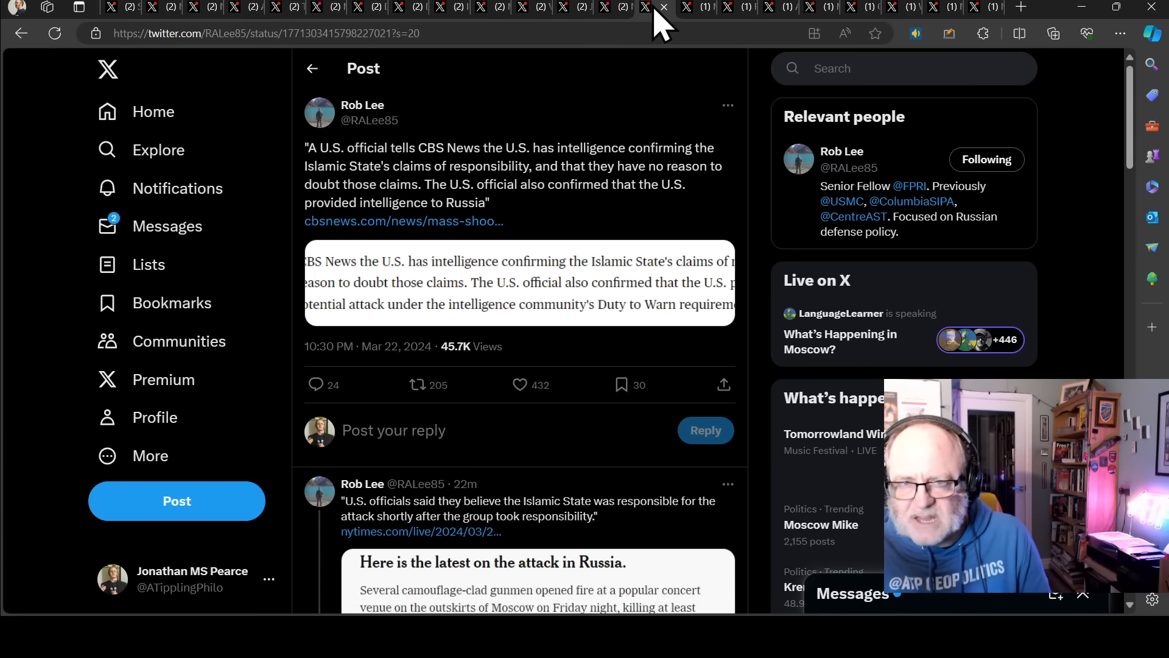
pyautogui.moveTo(431, 272)
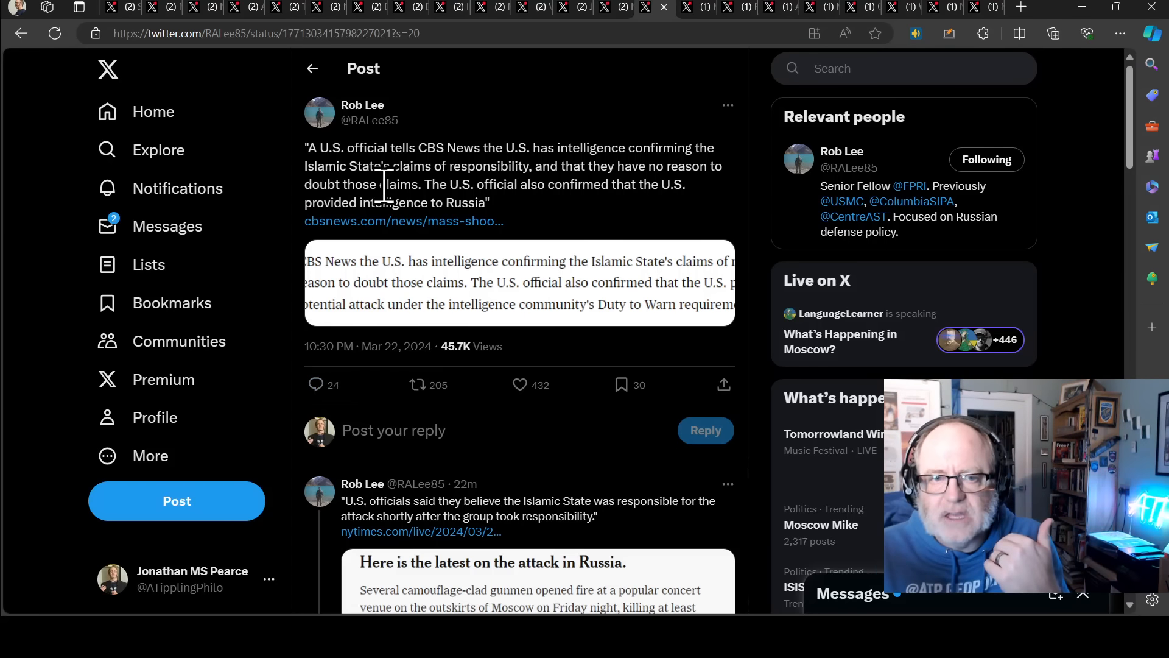
pyautogui.moveTo(582, 217)
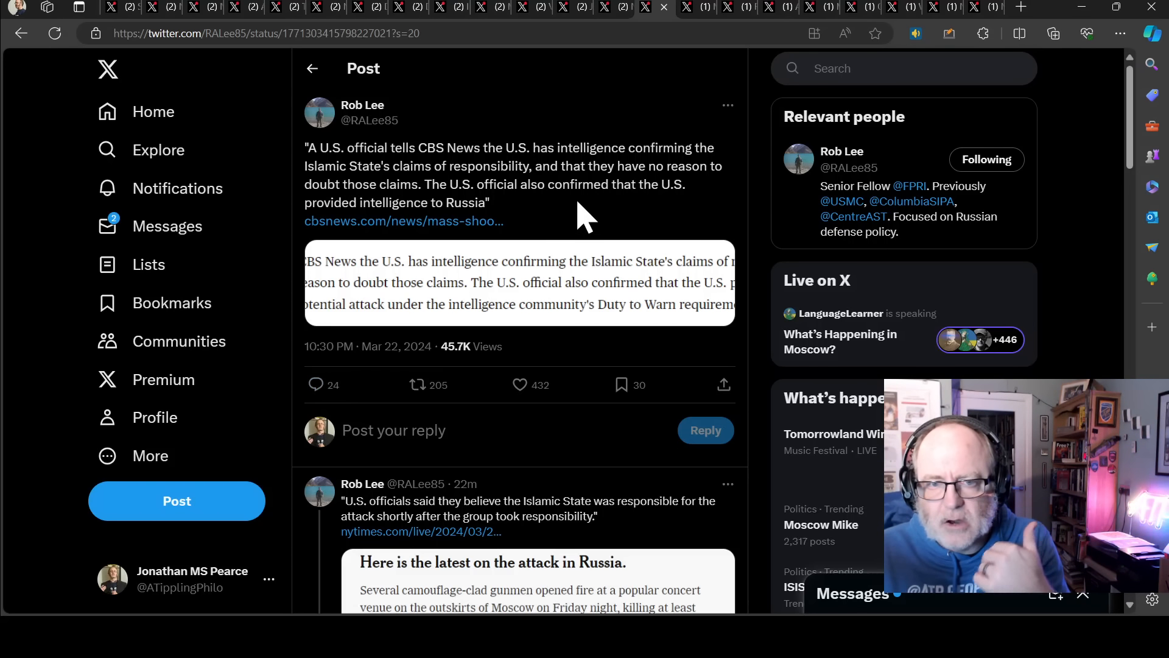
pyautogui.moveTo(579, 230)
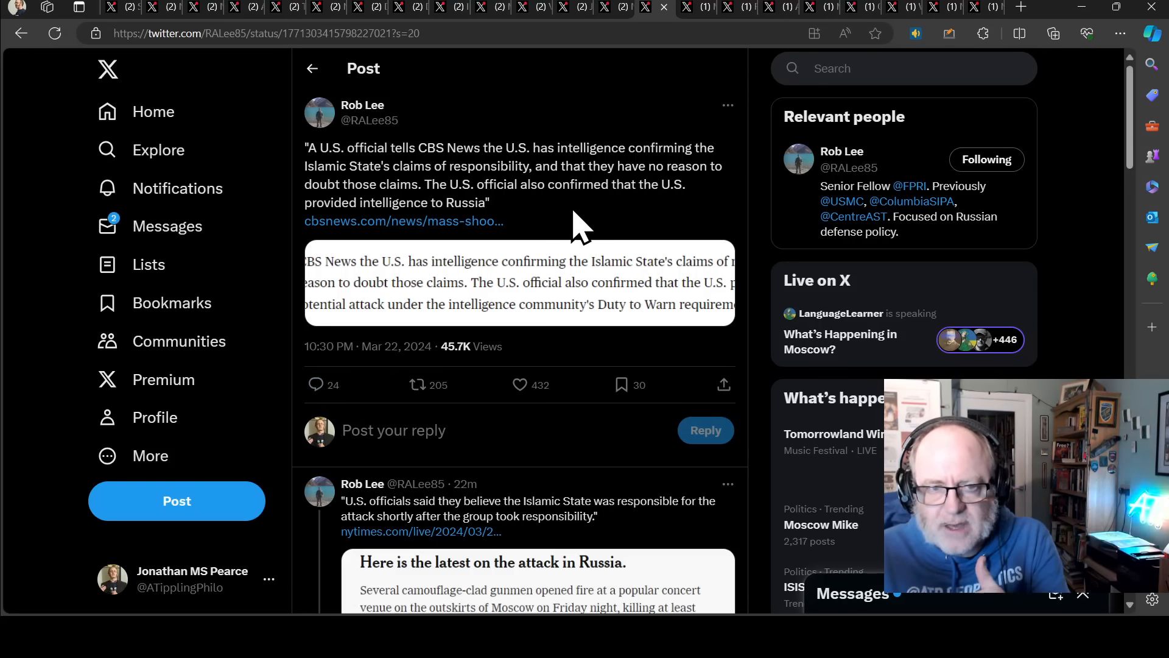
pyautogui.moveTo(563, 186)
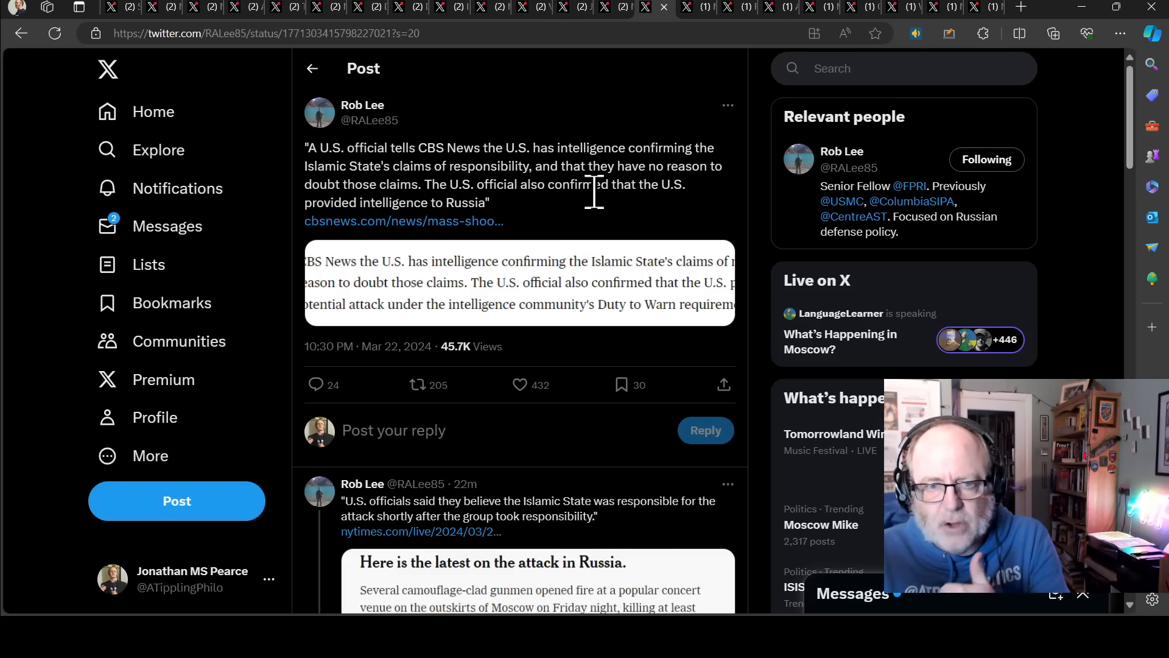
pyautogui.moveTo(522, 220)
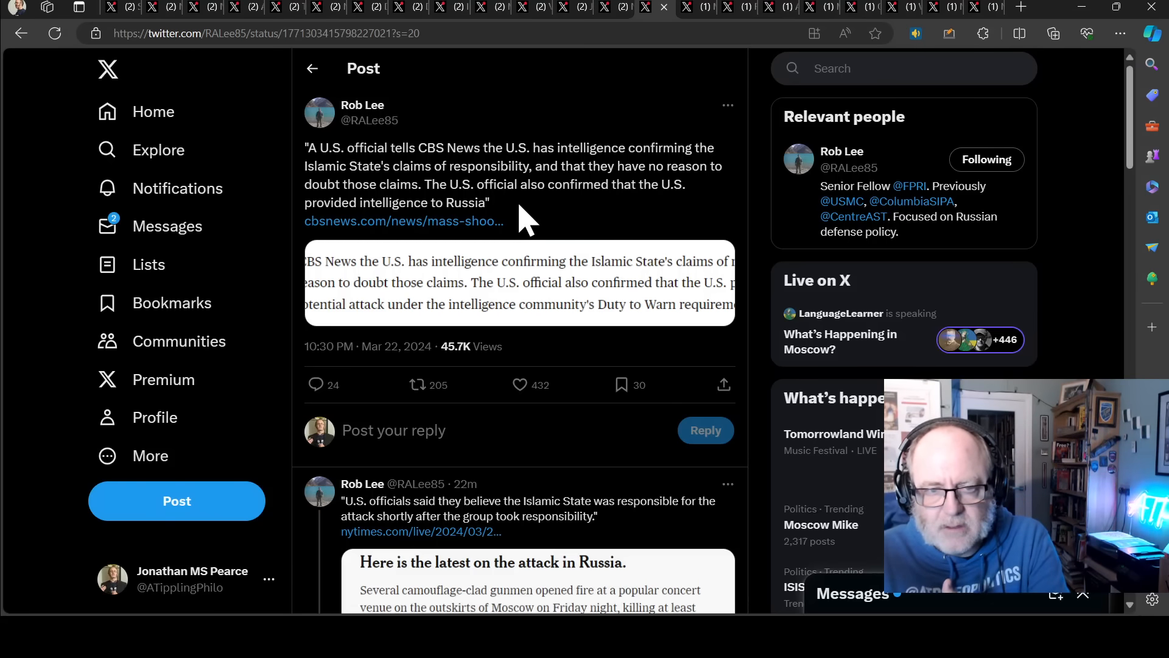
pyautogui.moveTo(559, 217)
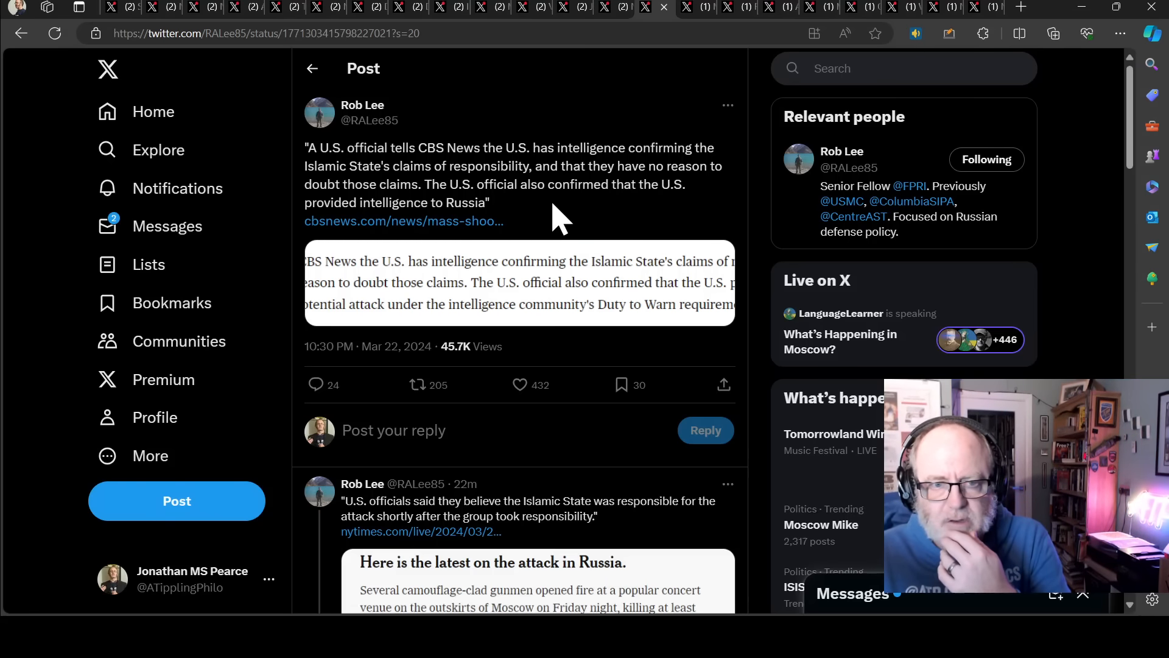
pyautogui.scroll(-3)
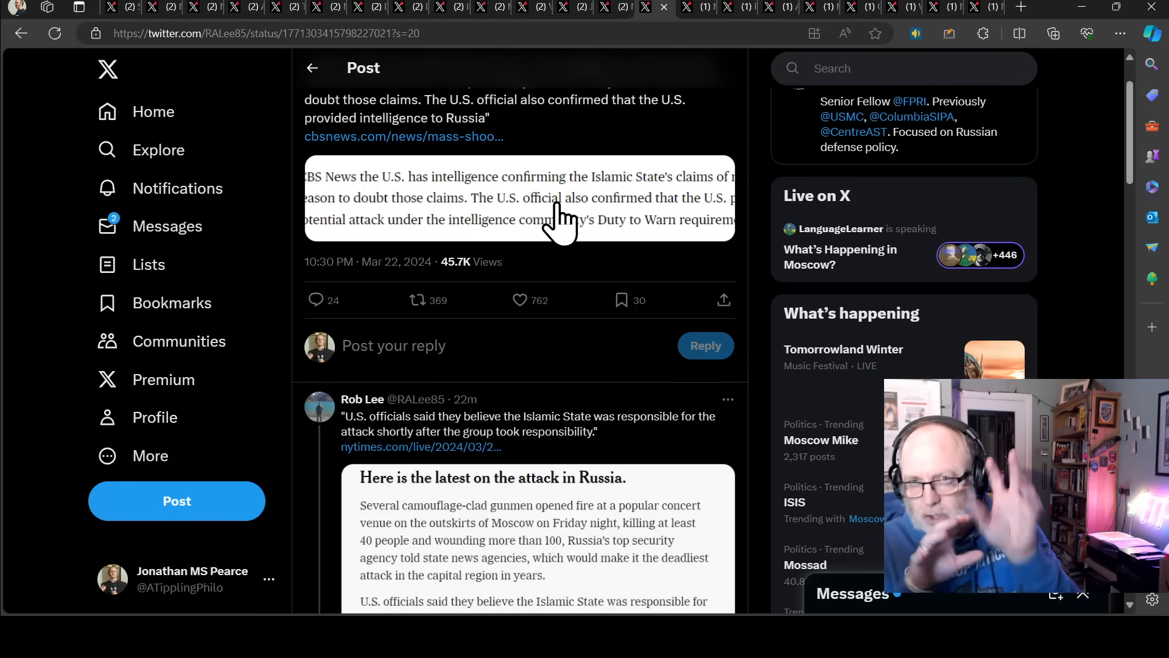
pyautogui.click(520, 299)
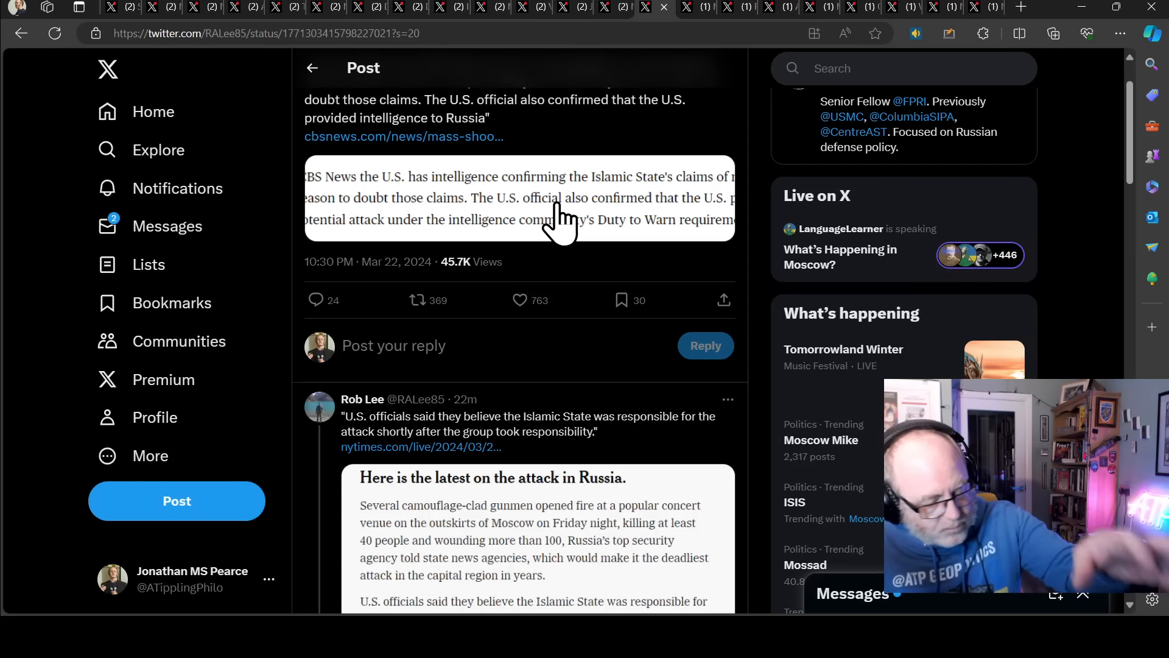
pyautogui.click(520, 300)
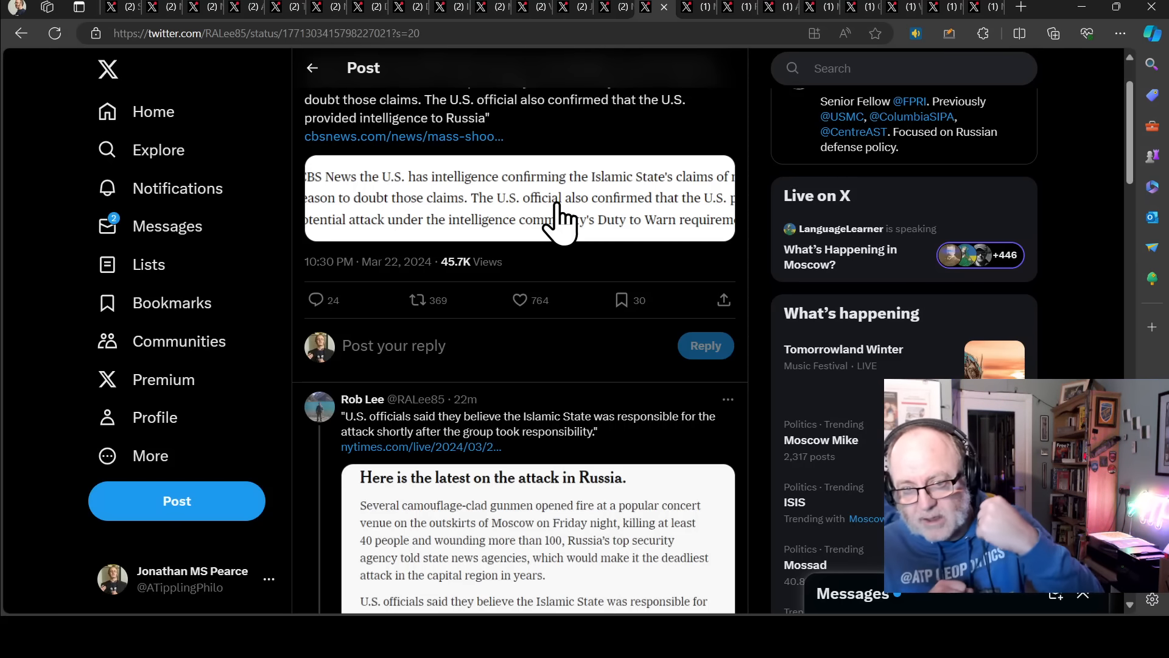
pyautogui.moveTo(384, 254)
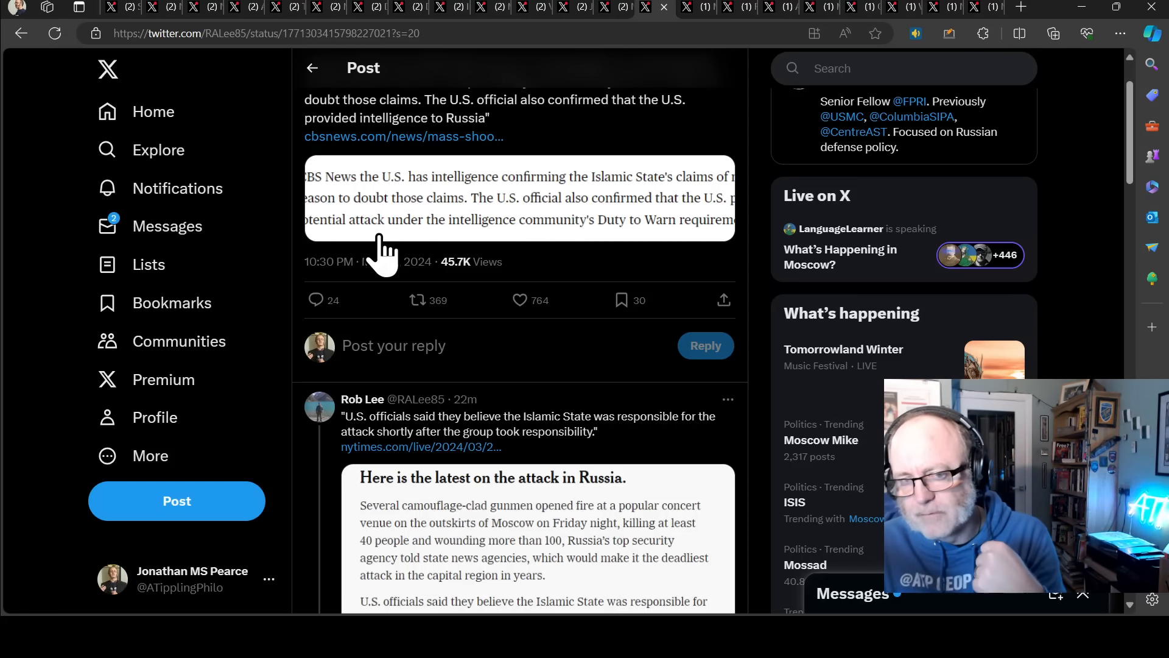
pyautogui.moveTo(544, 492)
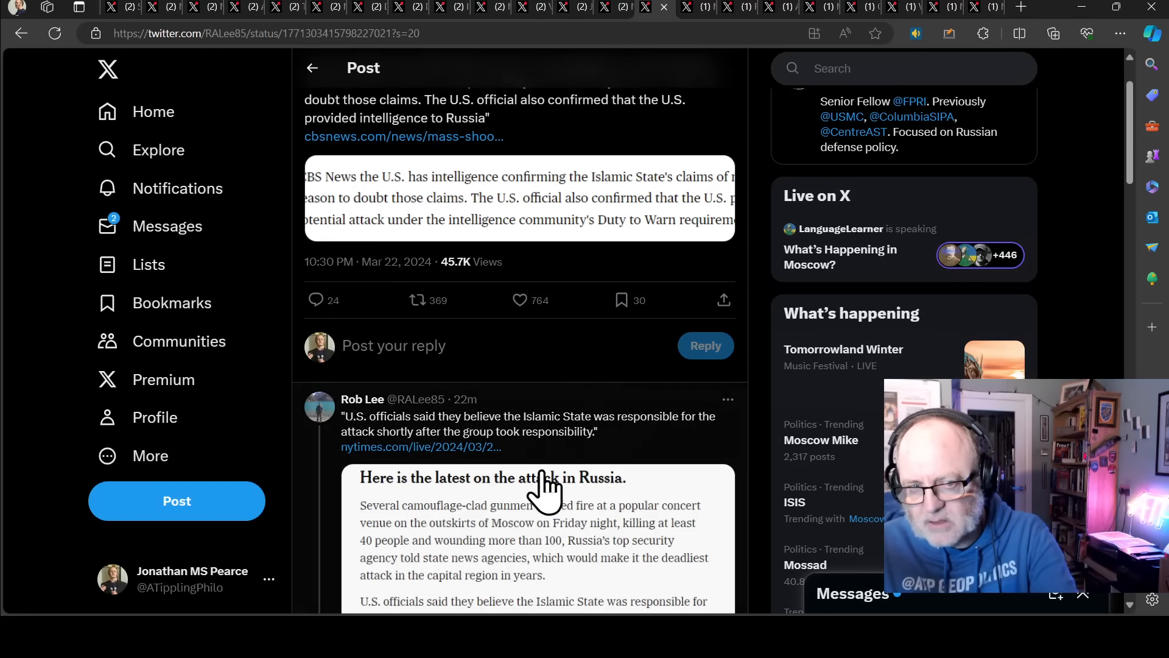
pyautogui.scroll(-3)
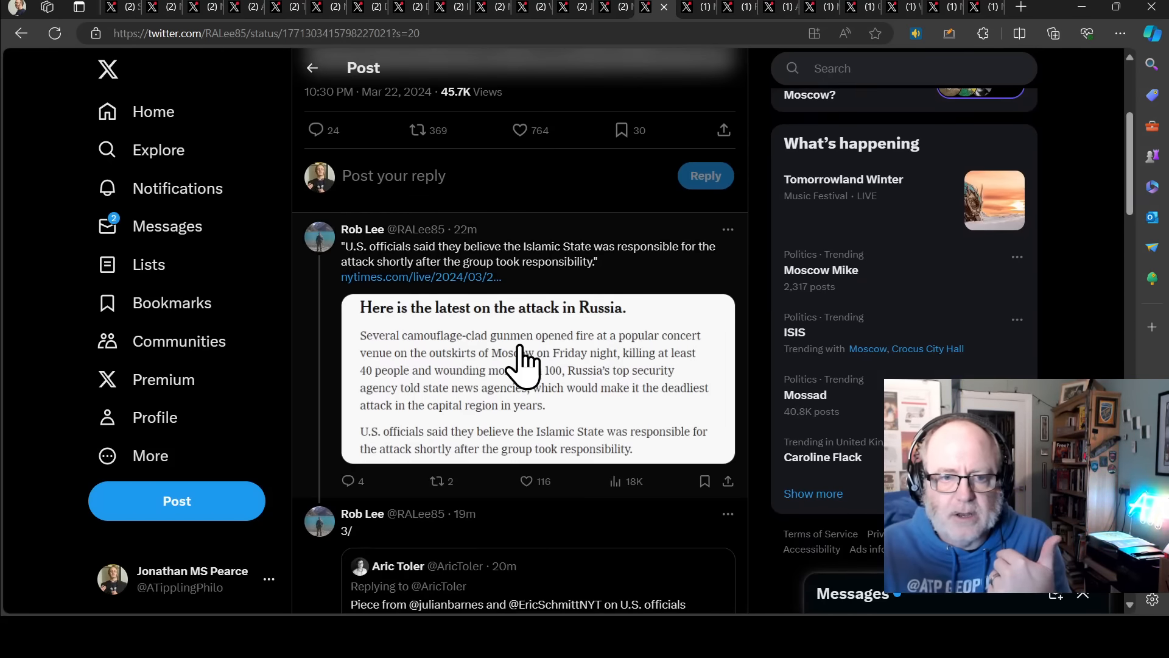
pyautogui.moveTo(421, 239)
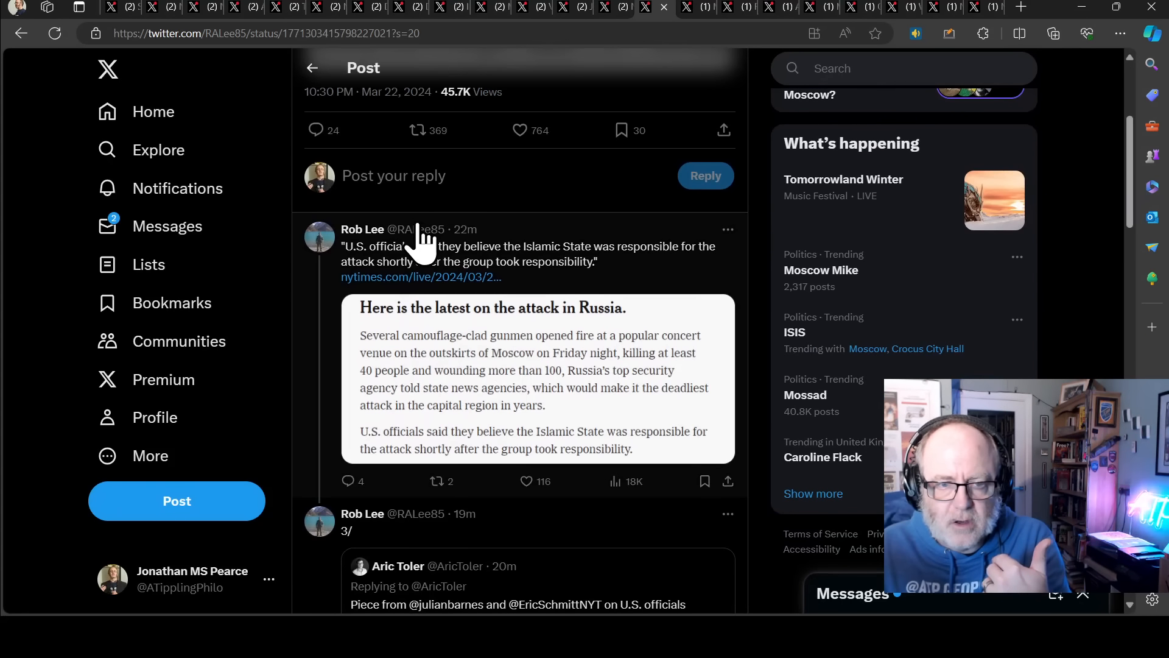
pyautogui.moveTo(421, 287)
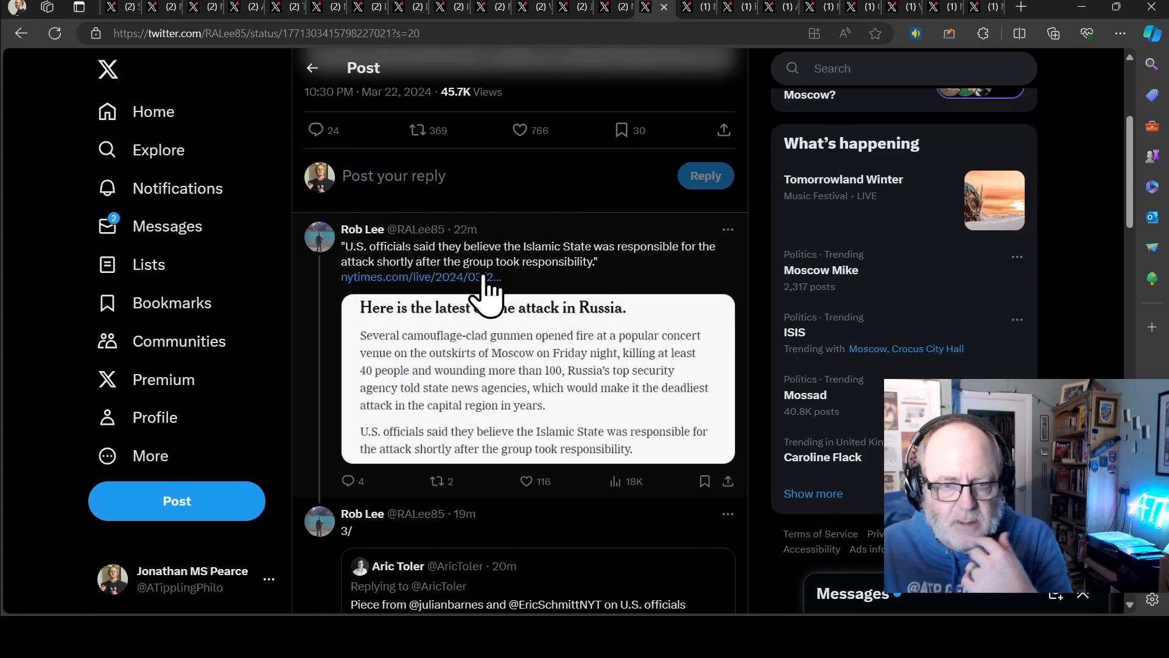
pyautogui.moveTo(622, 281)
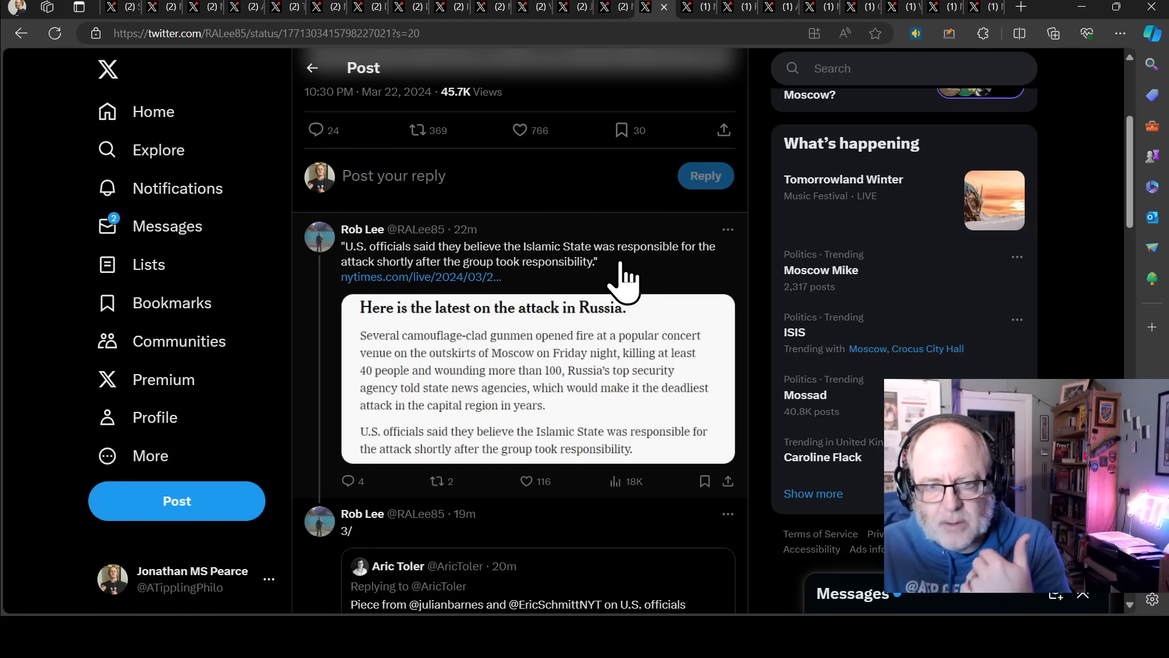
pyautogui.moveTo(580, 301)
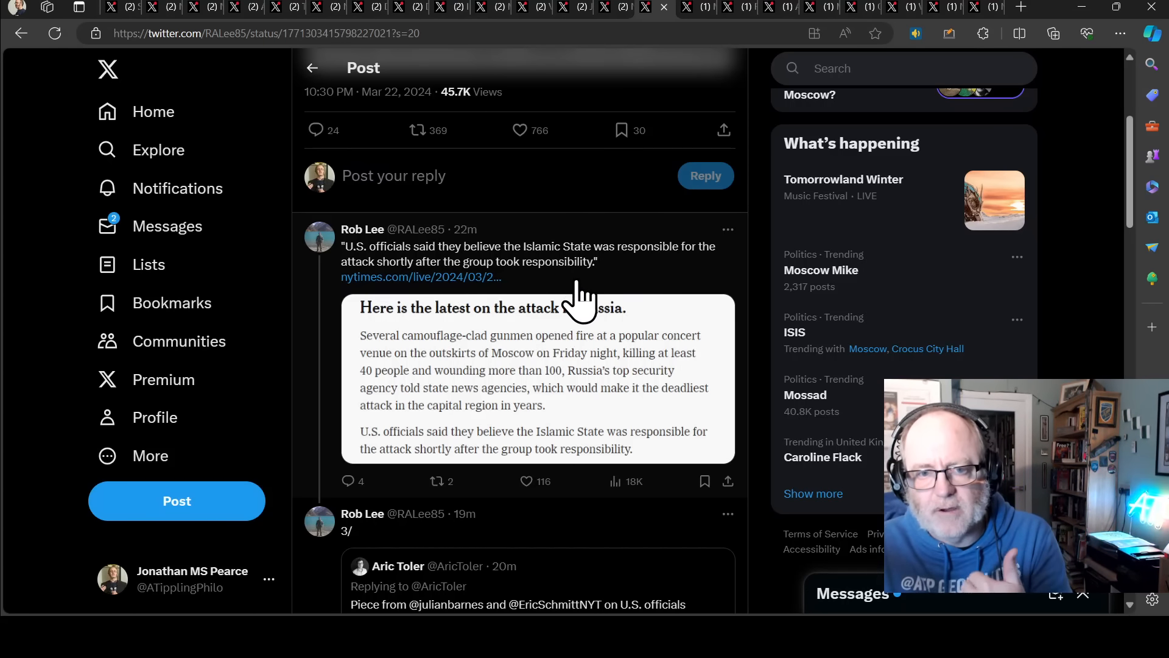
# Read down past the NYT card to the '3/' reply quoting Aric Toler on ISIS-K's claim.
pyautogui.scroll(-3)
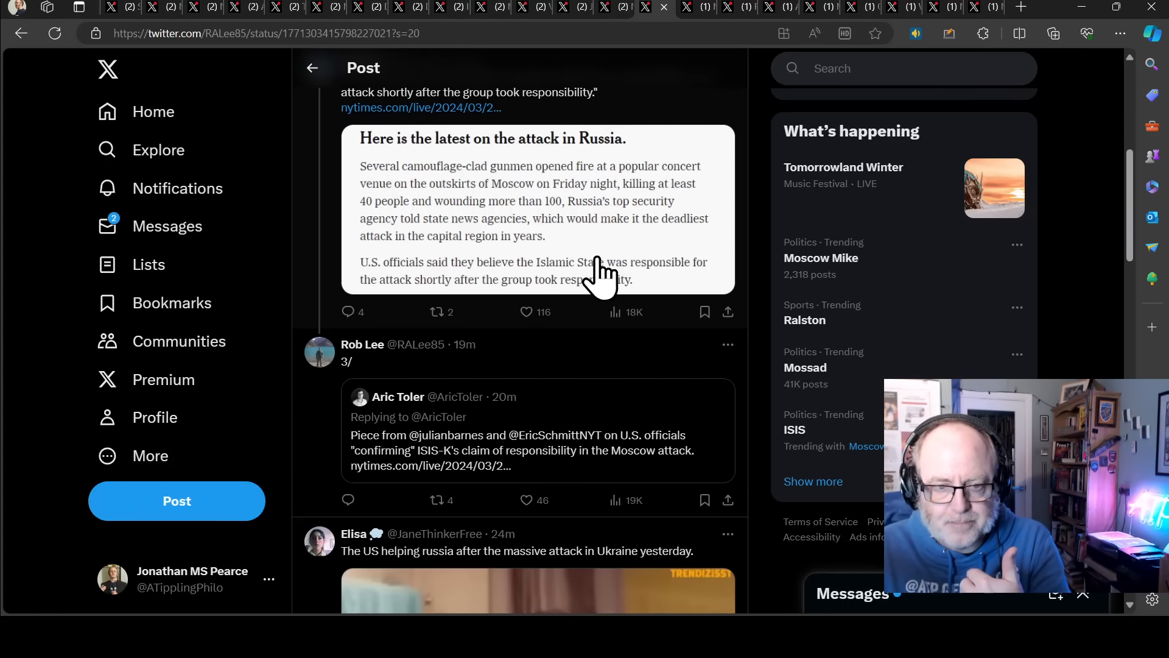
pyautogui.scroll(-3)
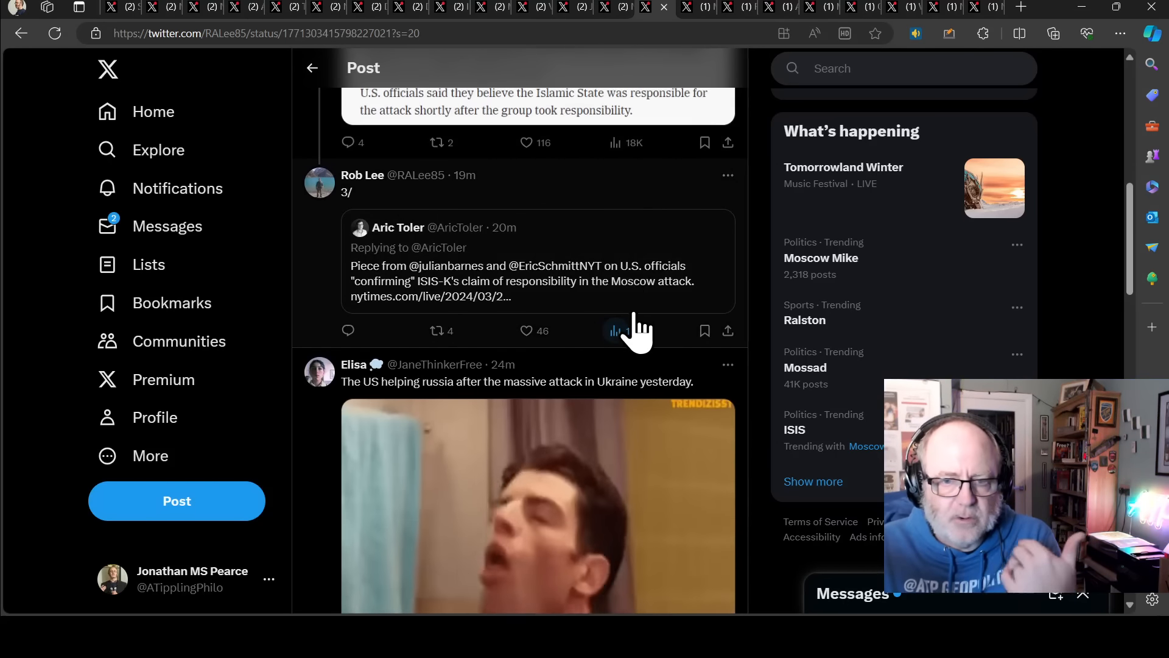
pyautogui.moveTo(548, 302)
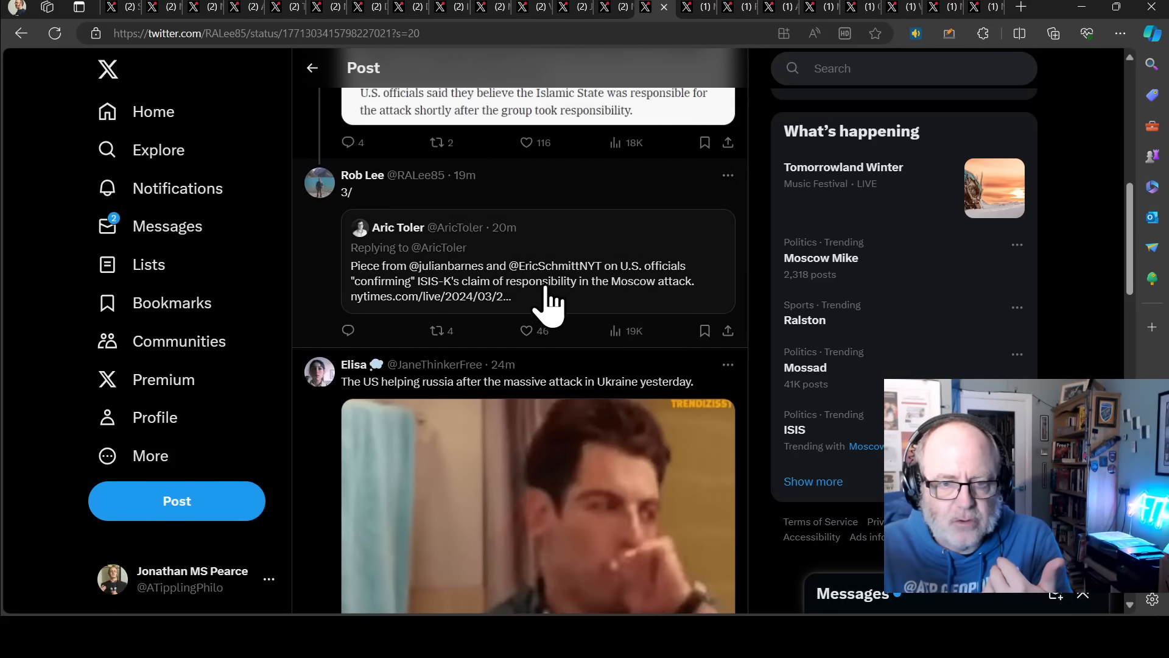
pyautogui.click(525, 330)
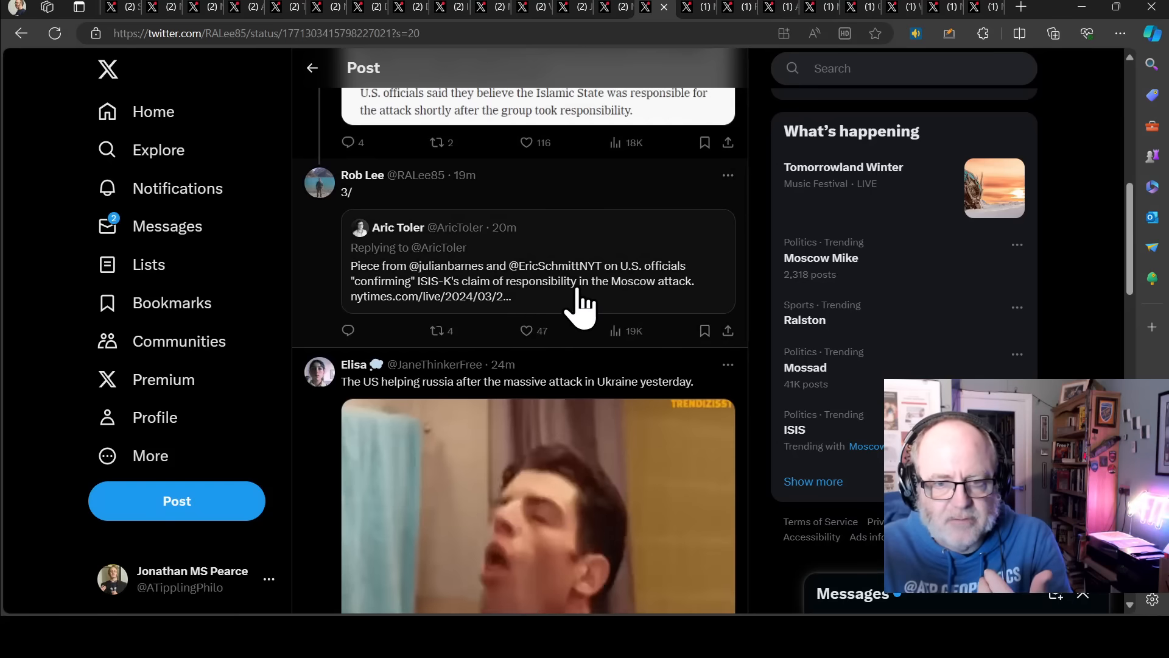
pyautogui.moveTo(455, 284)
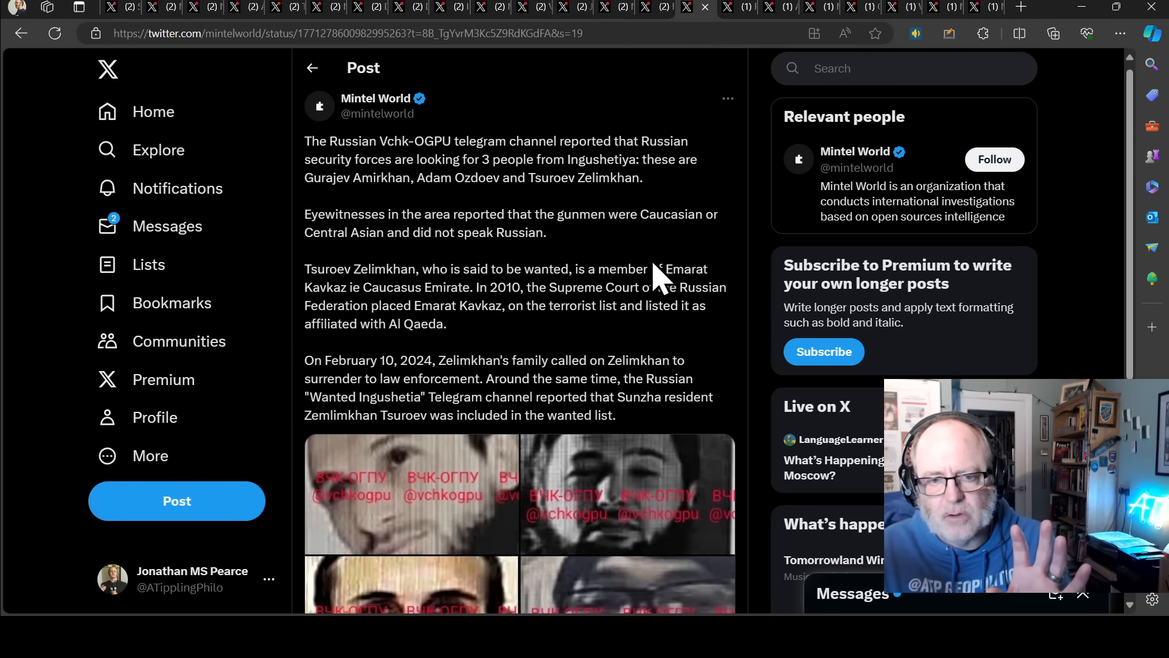
pyautogui.moveTo(511, 214)
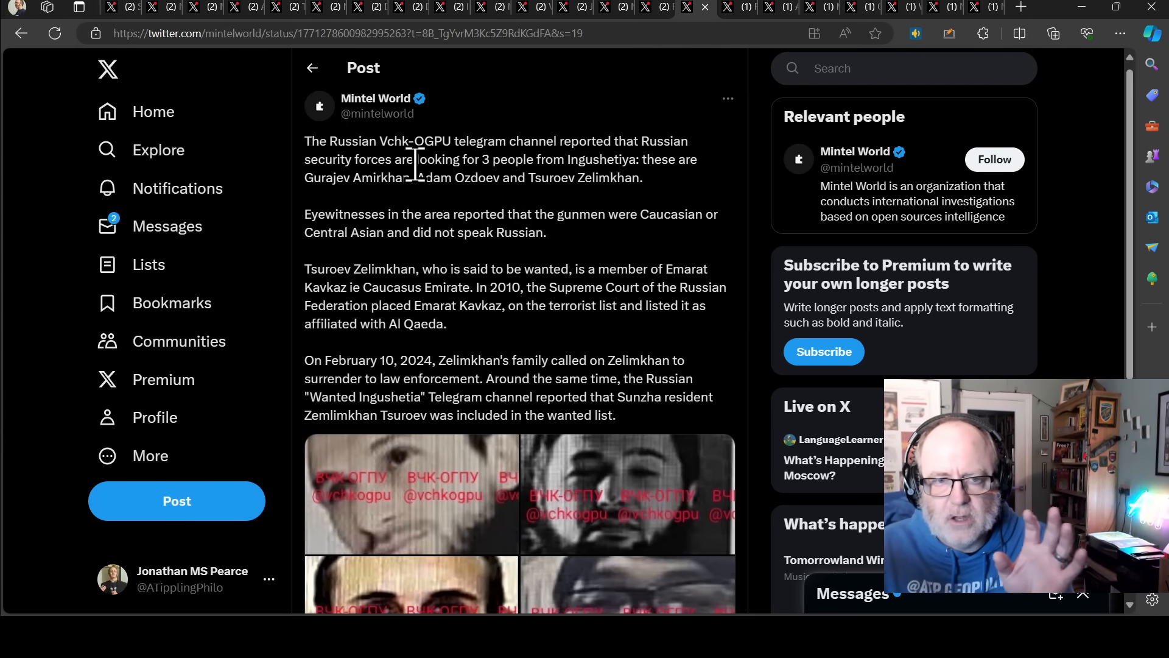
pyautogui.moveTo(473, 141)
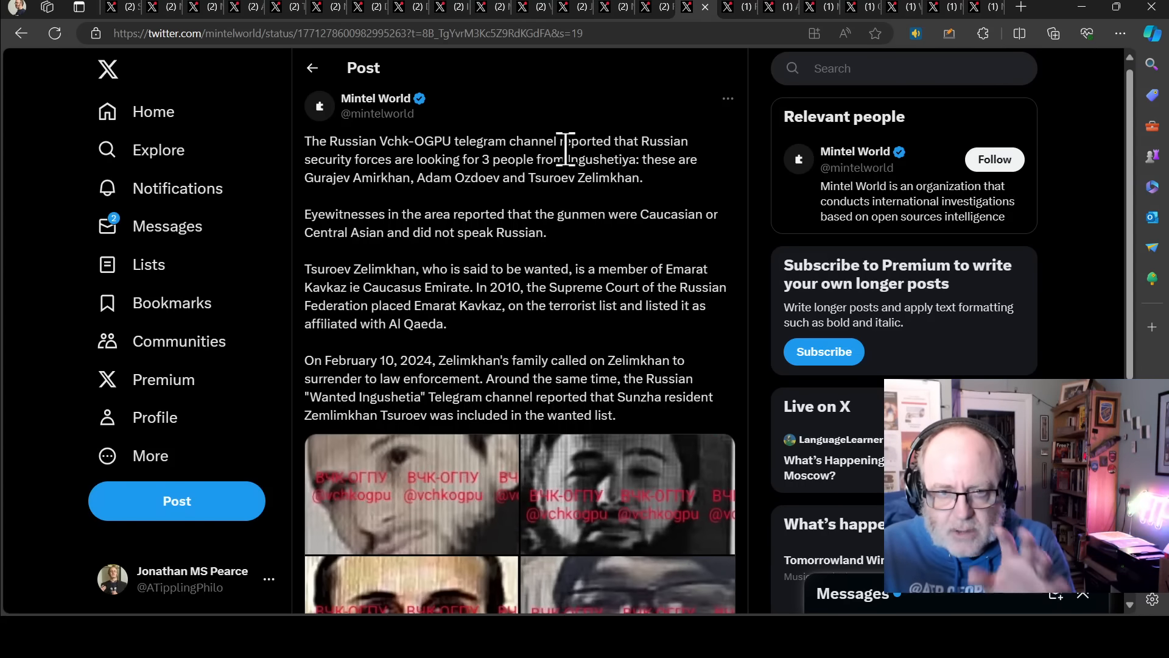
pyautogui.moveTo(393, 186)
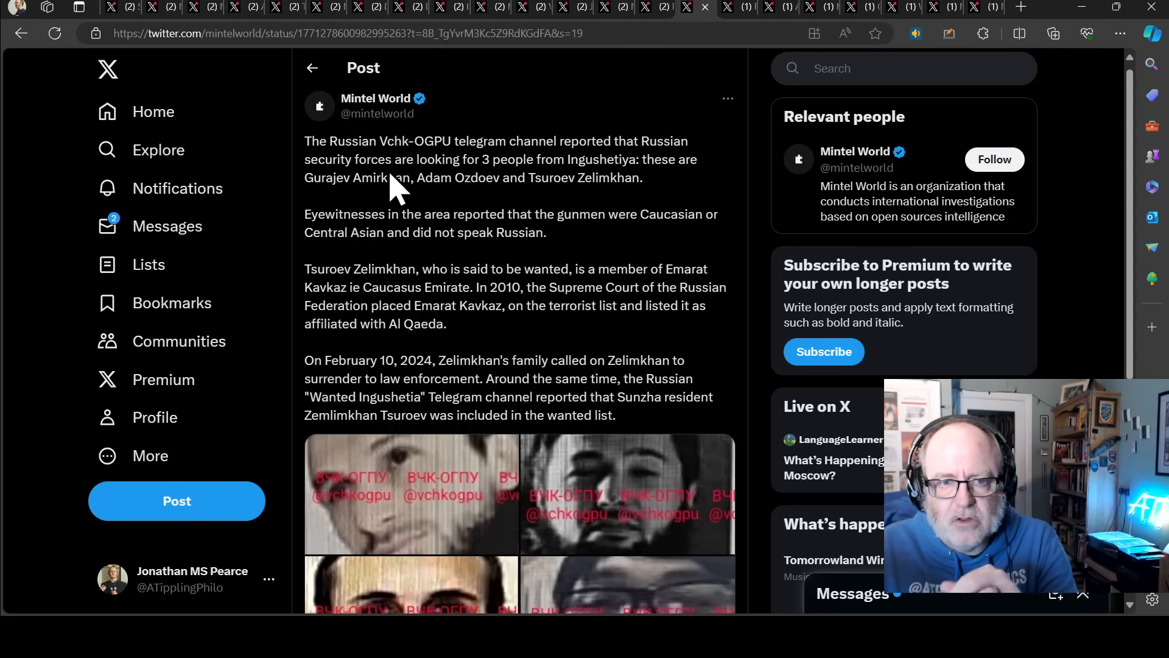
pyautogui.moveTo(548, 177)
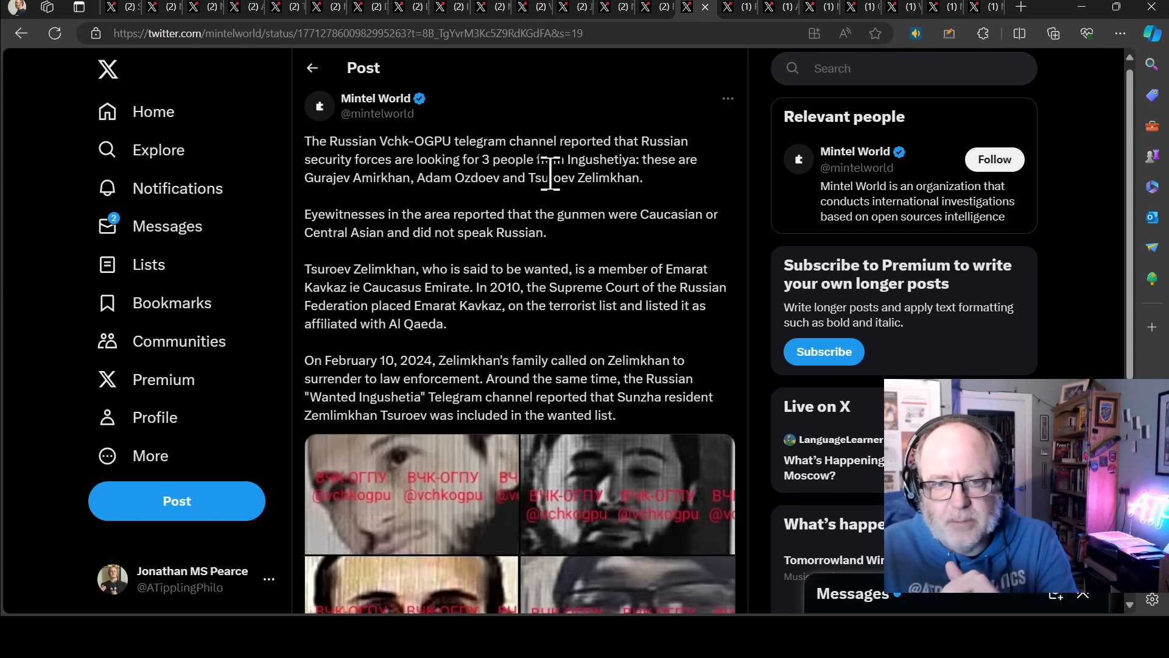
pyautogui.moveTo(447, 216)
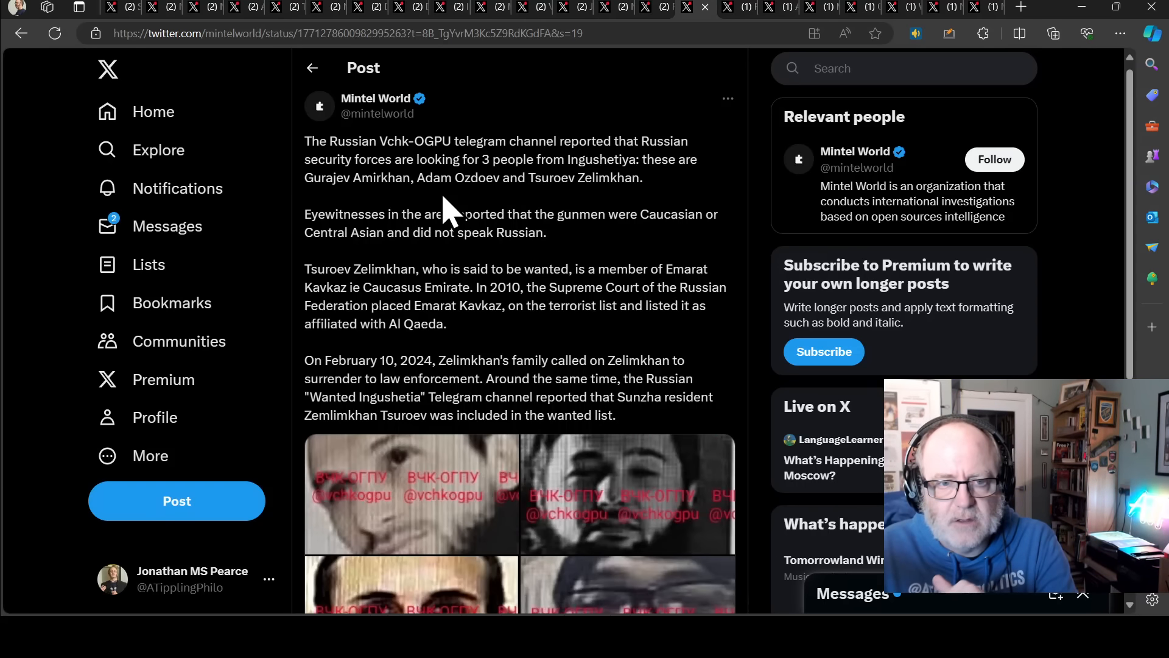
pyautogui.moveTo(458, 214)
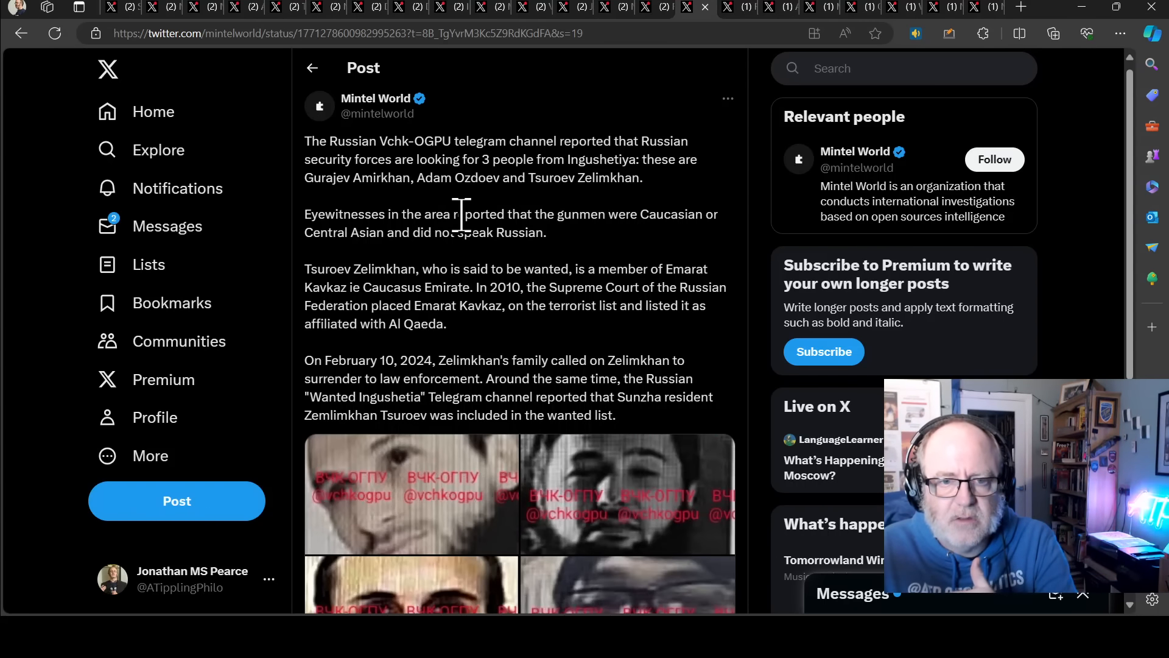
# View the grid of four wanted photos under the Mintel World post on three Ingushetia men.
pyautogui.scroll(-3)
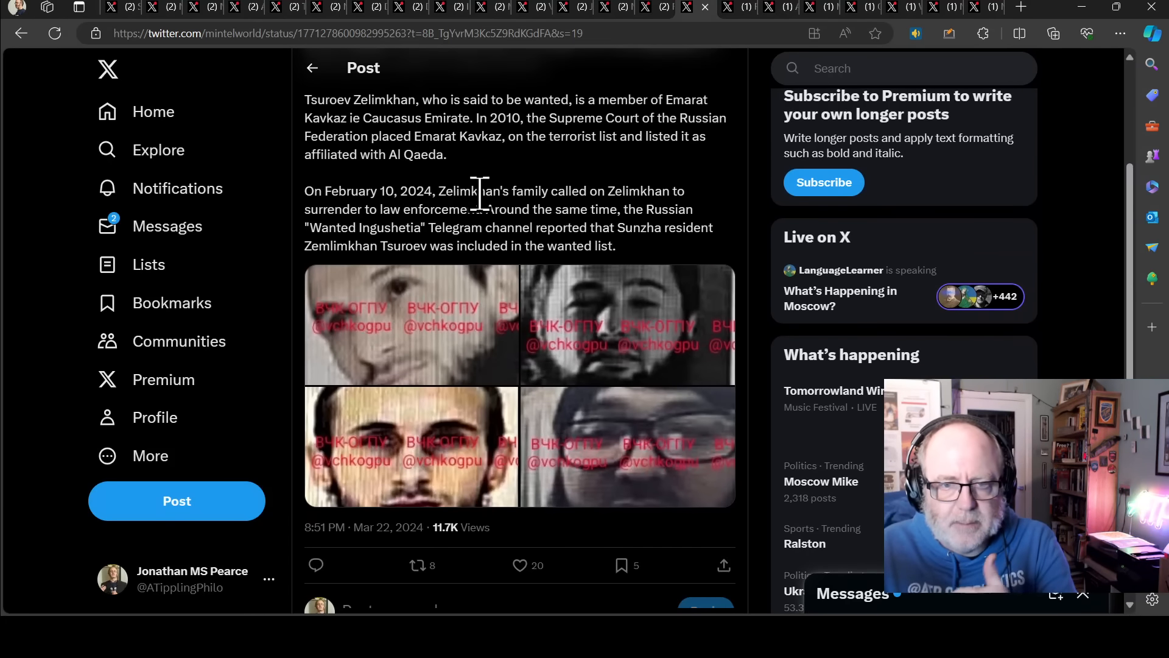
pyautogui.moveTo(204, 331)
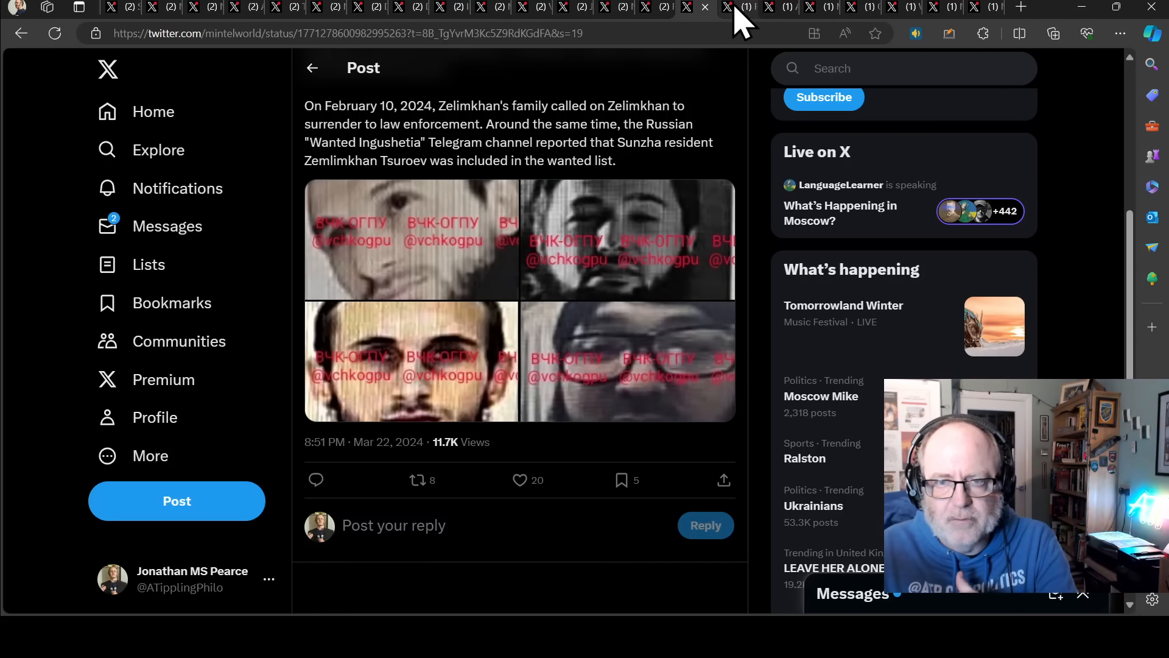
# View Radu Hossu's FAKE-stamped collage disputing the wanted list, then move to Gerashchenko's attack summary.
pyautogui.click(738, 8)
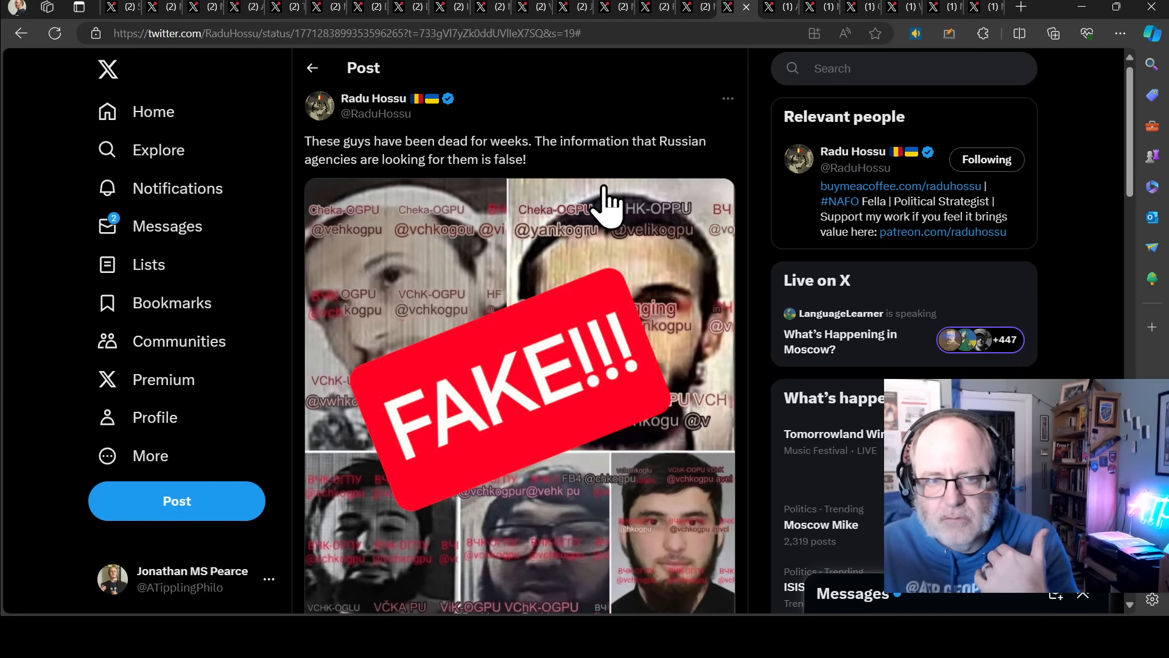
pyautogui.moveTo(557, 140)
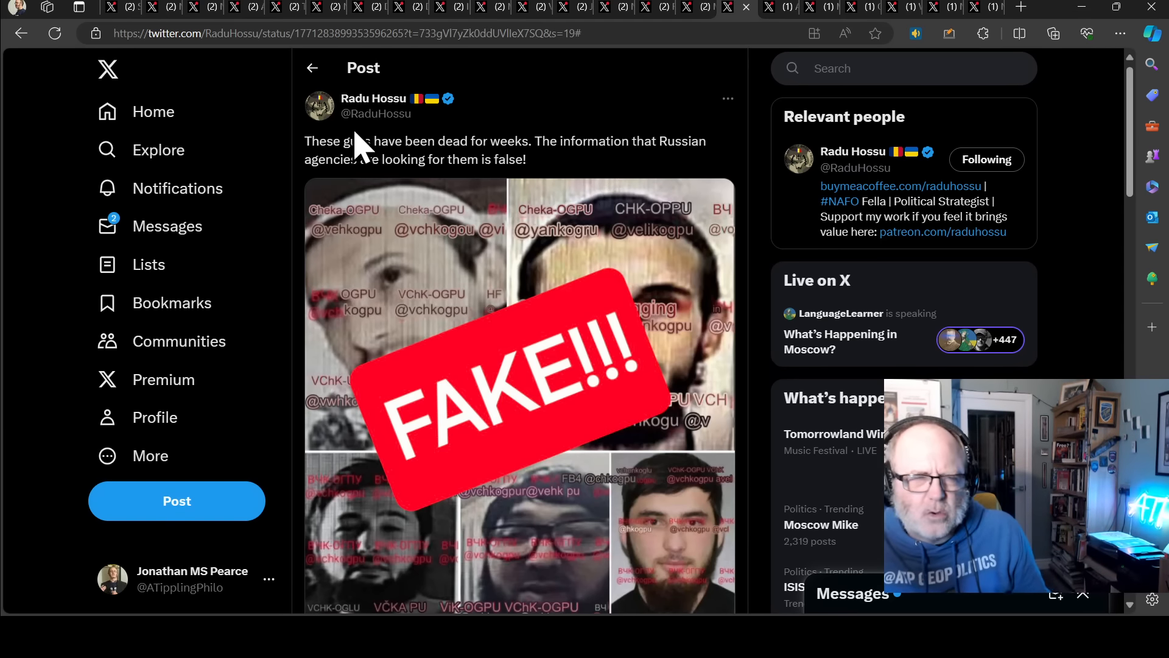
pyautogui.moveTo(412, 158)
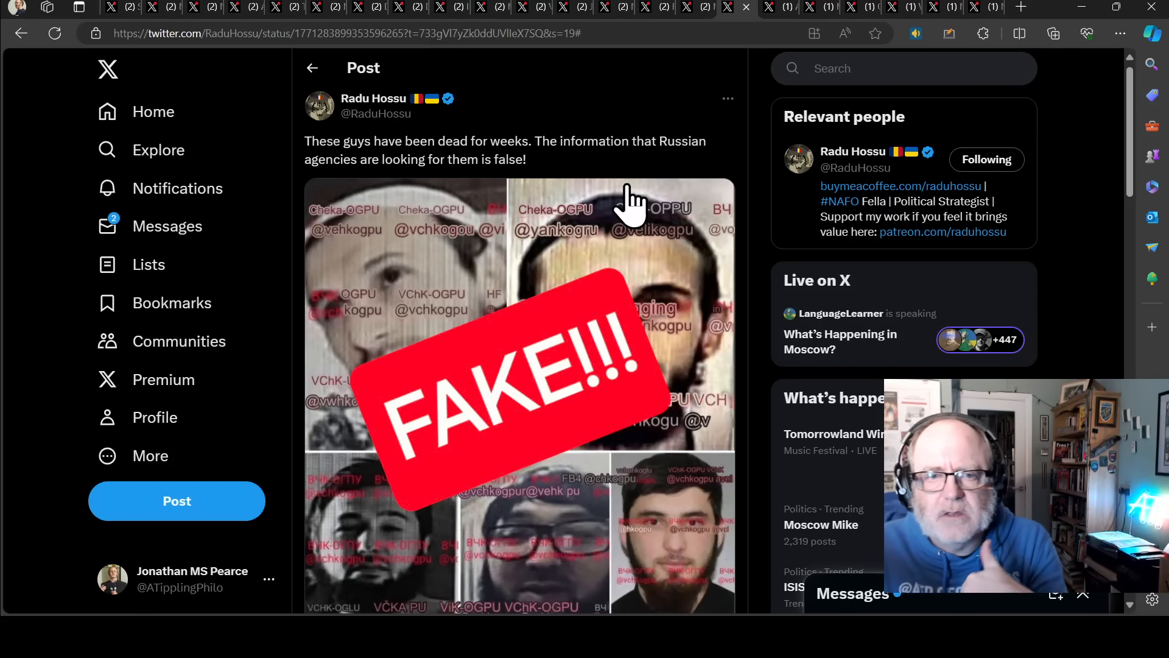
pyautogui.moveTo(512, 145)
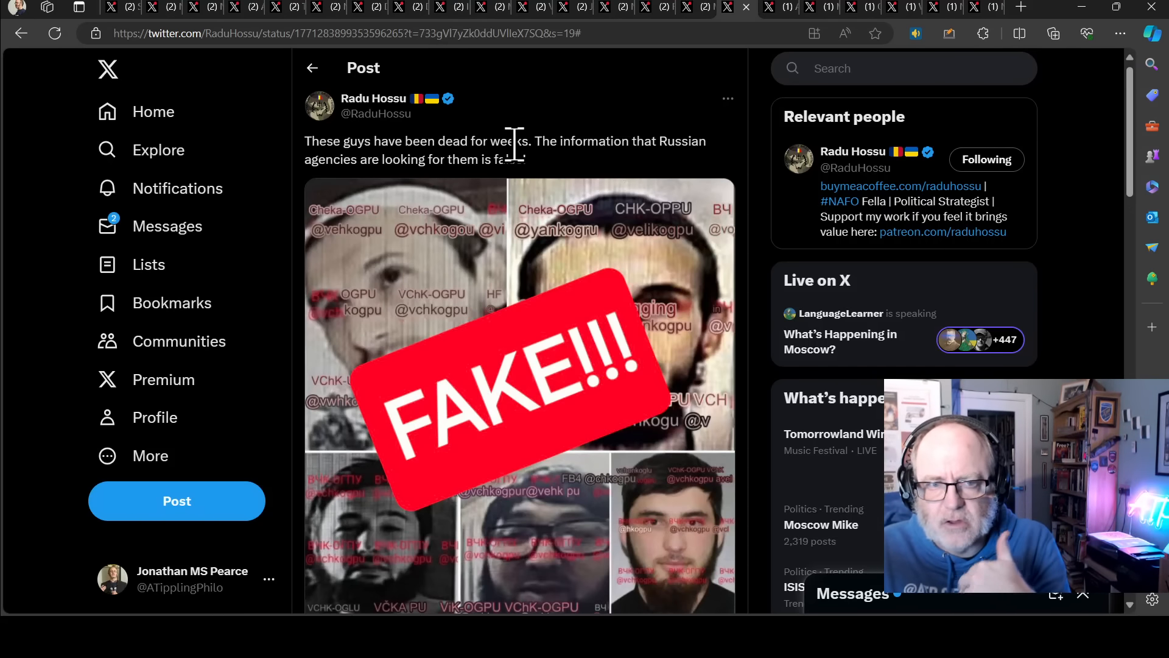
pyautogui.scroll(-3)
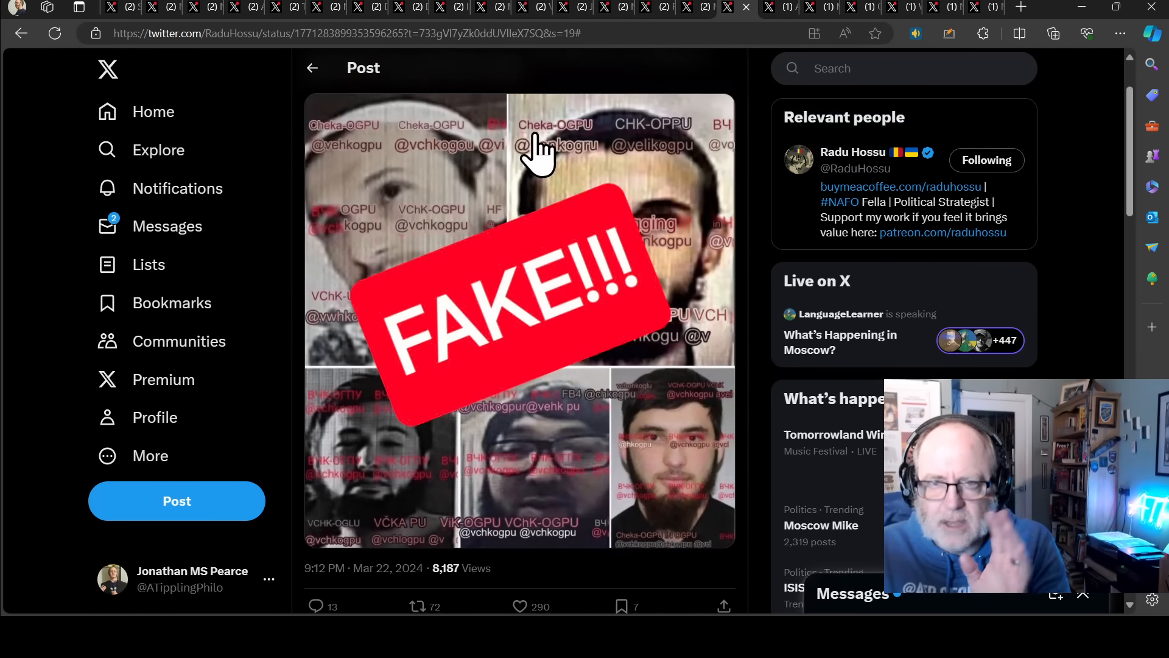
pyautogui.moveTo(530, 172)
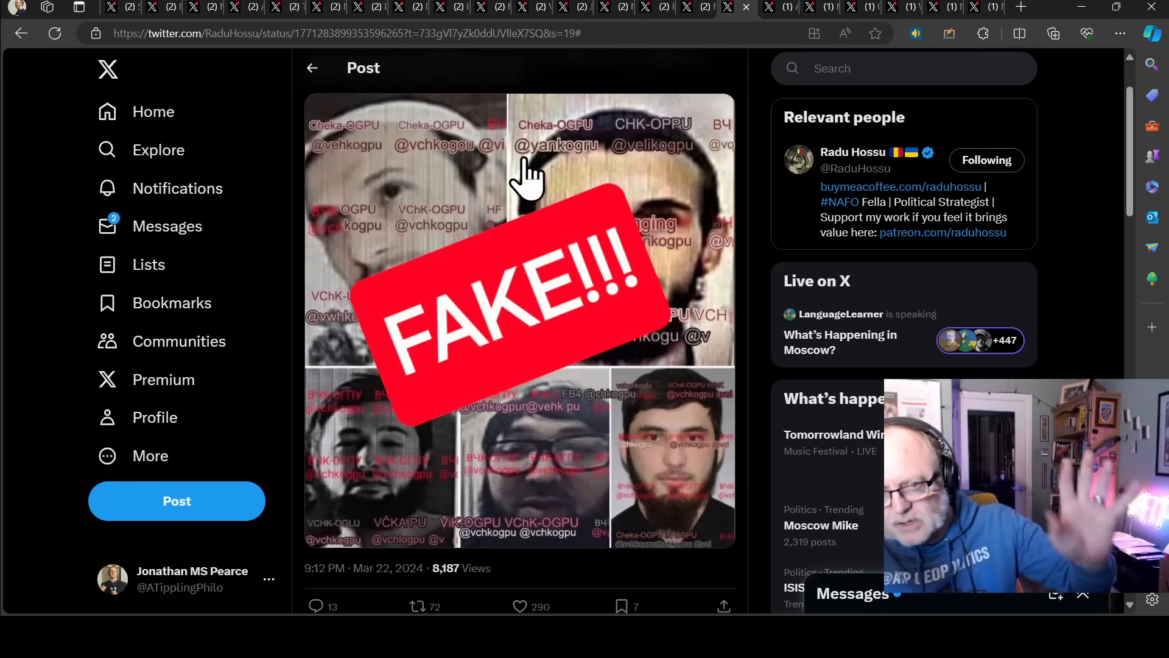
pyautogui.click(752, 7)
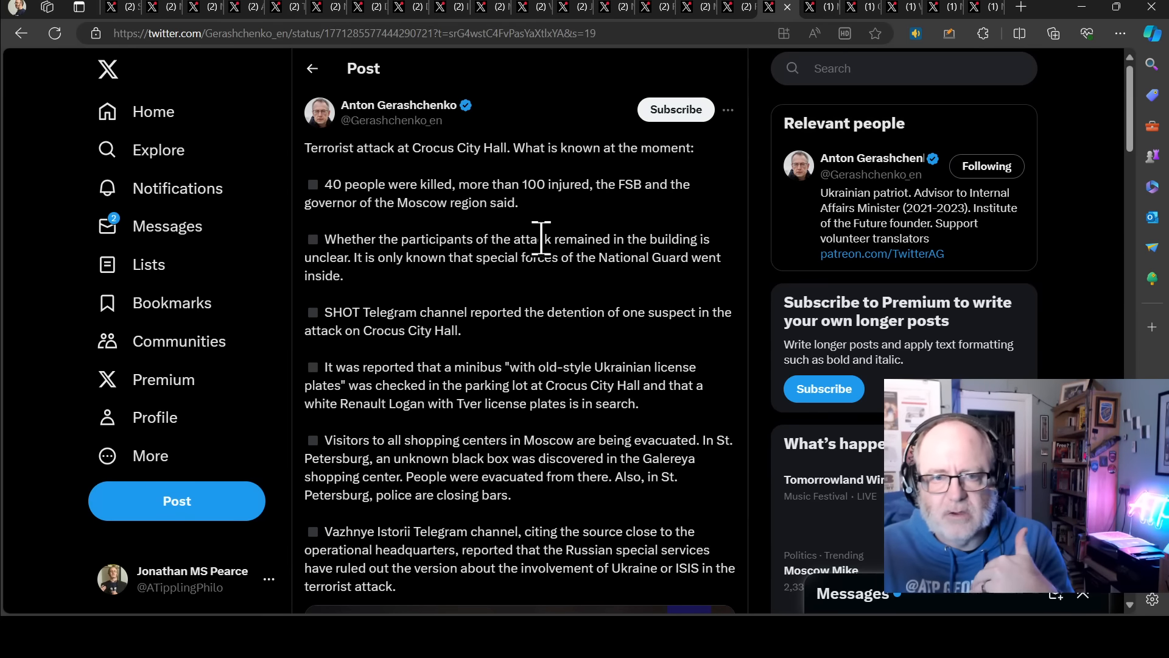
# Read through the attack summary post, then switch to the MAKS 23 post on ISIS-K inside Russia.
pyautogui.scroll(-3)
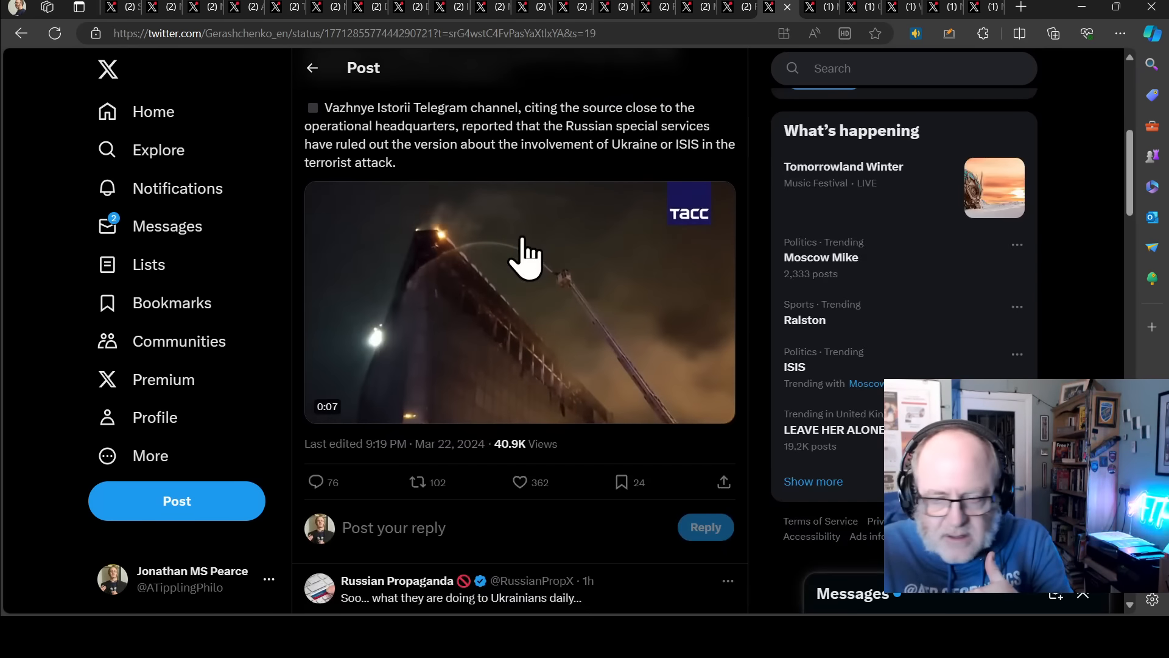
pyautogui.scroll(3)
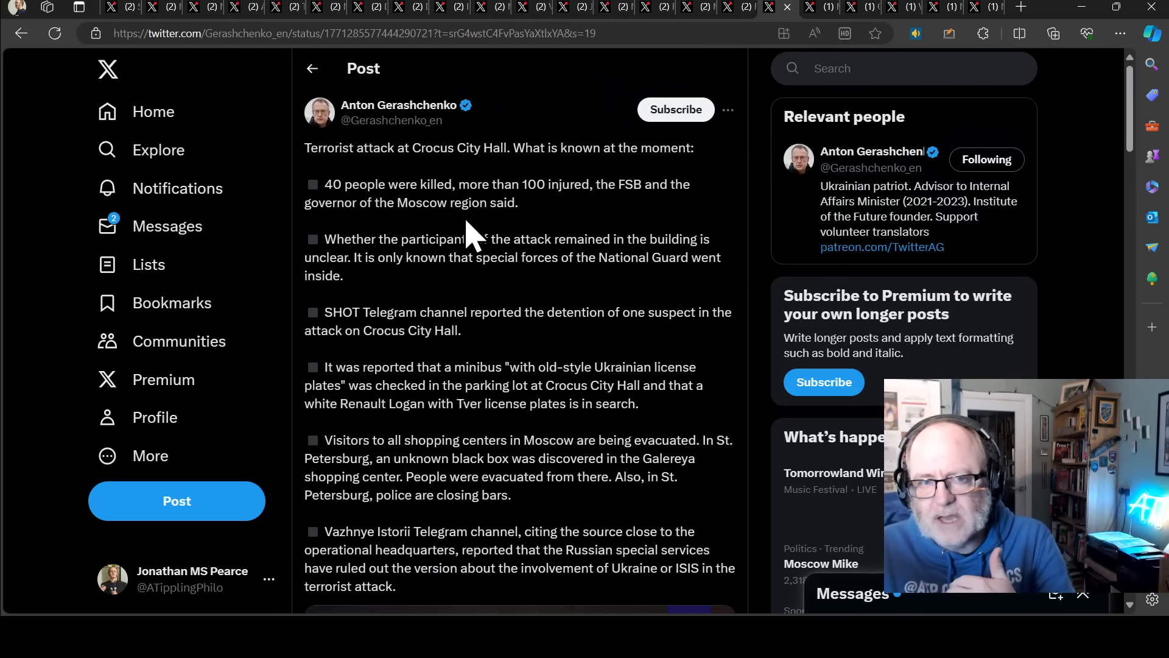
pyautogui.moveTo(490, 239)
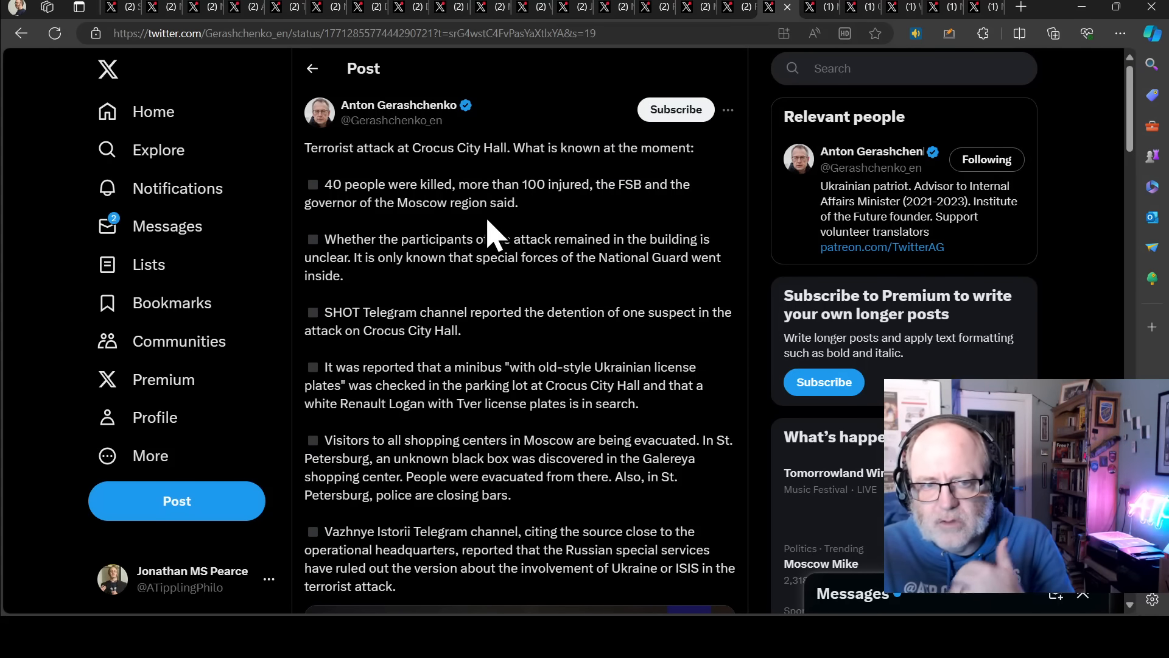
pyautogui.moveTo(517, 232)
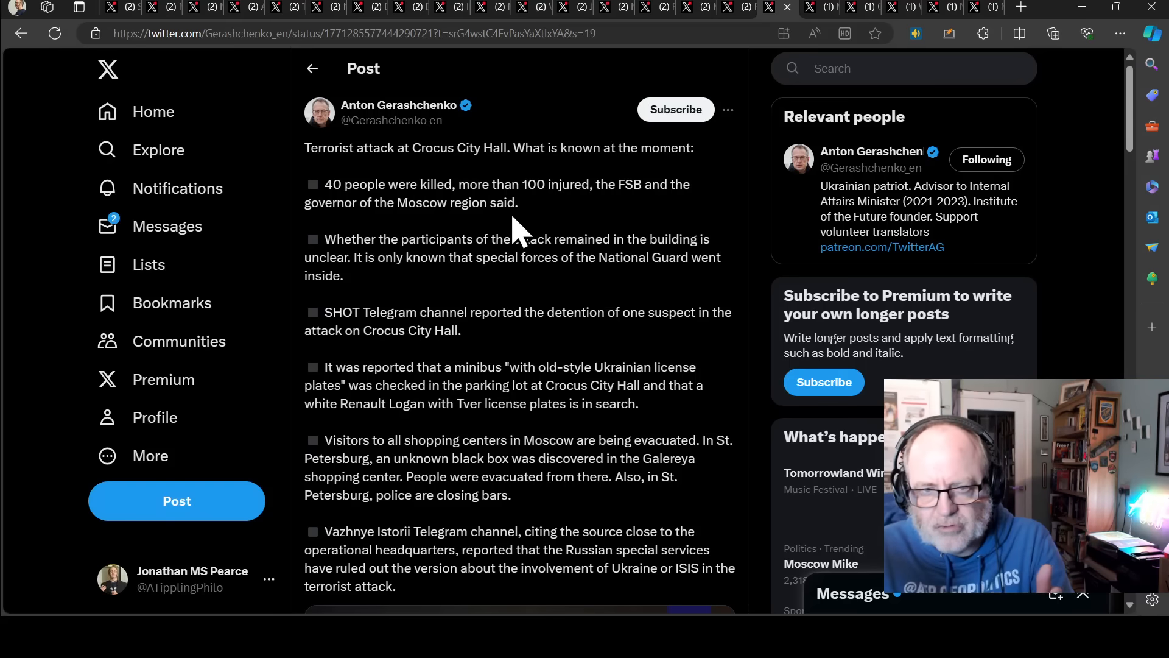
pyautogui.moveTo(435, 257)
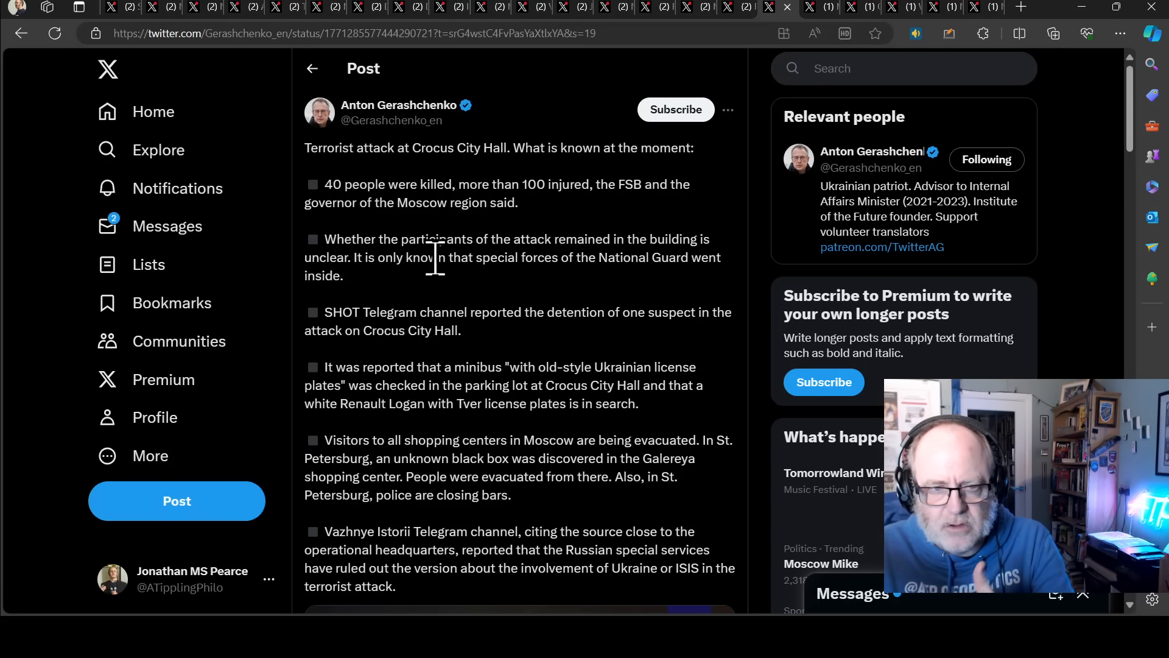
pyautogui.moveTo(509, 310)
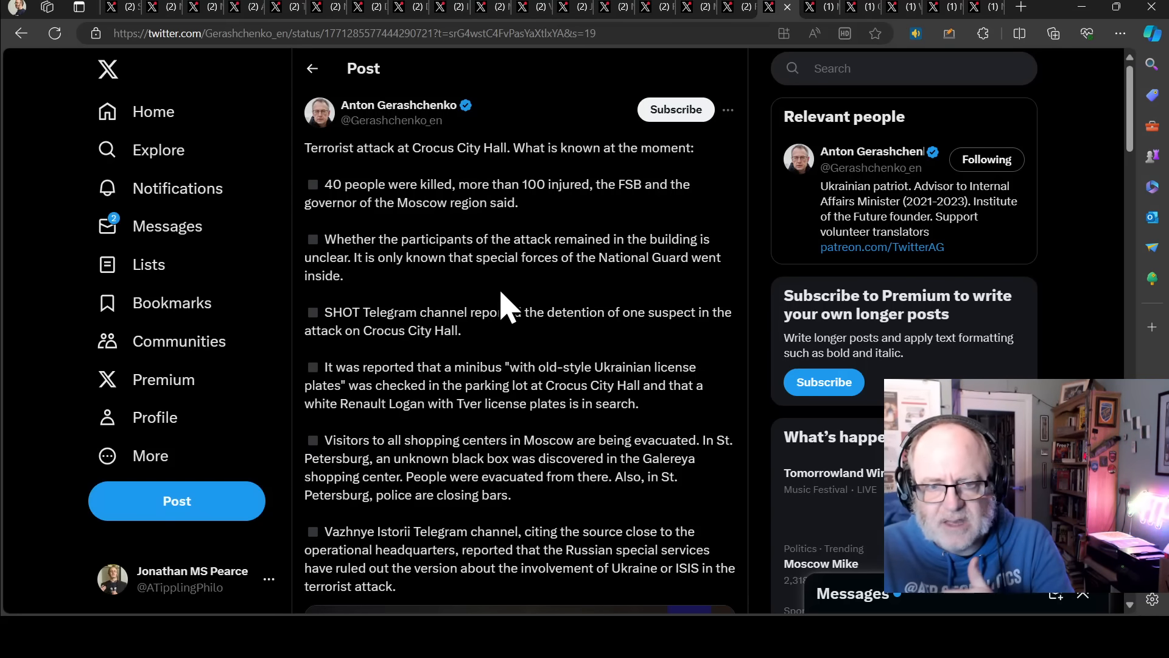
pyautogui.moveTo(496, 306)
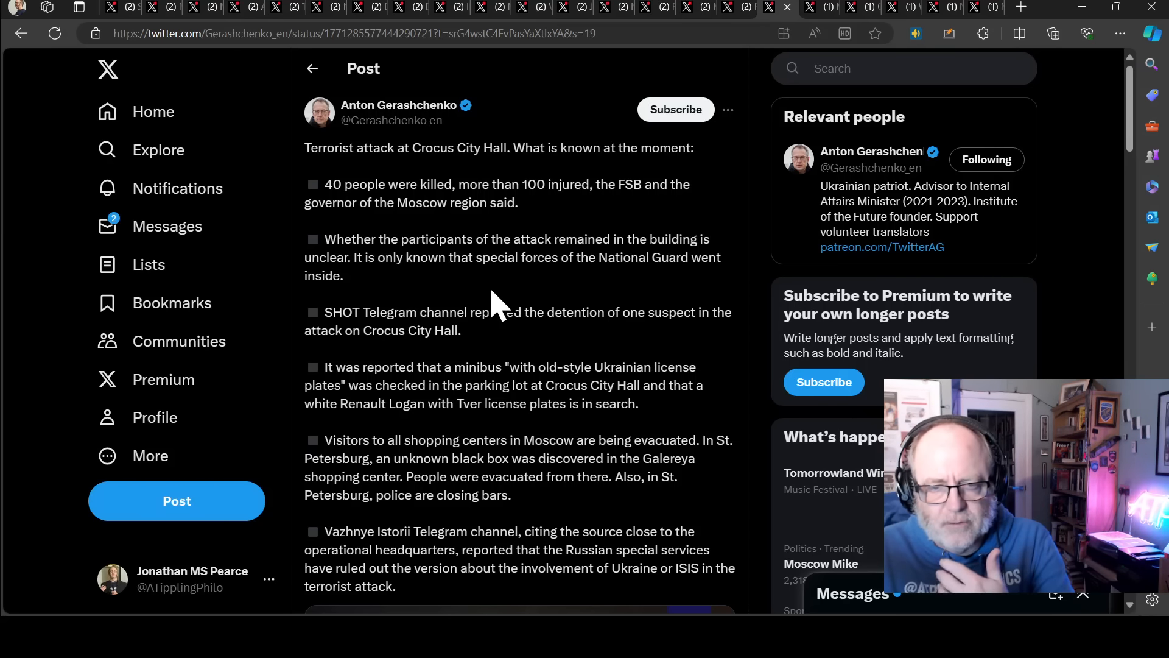
pyautogui.scroll(-3)
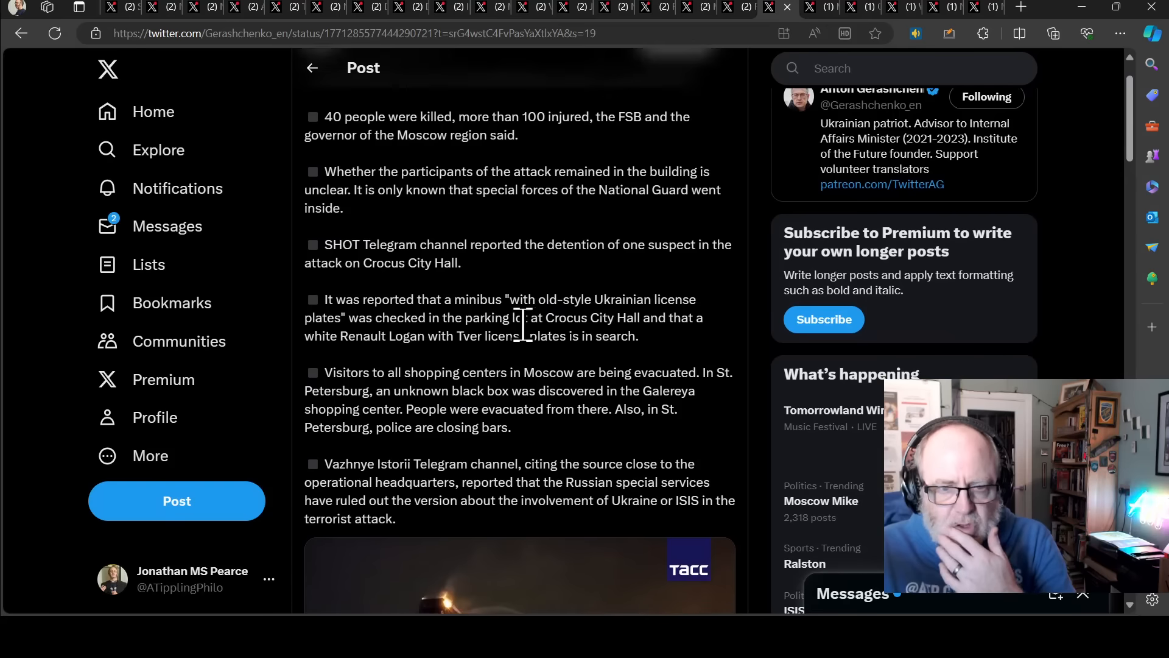
pyautogui.scroll(3)
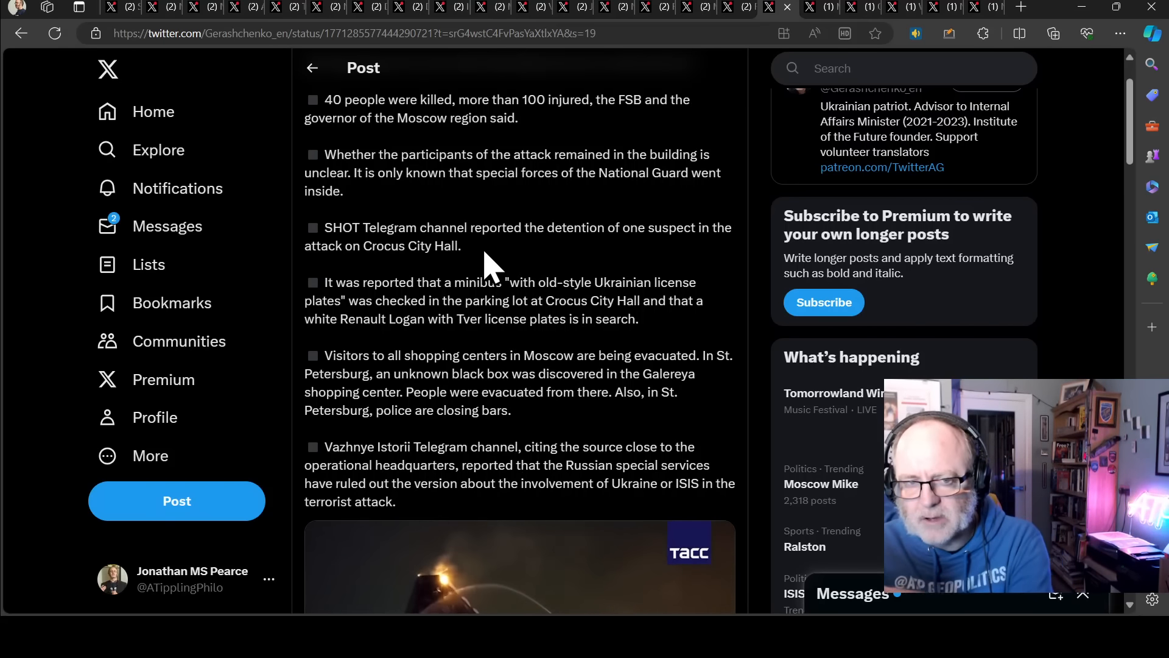
pyautogui.moveTo(451, 343)
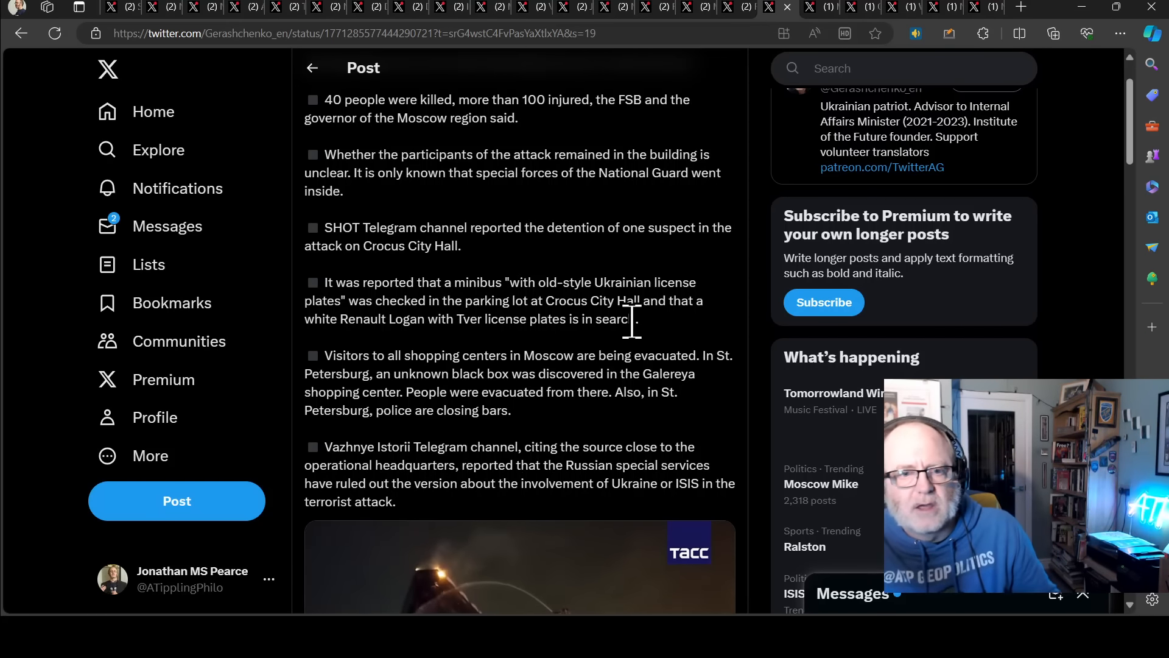
pyautogui.moveTo(590, 351)
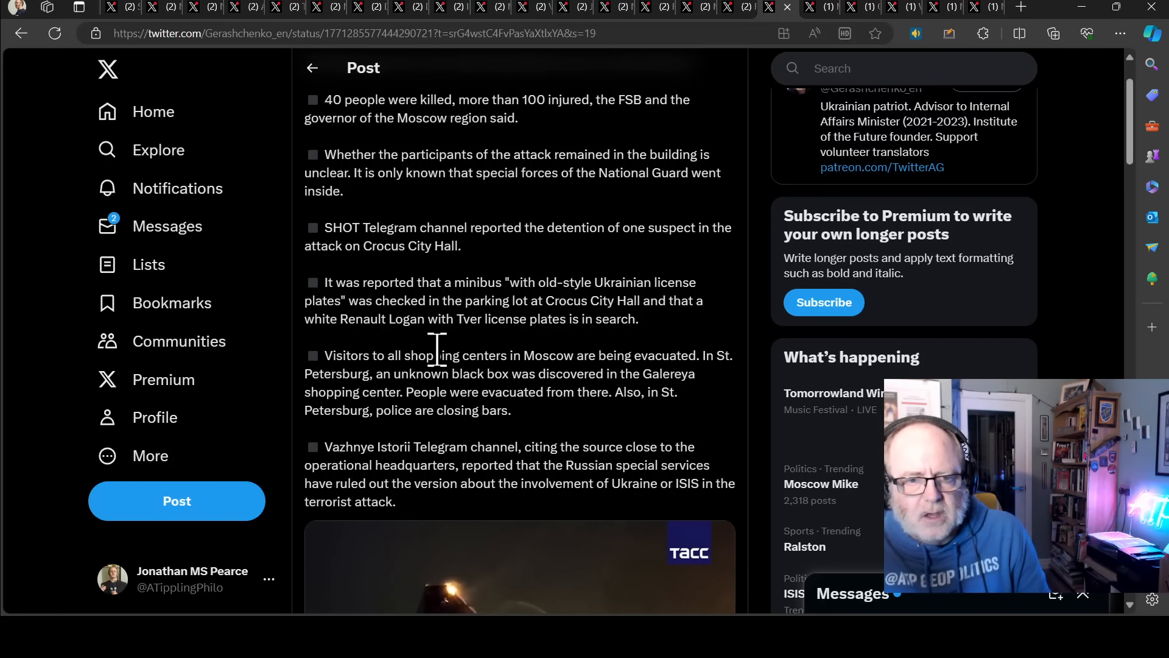
pyautogui.moveTo(526, 447)
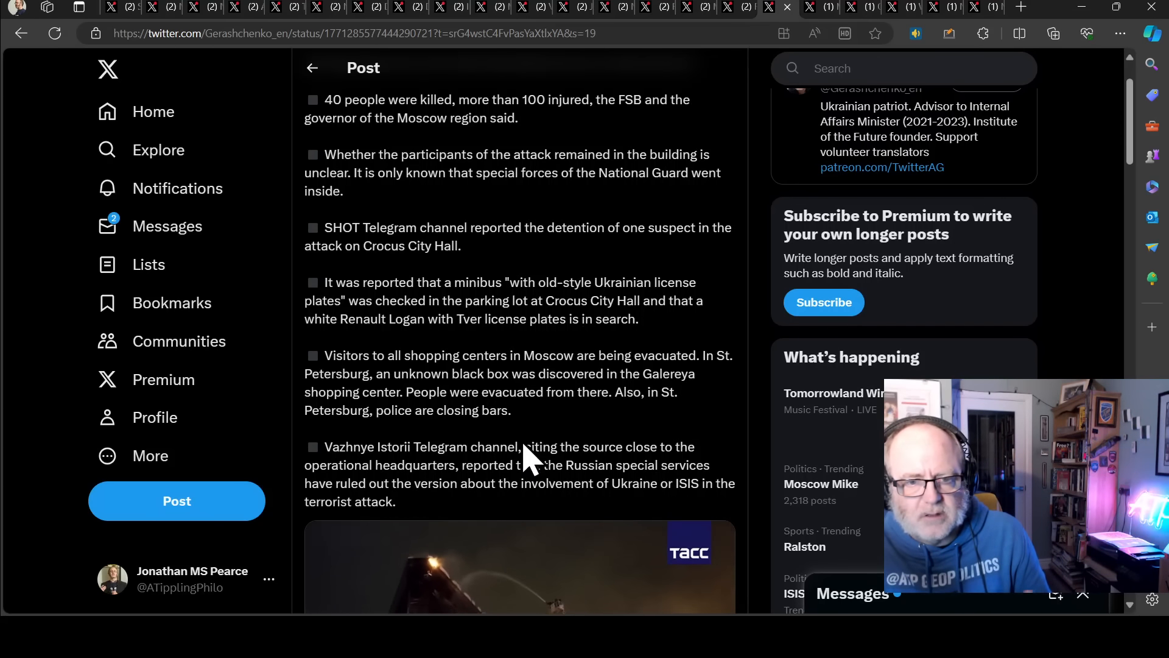
pyautogui.moveTo(502, 418)
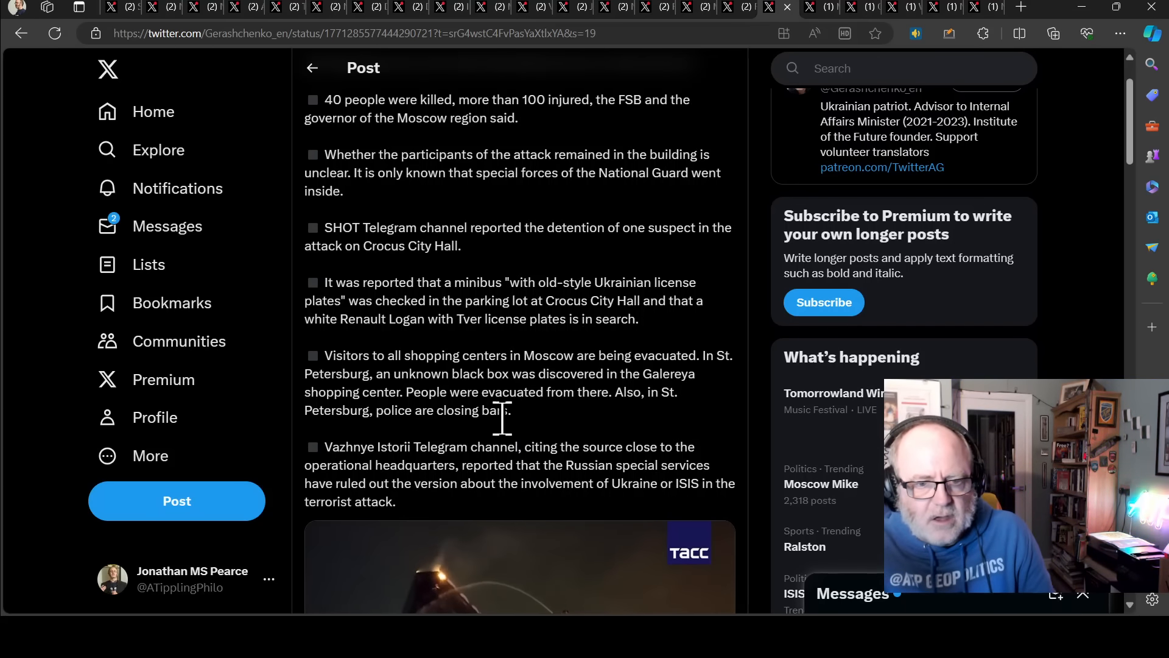
pyautogui.moveTo(580, 421)
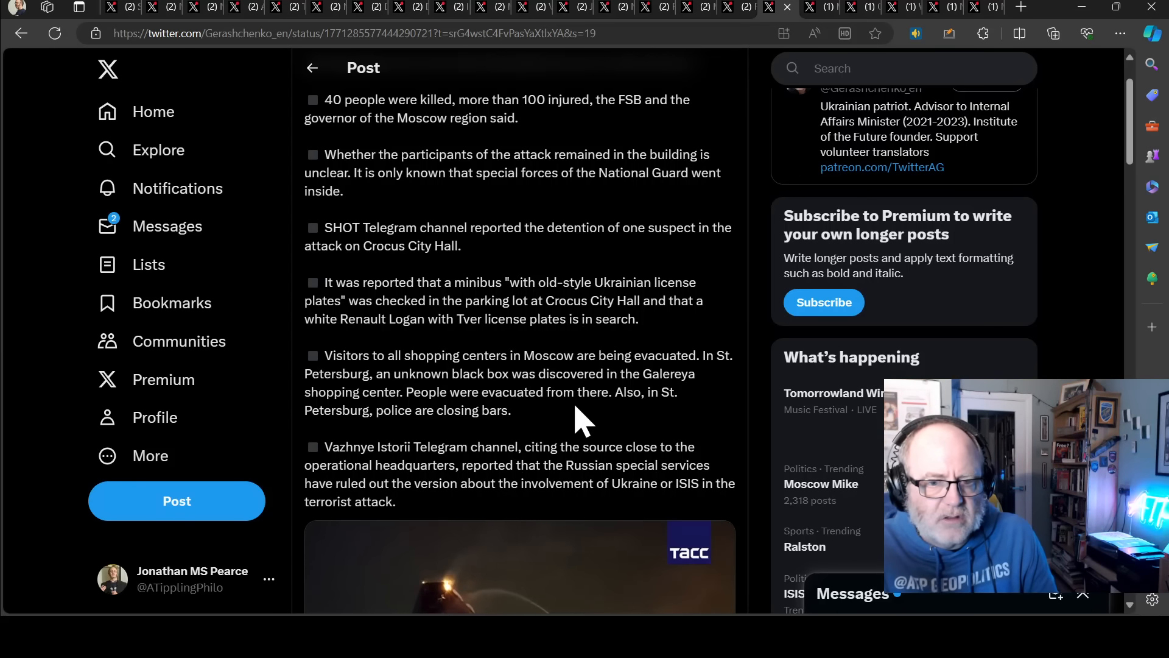
pyautogui.scroll(-3)
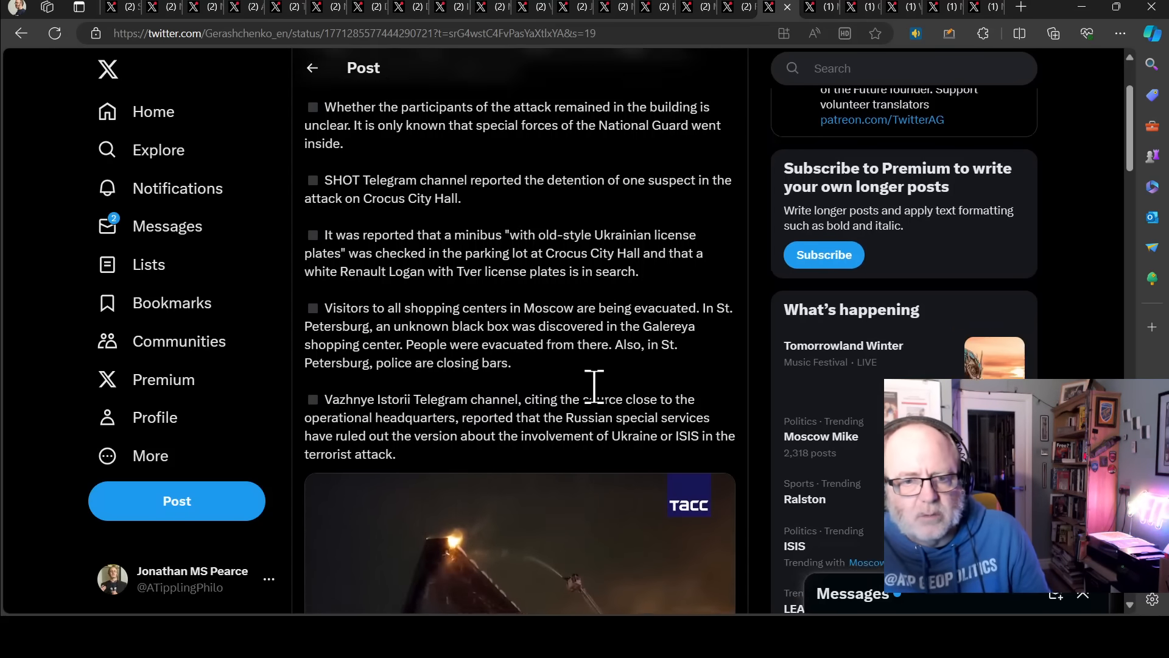
pyautogui.scroll(-3)
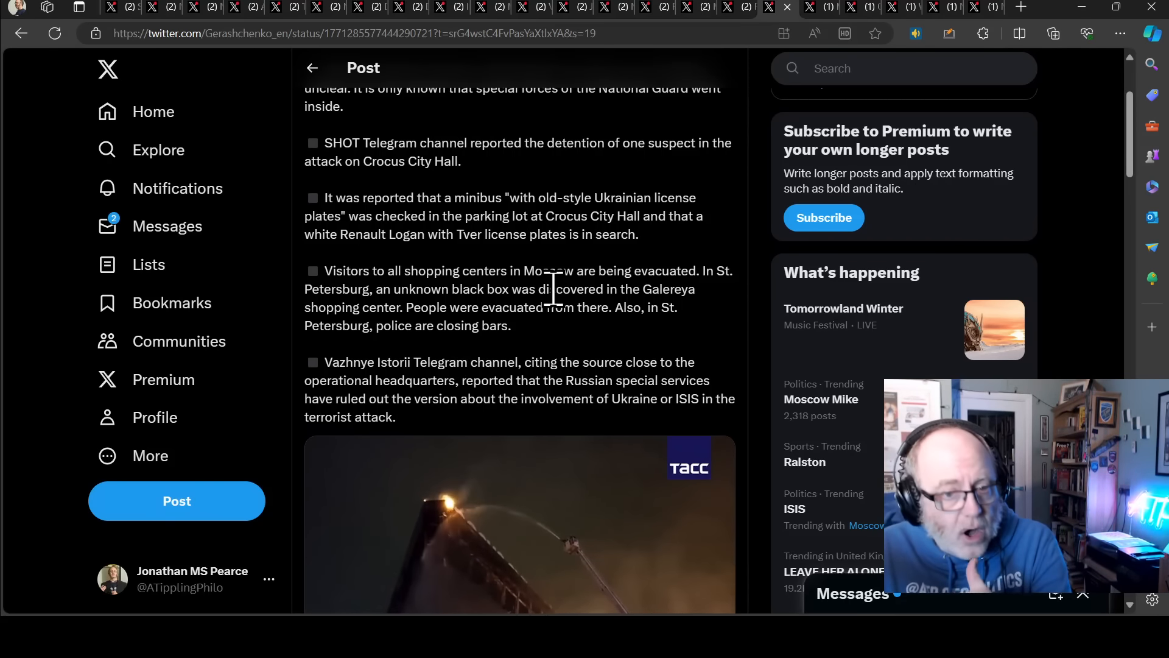
pyautogui.scroll(3)
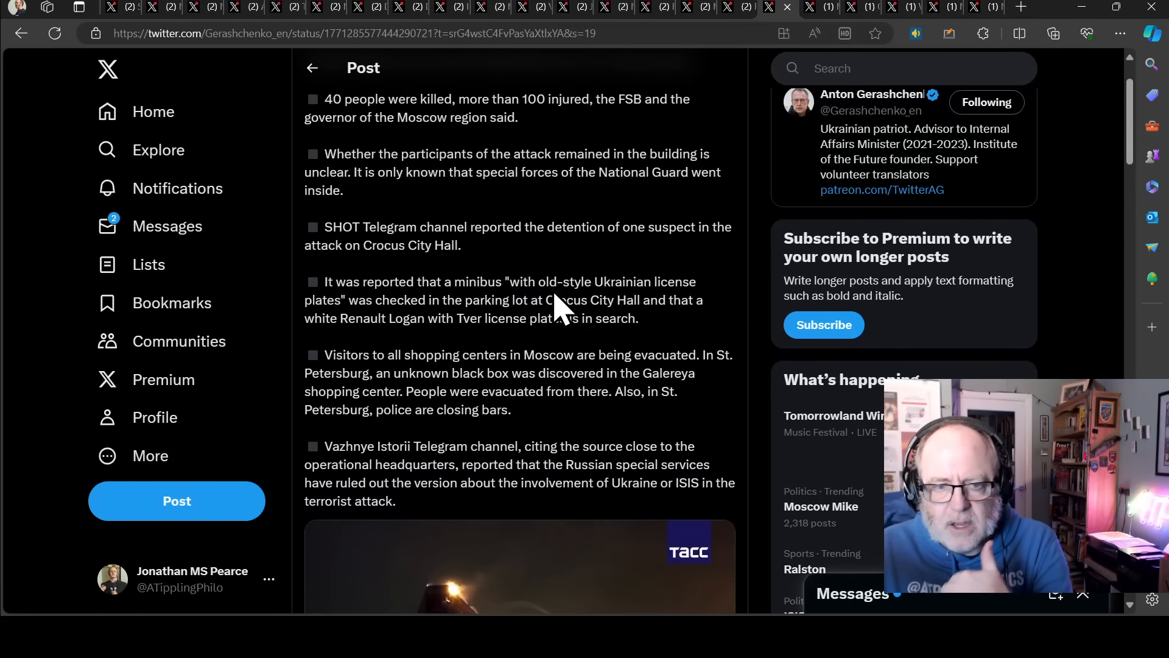
pyautogui.scroll(-3)
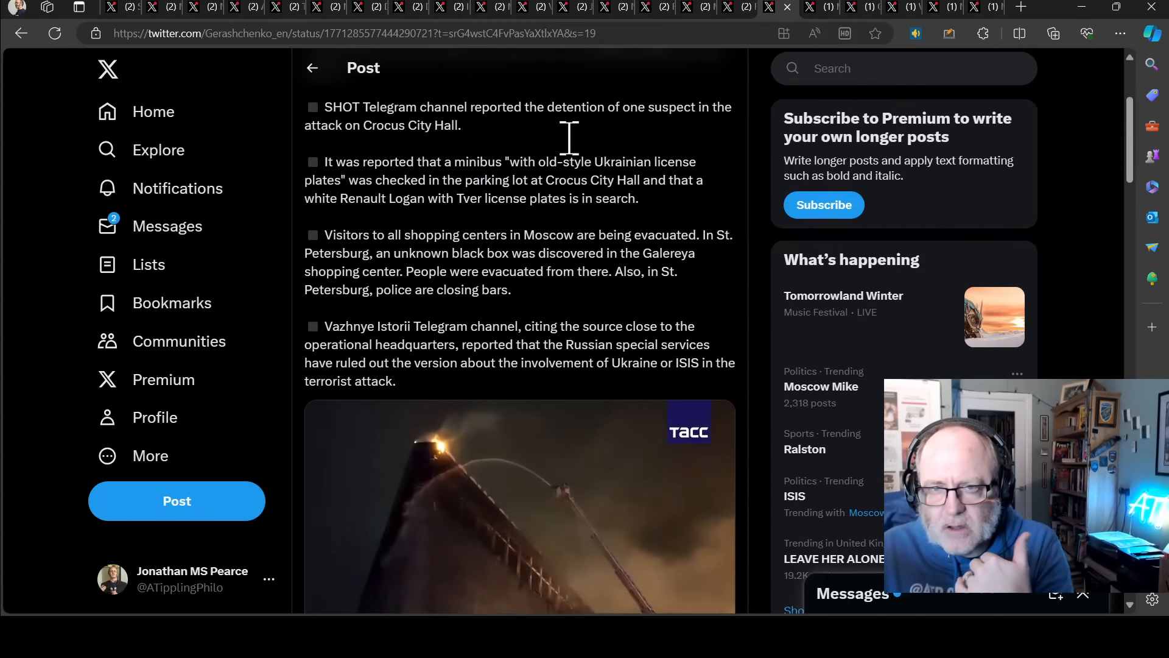
pyautogui.scroll(3)
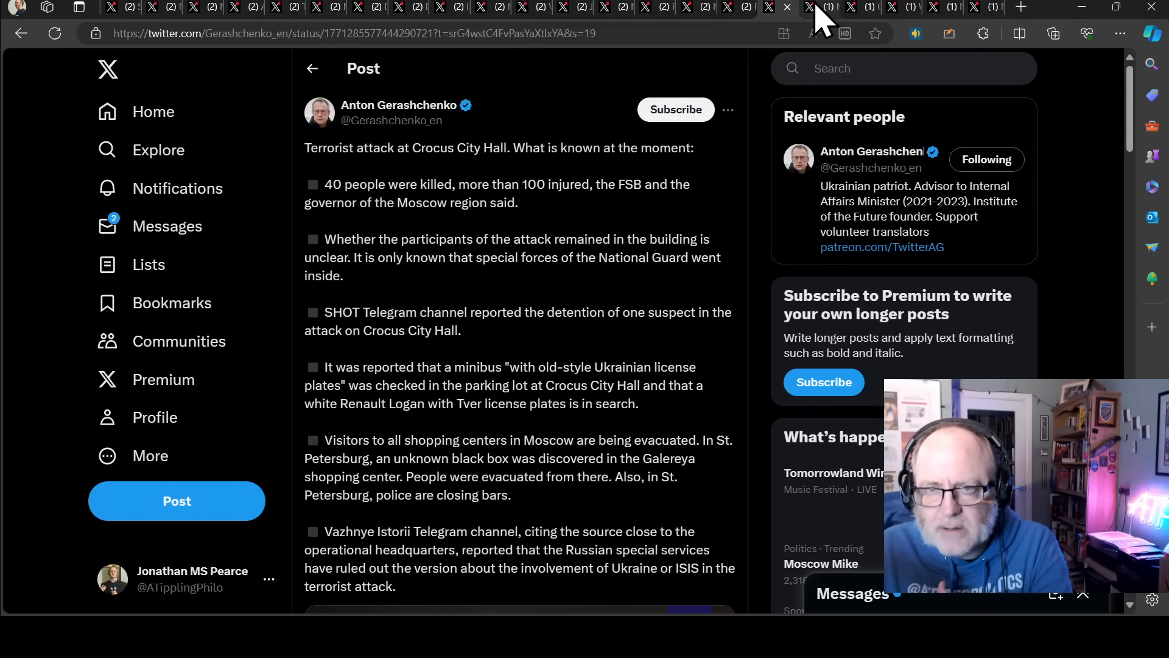
pyautogui.click(815, 7)
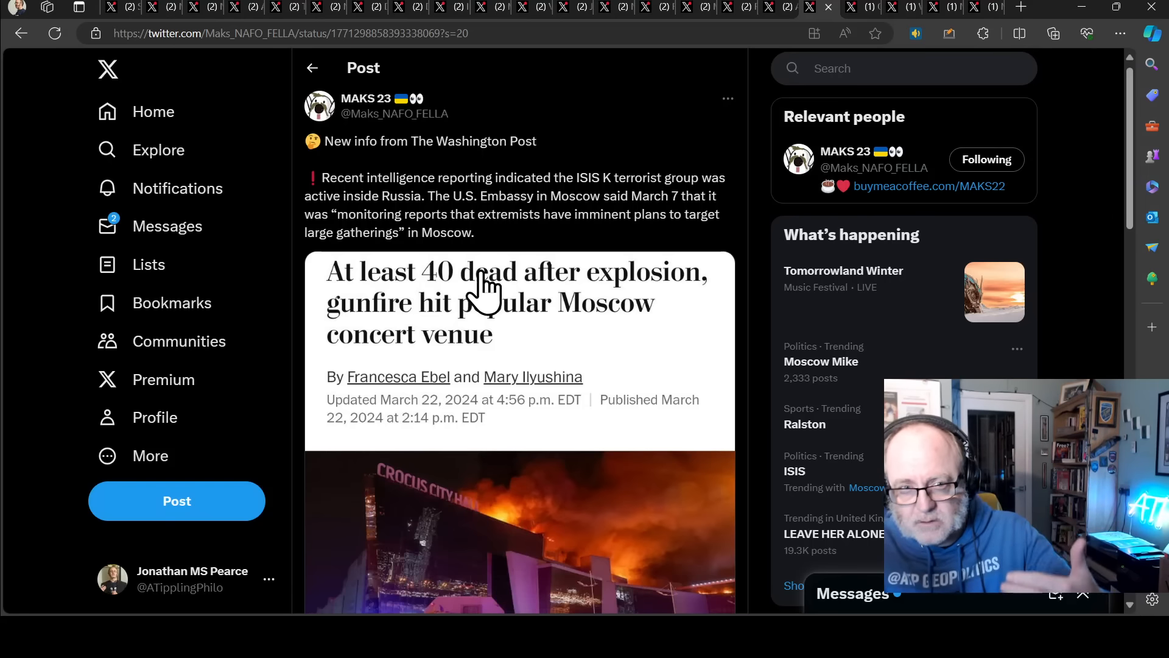
pyautogui.moveTo(544, 178)
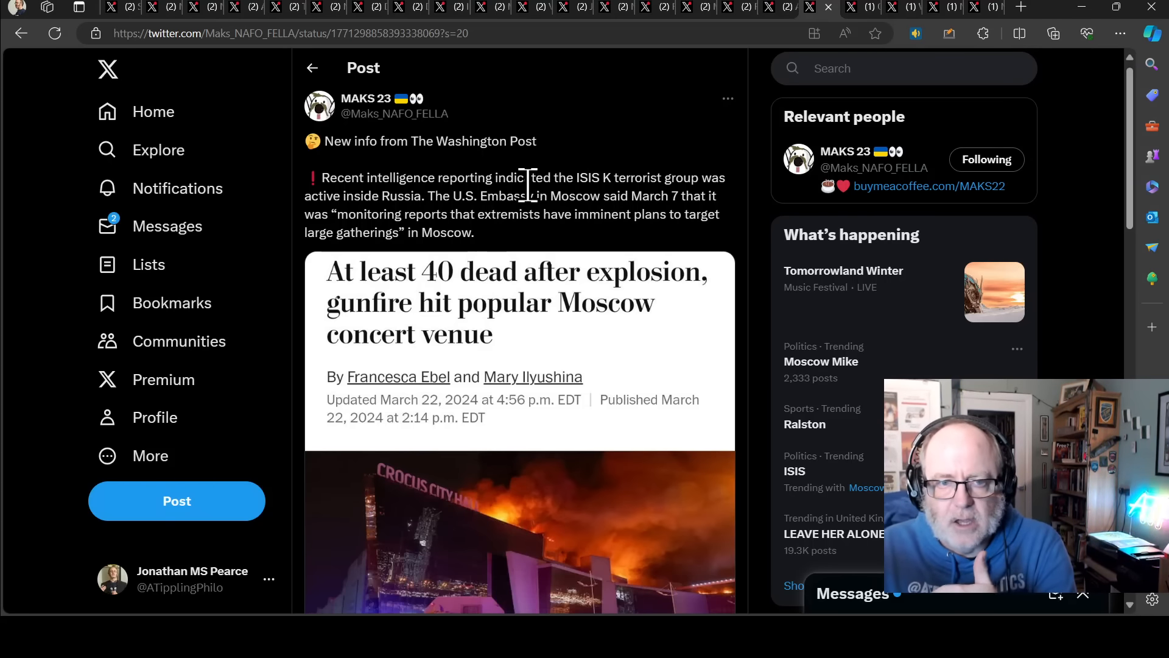
# Finish the MAKS 23 post and switch to OSINTdefender's dashcam footage of gunmen at Crocus.
pyautogui.scroll(-3)
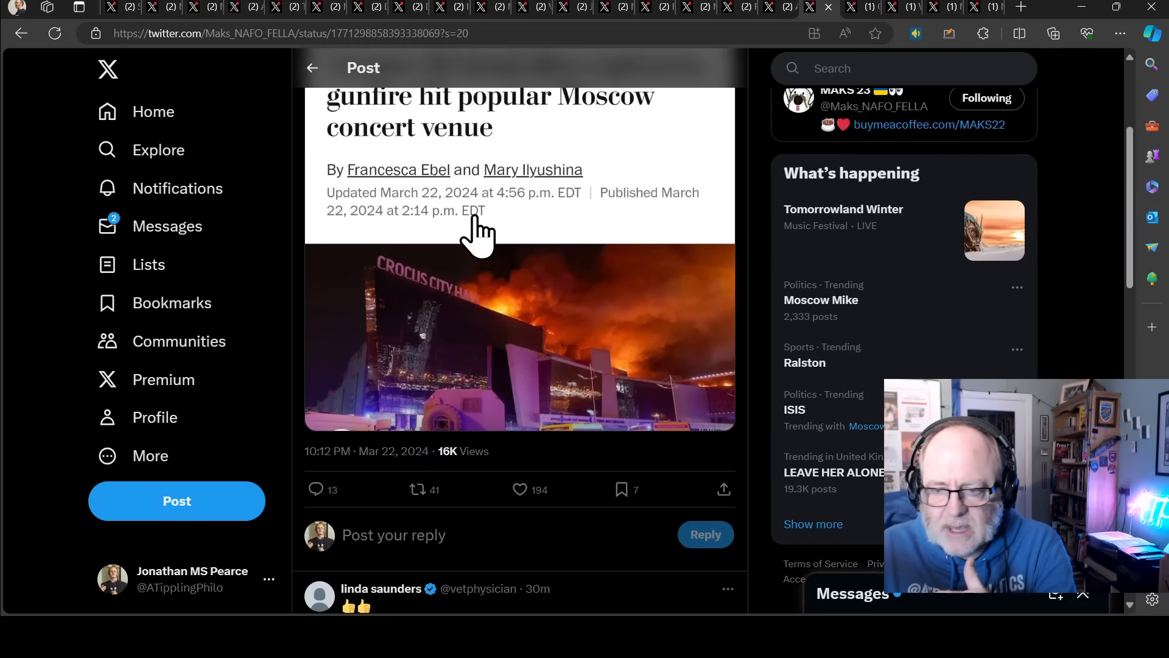
pyautogui.scroll(3)
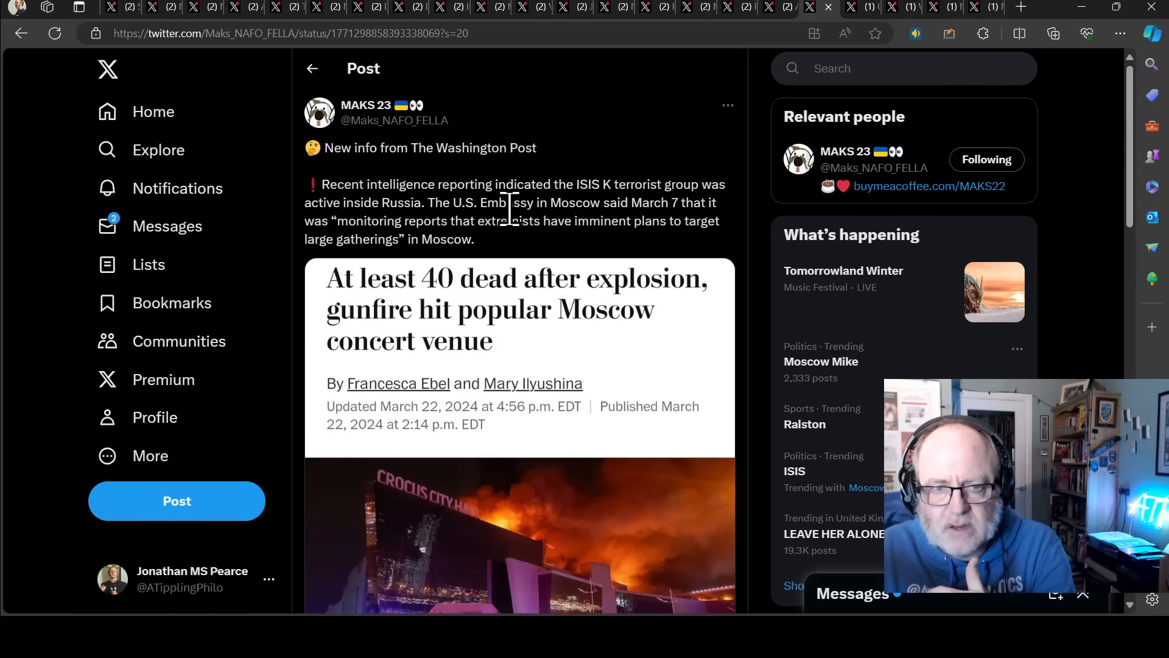
pyautogui.moveTo(738, 190)
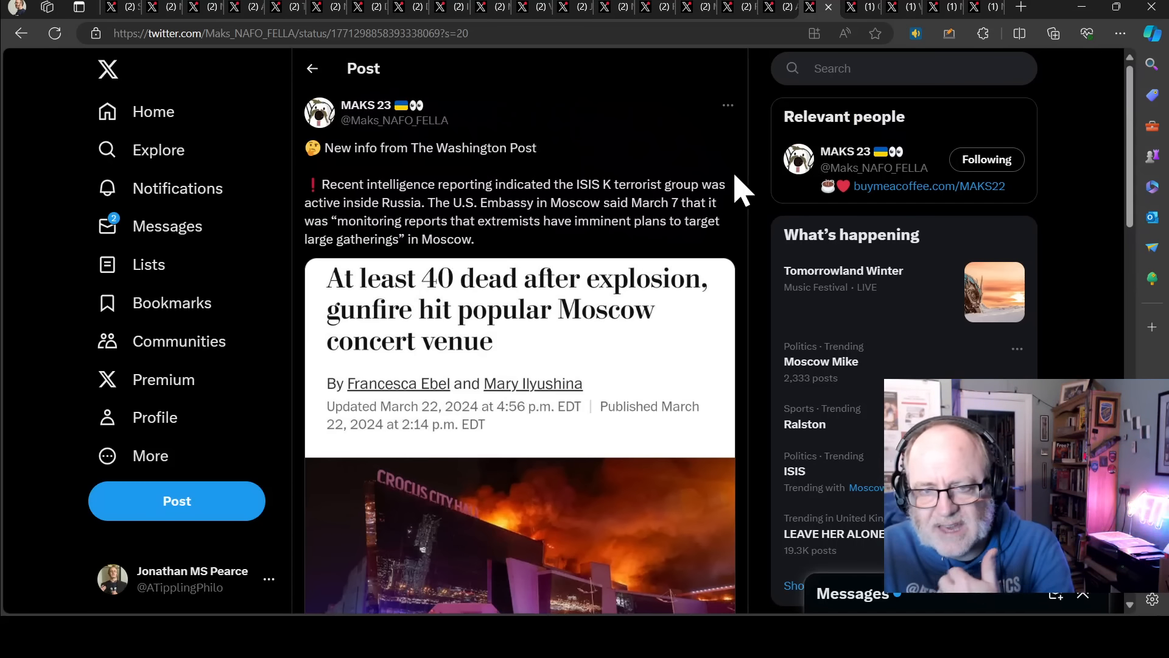
pyautogui.moveTo(738, 201)
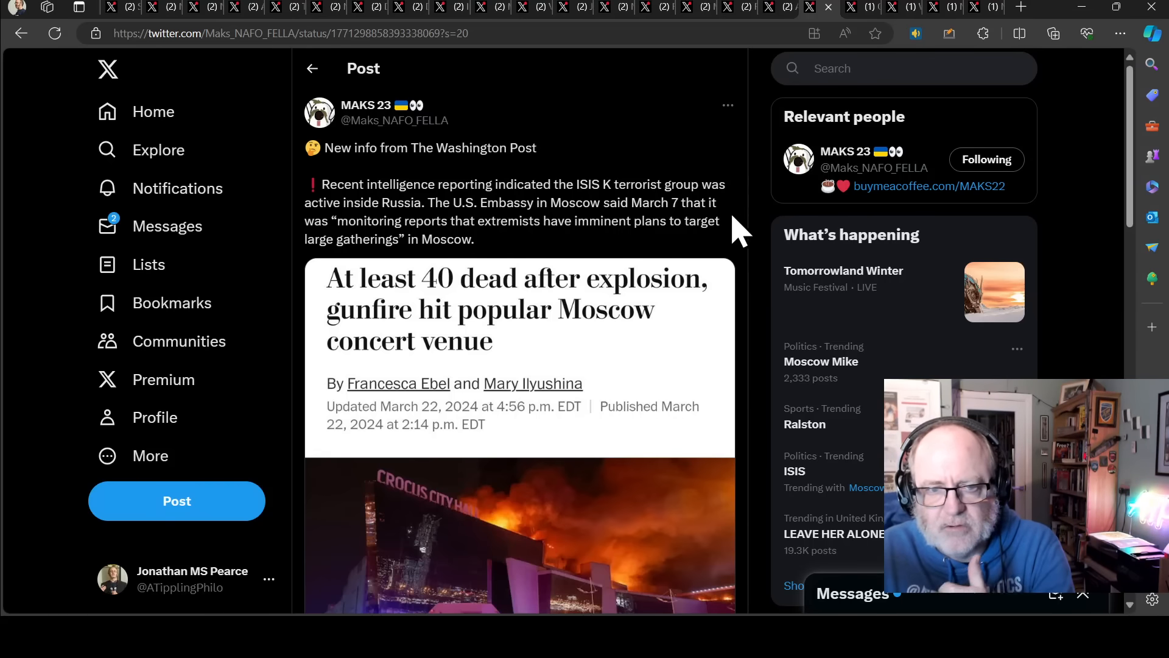
pyautogui.moveTo(746, 257)
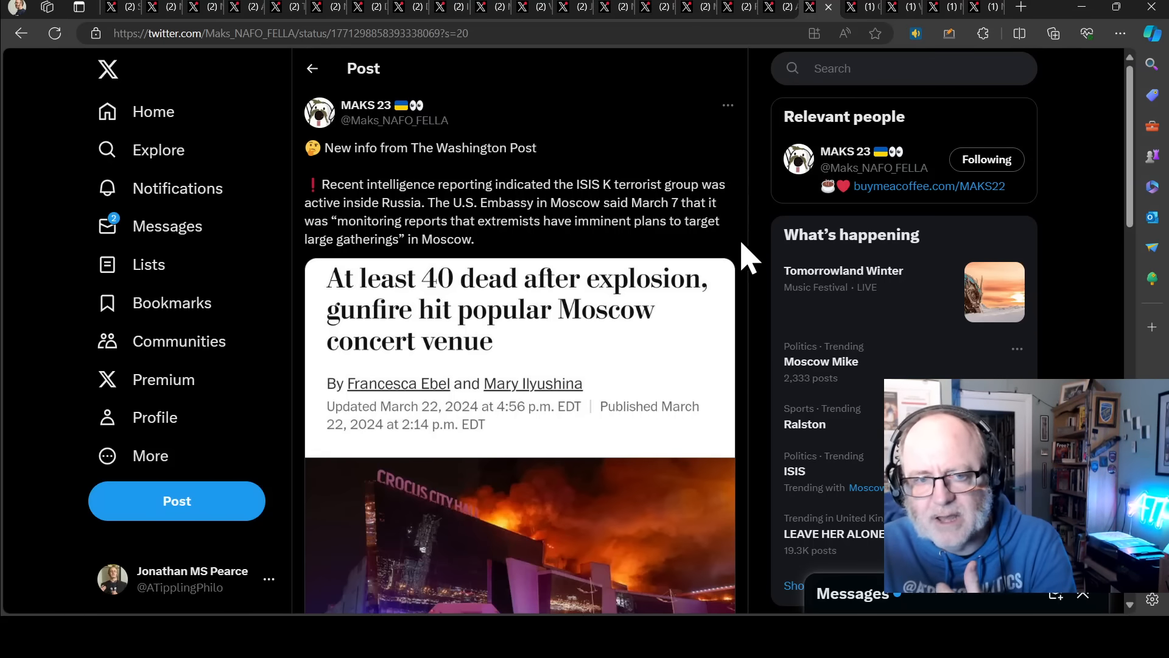
pyautogui.moveTo(723, 268)
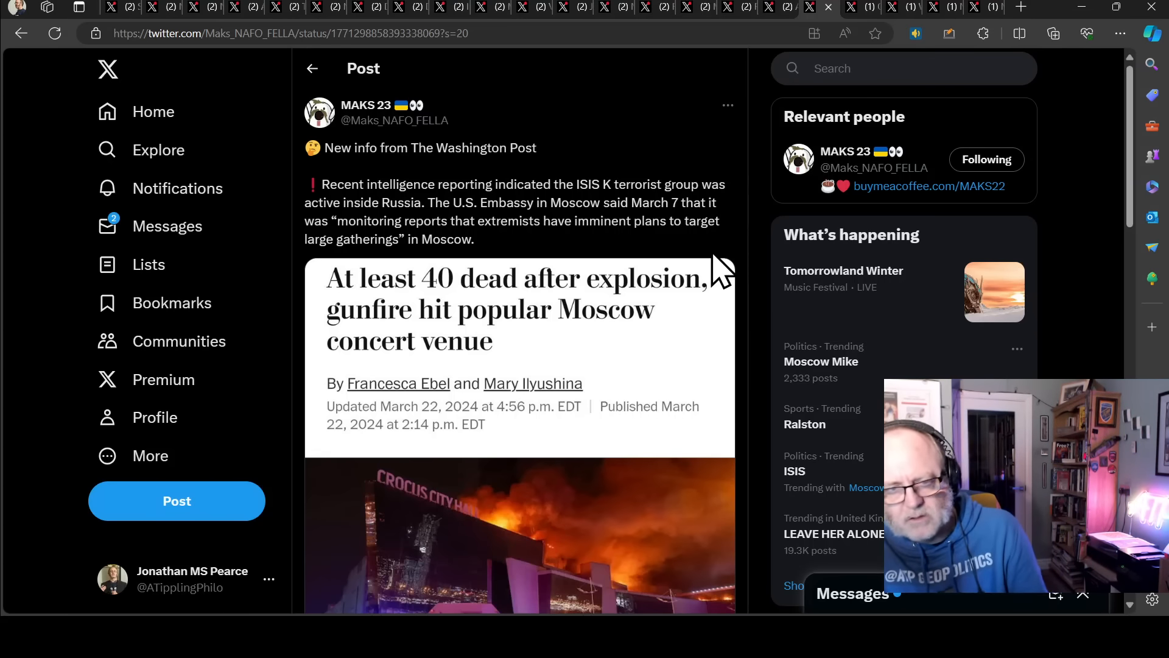
pyautogui.moveTo(693, 298)
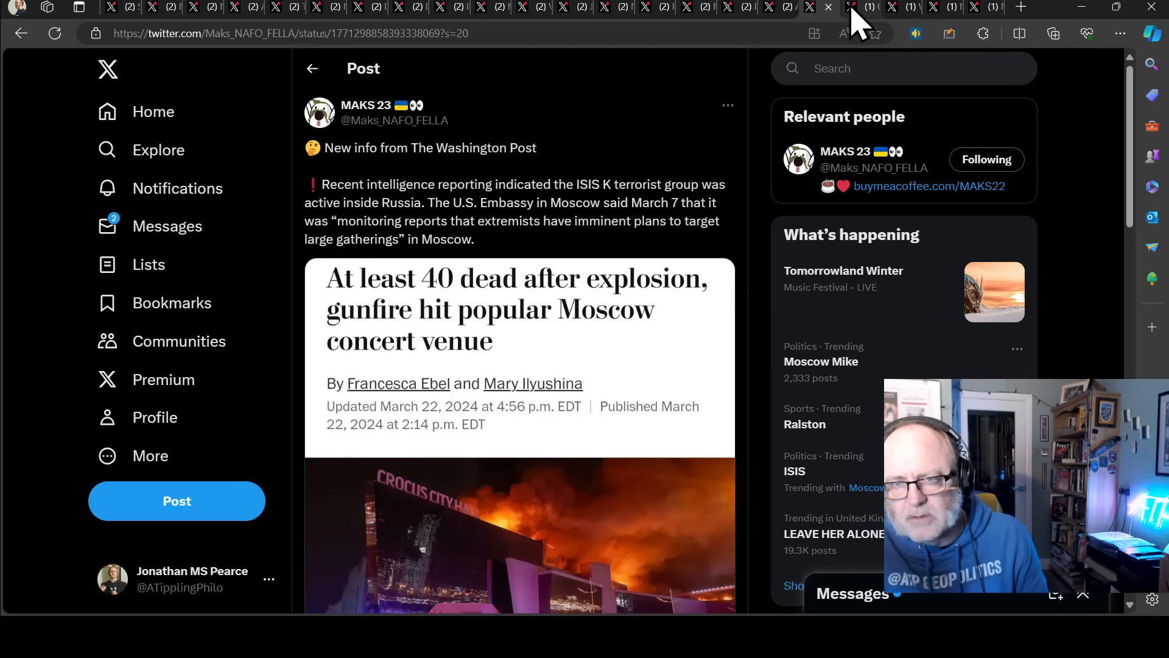
pyautogui.moveTo(850, 22)
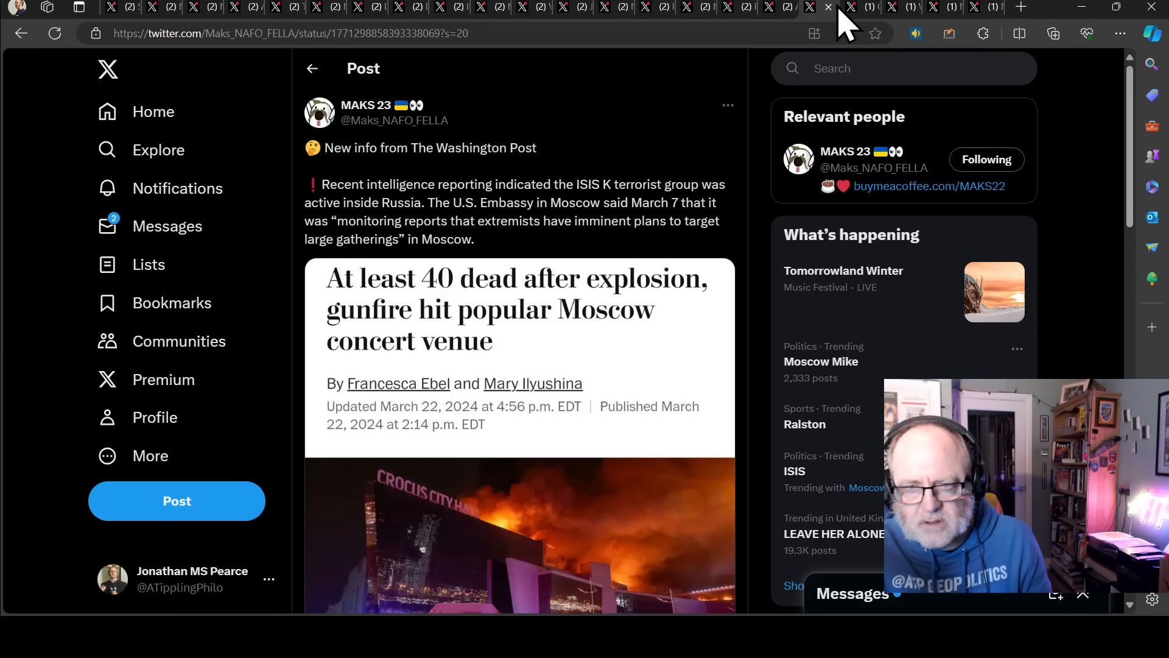
pyautogui.click(850, 8)
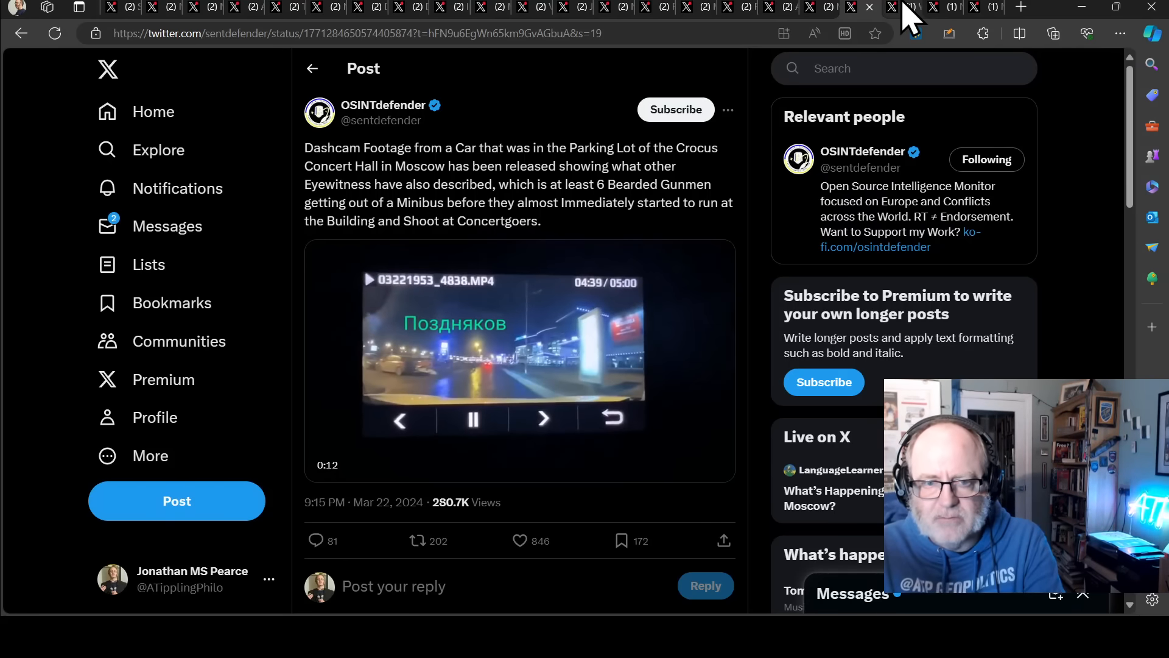
# Switch to the WarTranslated post mocking a propagandist's fixation on Ukraine.
pyautogui.click(895, 7)
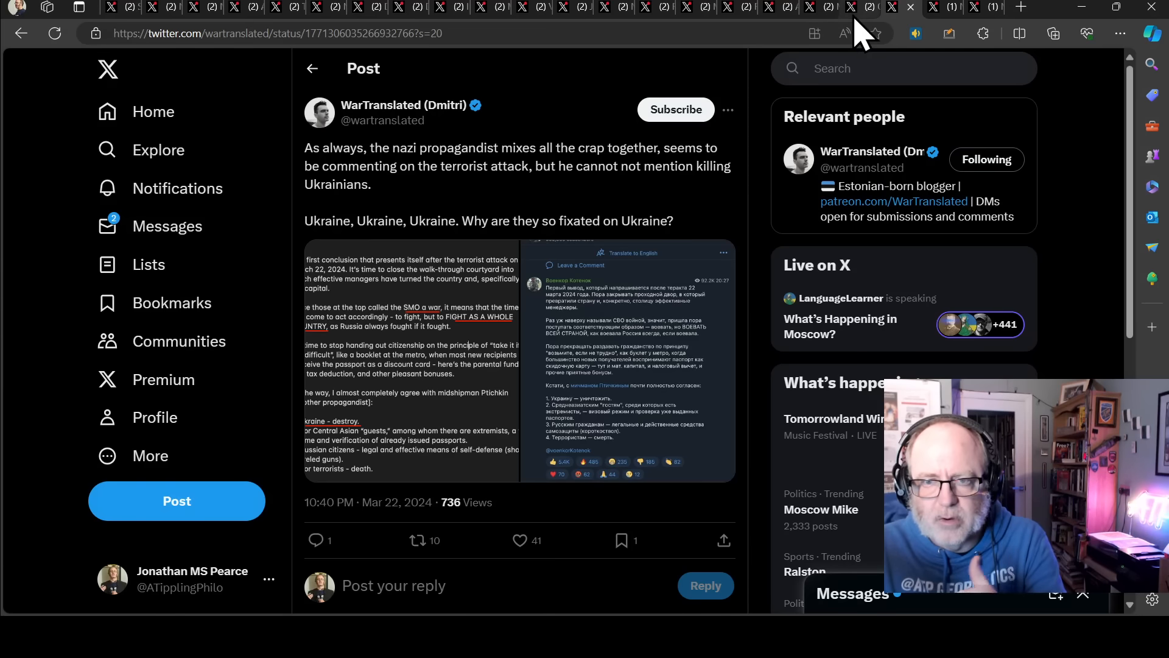
pyautogui.click(520, 539)
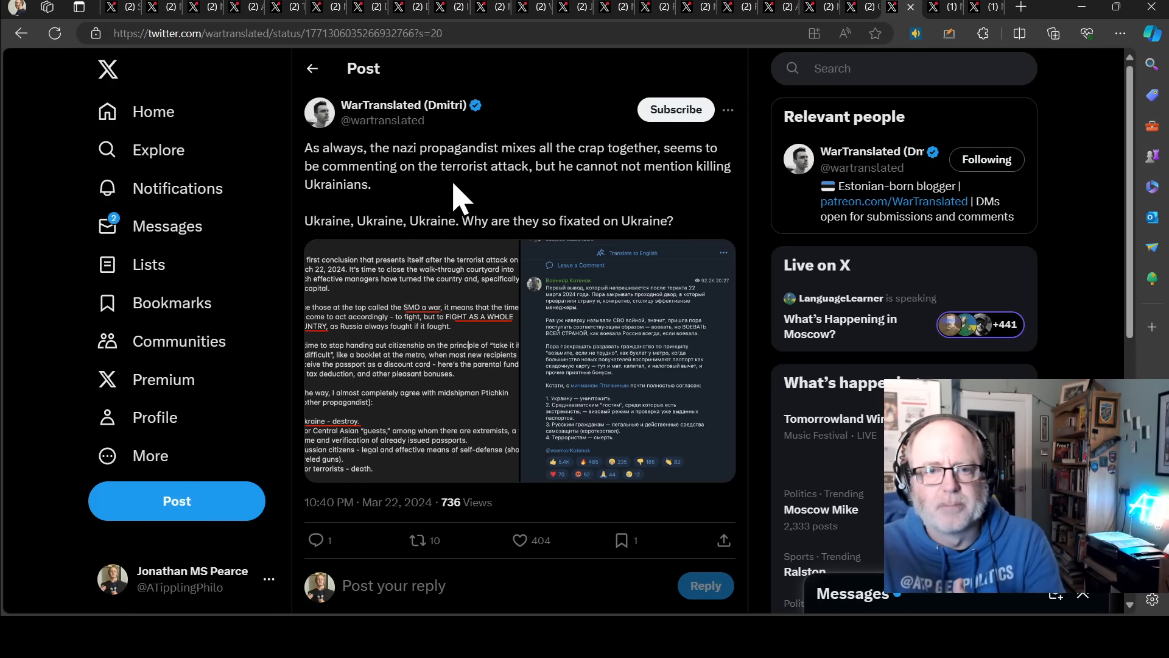
pyautogui.moveTo(424, 182)
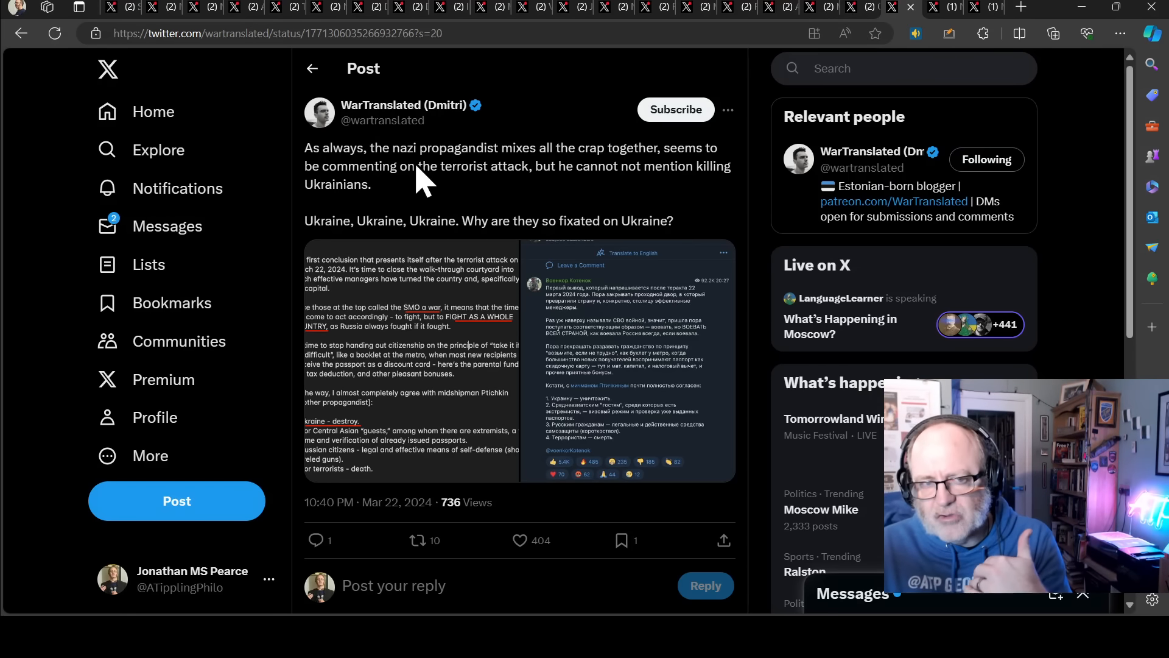
pyautogui.moveTo(481, 228)
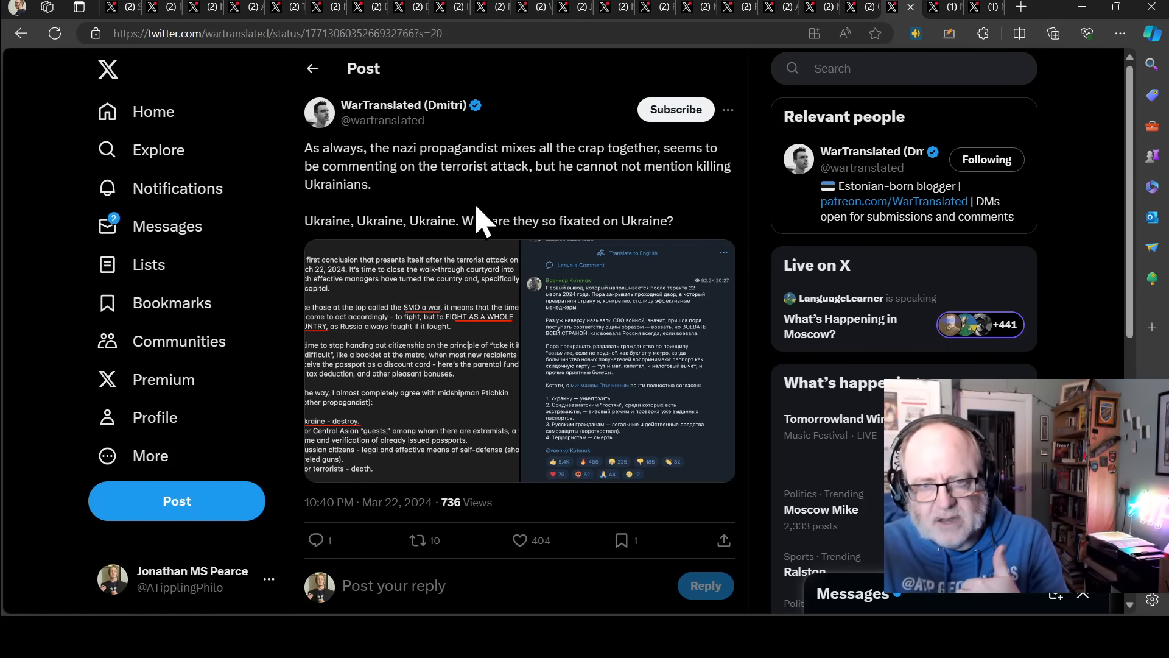
pyautogui.moveTo(530, 228)
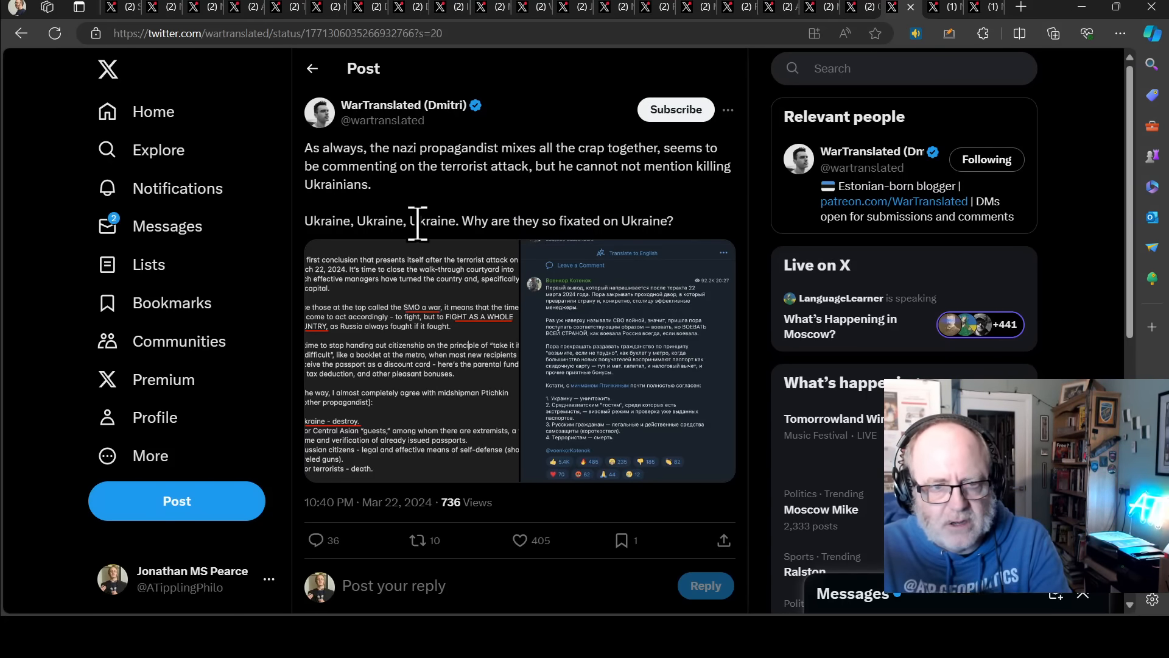
pyautogui.moveTo(414, 224)
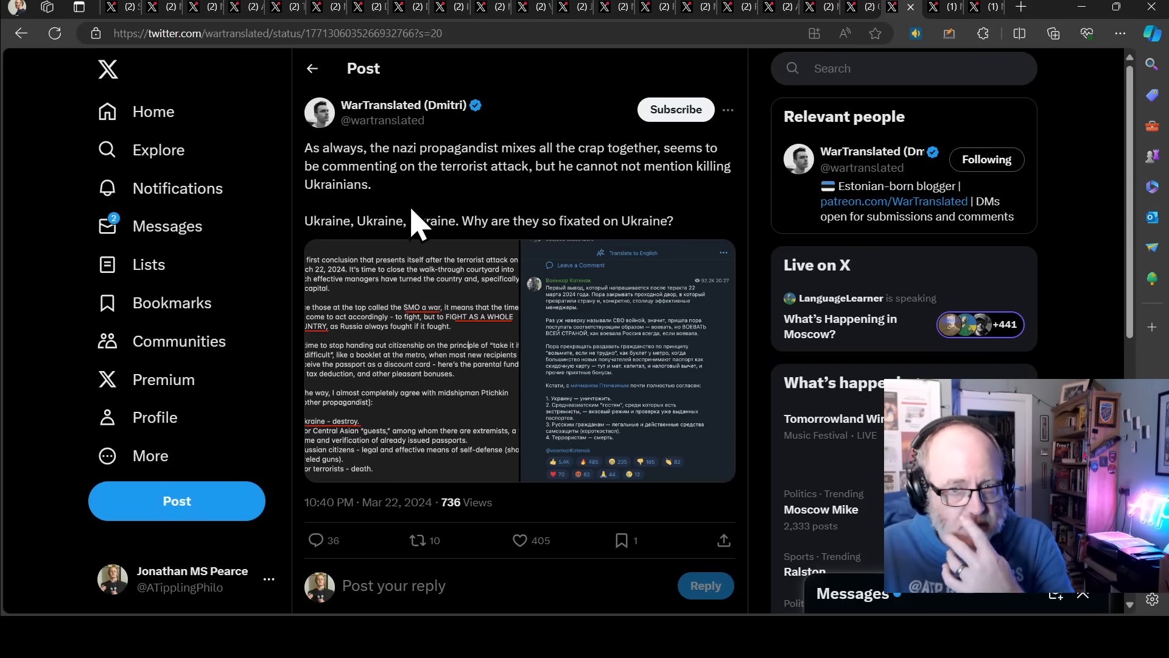
pyautogui.scroll(-3)
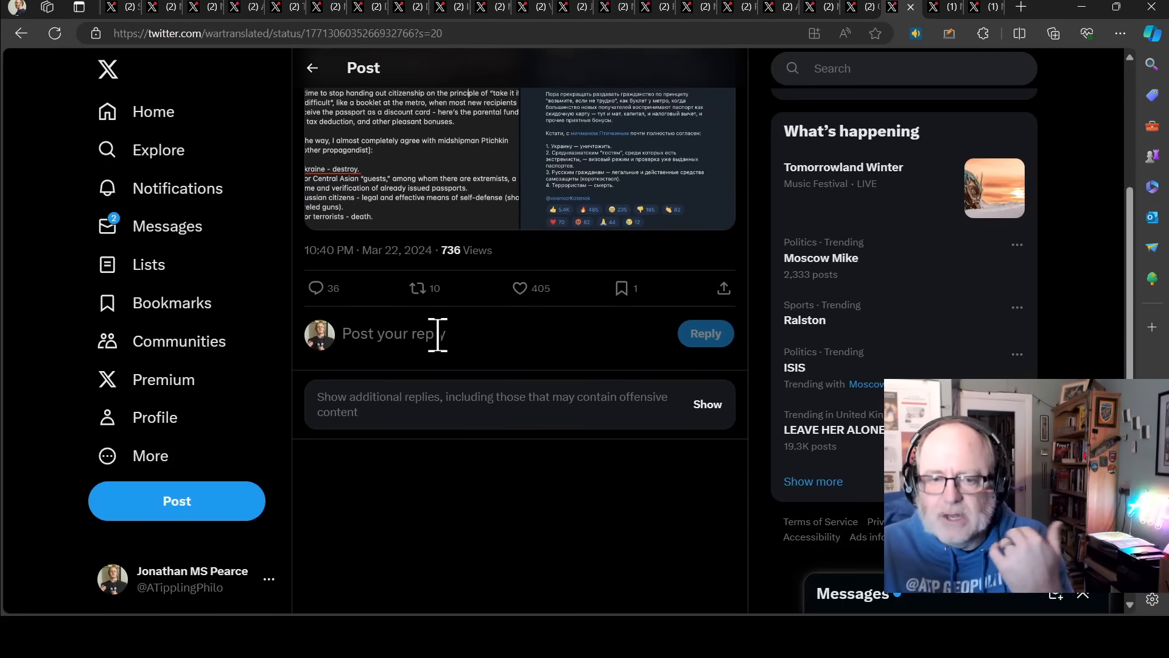
pyautogui.scroll(3)
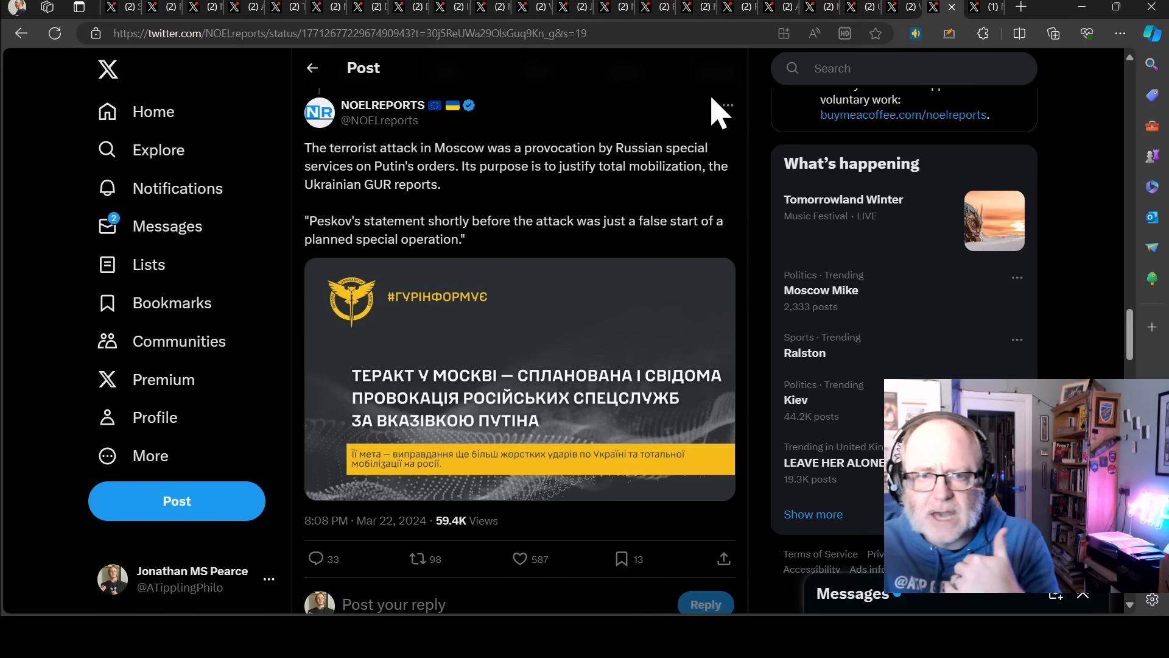
pyautogui.moveTo(432, 166)
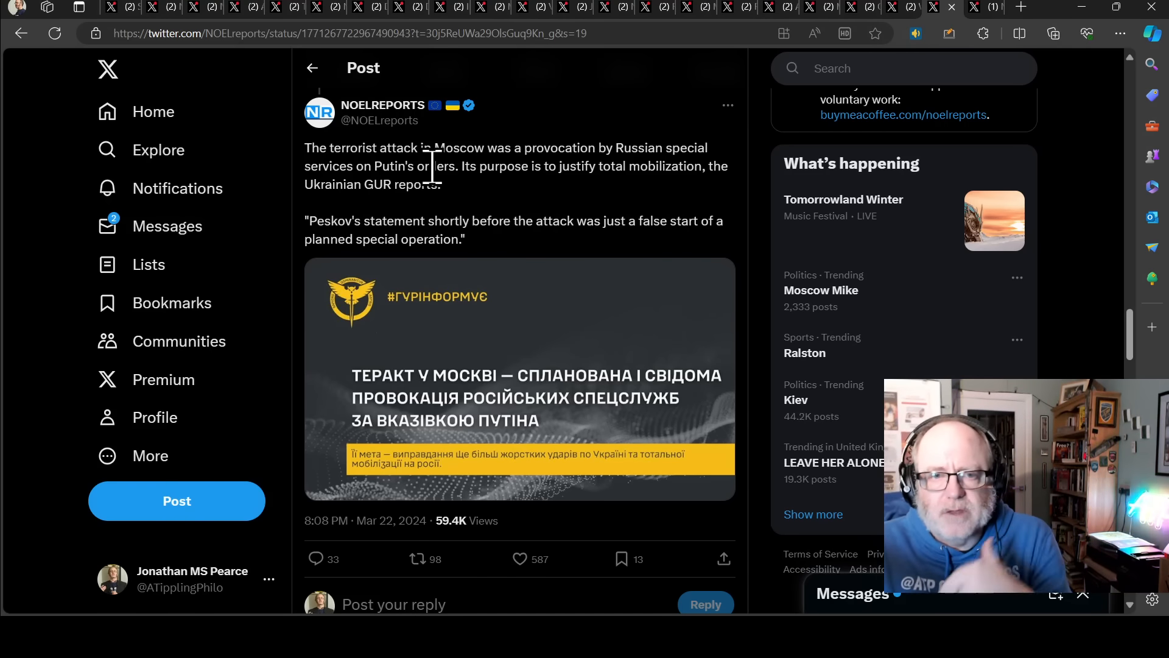
pyautogui.moveTo(432, 231)
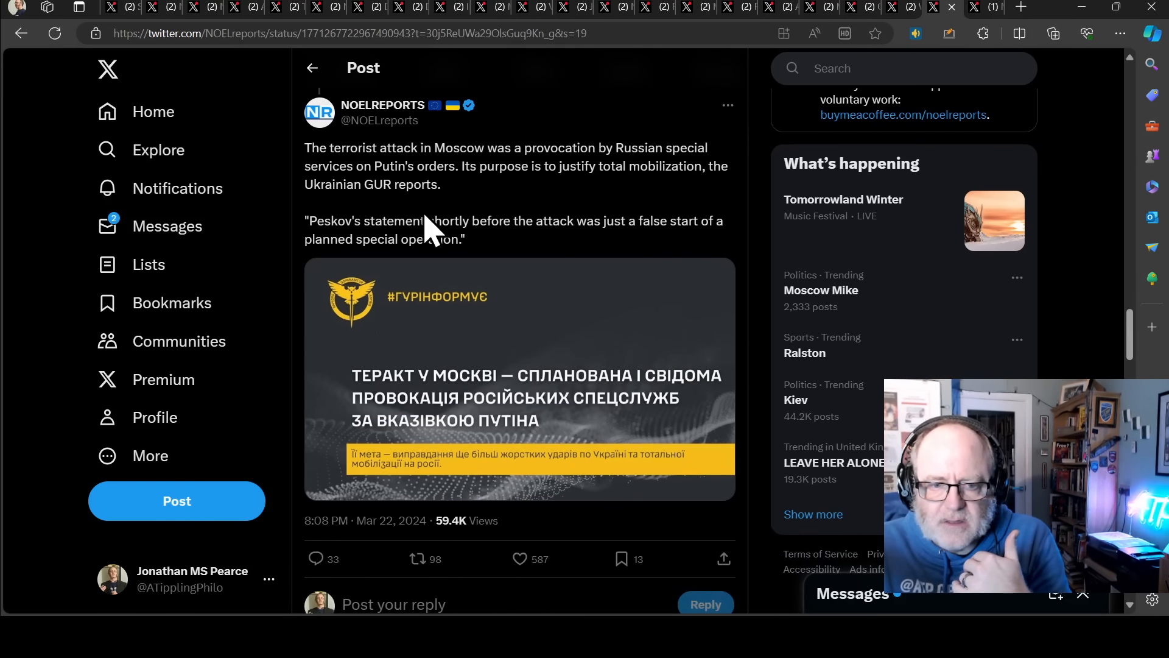
pyautogui.moveTo(313, 556)
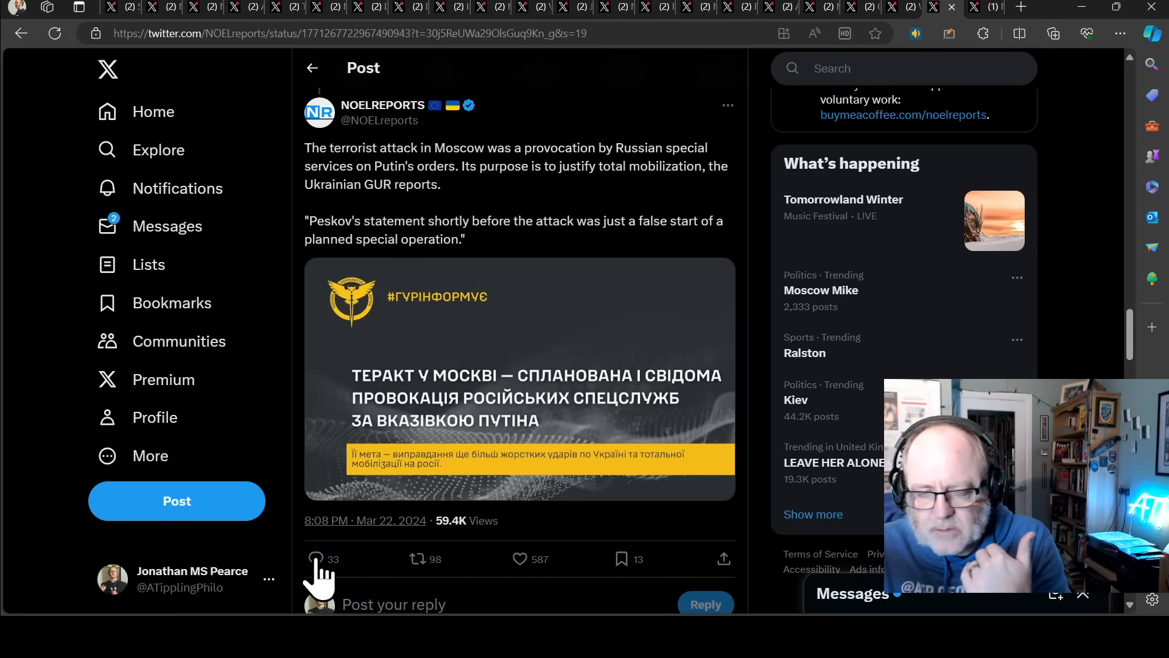
pyautogui.moveTo(350, 298)
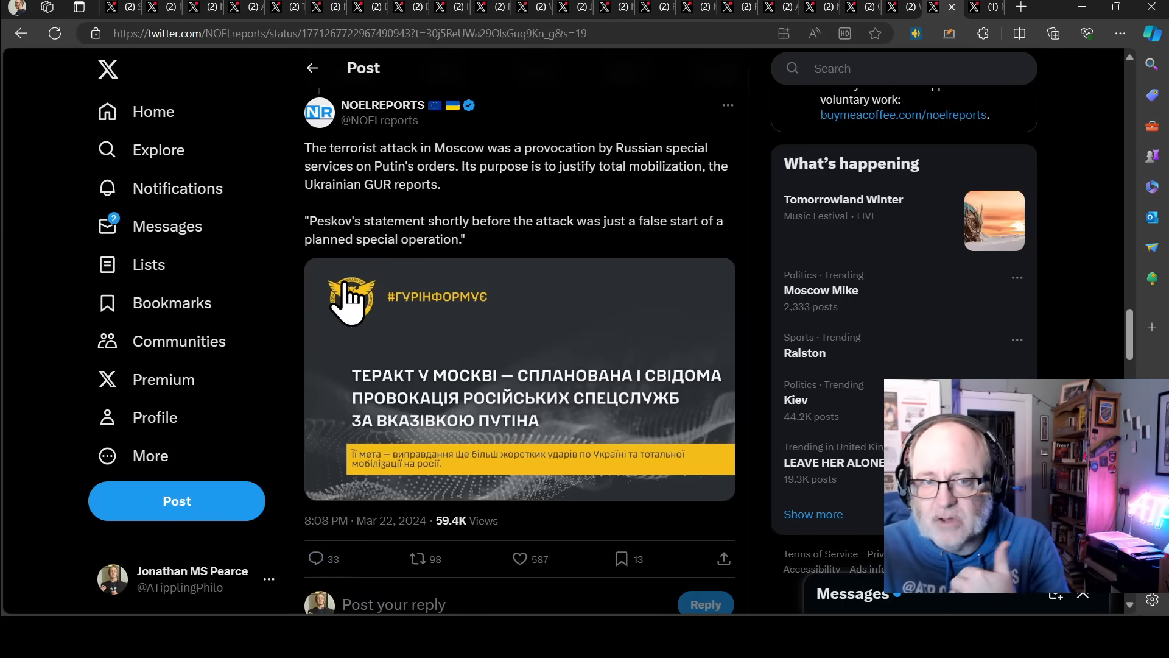
# Read the NOELreports post on the GUR provocation claim and Peskov's false-start statement.
pyautogui.scroll(-3)
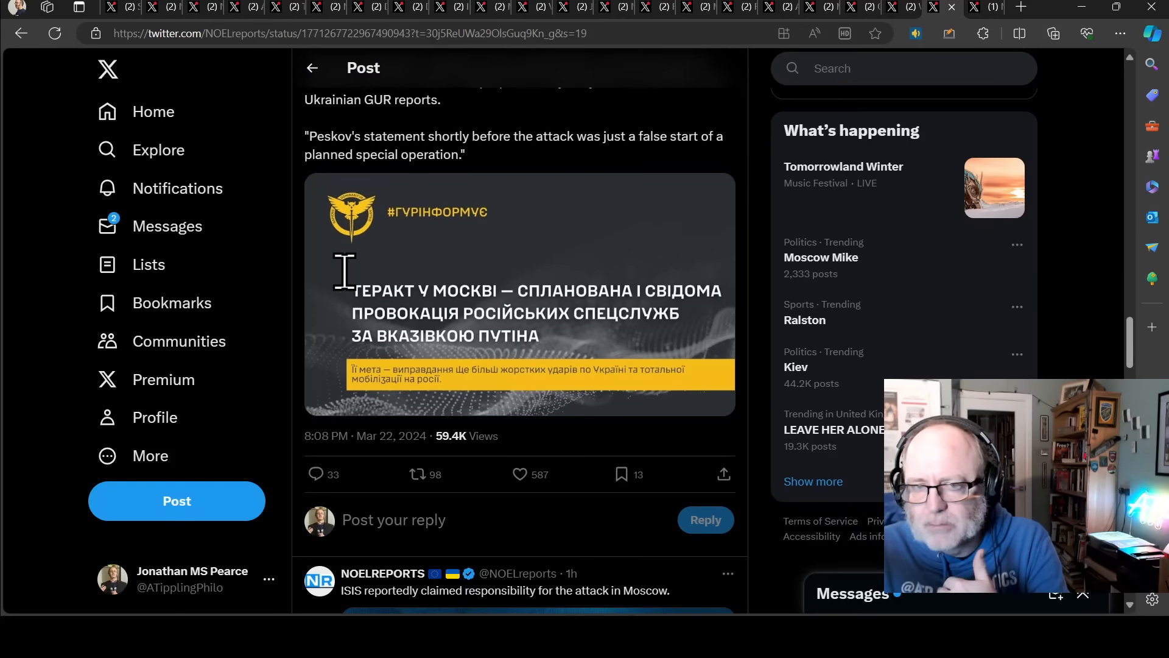
pyautogui.scroll(3)
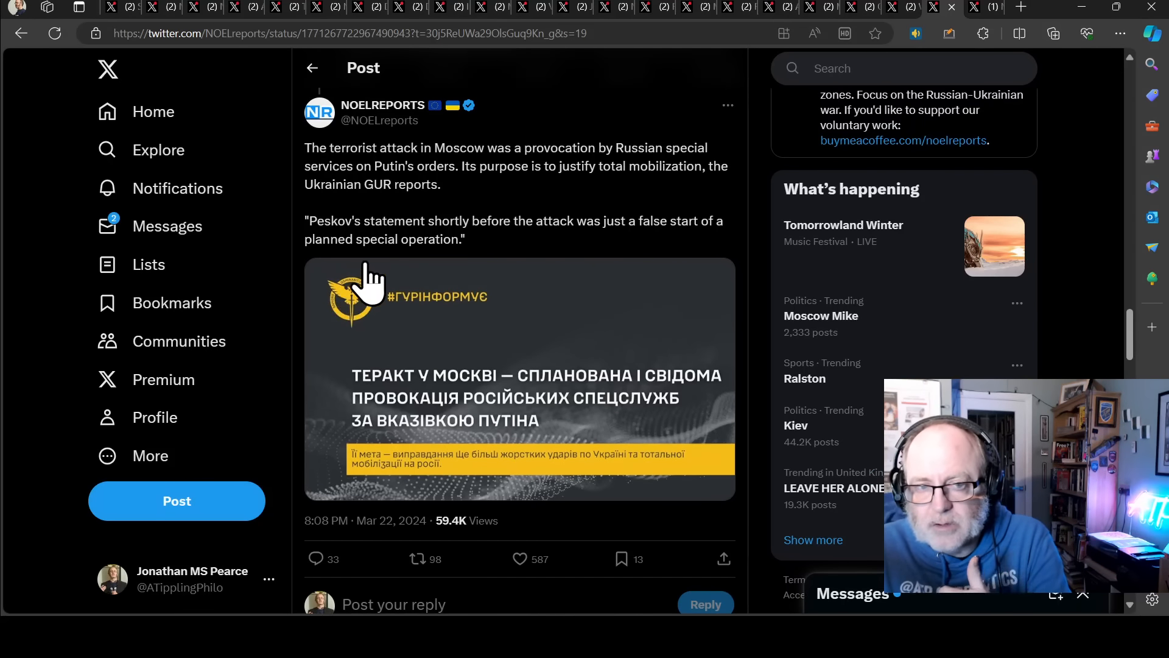
pyautogui.moveTo(354, 216)
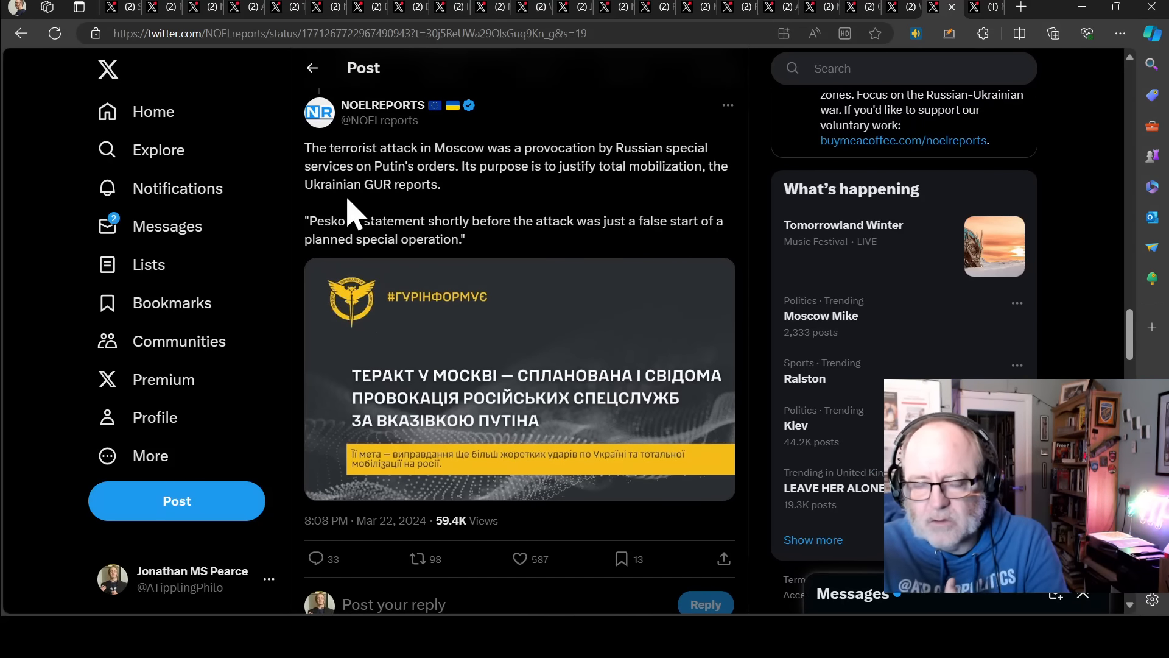
pyautogui.moveTo(343, 235)
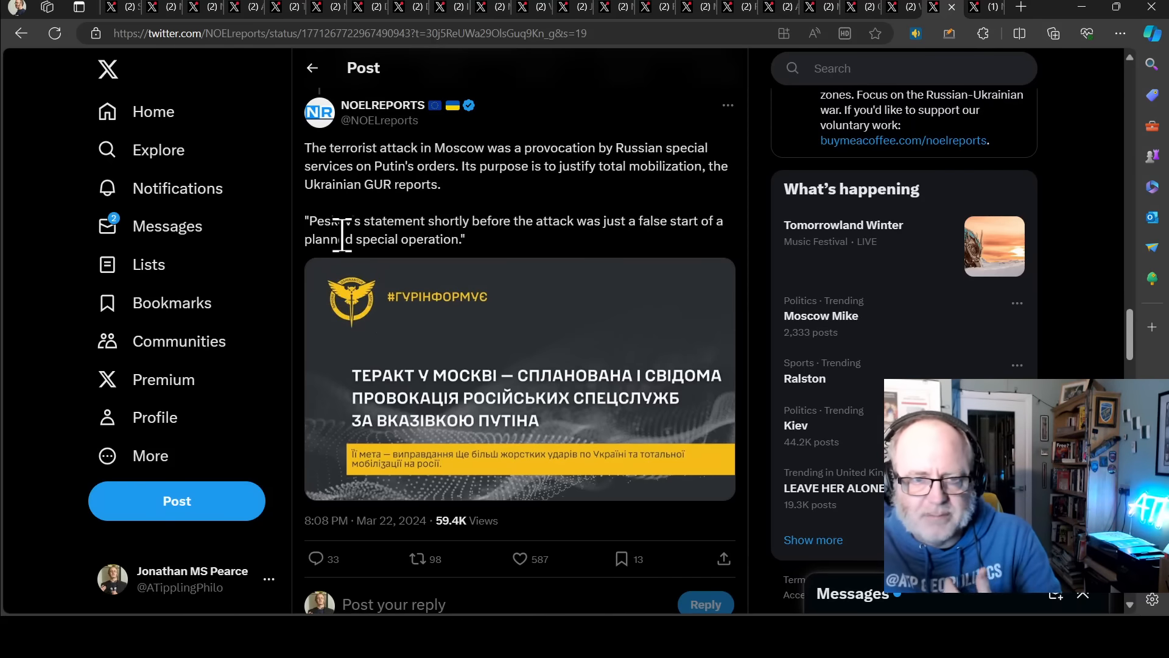
pyautogui.moveTo(466, 201)
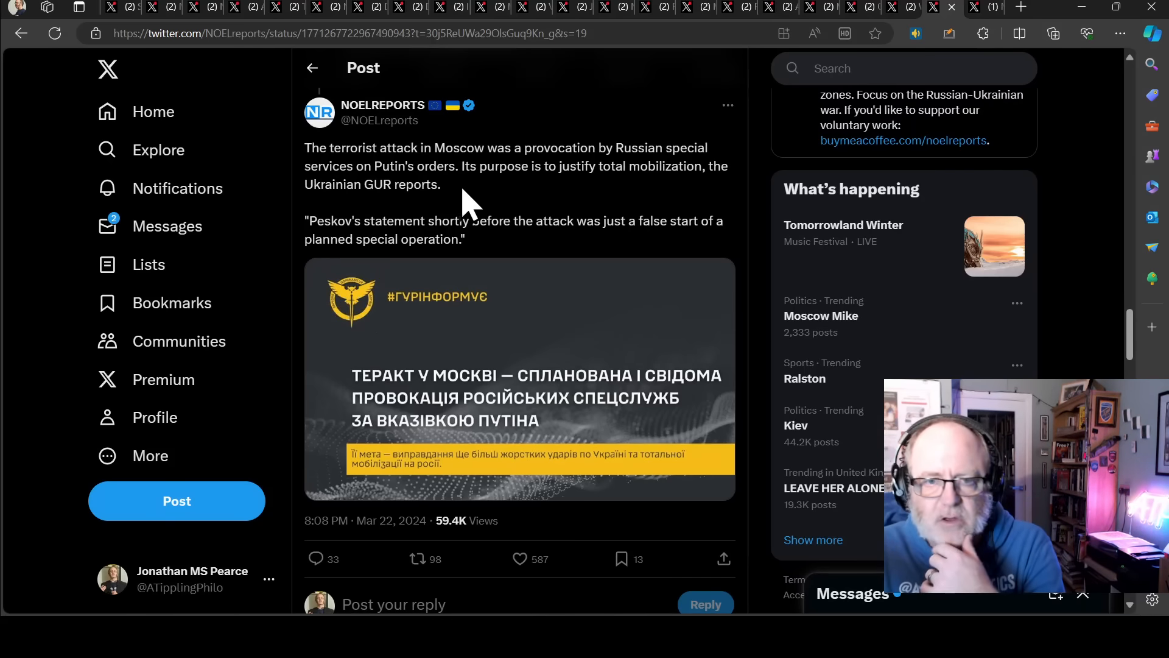
pyautogui.moveTo(481, 208)
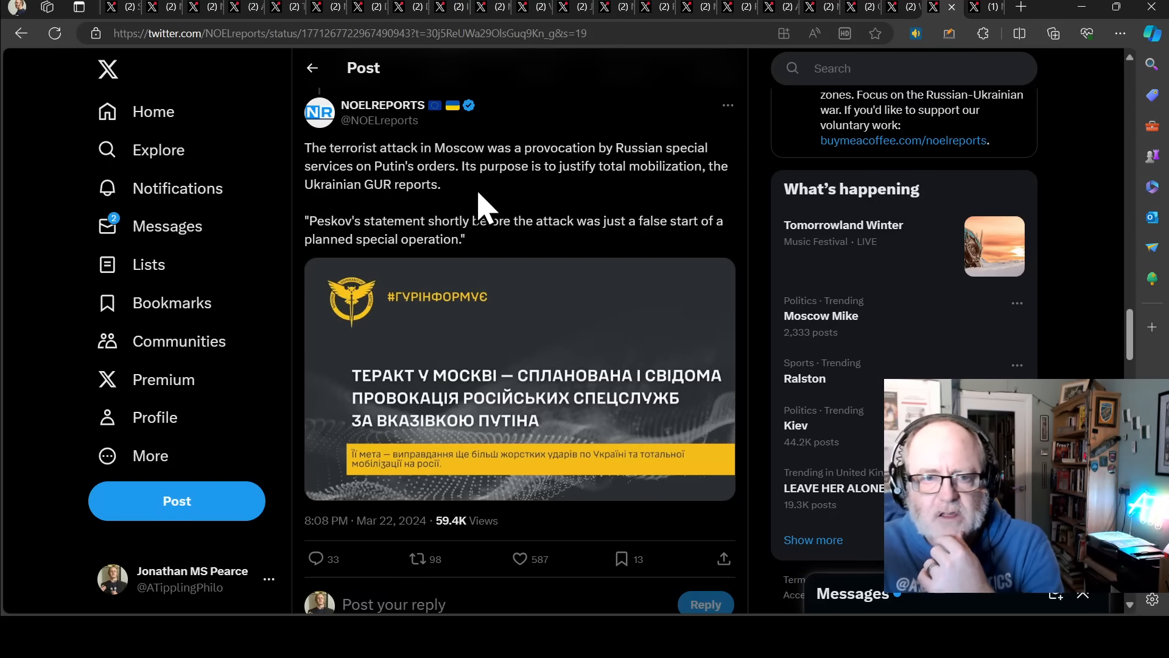
pyautogui.moveTo(479, 210)
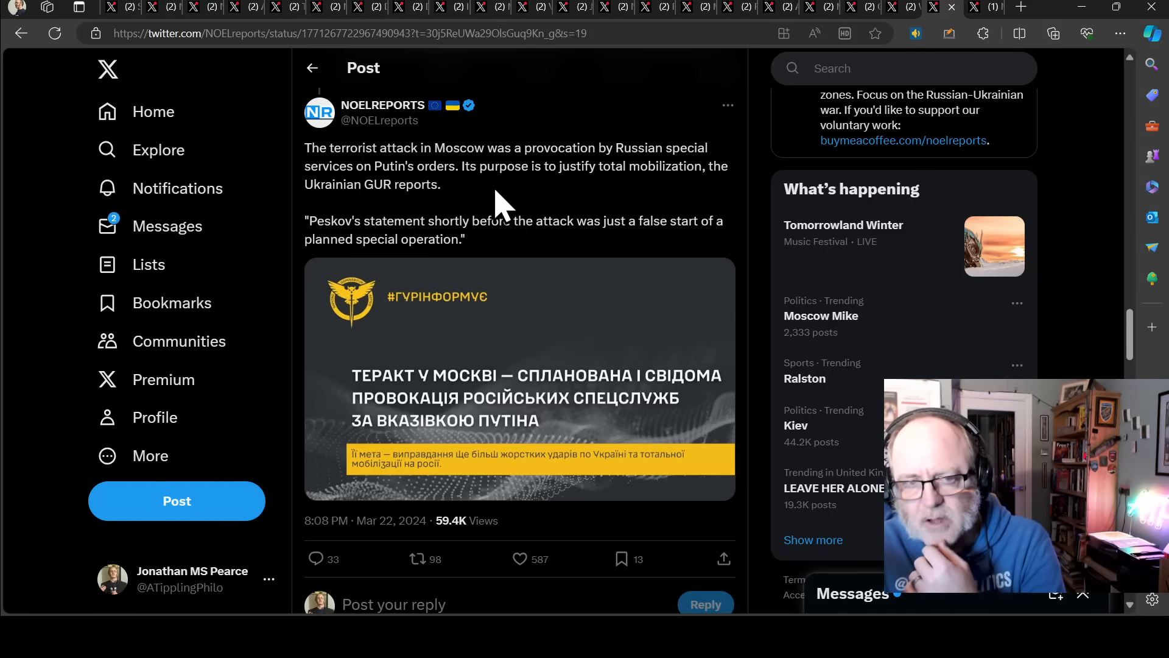
pyautogui.moveTo(428, 217)
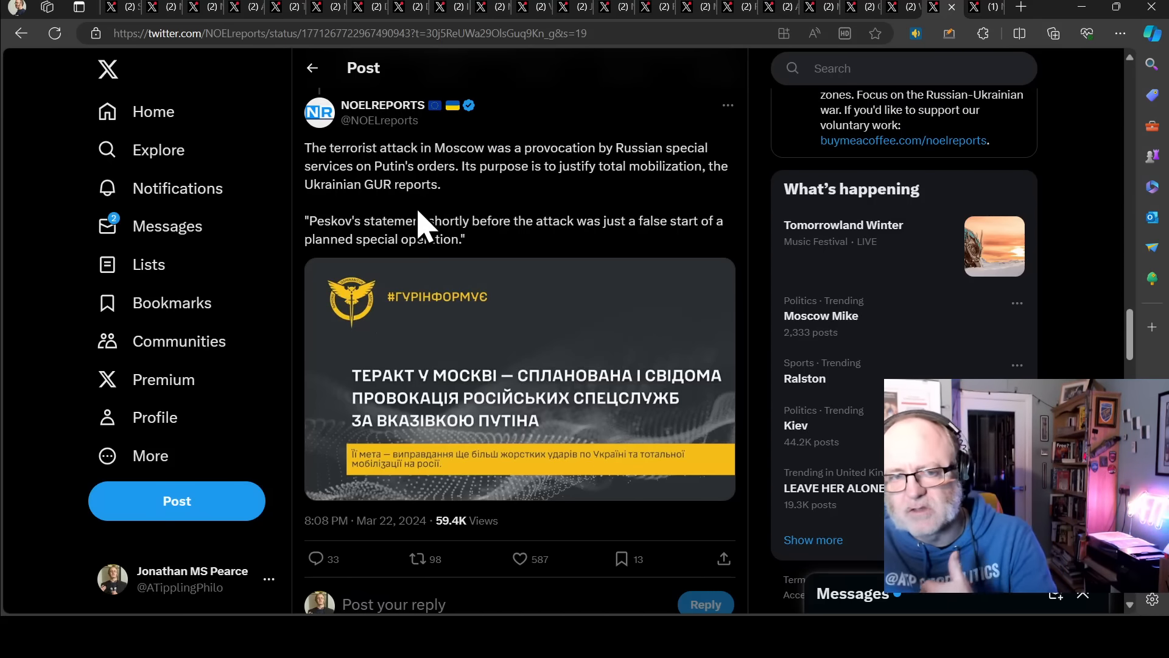
pyautogui.moveTo(377, 280)
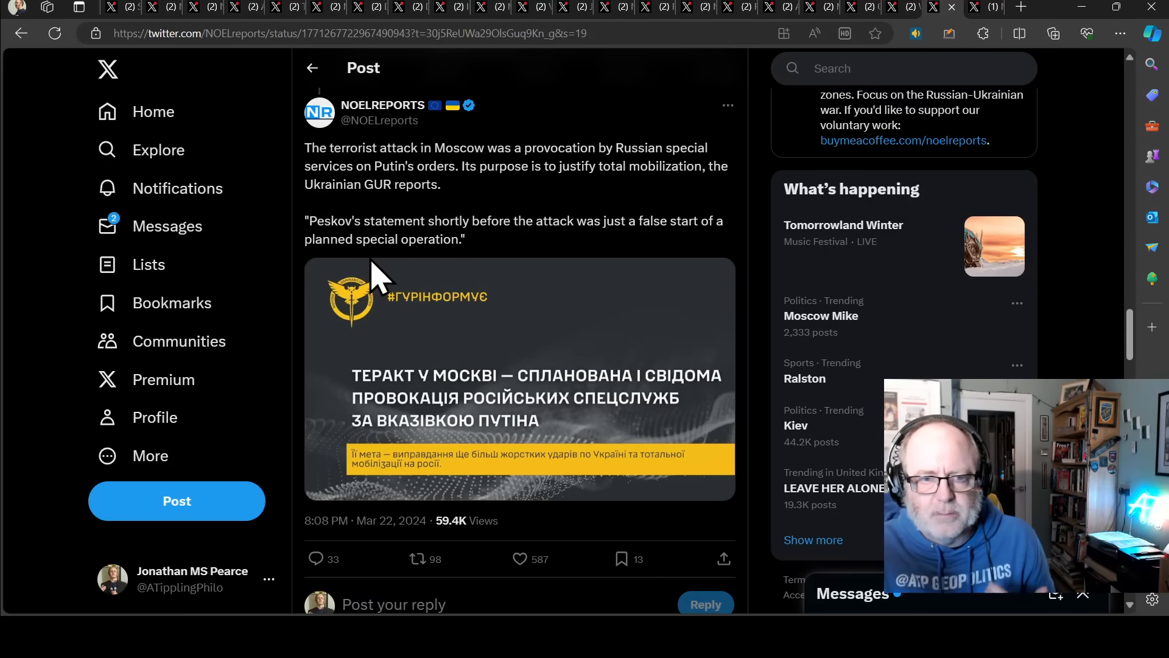
pyautogui.moveTo(403, 238)
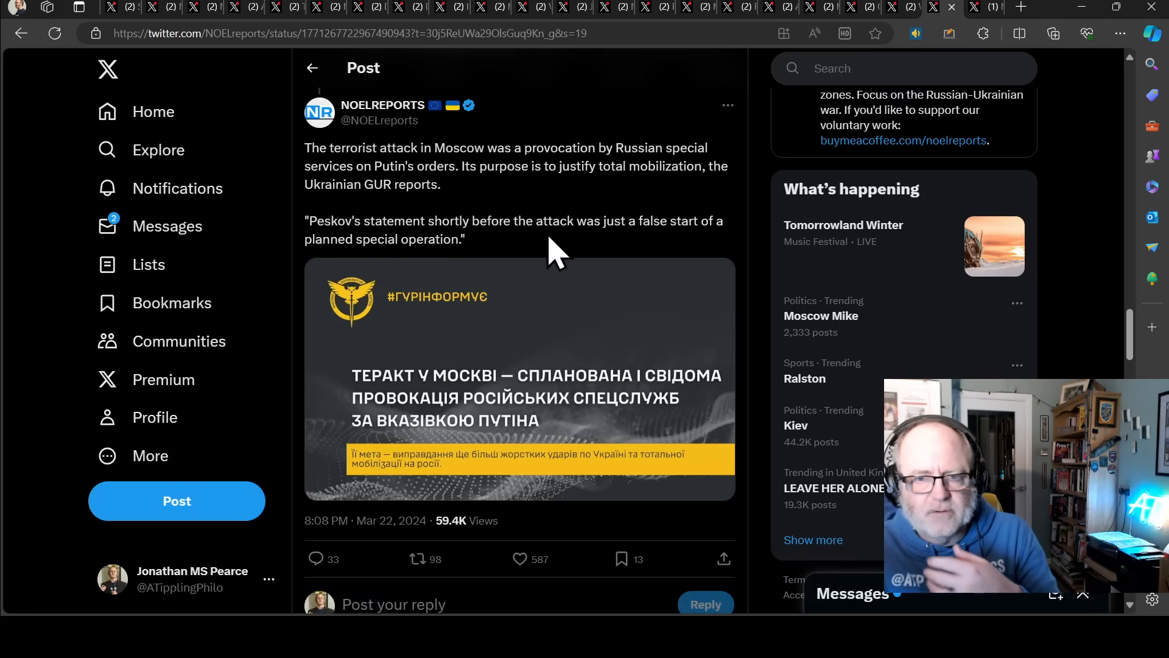
pyautogui.moveTo(543, 257)
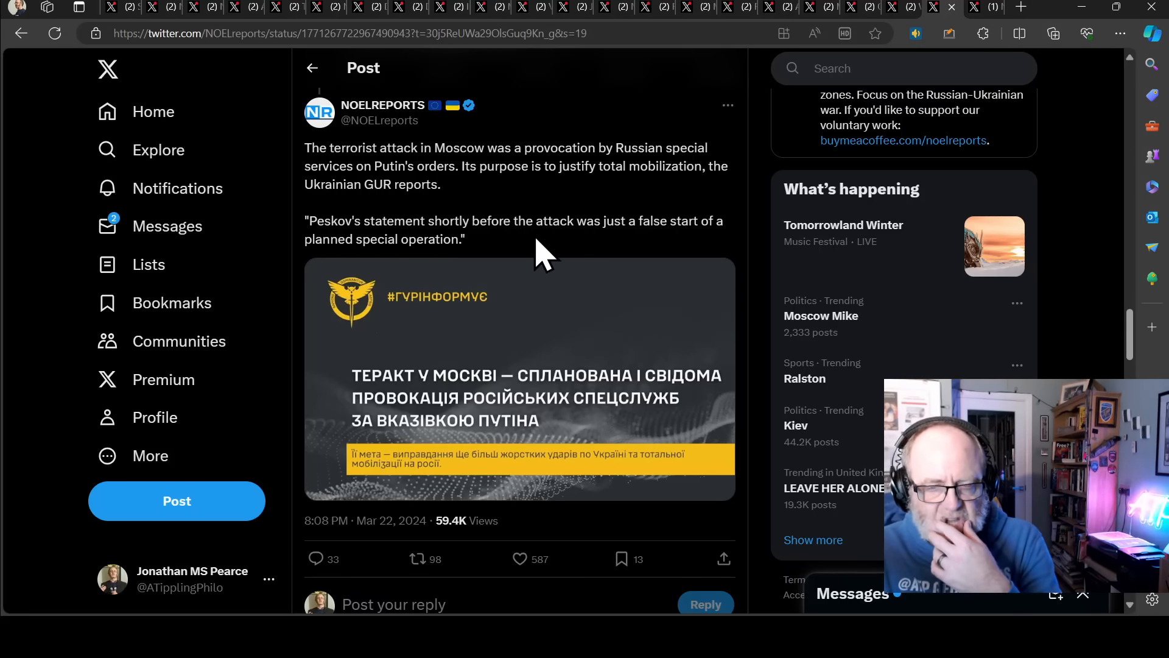
pyautogui.moveTo(555, 216)
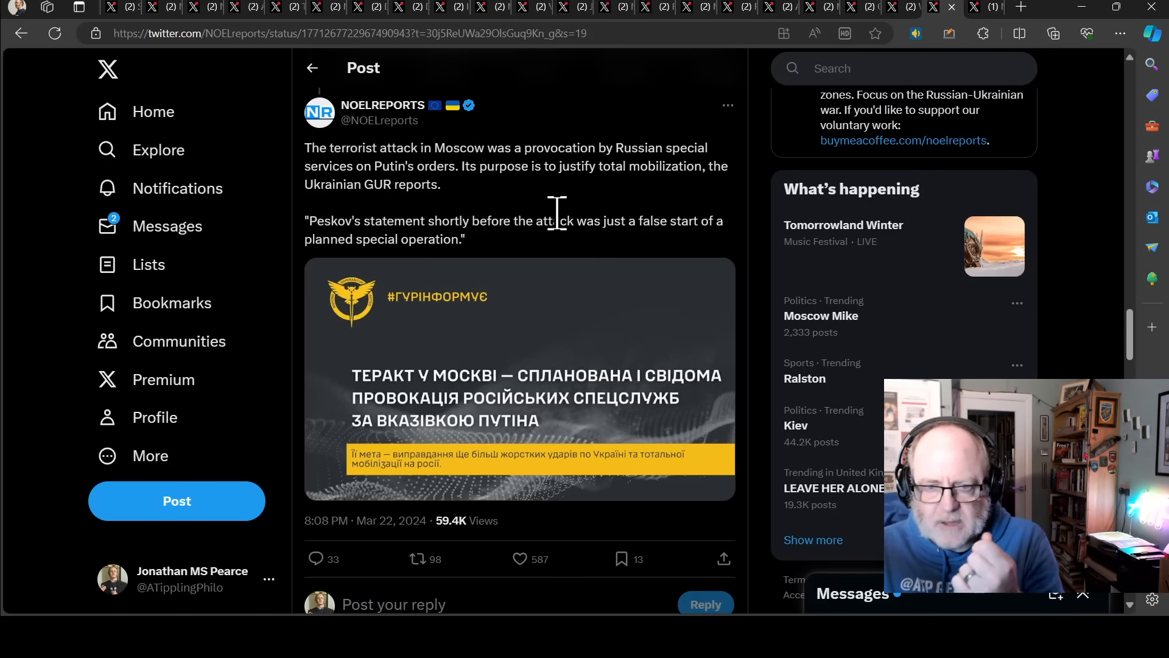
pyautogui.moveTo(530, 224)
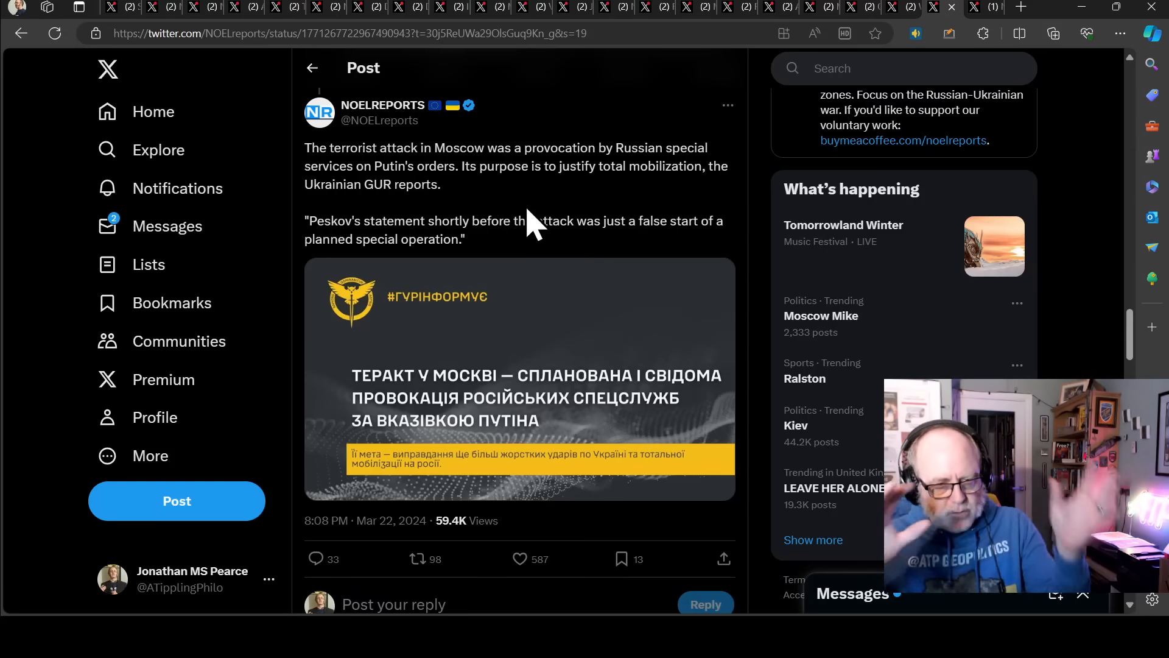
pyautogui.moveTo(534, 224)
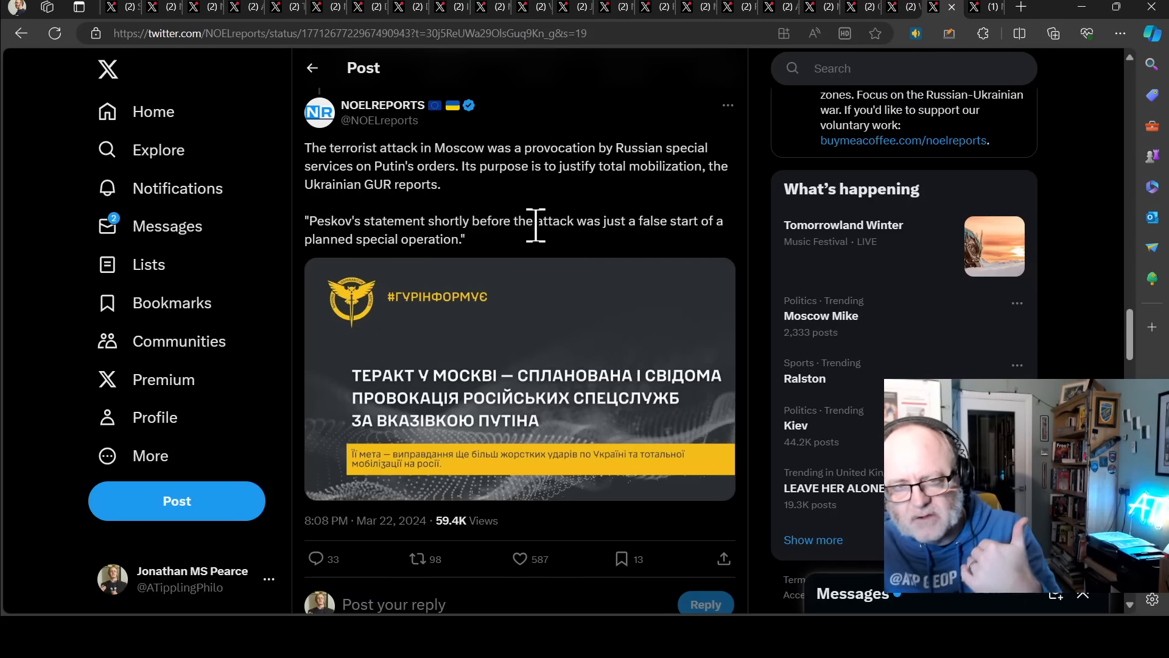
pyautogui.moveTo(637, 208)
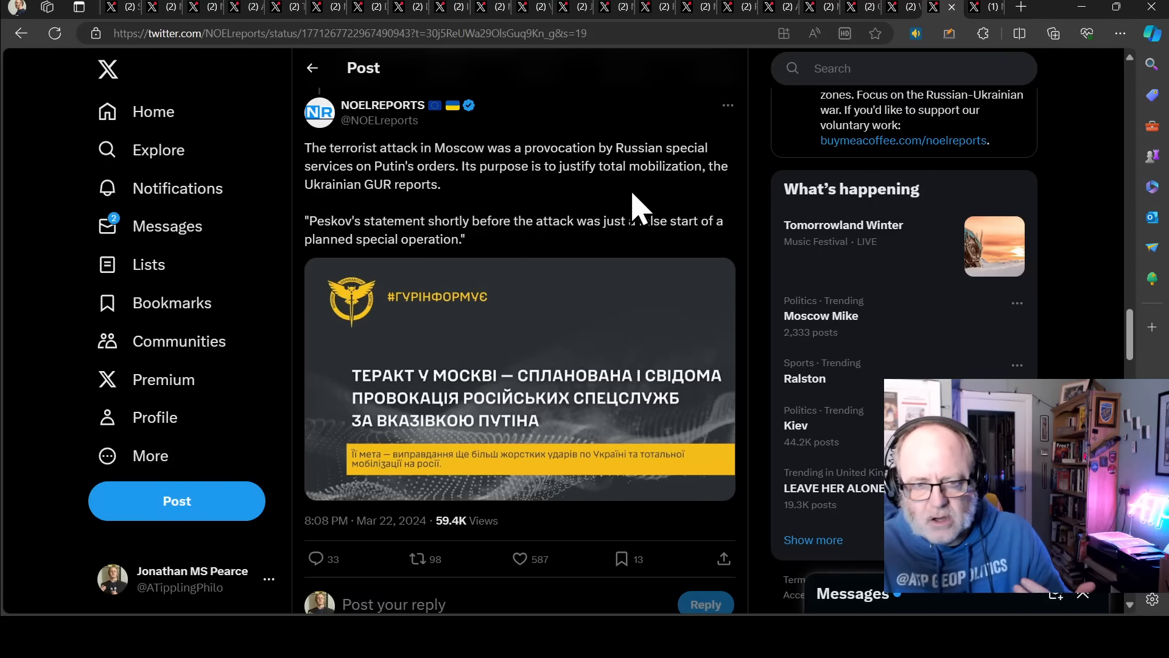
pyautogui.moveTo(612, 217)
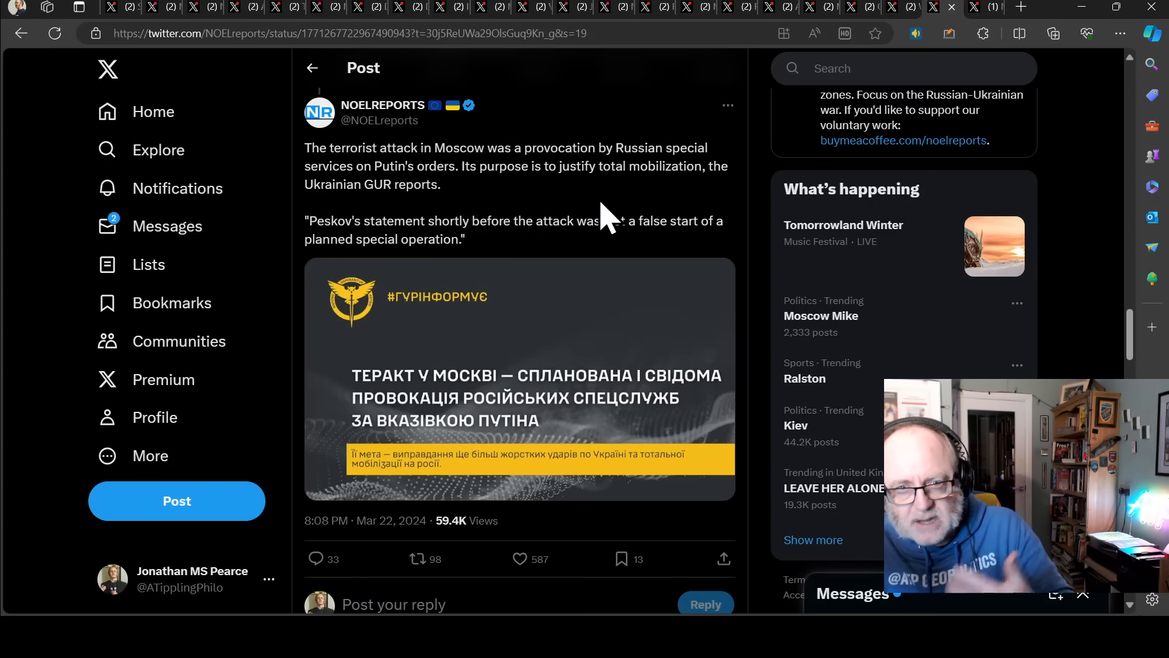
pyautogui.moveTo(596, 268)
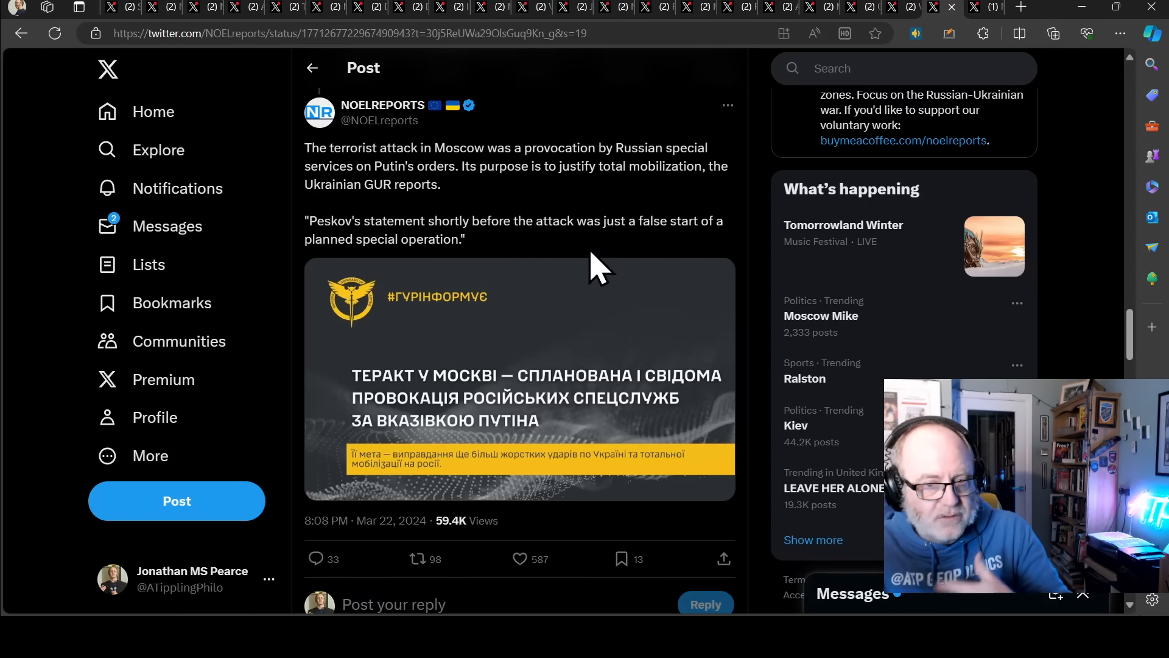
pyautogui.moveTo(615, 288)
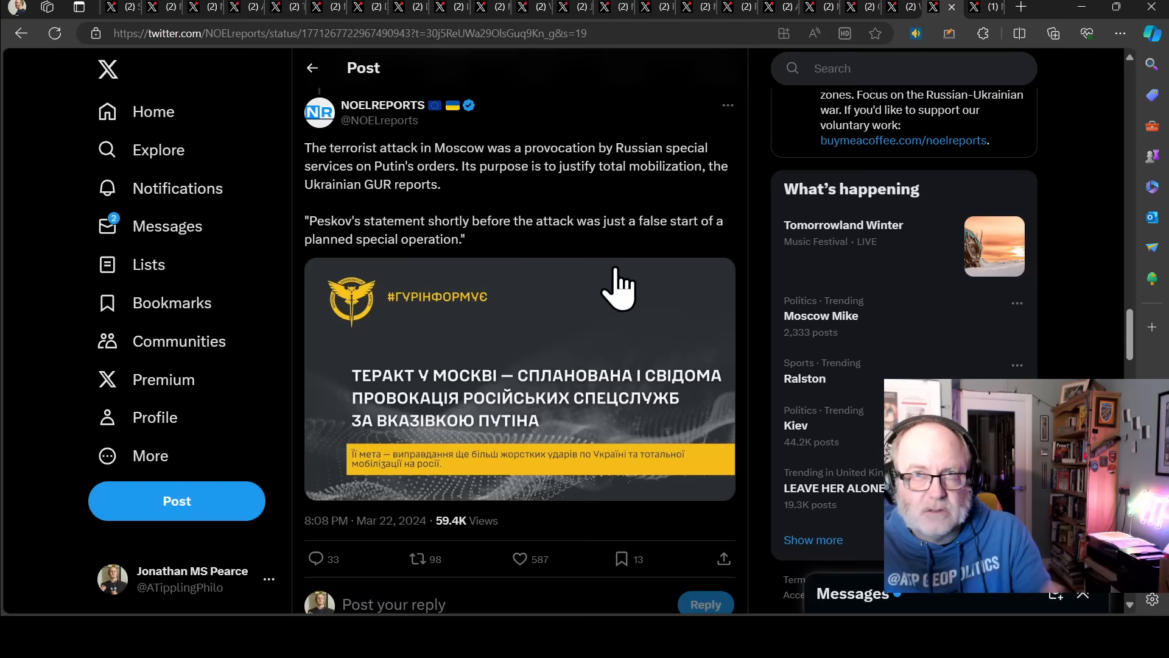
pyautogui.moveTo(625, 285)
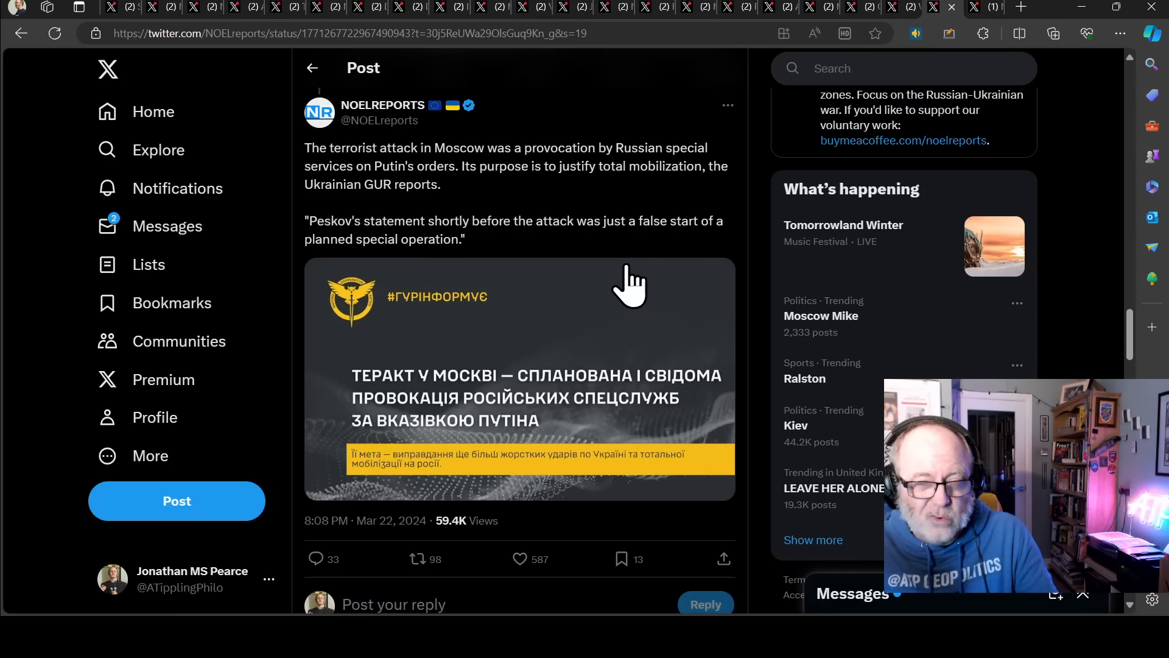
pyautogui.moveTo(637, 268)
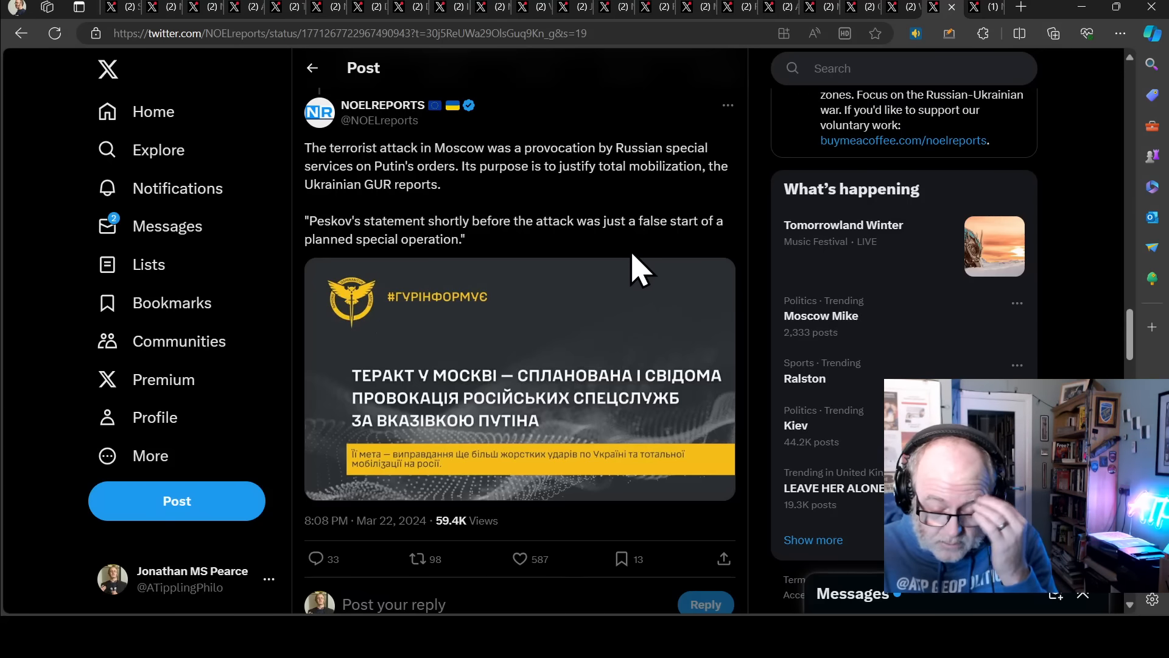
pyautogui.moveTo(630, 272)
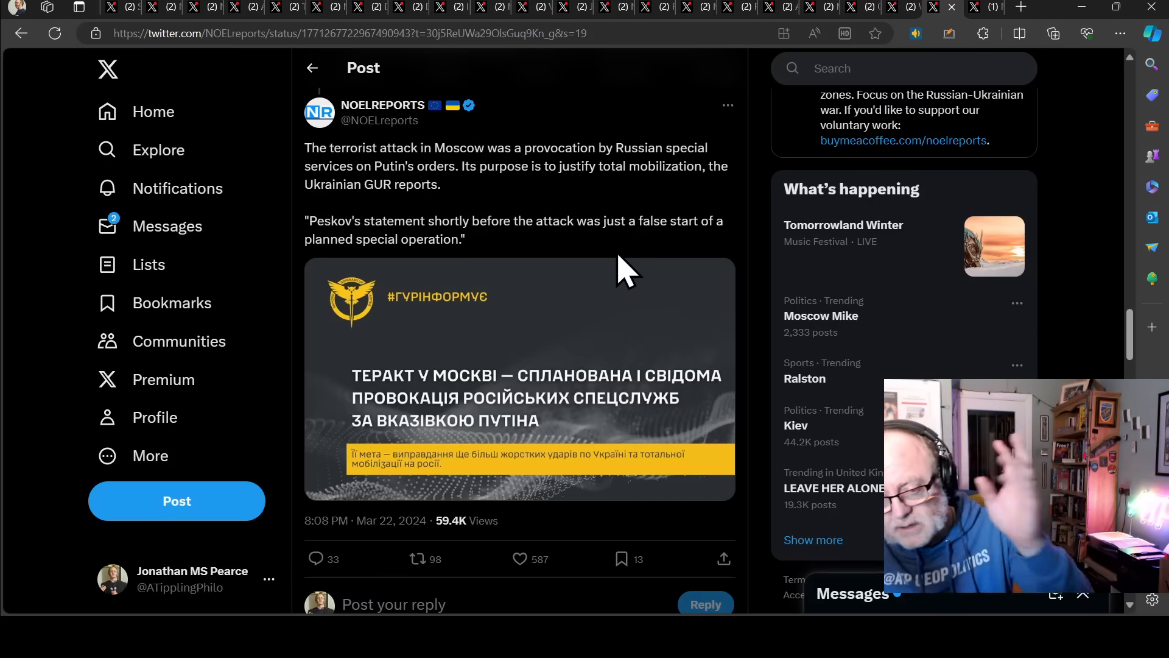
pyautogui.moveTo(566, 295)
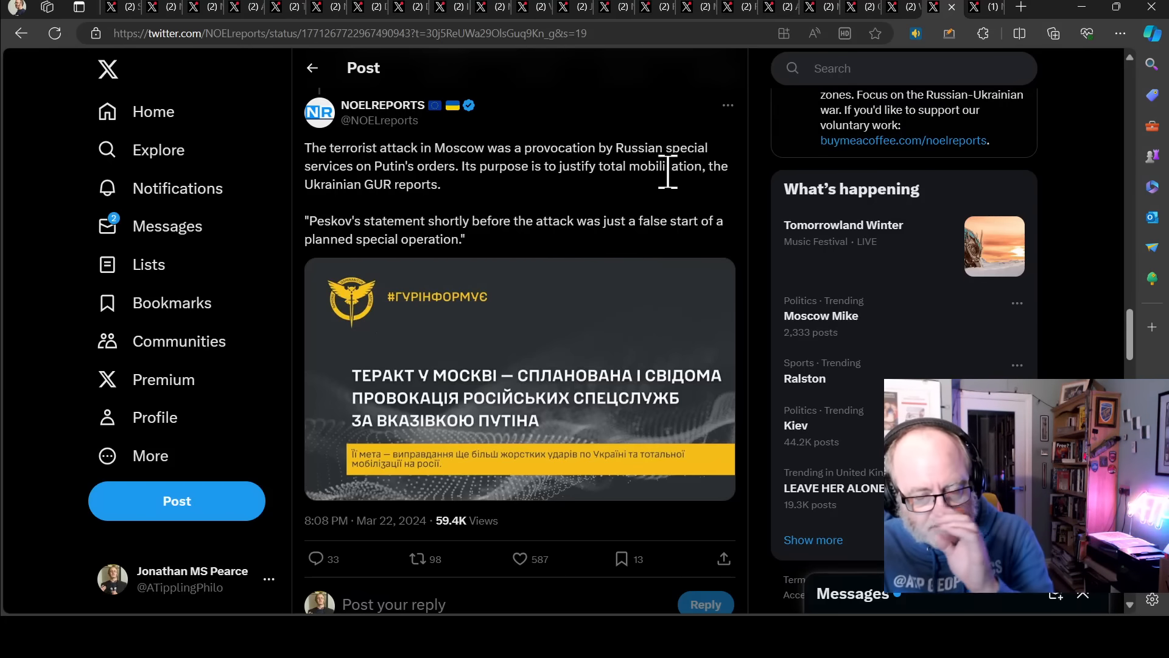
pyautogui.moveTo(530, 288)
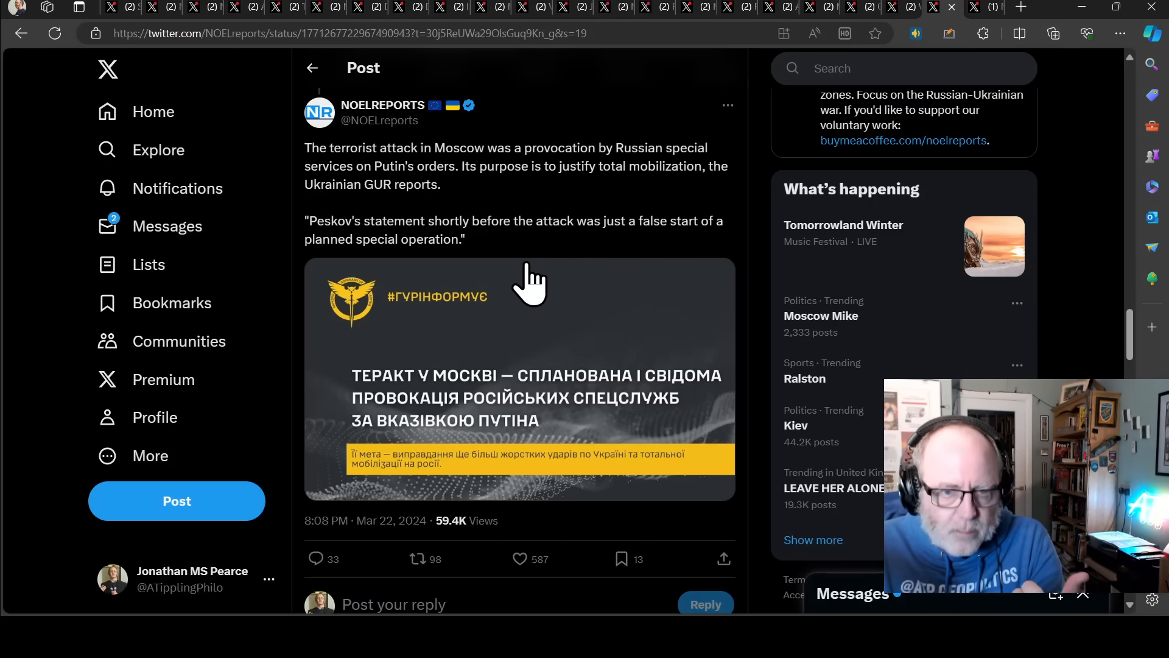
pyautogui.moveTo(629, 161)
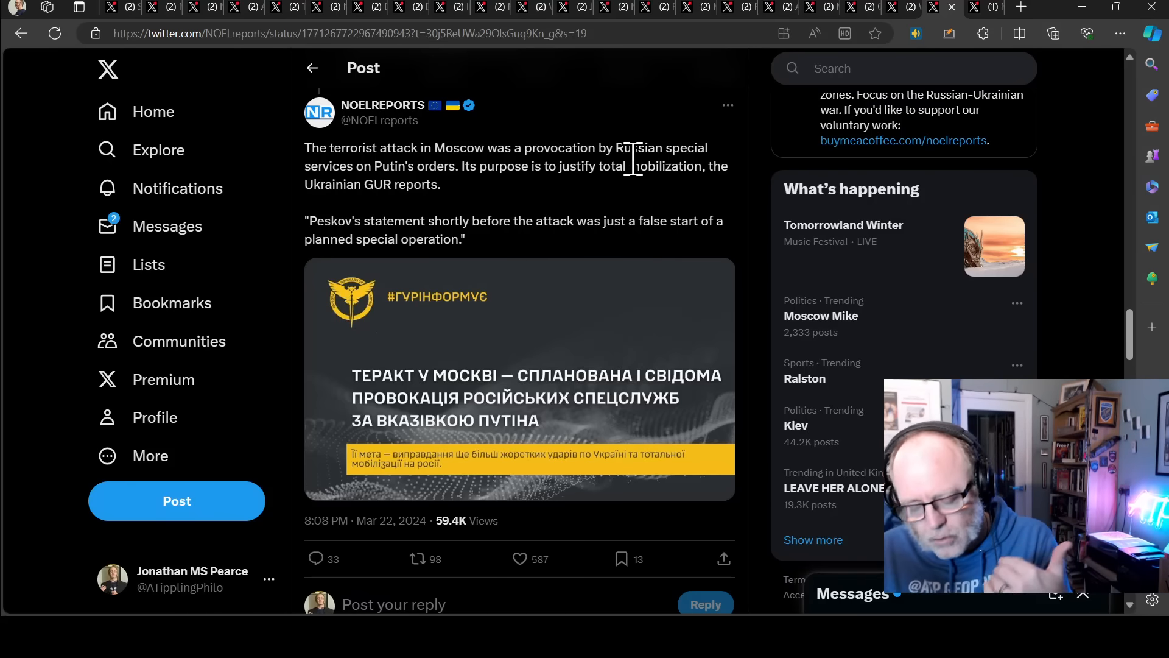
pyautogui.moveTo(555, 228)
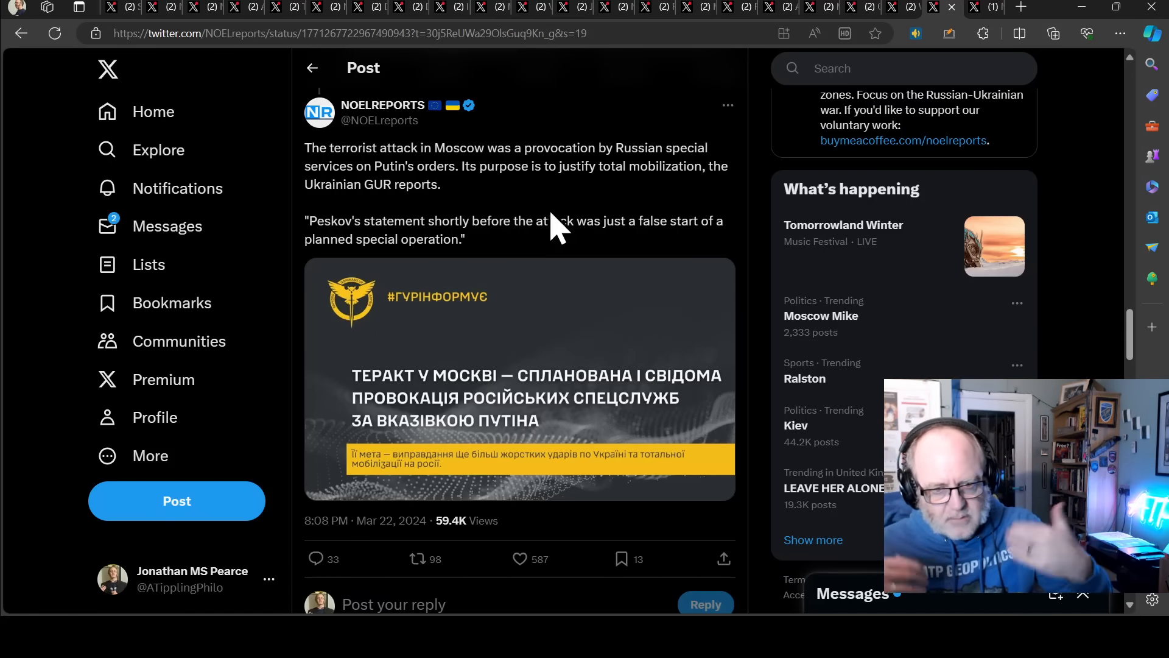
pyautogui.moveTo(544, 134)
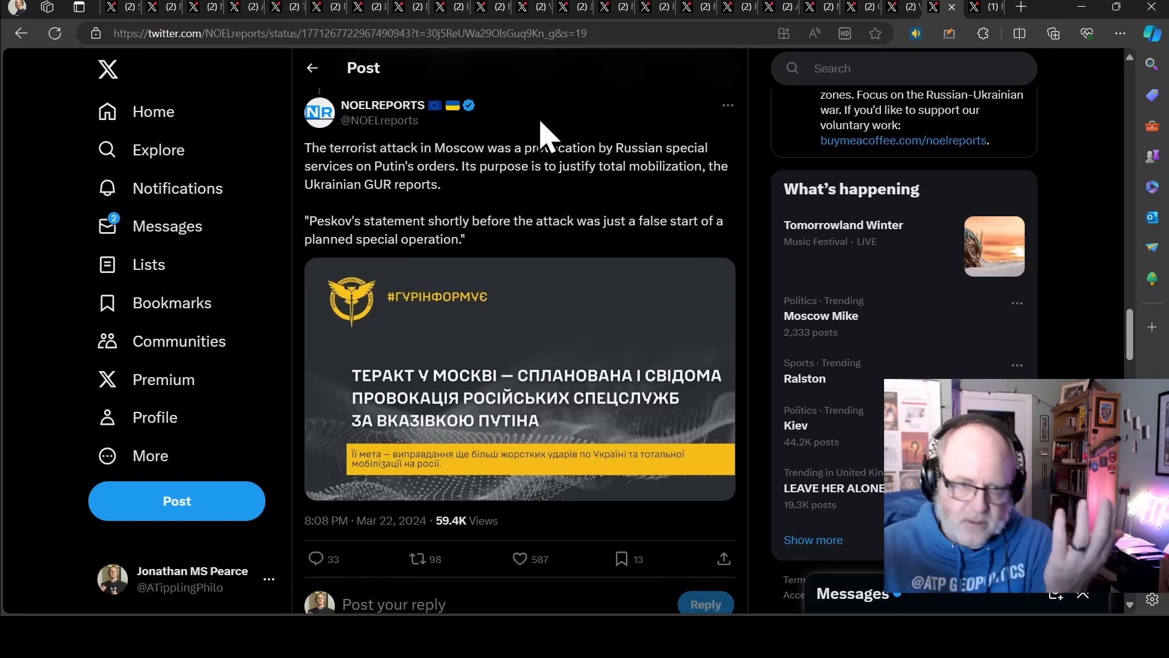
pyautogui.moveTo(973, 25)
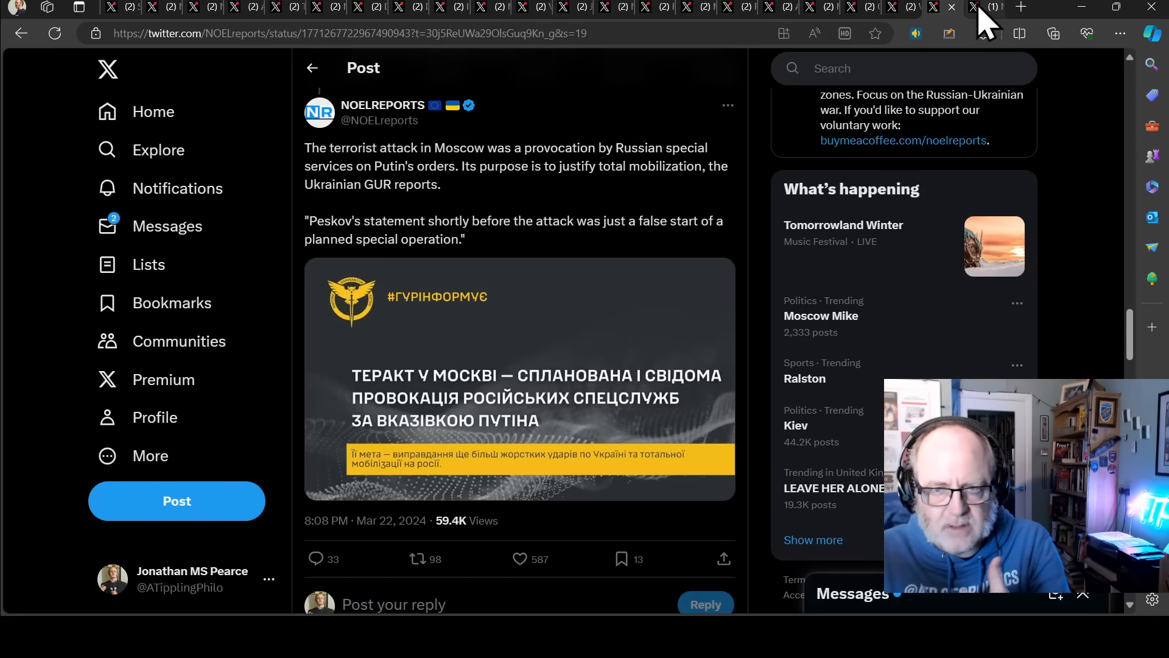
# Look over the NEXTA ISIS-claim post, then return to the Ukraine War Update home feed.
pyautogui.click(930, 7)
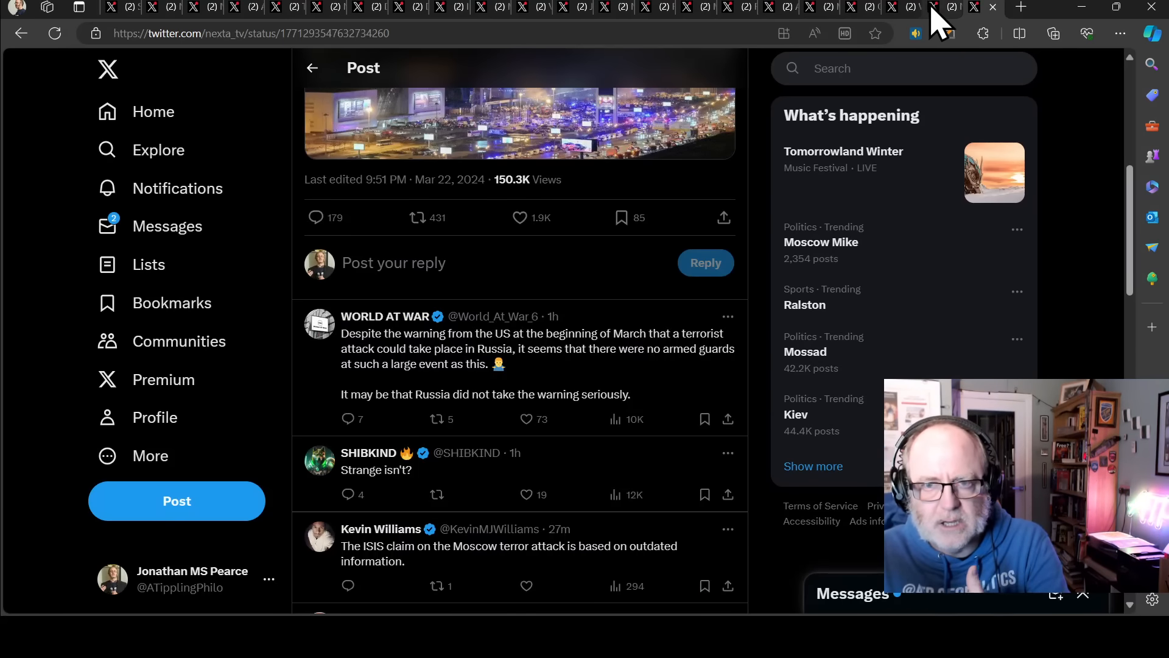
pyautogui.scroll(3)
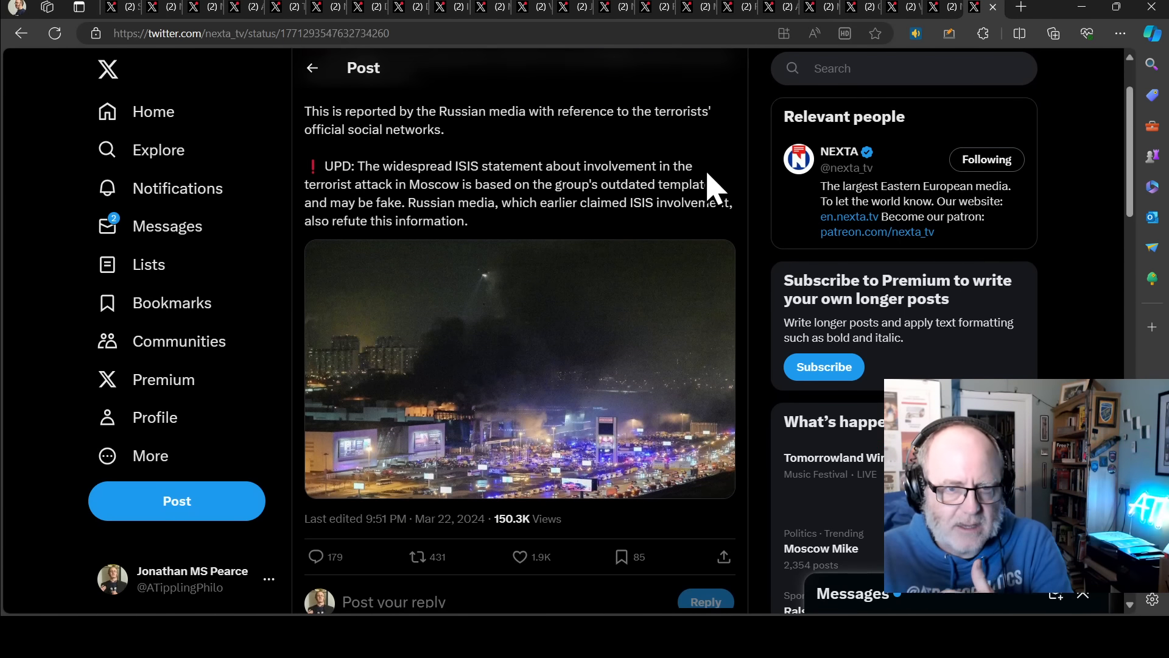
pyautogui.scroll(3)
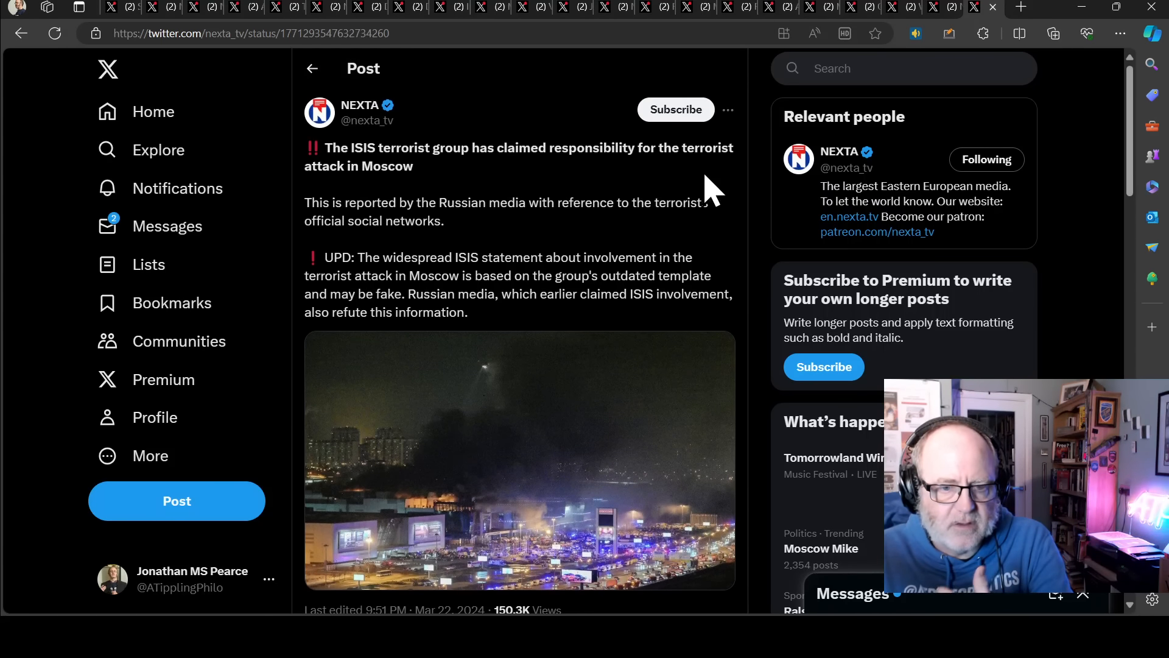
pyautogui.scroll(-3)
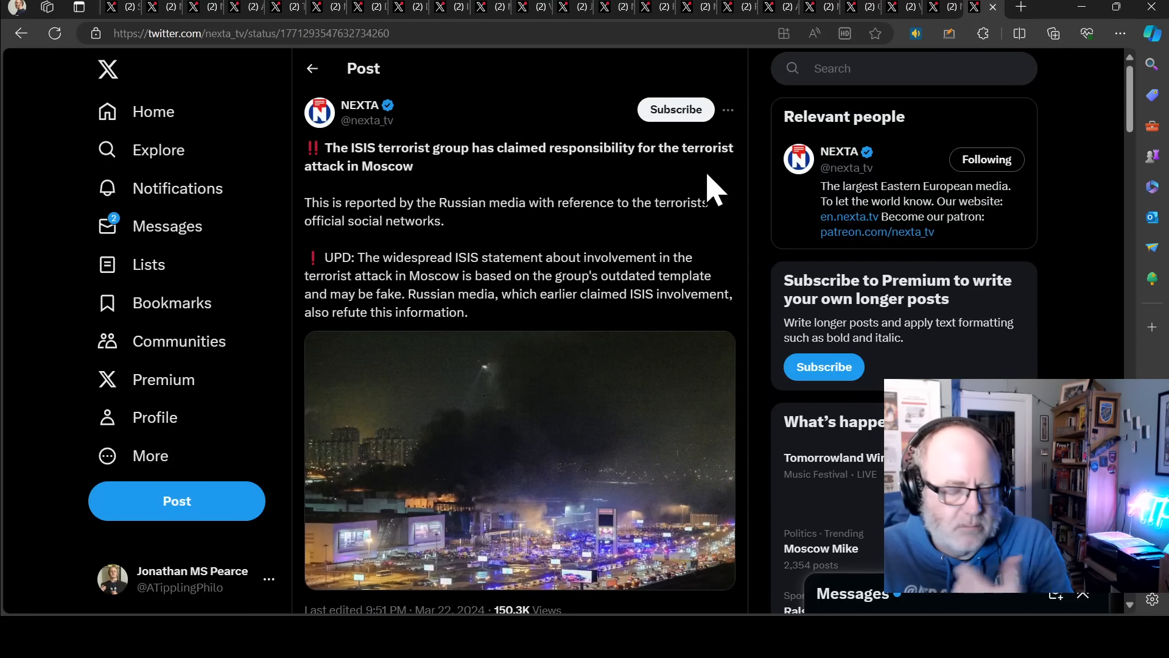
pyautogui.moveTo(742, 97)
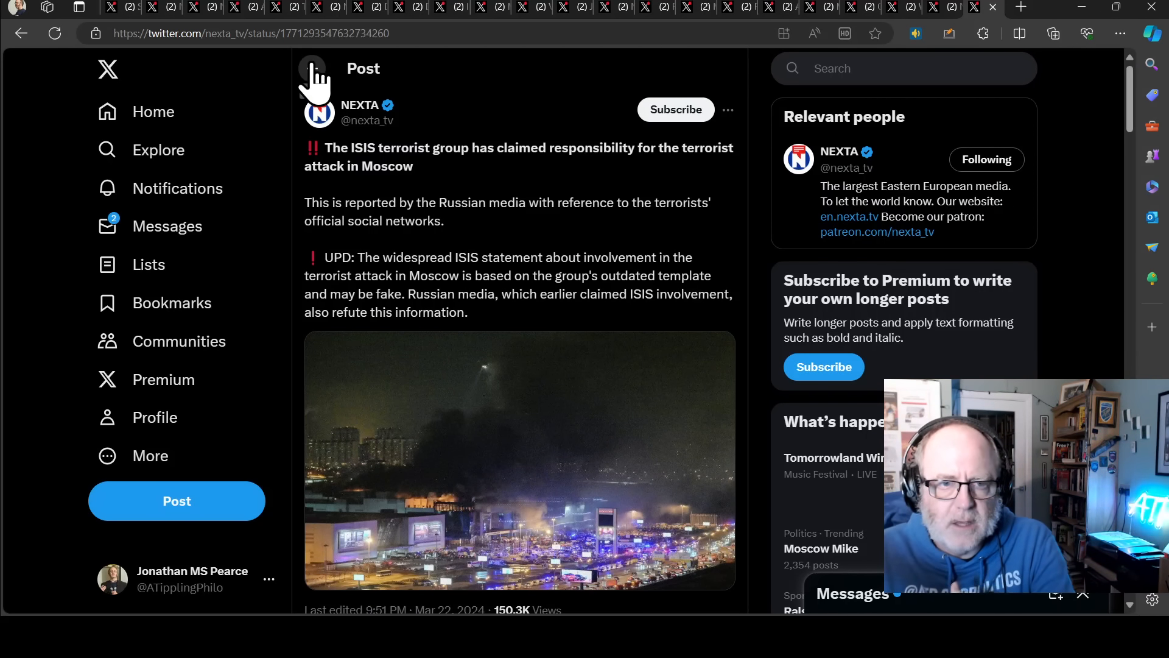
pyautogui.click(153, 111)
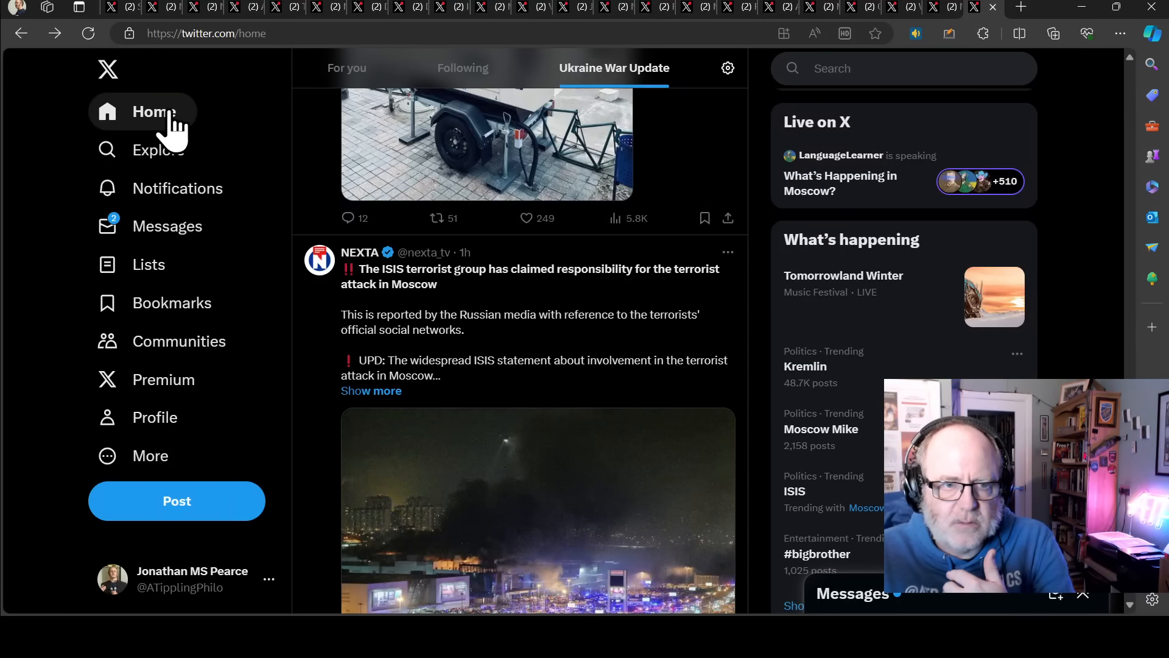
pyautogui.moveTo(45, 85)
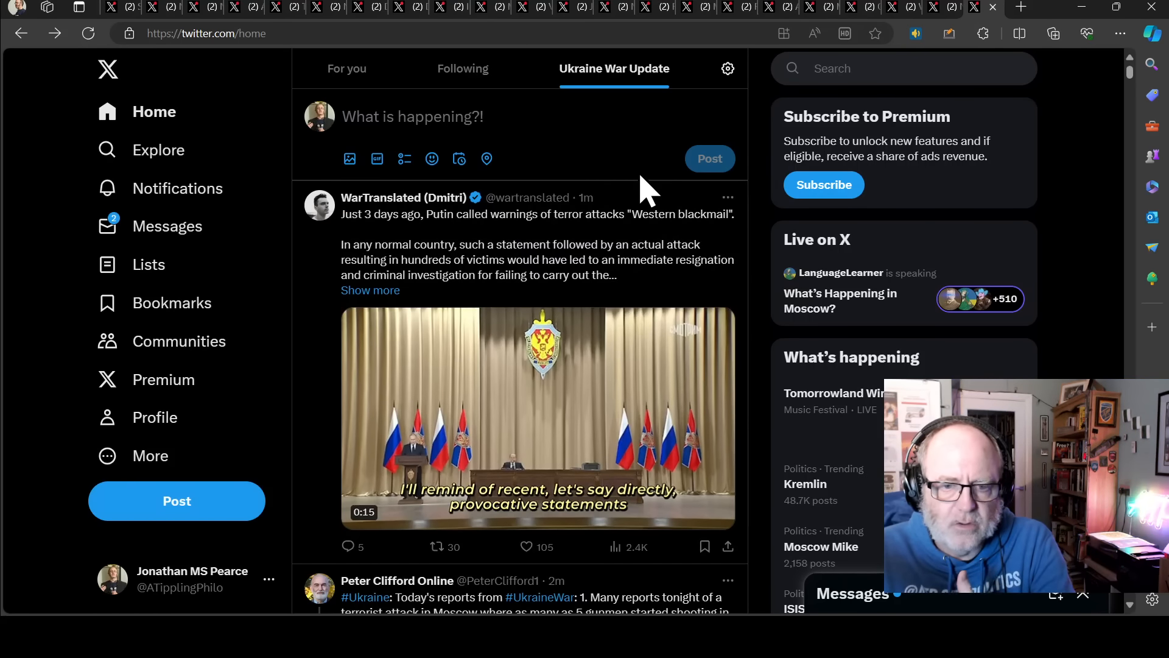
# Scroll the Ukraine War Update feed to OSINTtechnical's post on the death toll rising to 62.
pyautogui.scroll(-3)
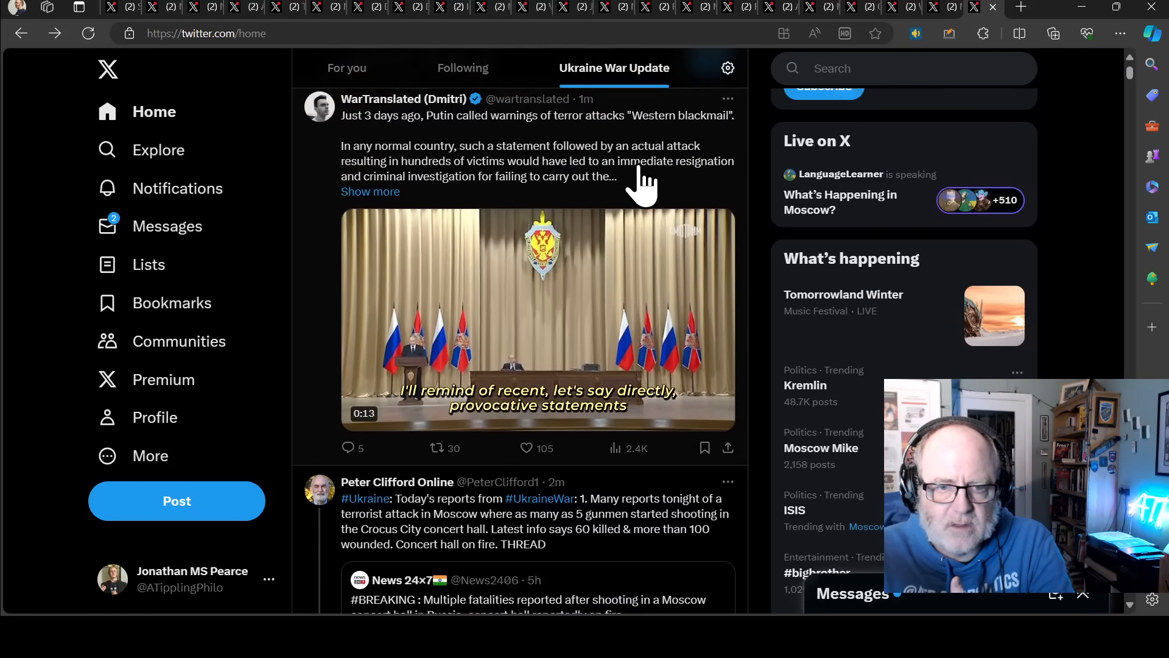
pyautogui.scroll(-3)
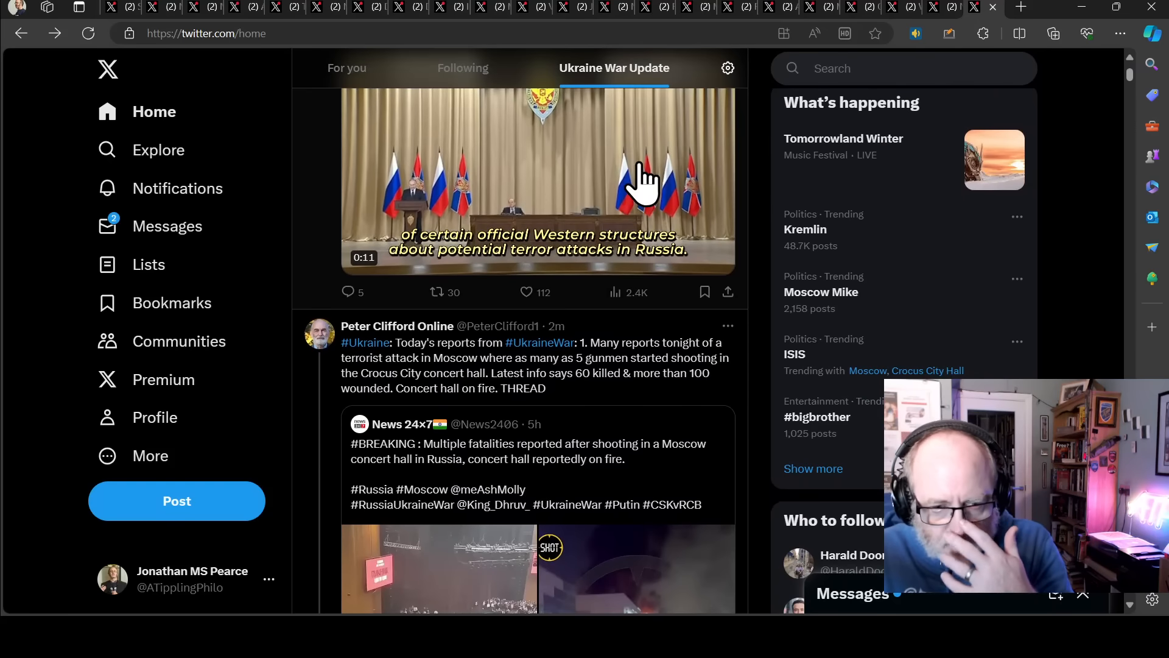
pyautogui.scroll(3)
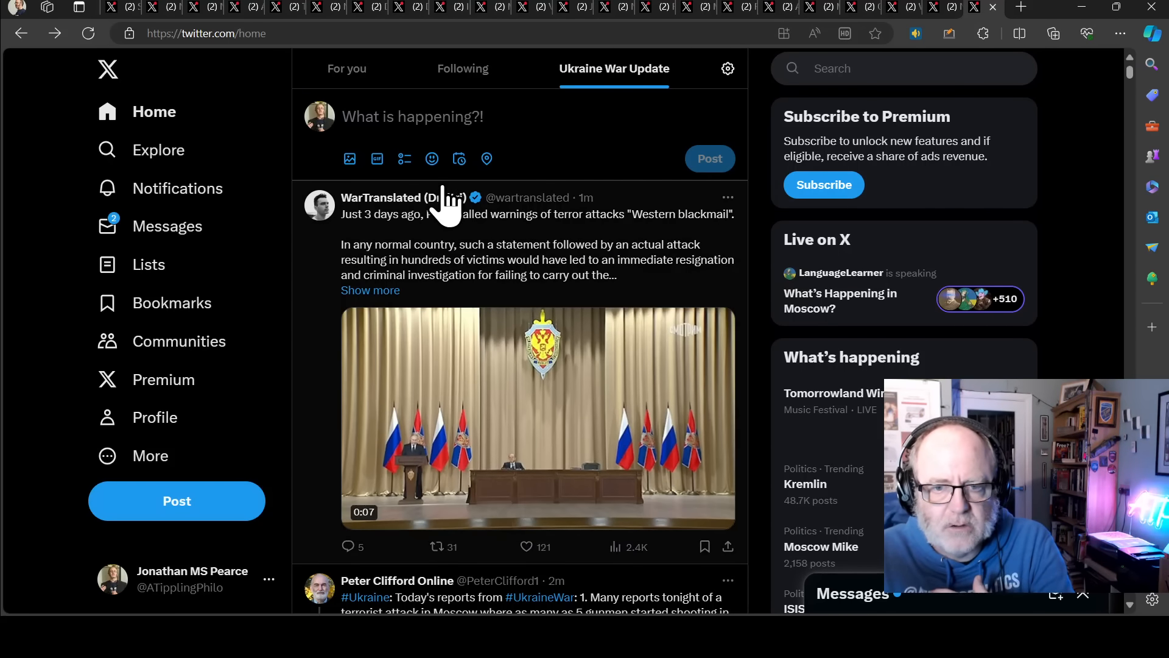
pyautogui.scroll(-3)
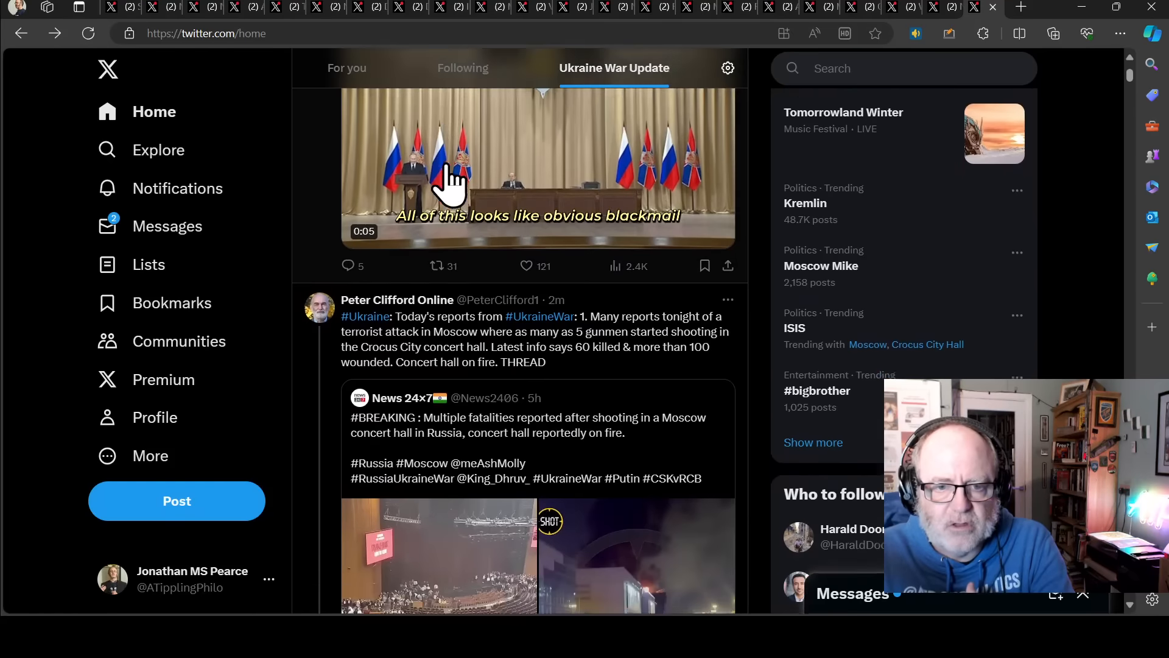
pyautogui.scroll(-3)
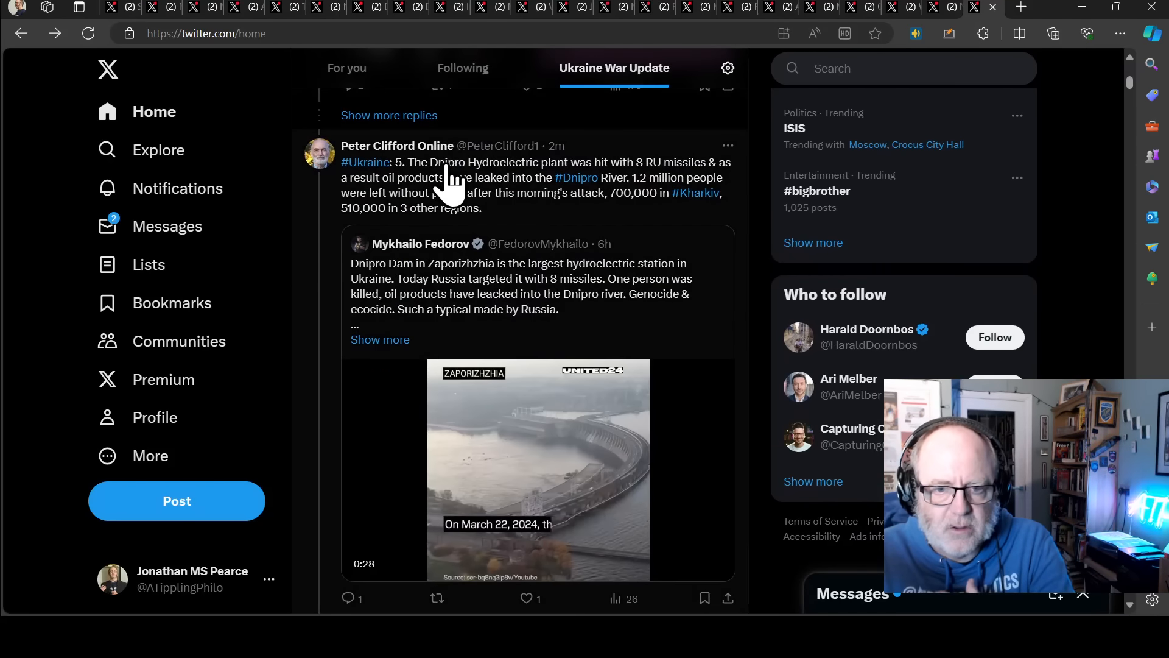
pyautogui.scroll(-3)
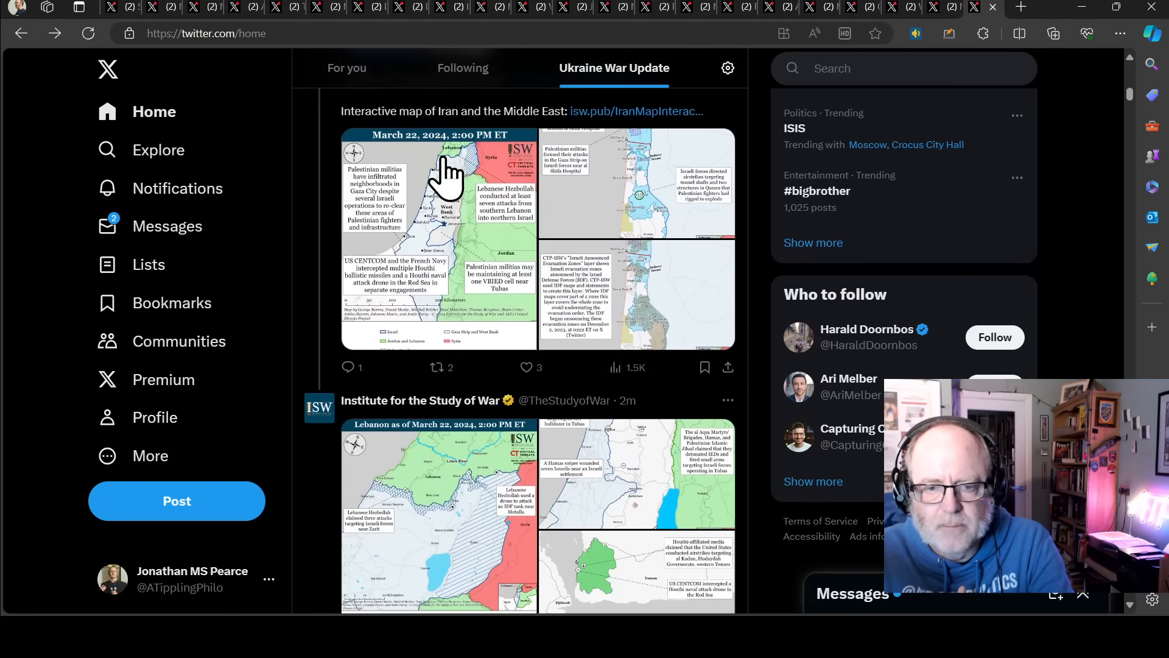
pyautogui.scroll(-3)
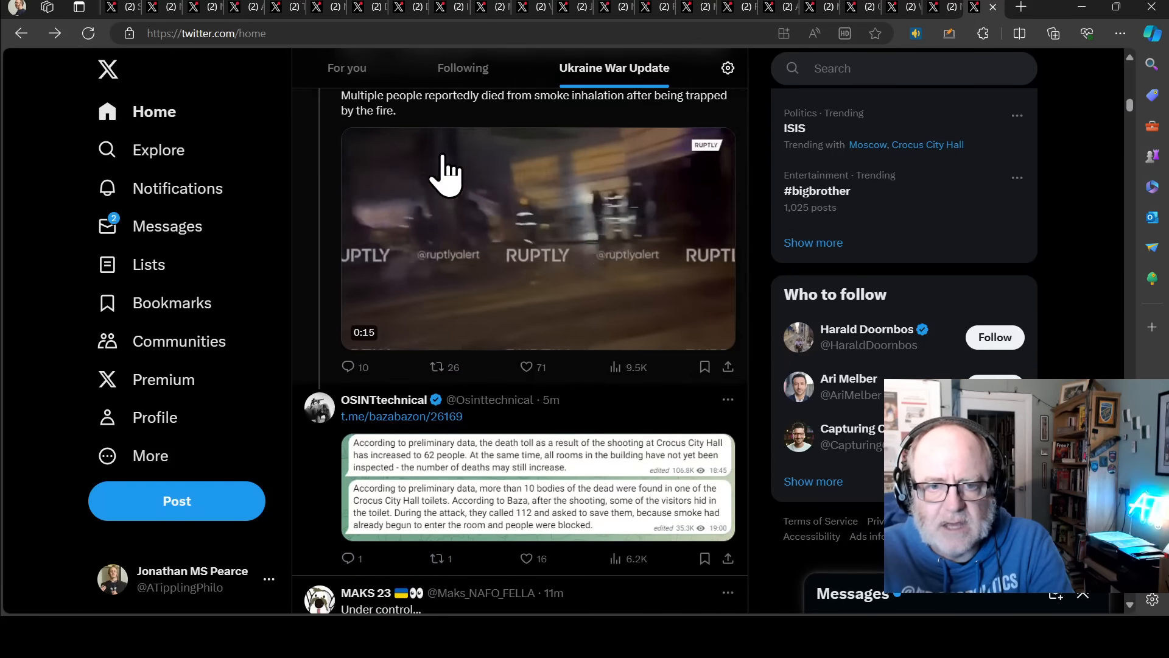
pyautogui.scroll(3)
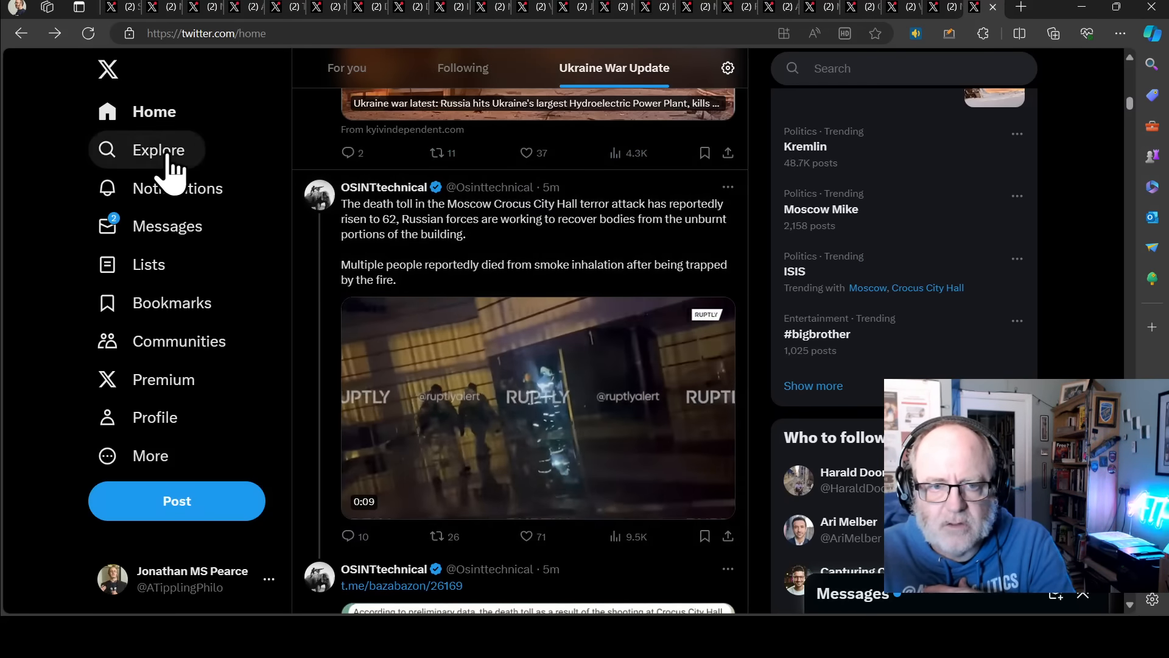
pyautogui.moveTo(440, 253)
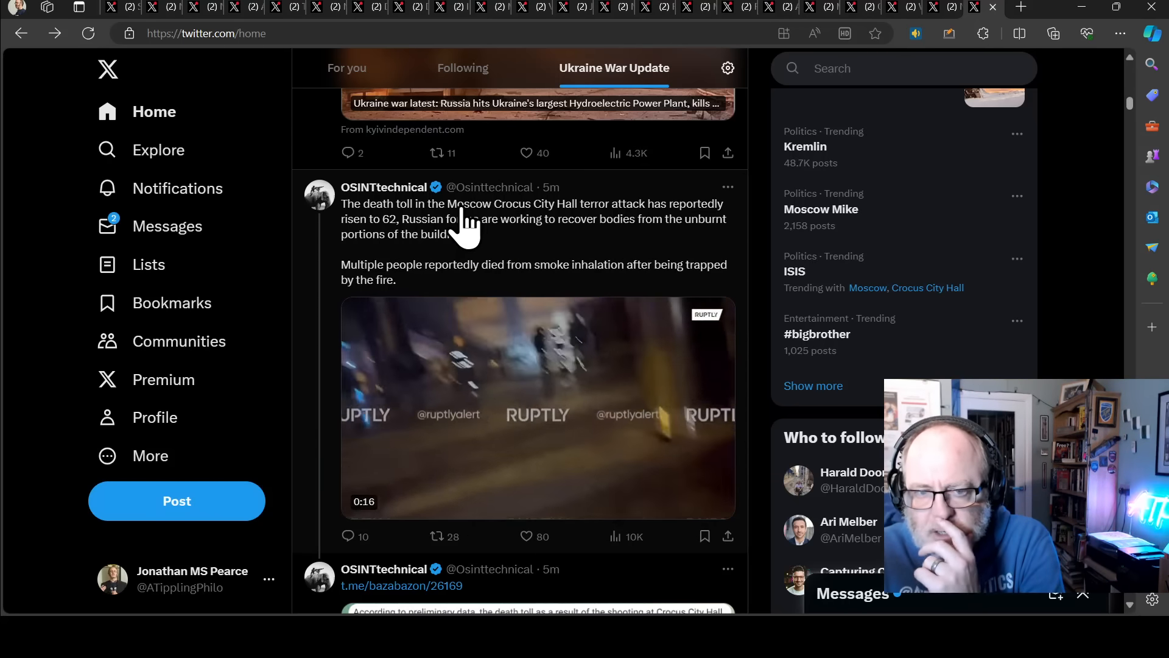
# Scroll on to OSINTtechnical's Baza screenshots reporting 10+ bodies in the Crocus toilets.
pyautogui.scroll(-3)
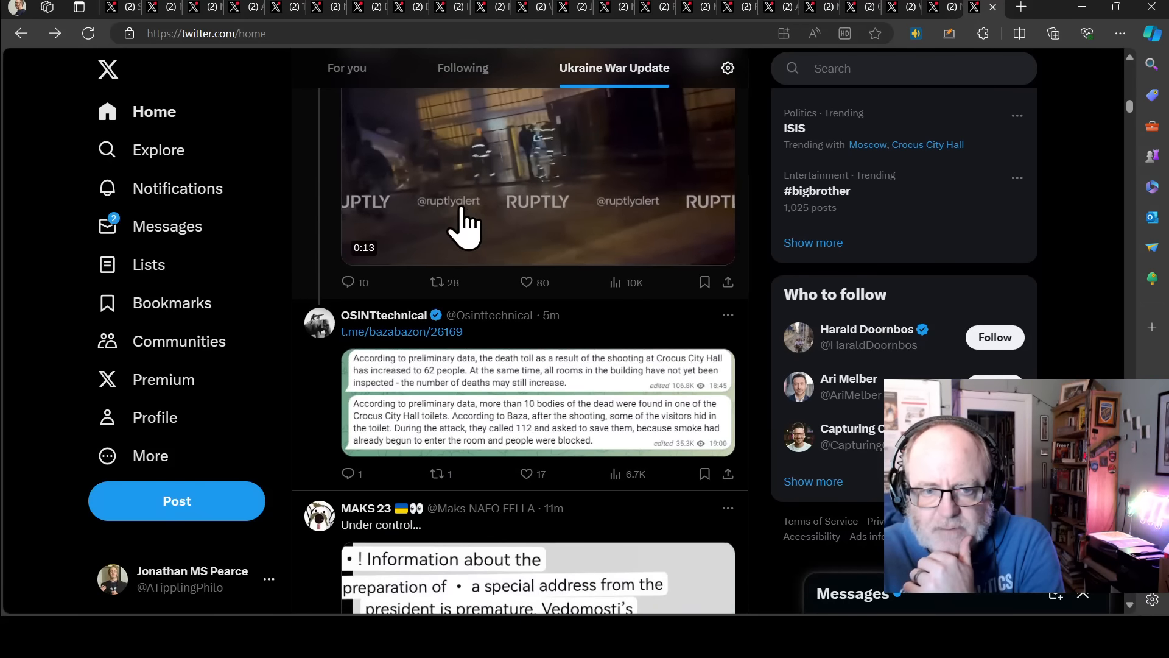
pyautogui.click(462, 175)
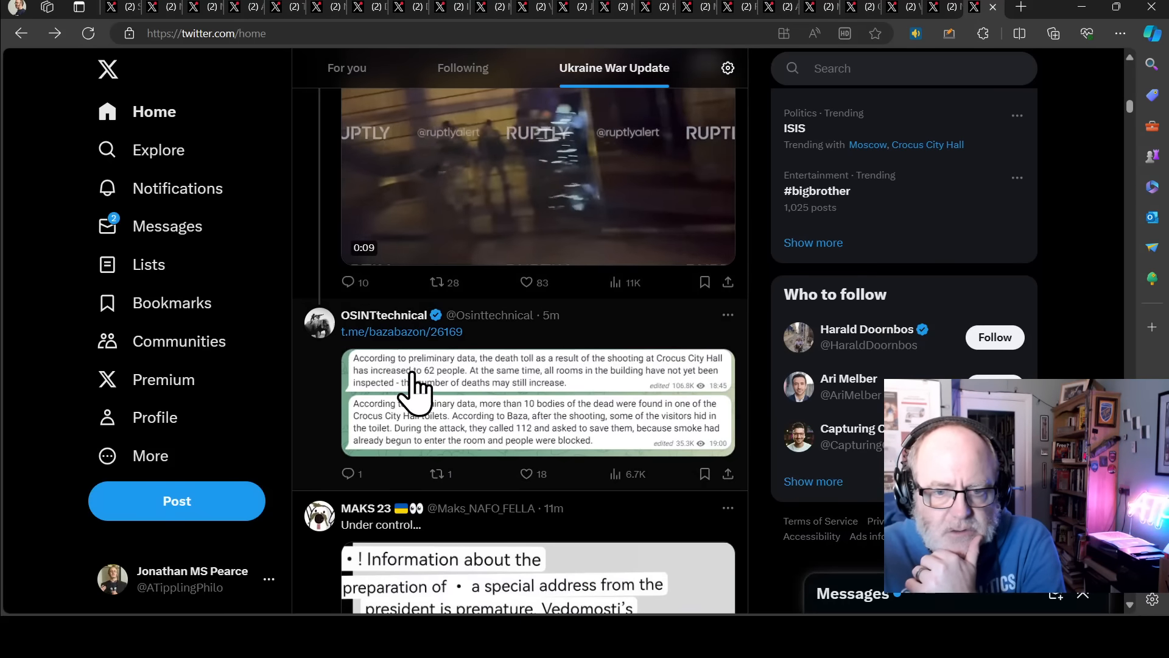
pyautogui.scroll(-3)
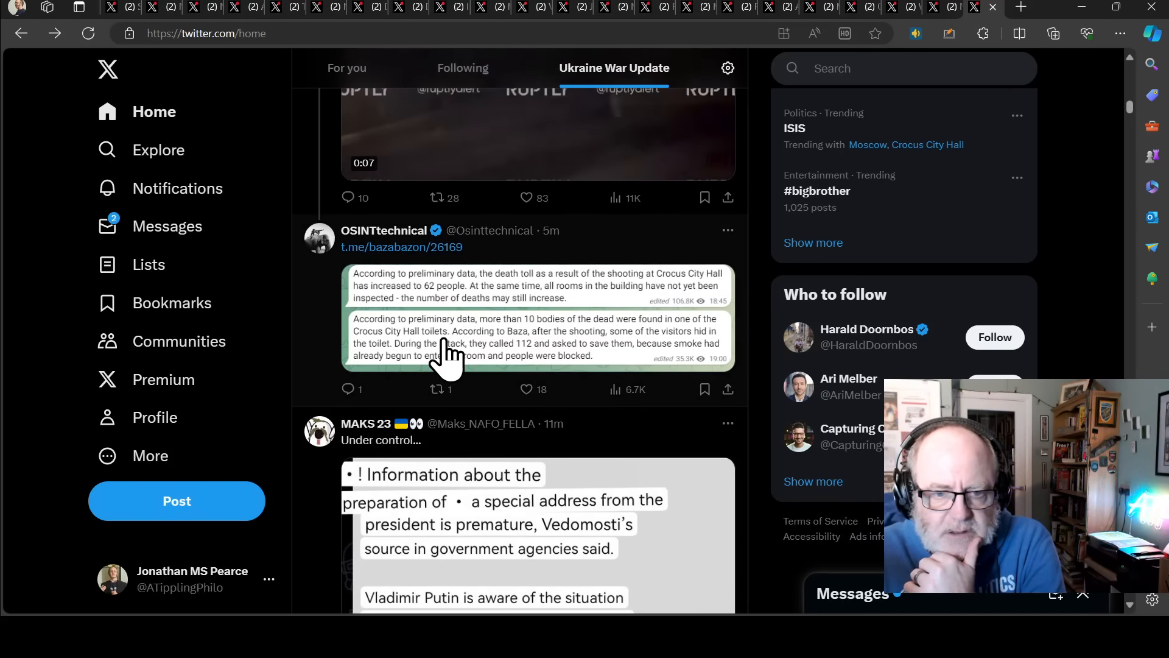
pyautogui.scroll(-3)
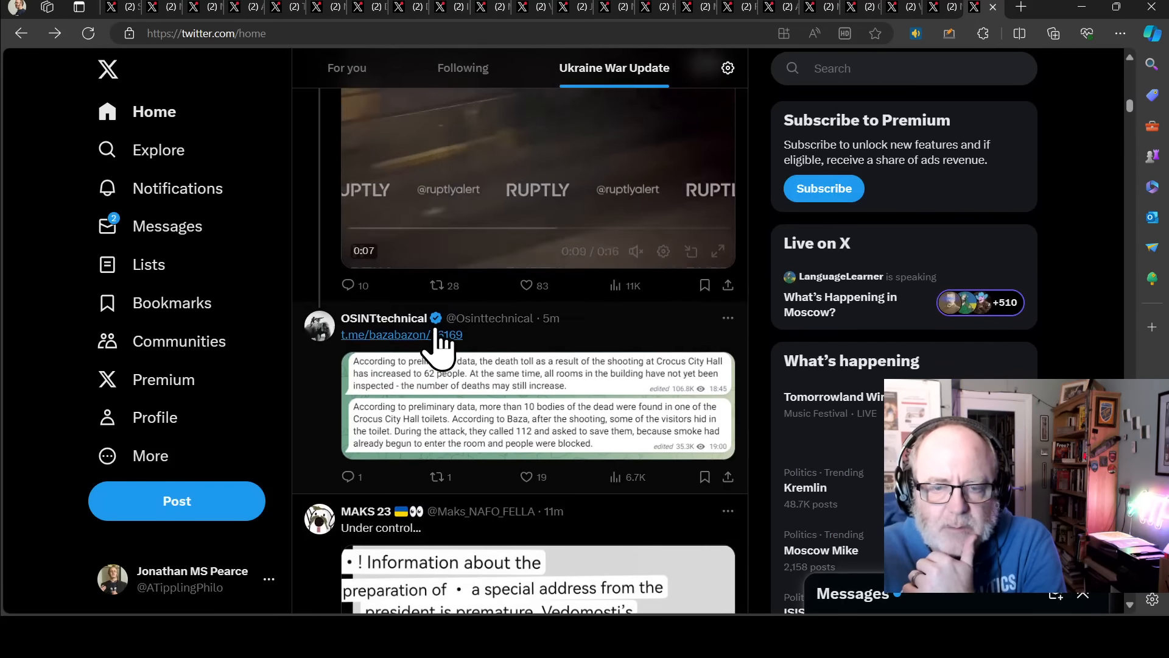
pyautogui.scroll(-3)
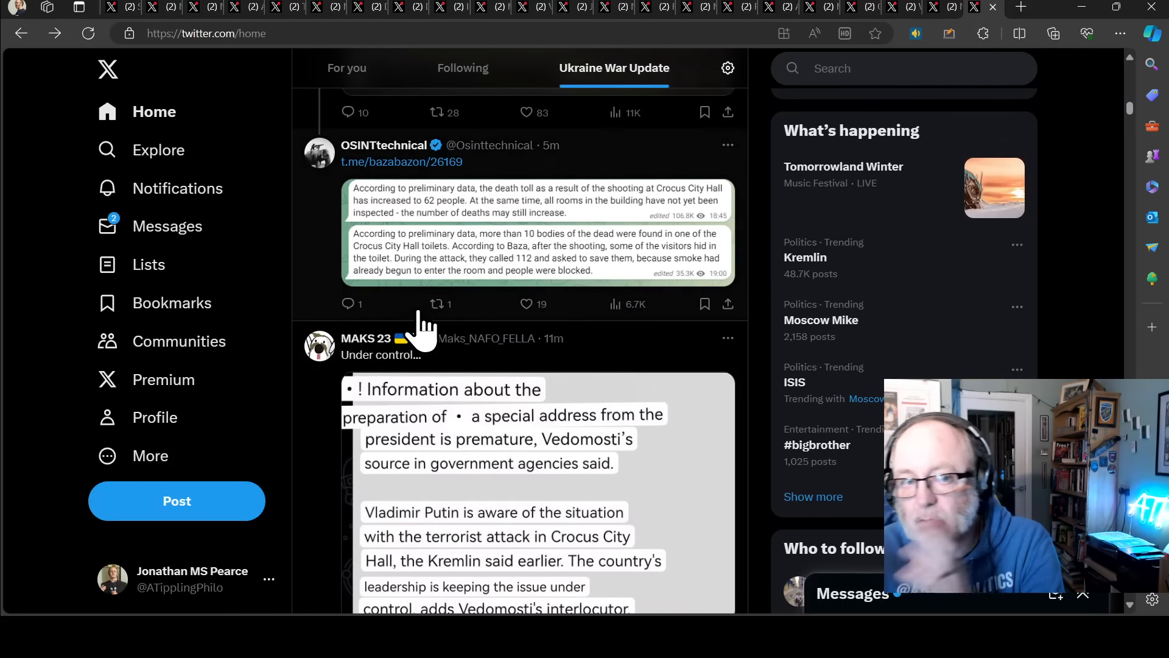
pyautogui.moveTo(462, 291)
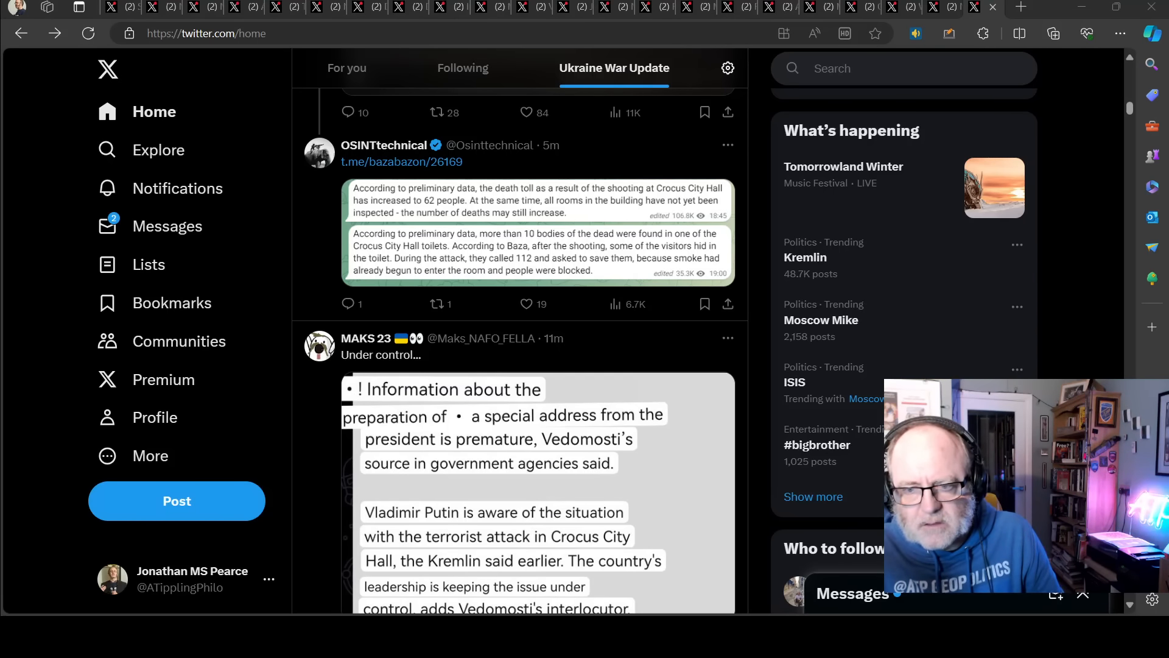
pyautogui.click(522, 303)
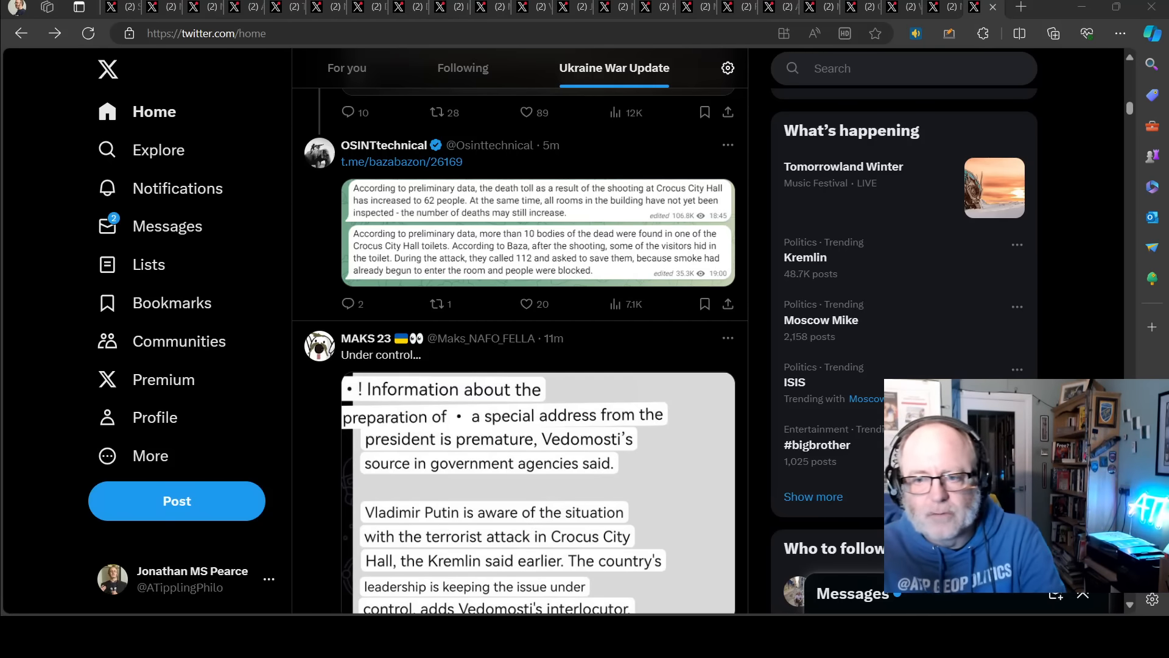
pyautogui.click(524, 304)
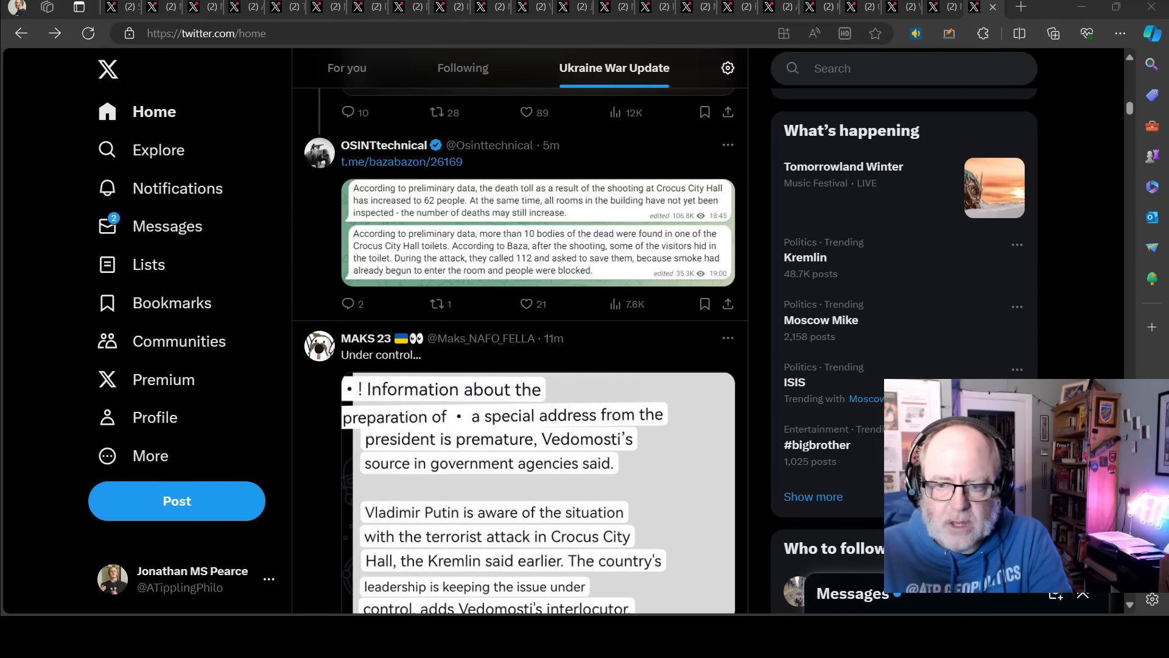